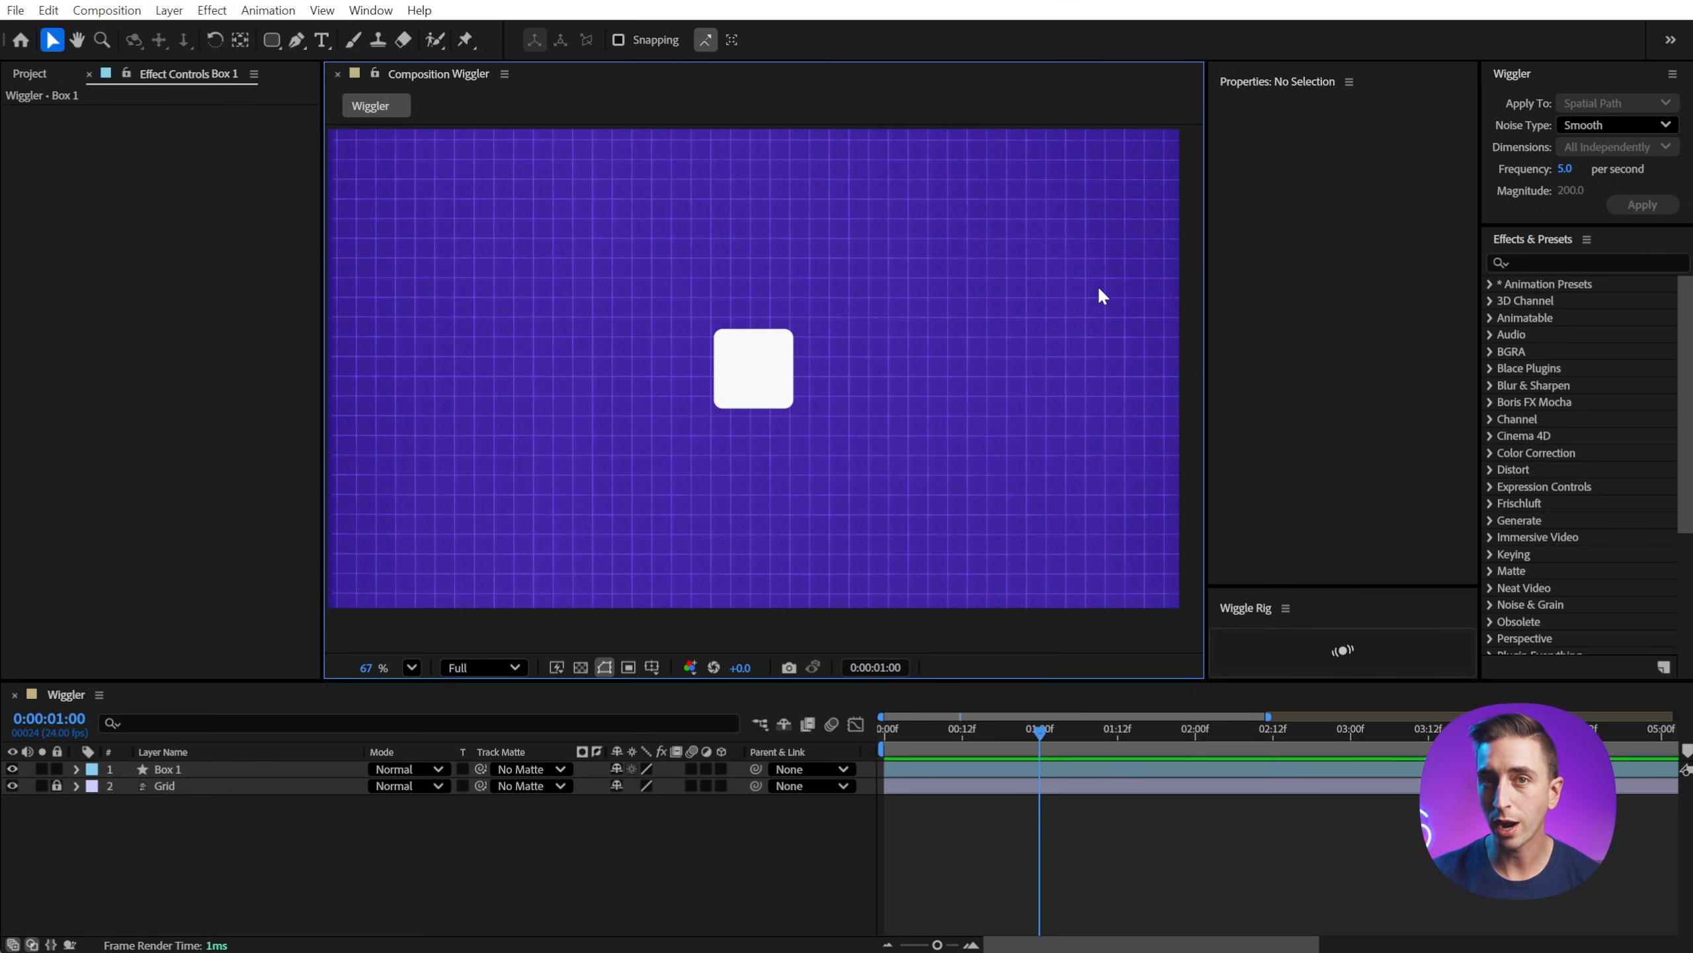
mouse_move(1015, 336)
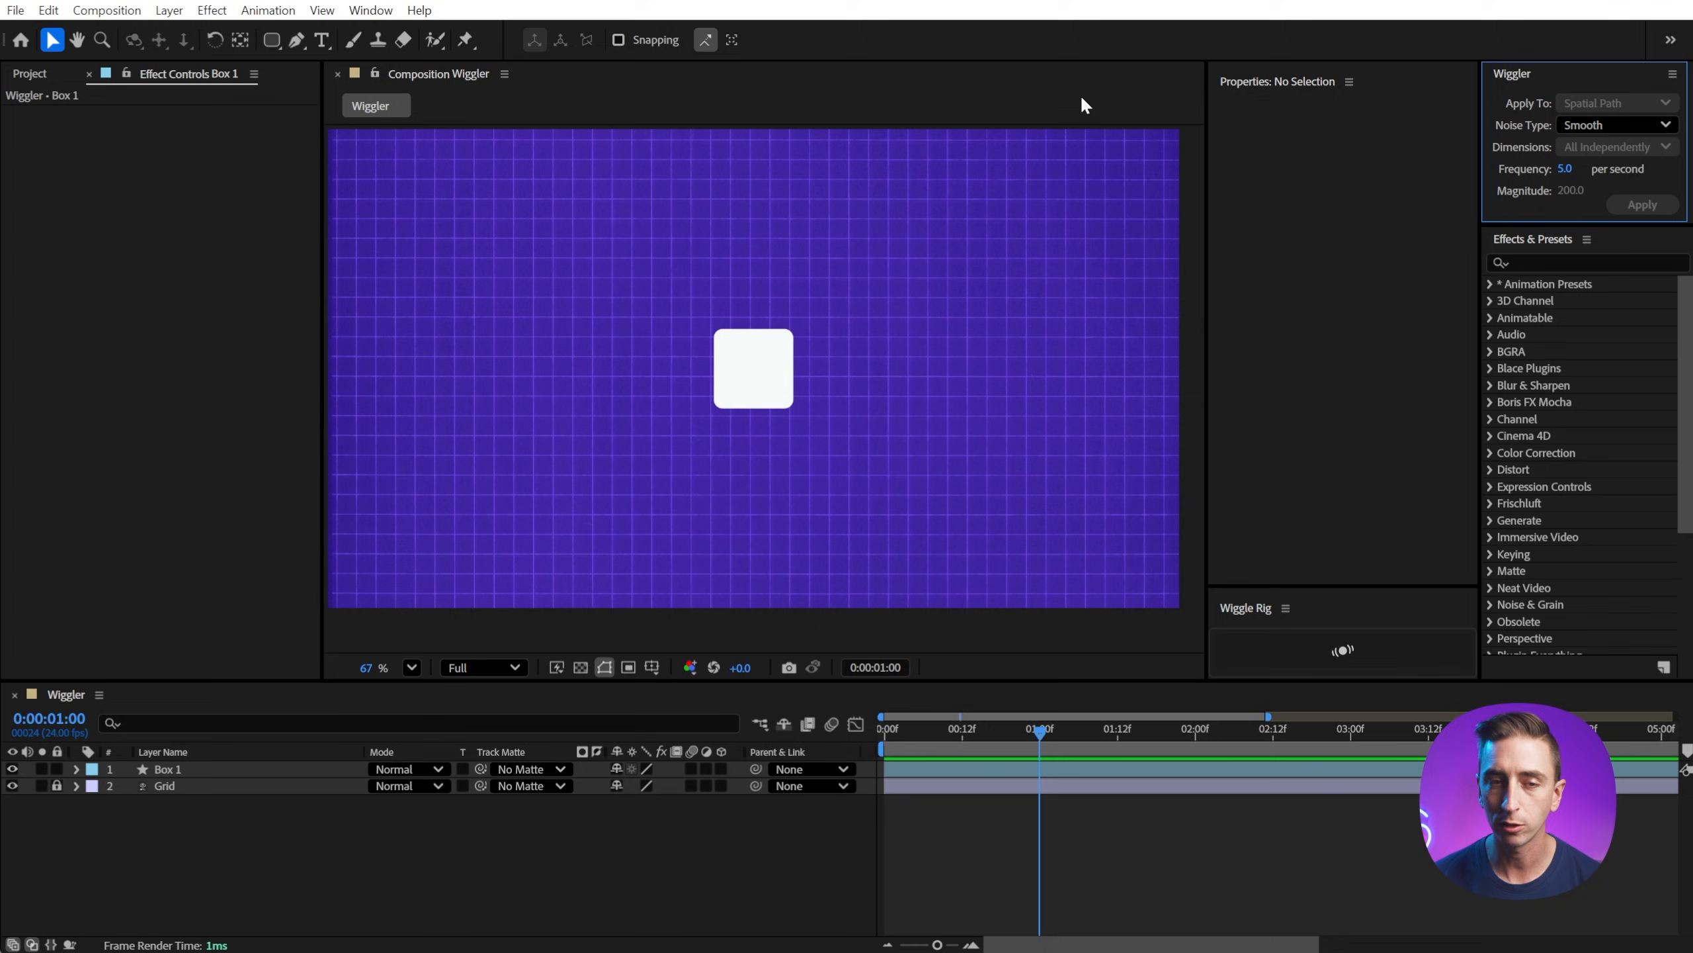
- Keyframe Box 1's position at 0:00 and 1:00 sliding left to right, then select both keyframes
left_click(369, 9)
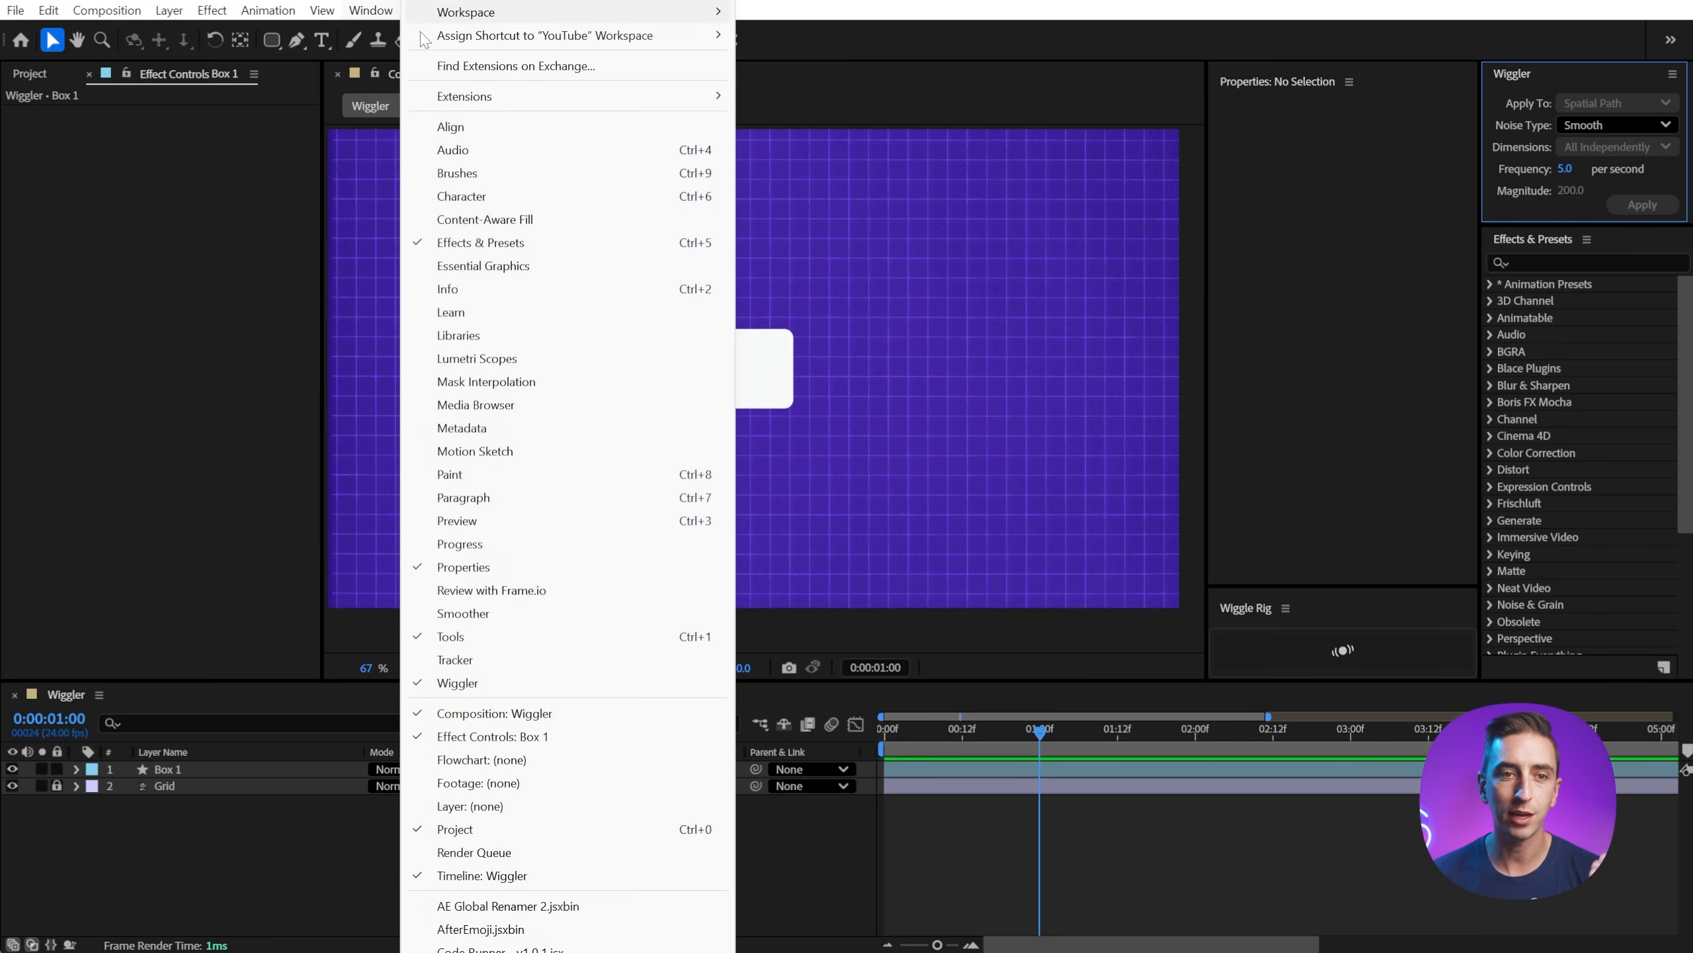
mouse_move(457, 683)
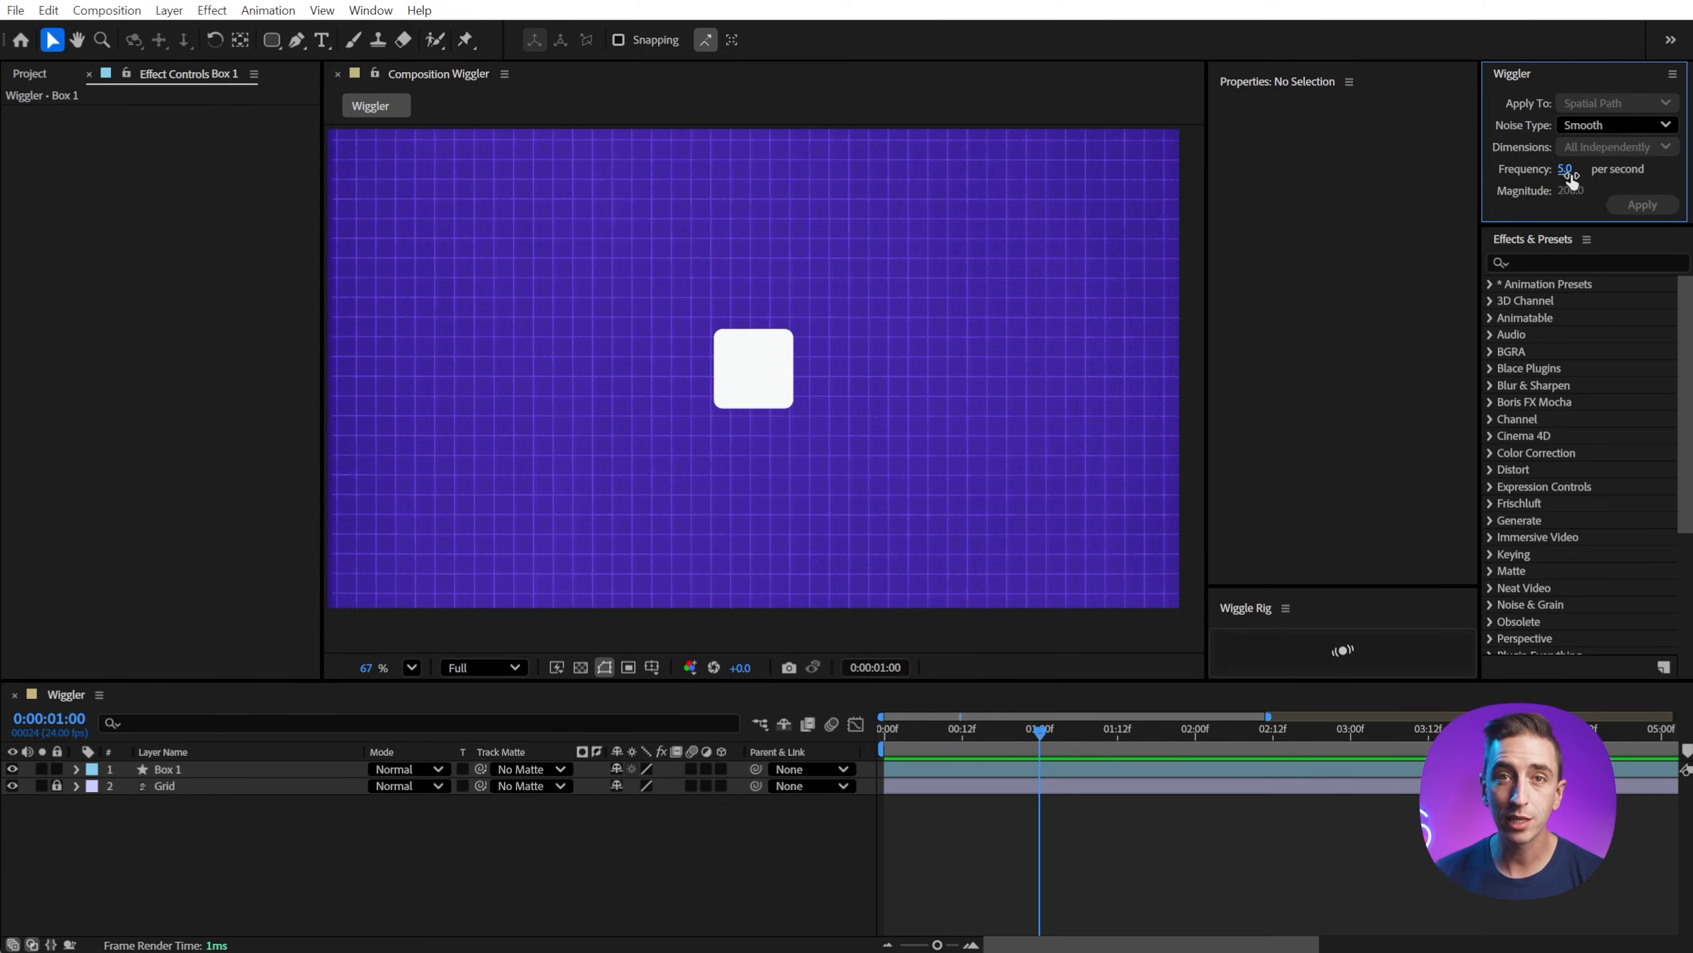
mouse_move(902, 330)
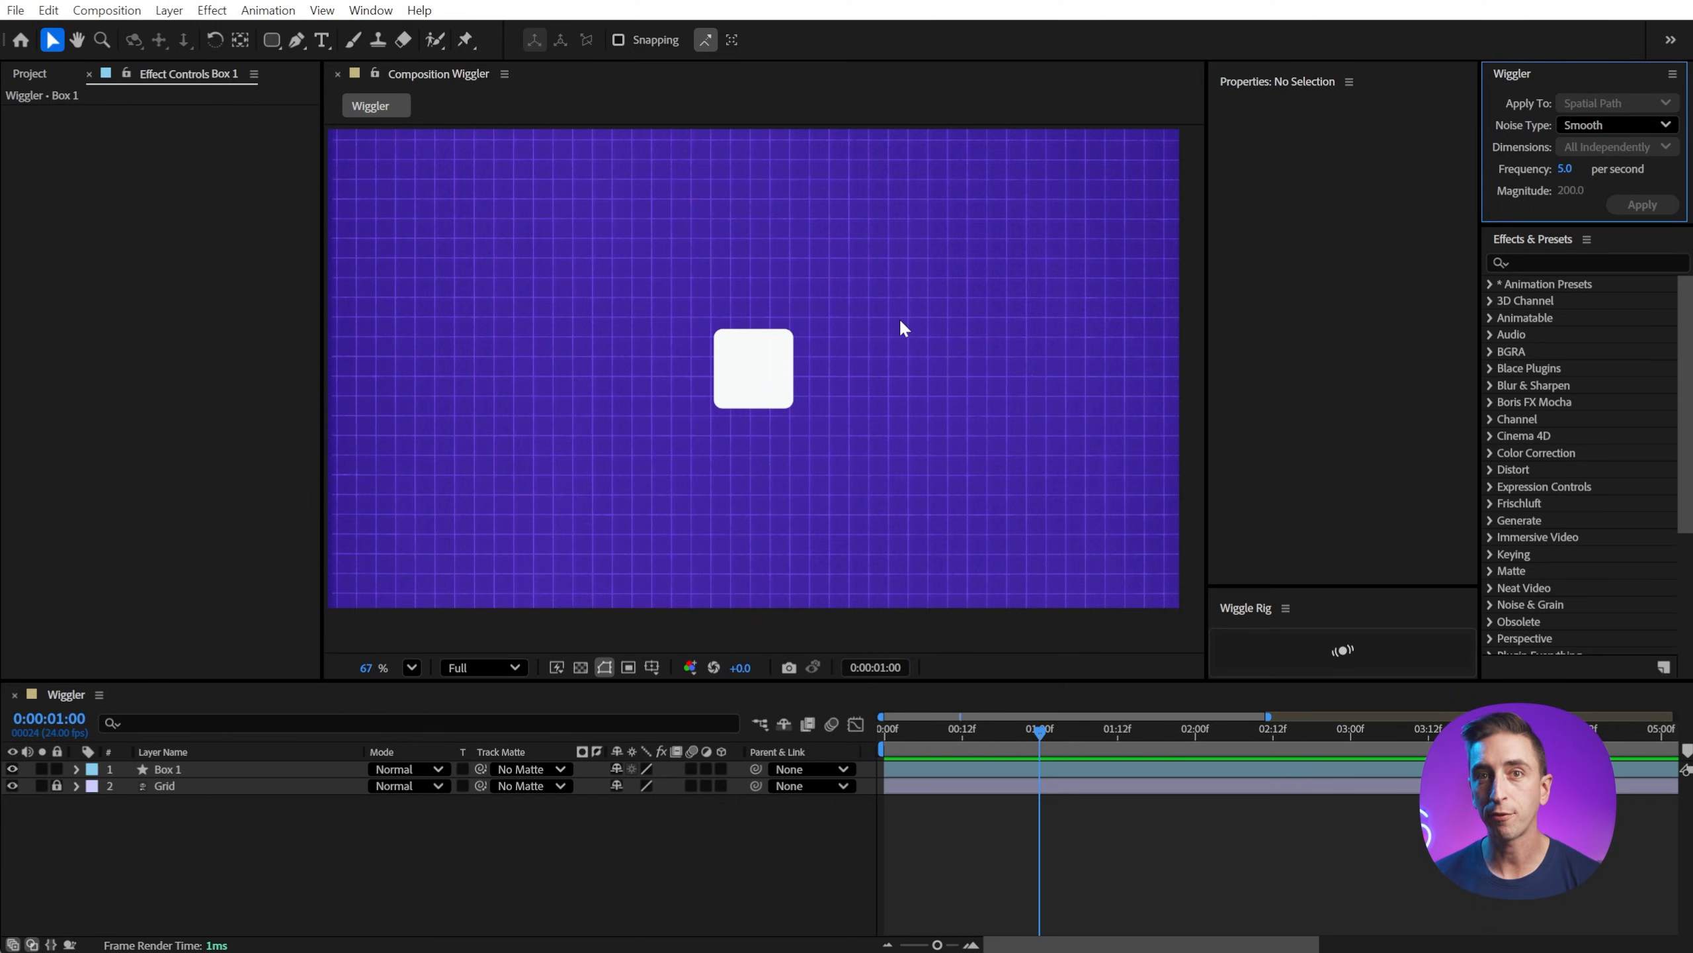
left_click(753, 368)
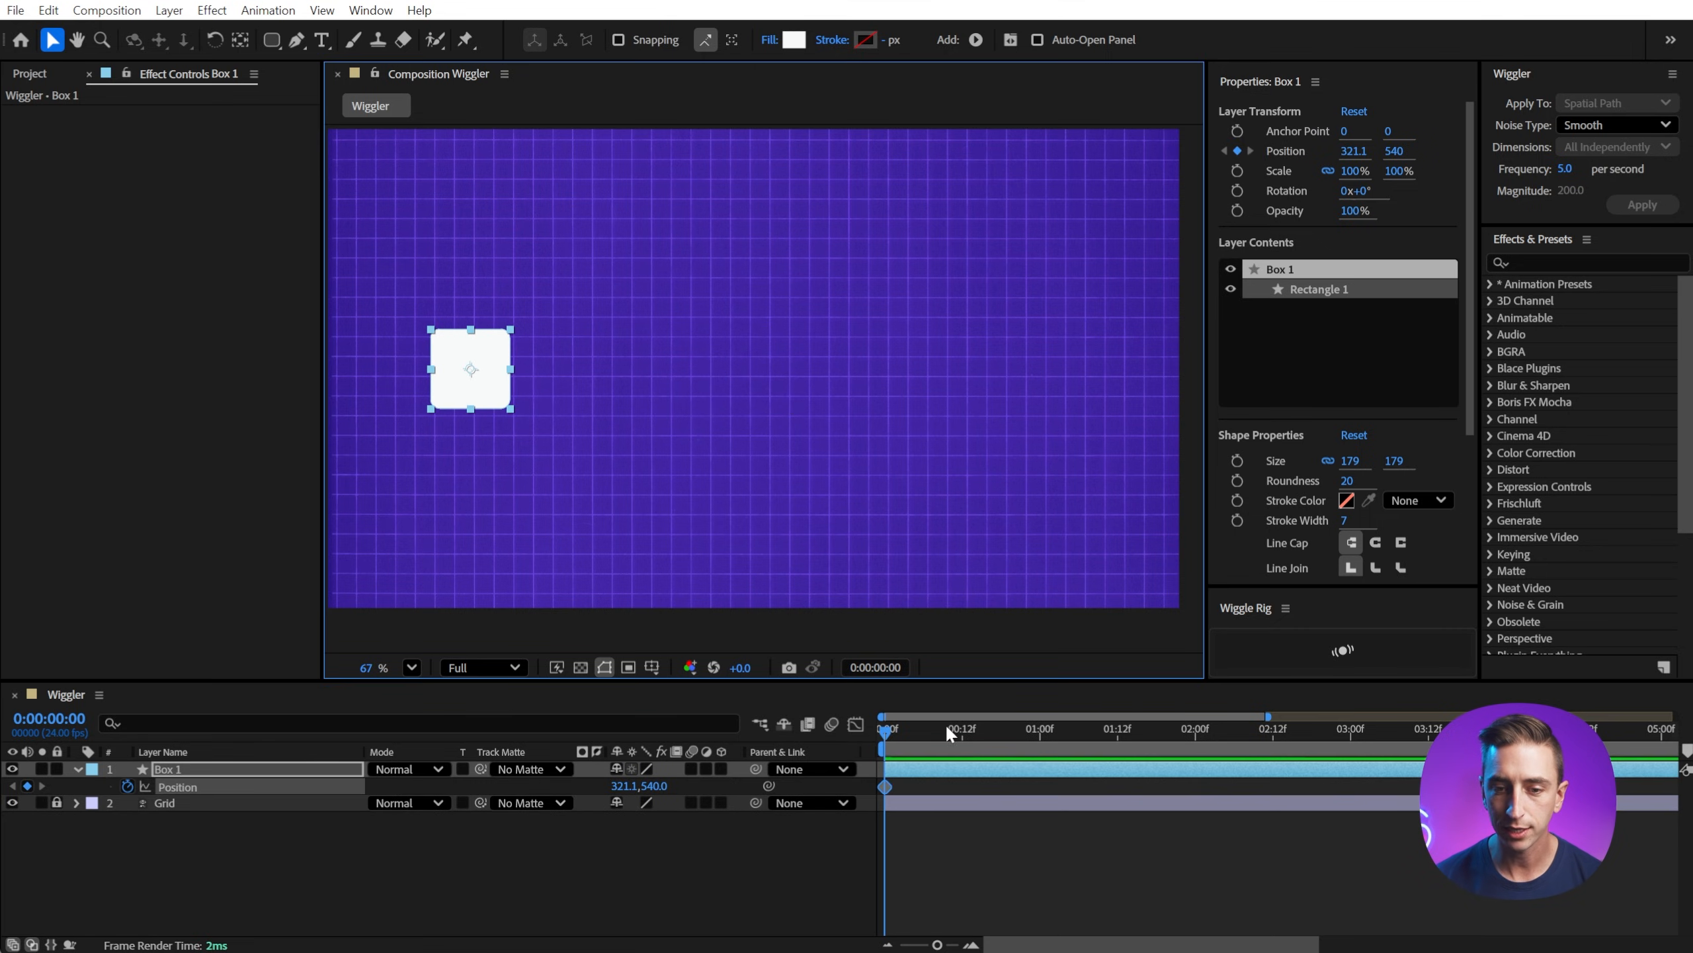
left_click(1038, 728)
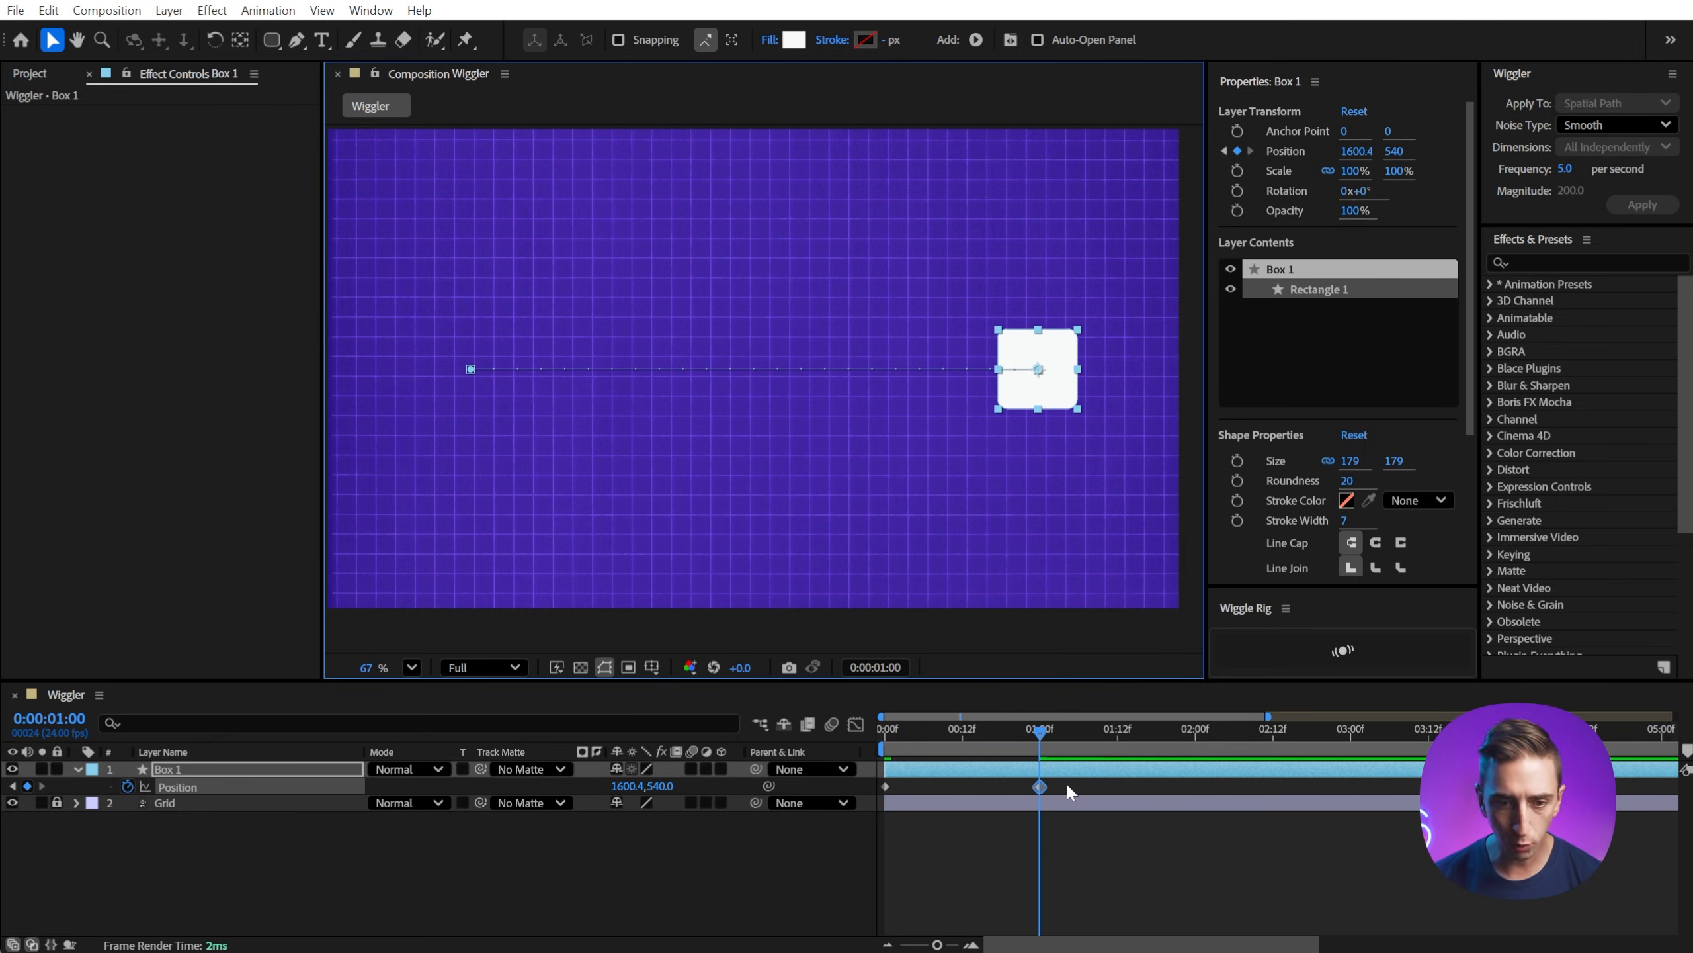
left_click(891, 729)
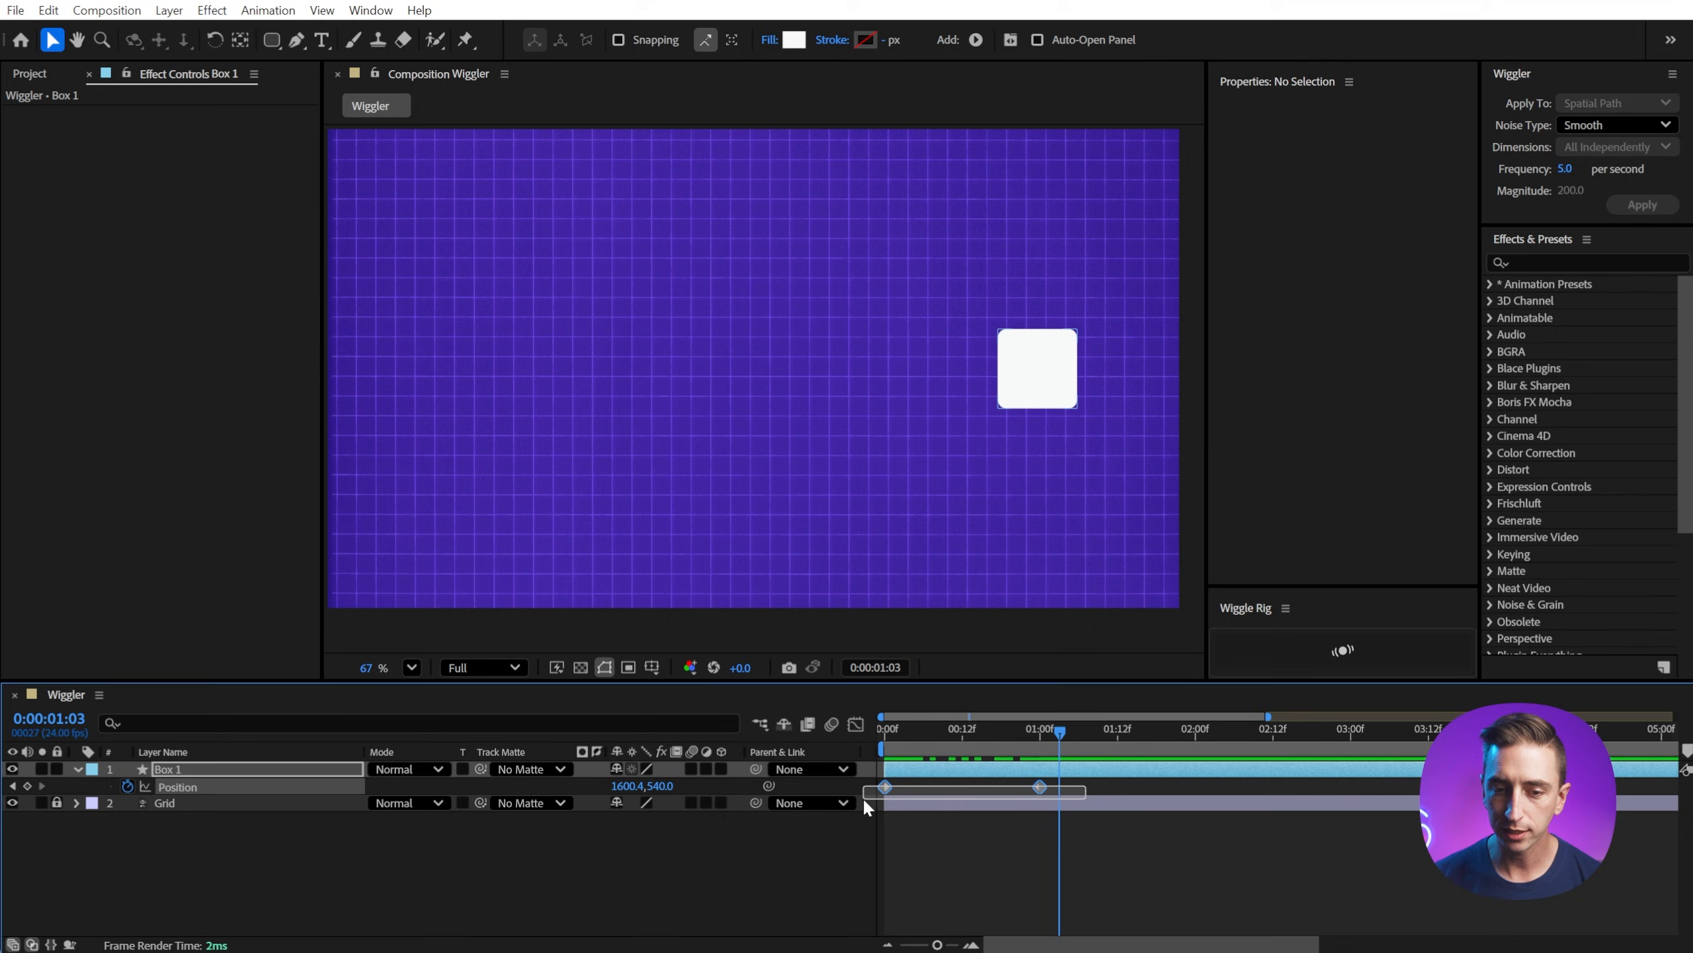
left_click(169, 767)
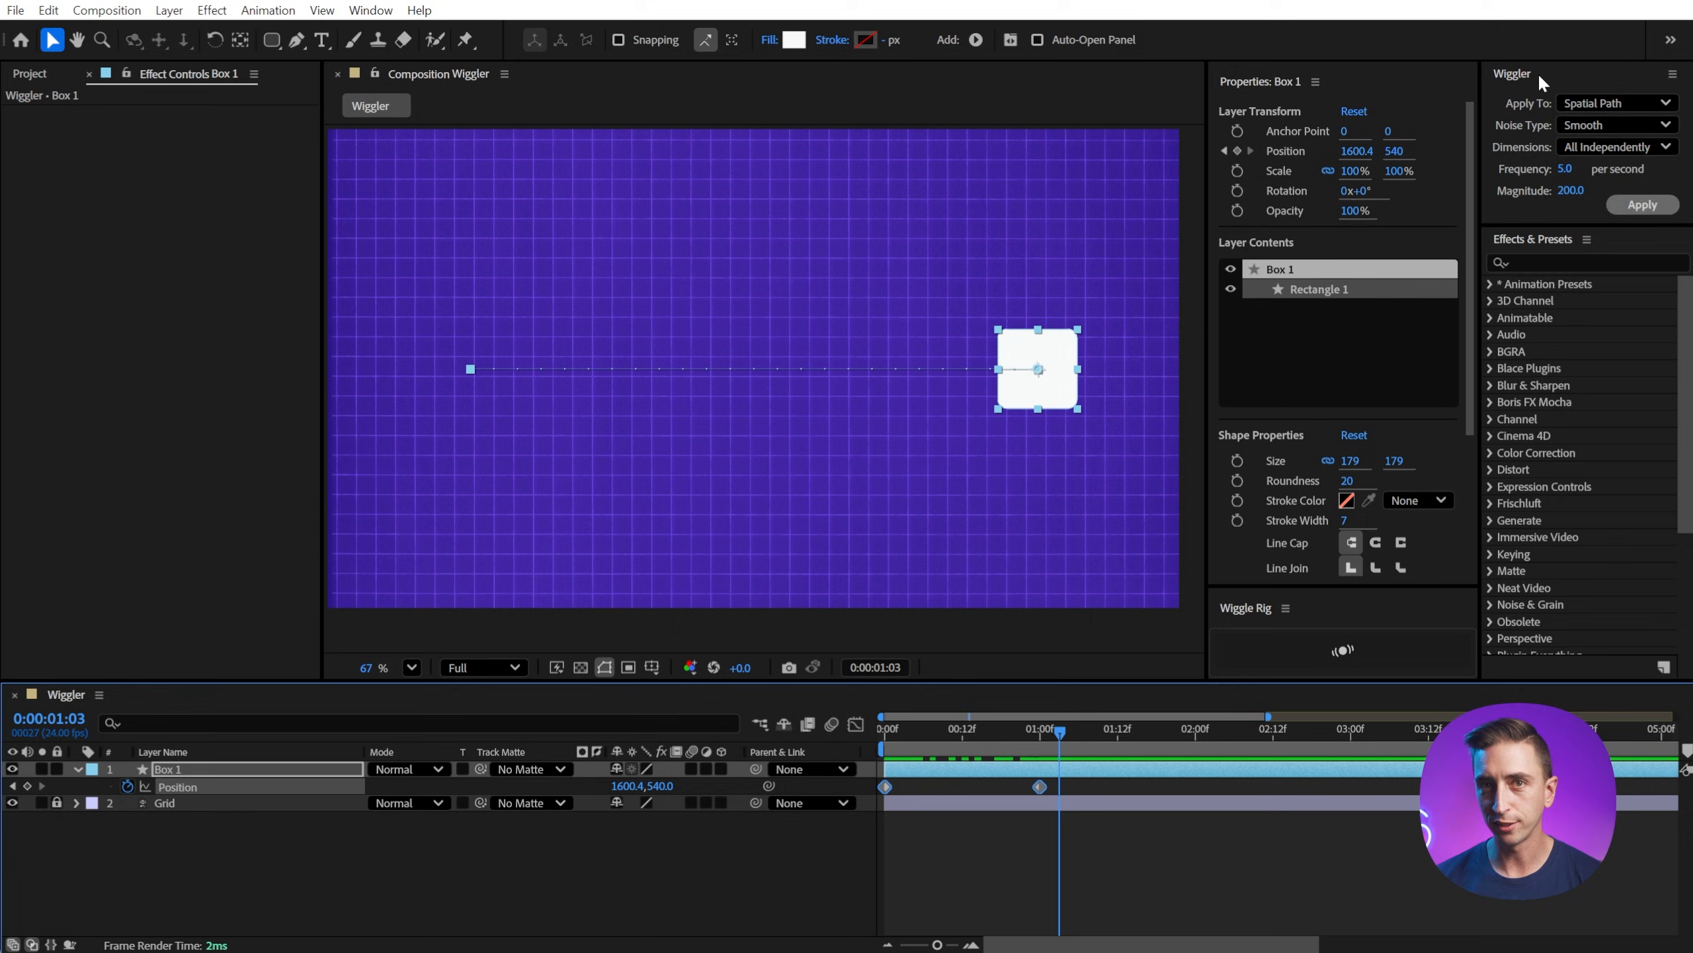
left_click(1612, 103)
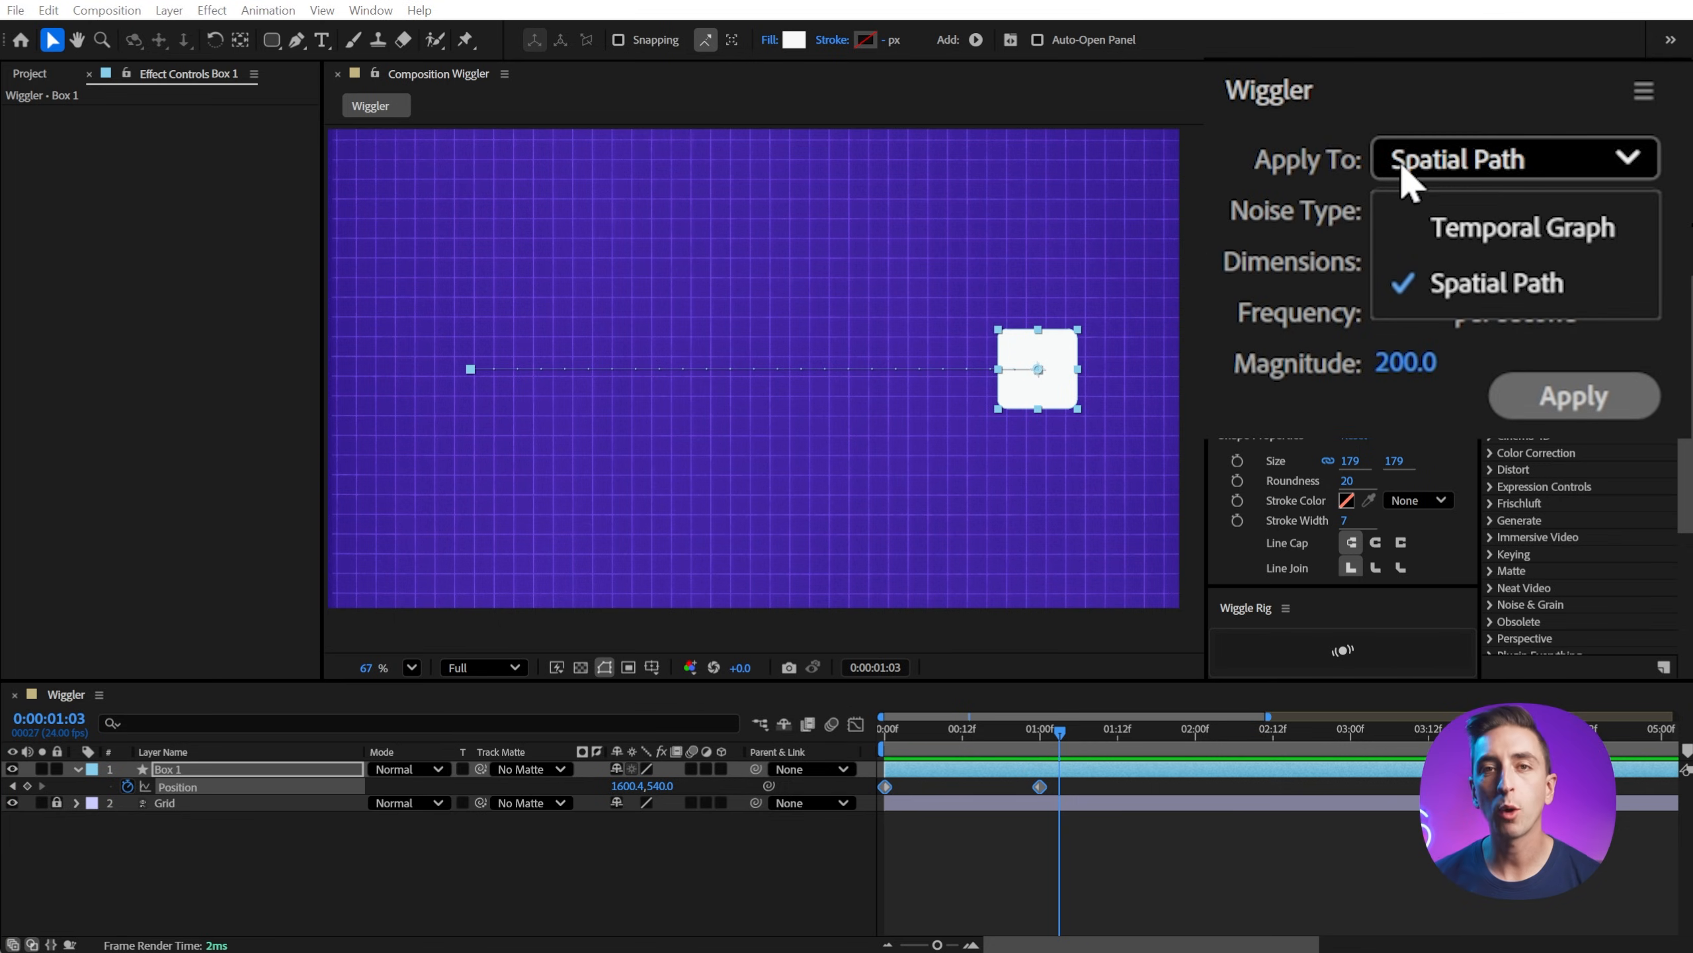
mouse_move(1479, 274)
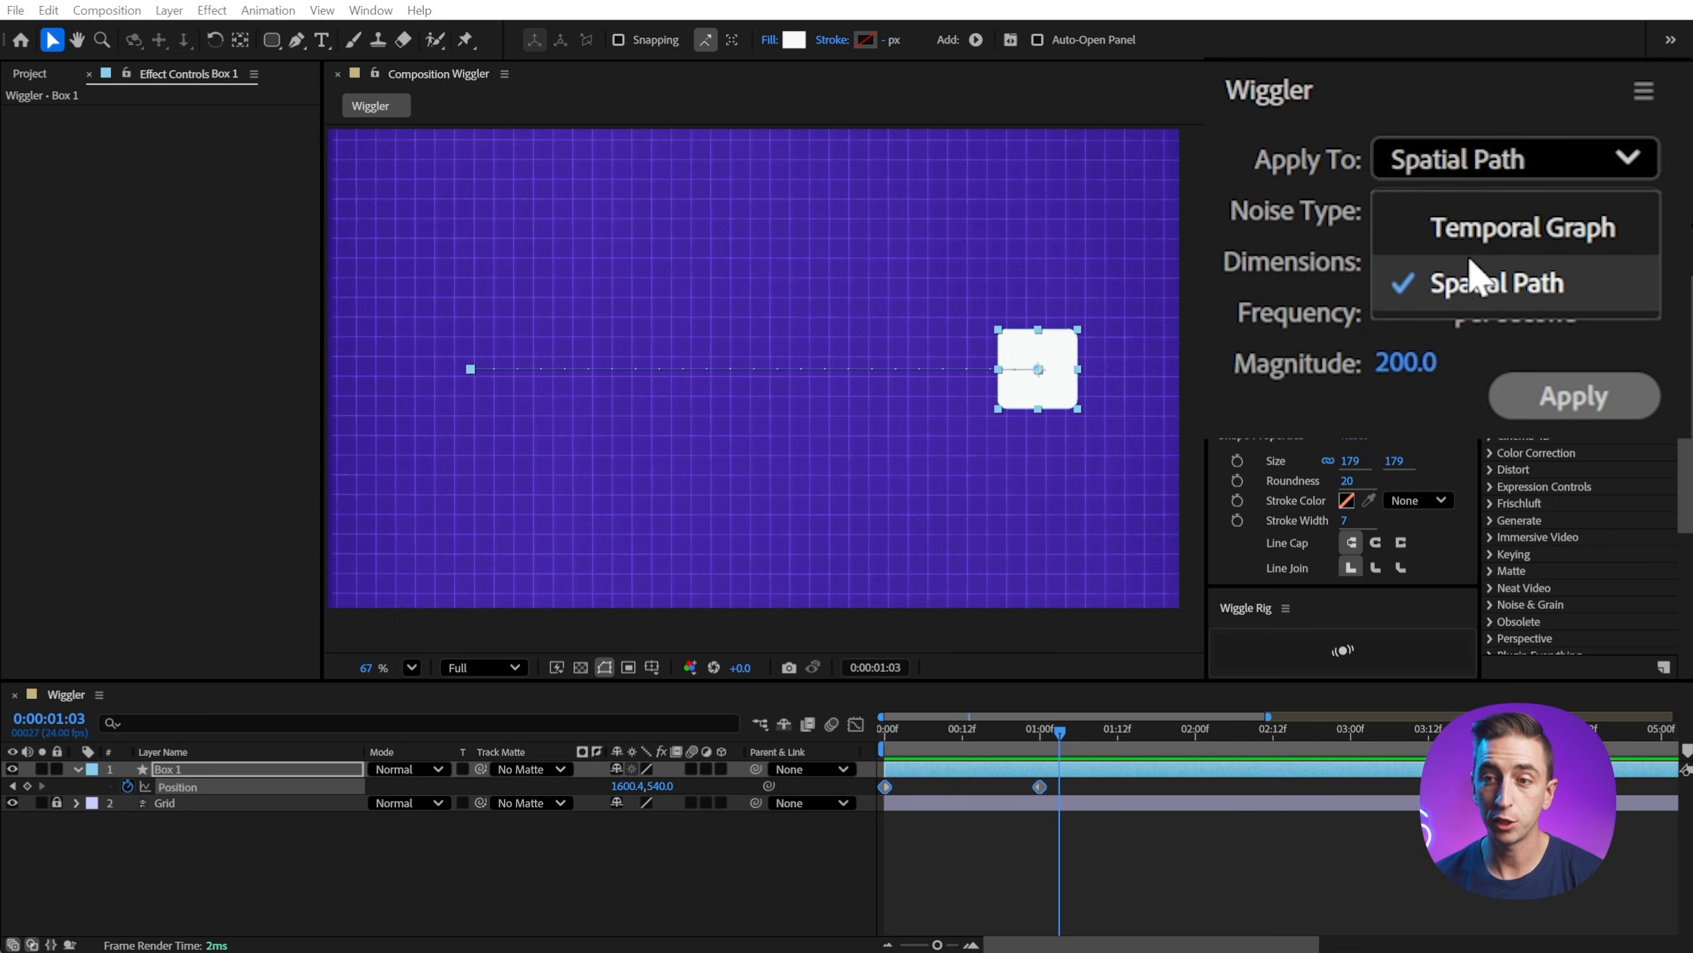
mouse_move(1484, 291)
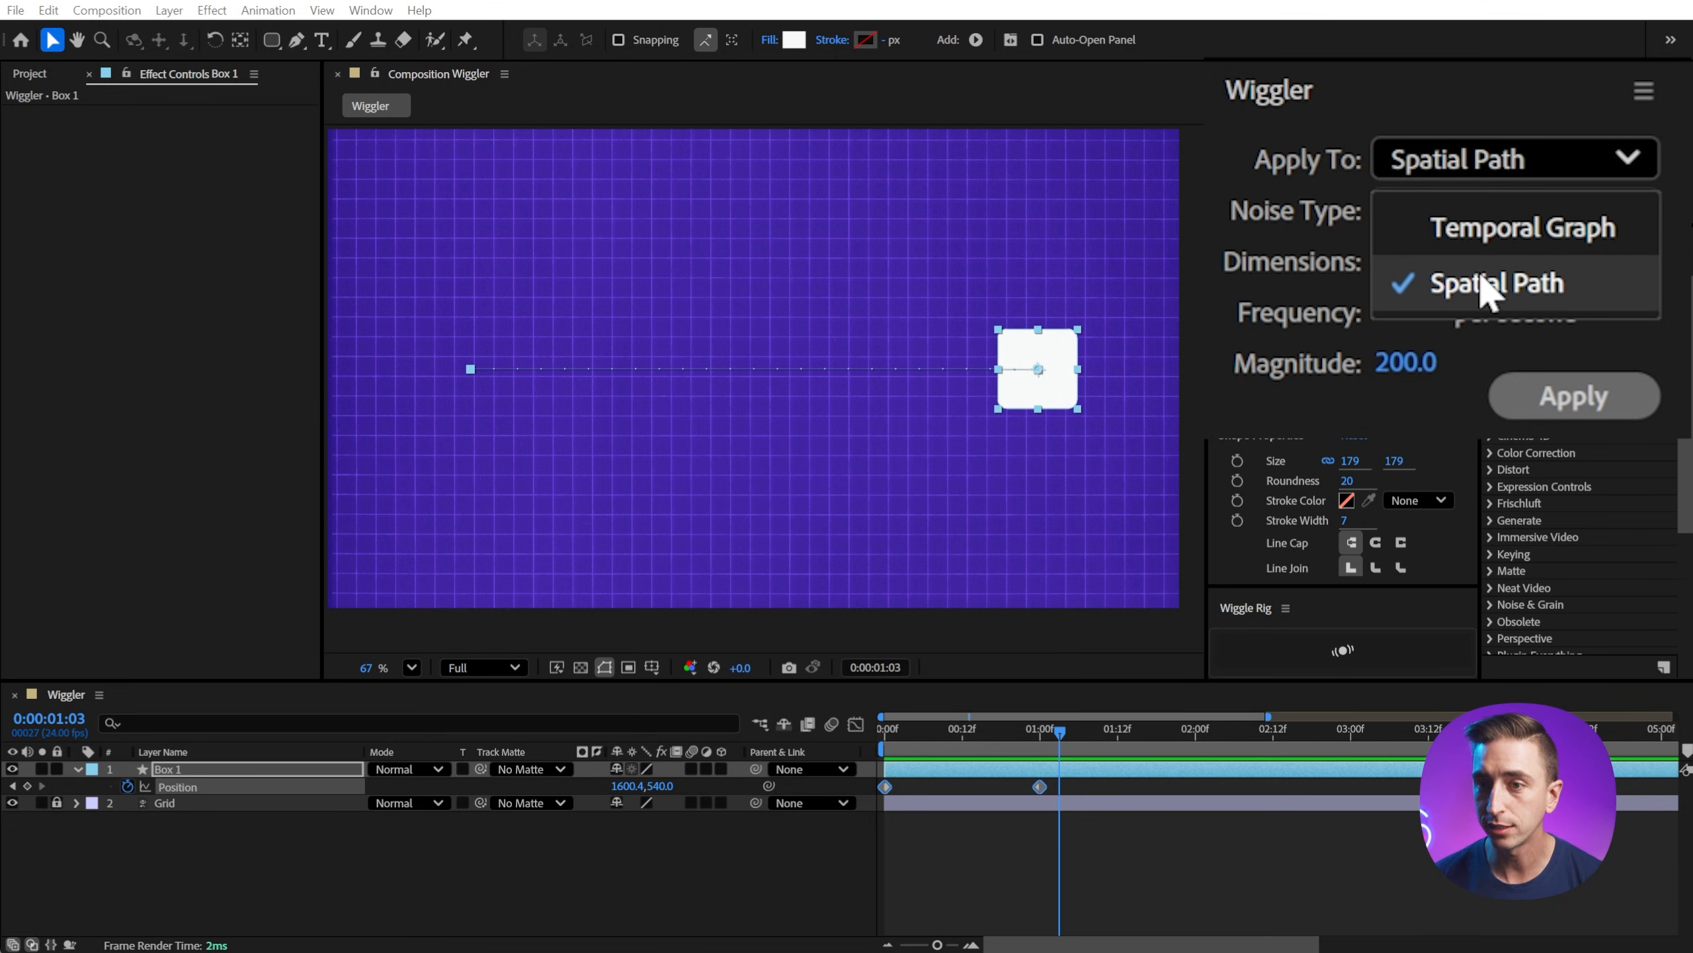
mouse_move(1520, 226)
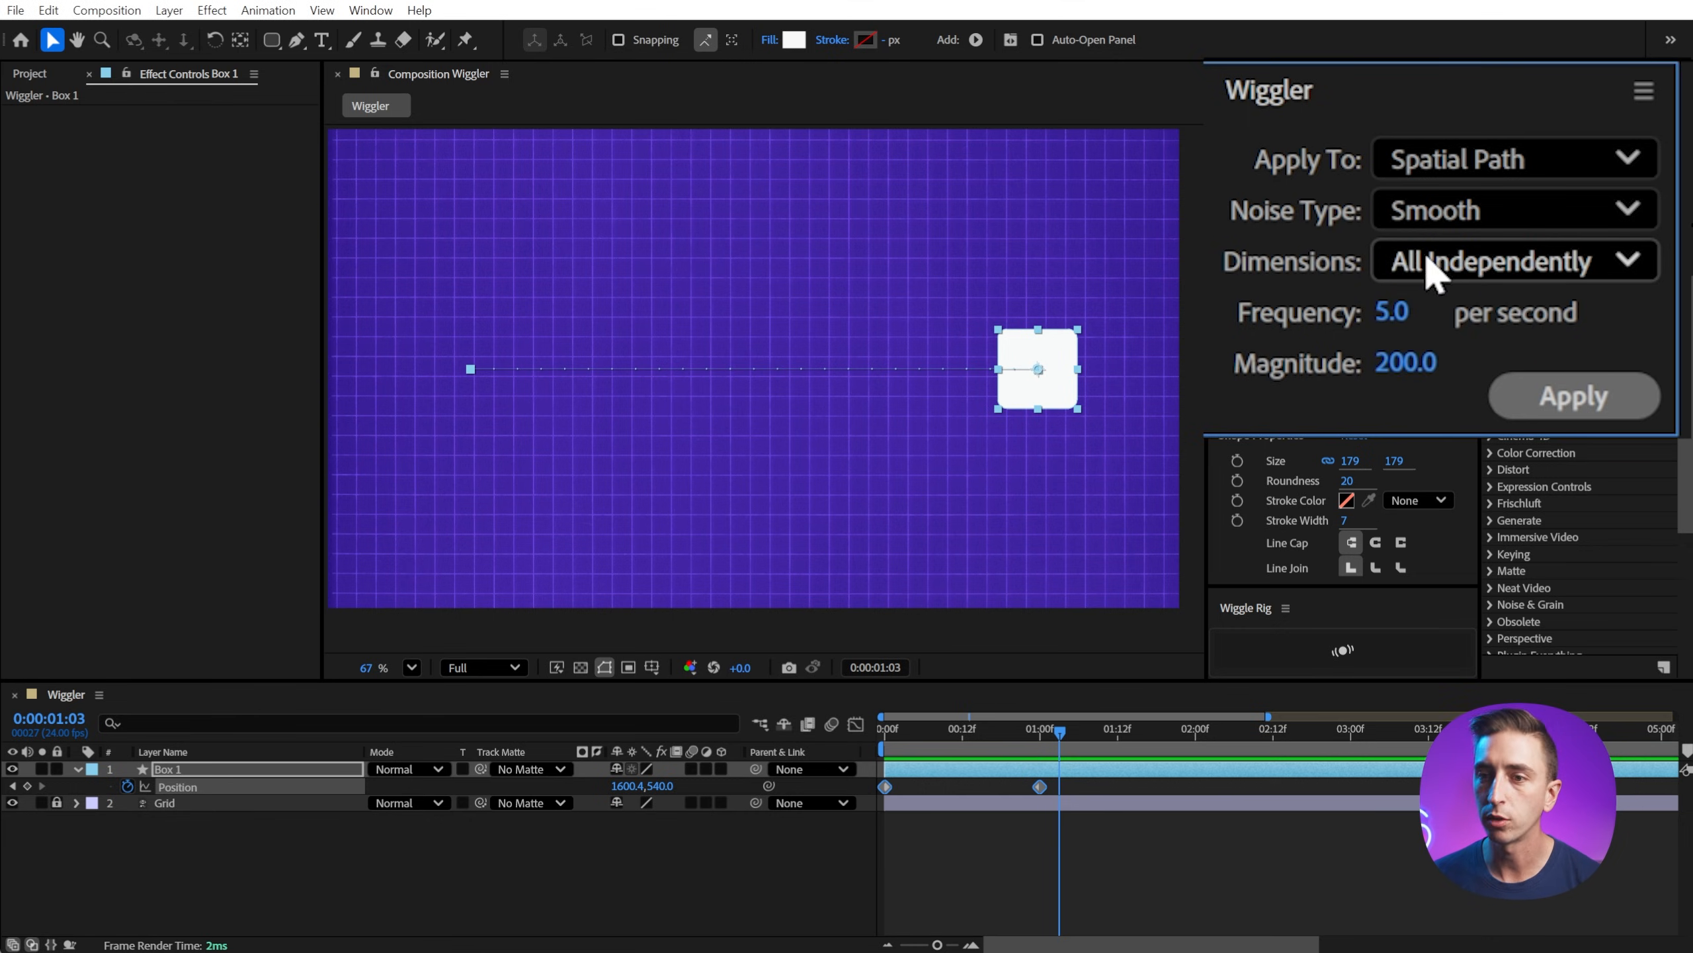
mouse_move(1307, 291)
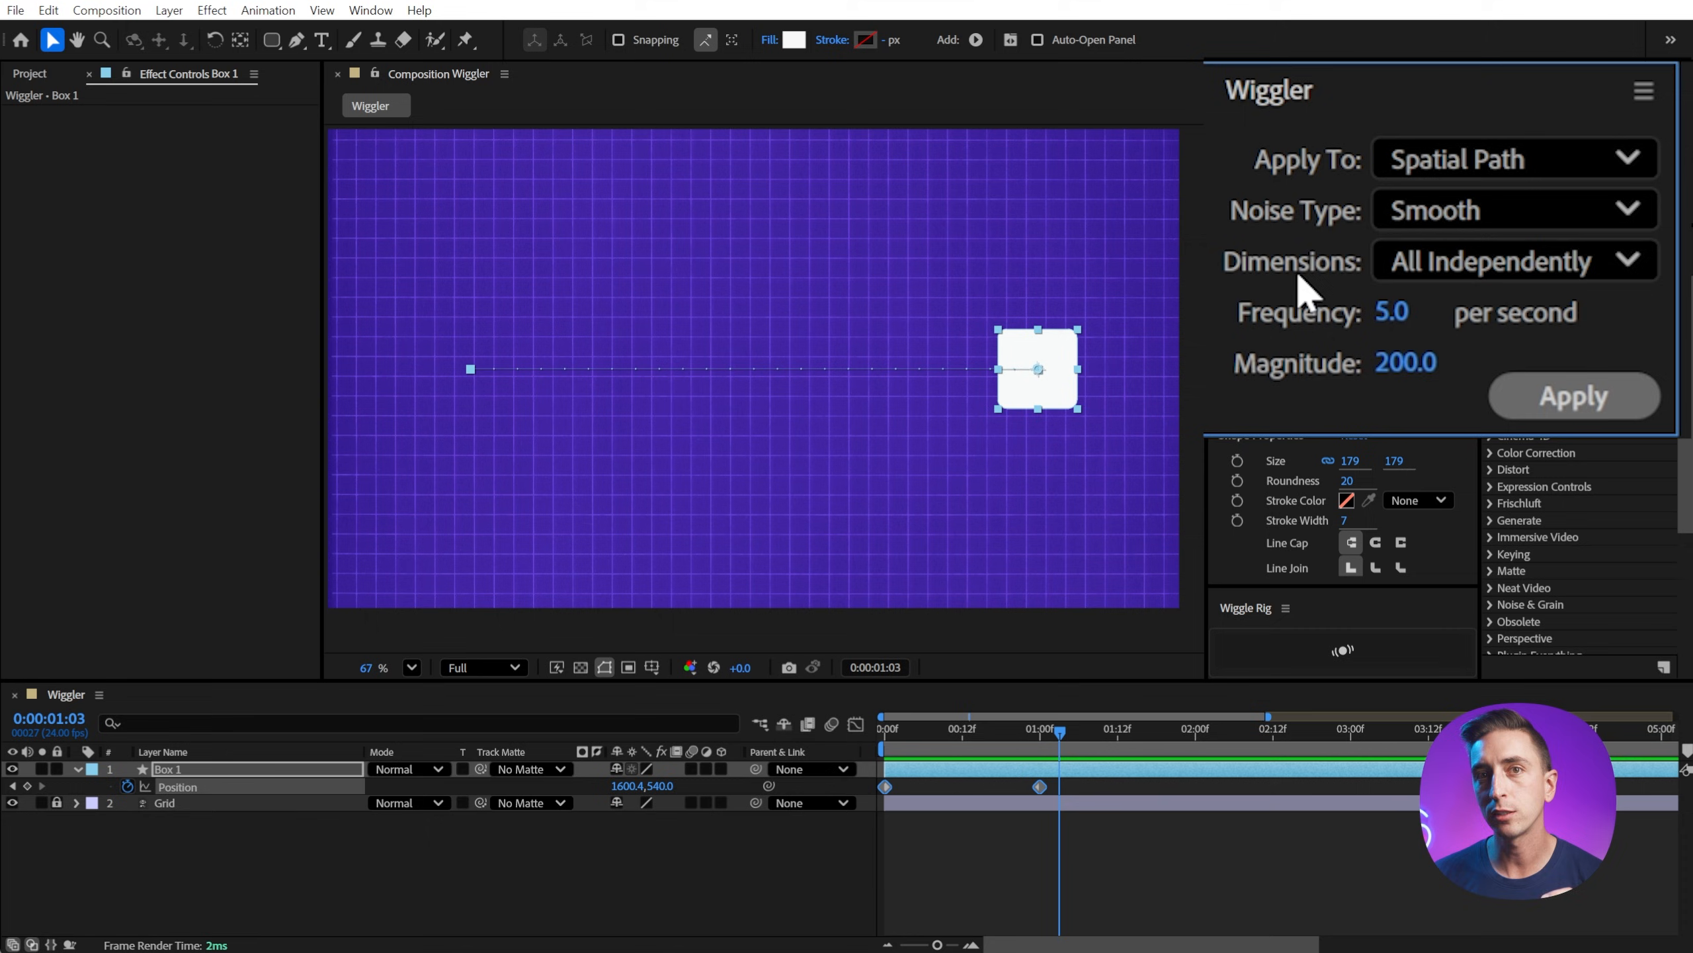
mouse_move(380, 830)
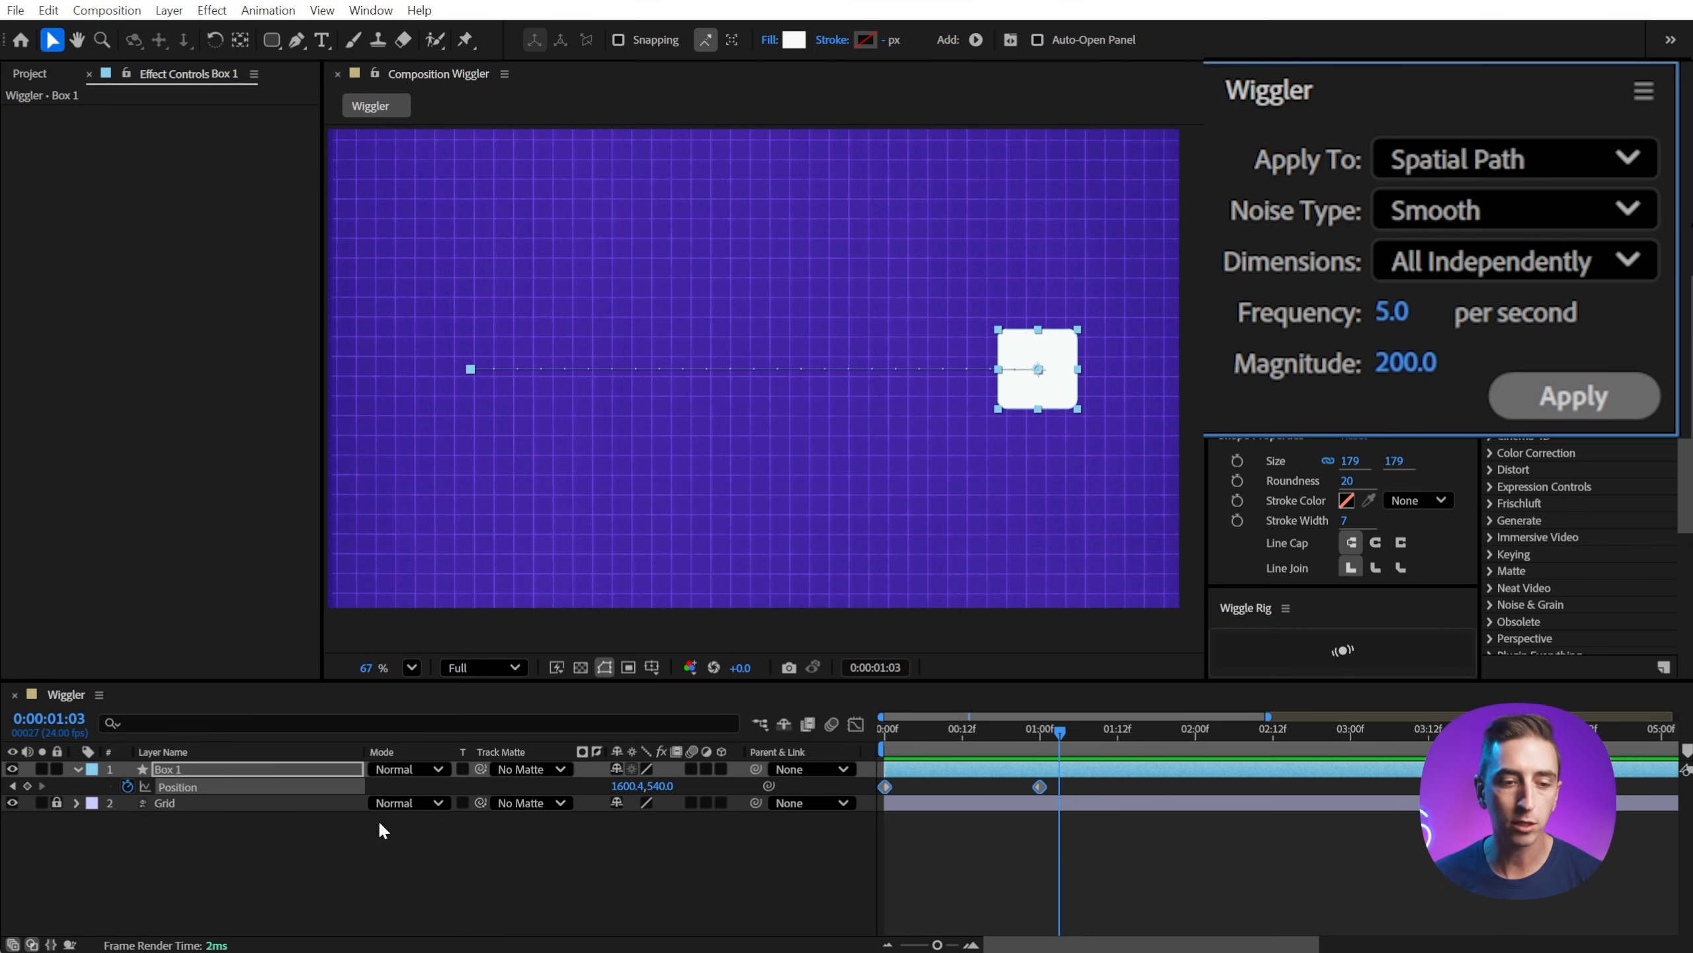
mouse_move(638, 778)
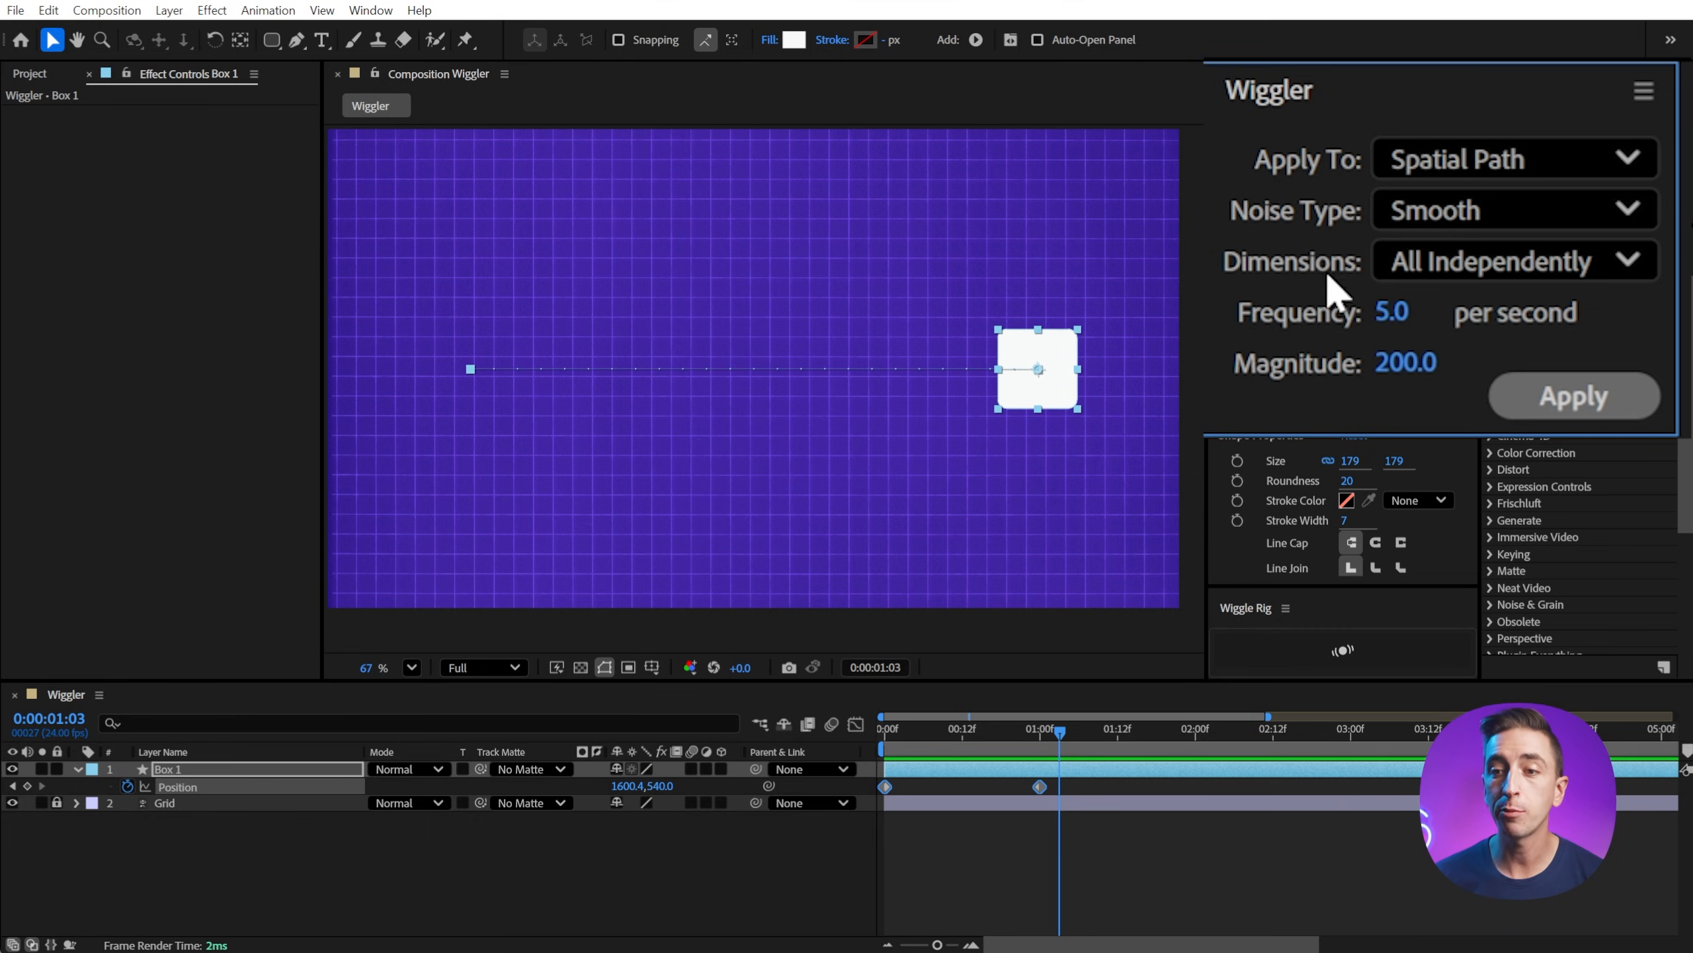
mouse_move(1302, 285)
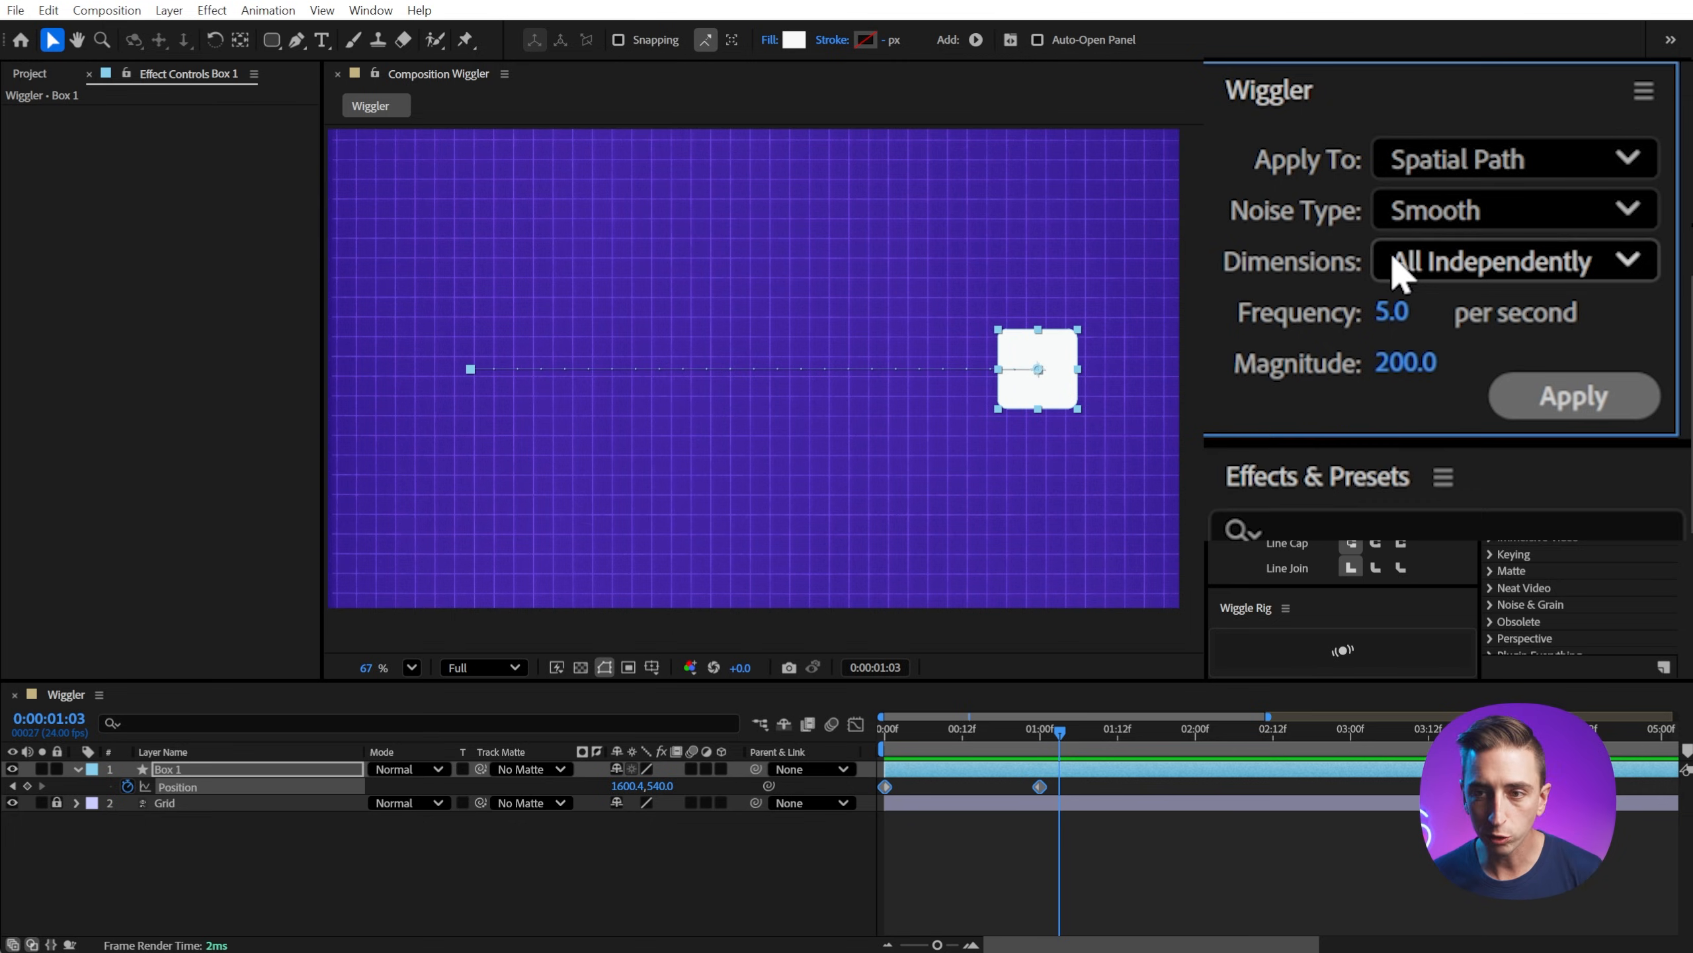
- Review the Wiggler dimension choices and keep All Independently
left_click(1512, 261)
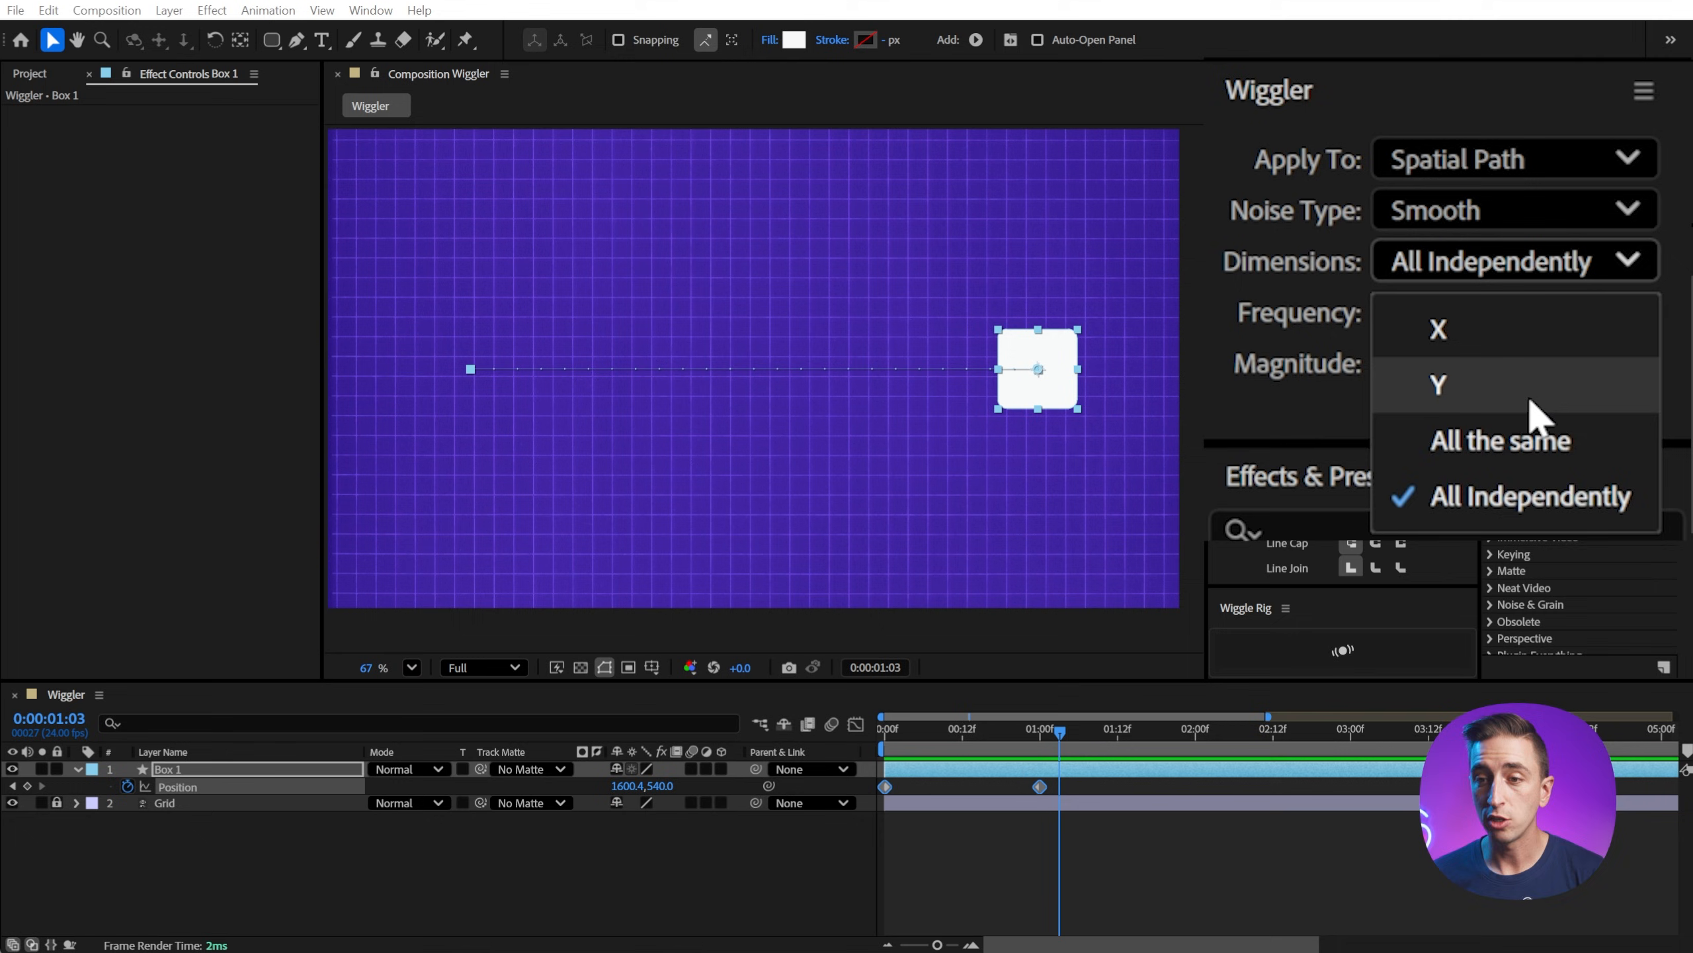
mouse_move(1533, 448)
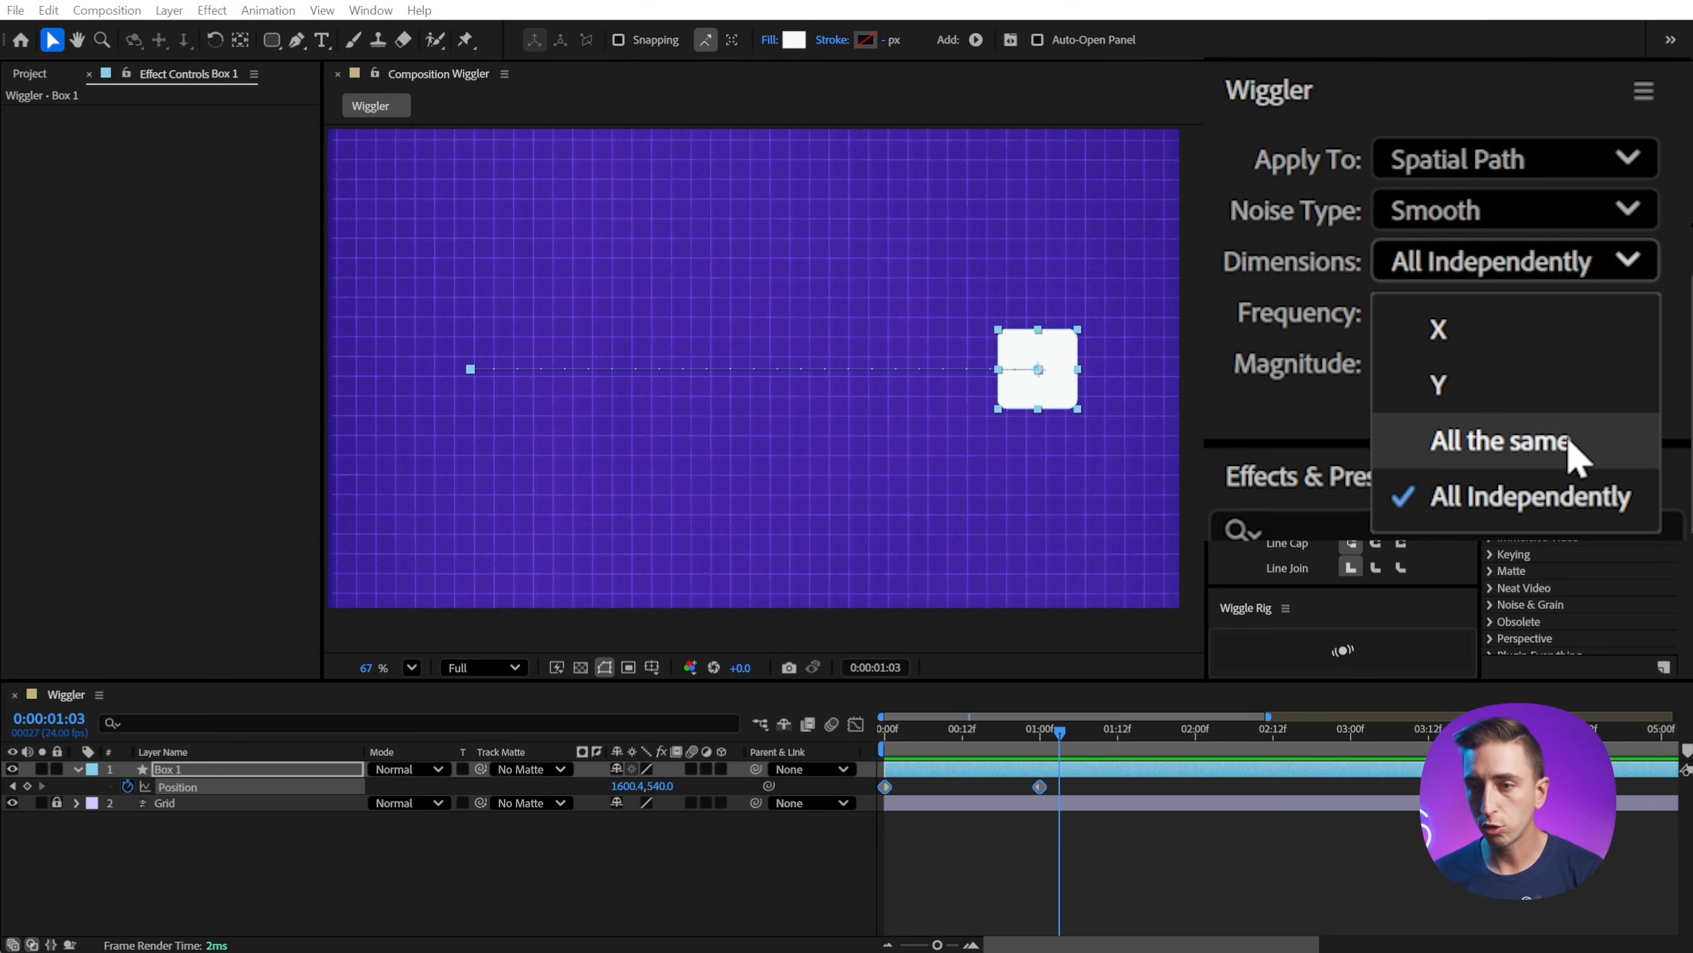
left_click(1529, 496)
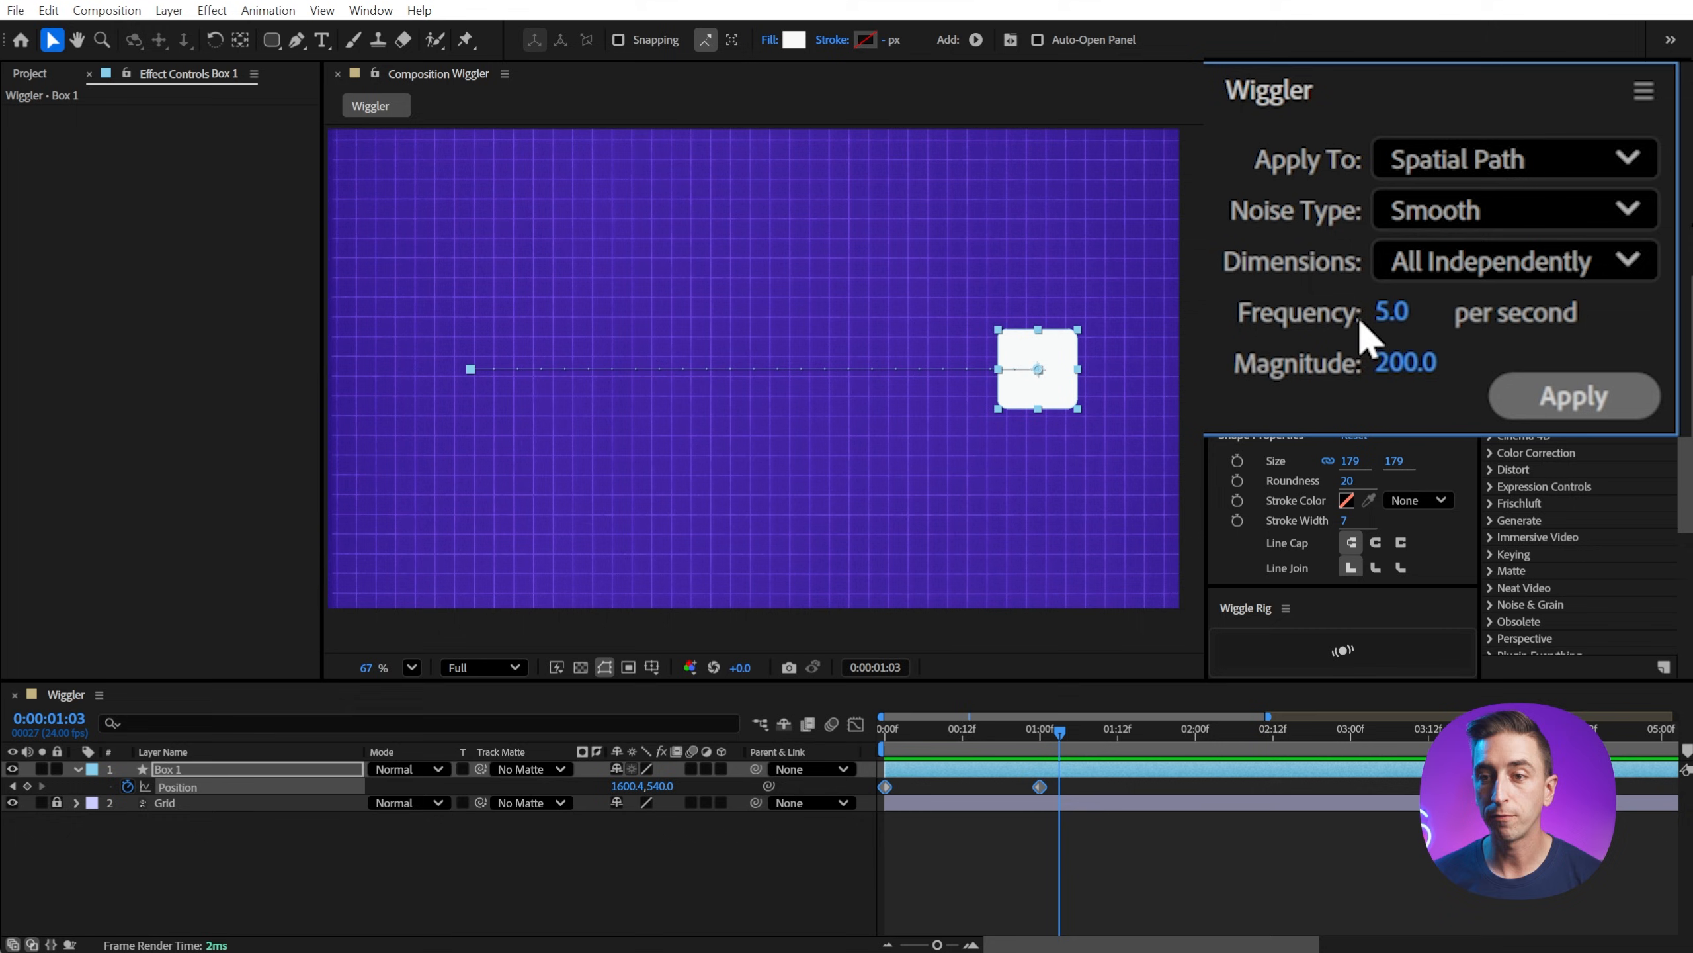
mouse_move(1302, 399)
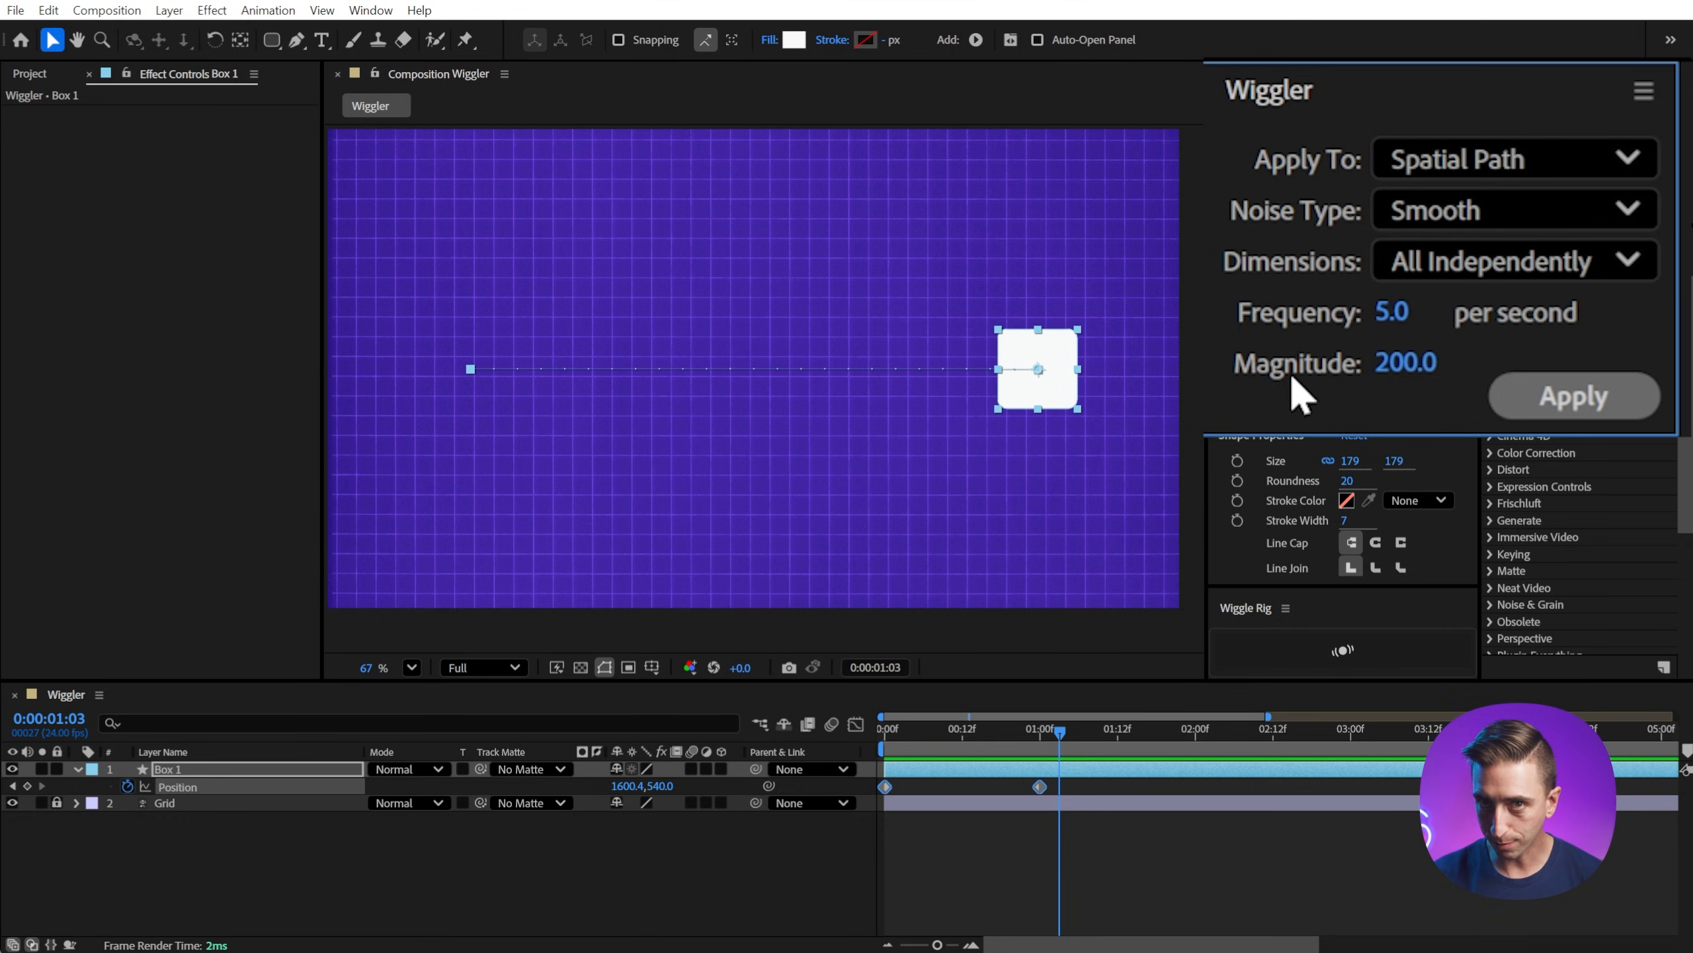
mouse_move(1269, 340)
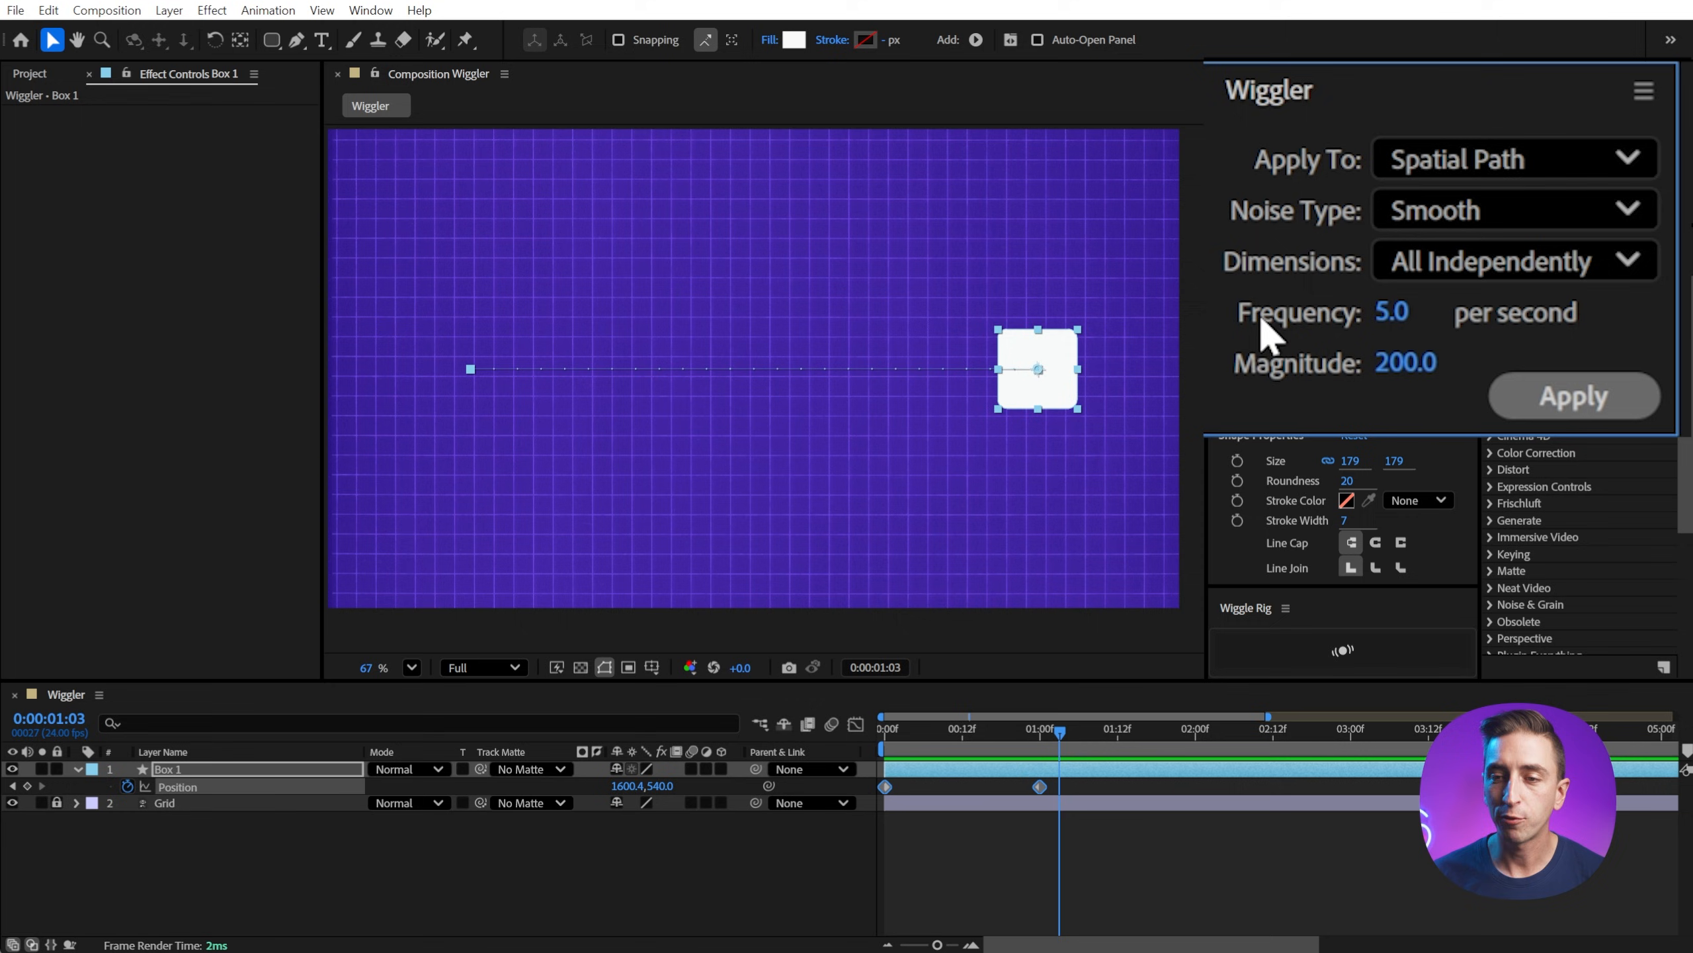
mouse_move(1458, 325)
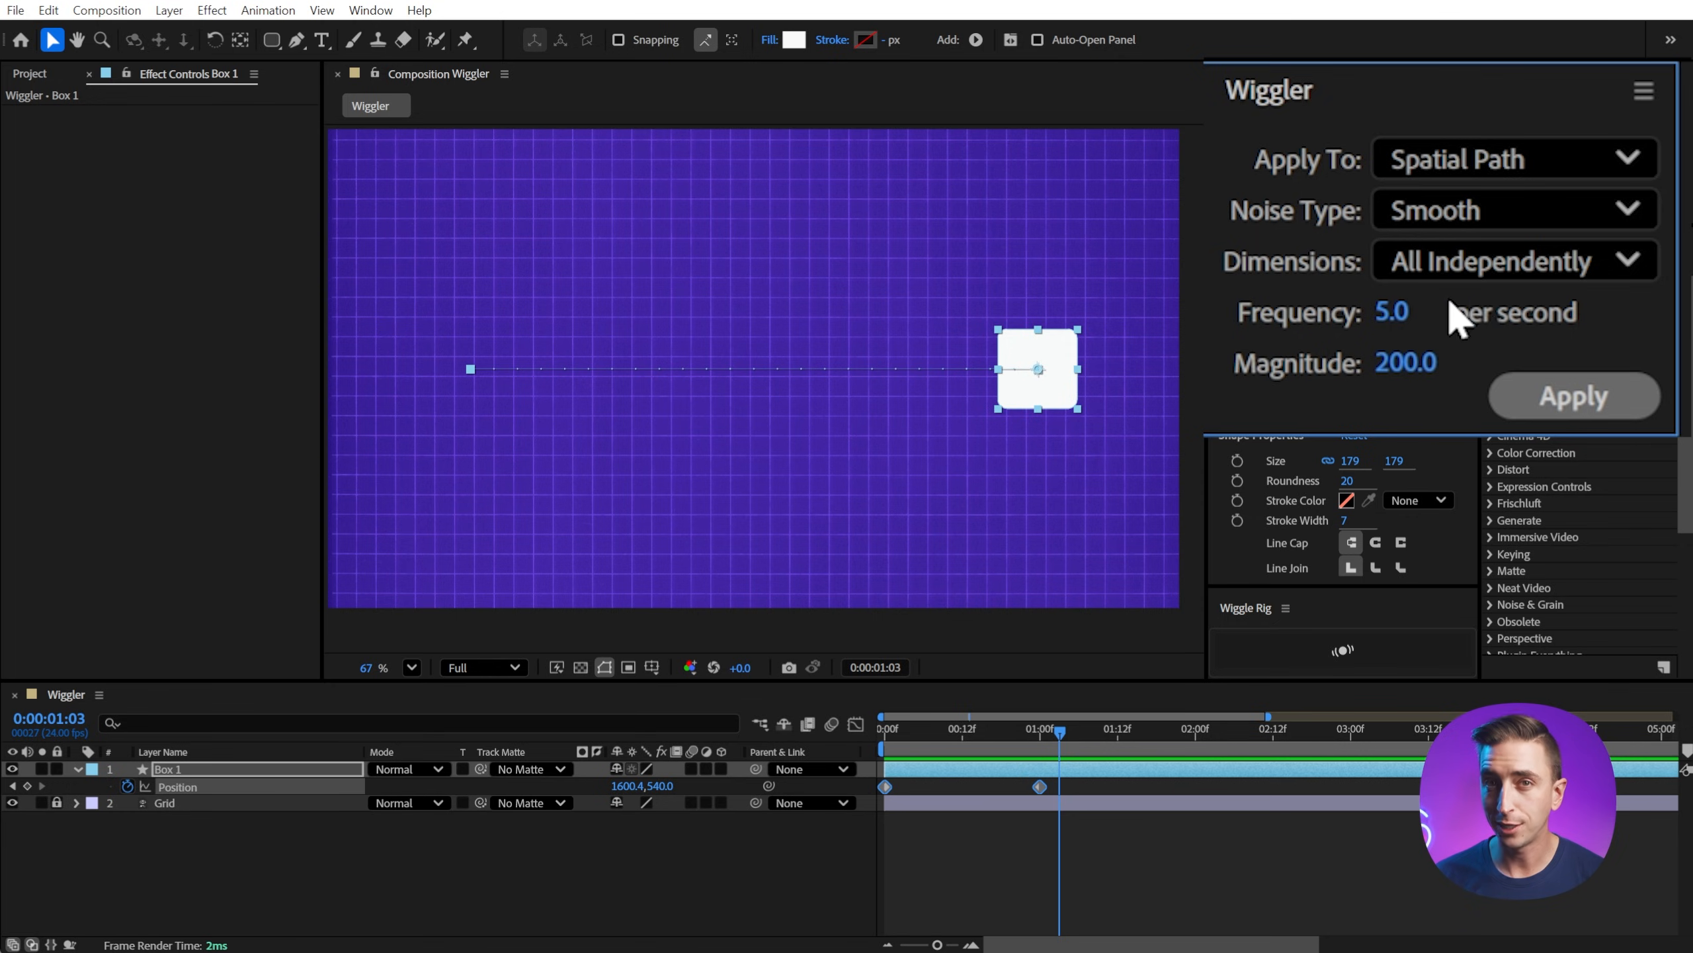
mouse_move(1315, 386)
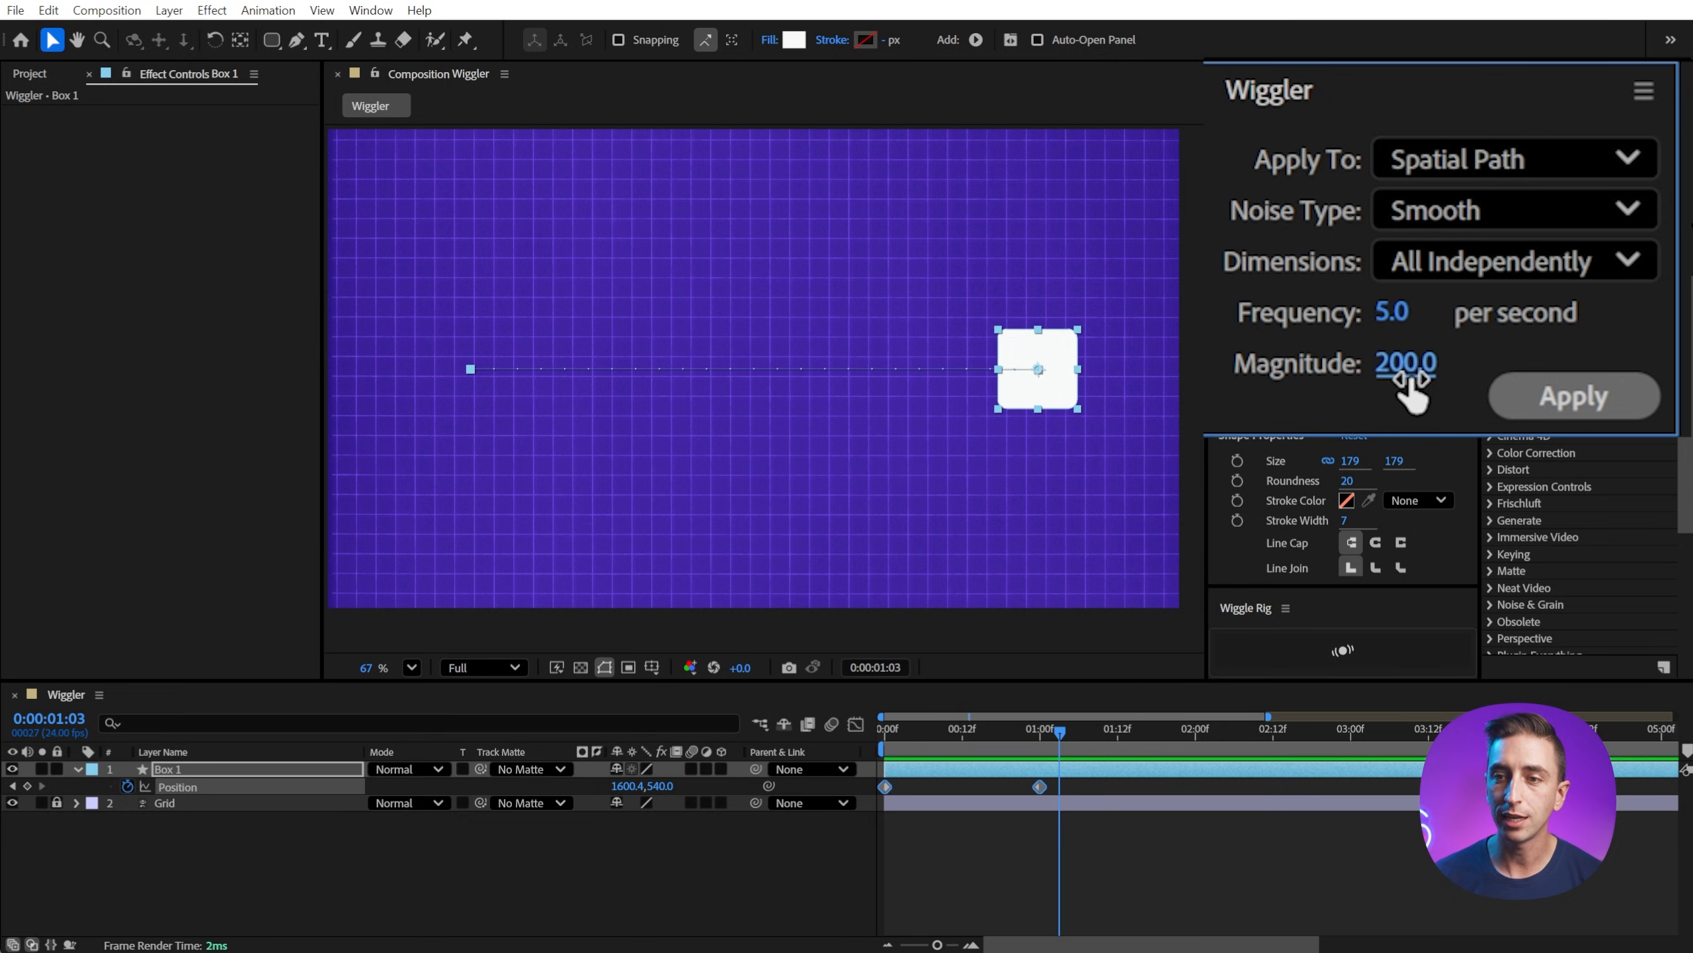
mouse_move(200, 804)
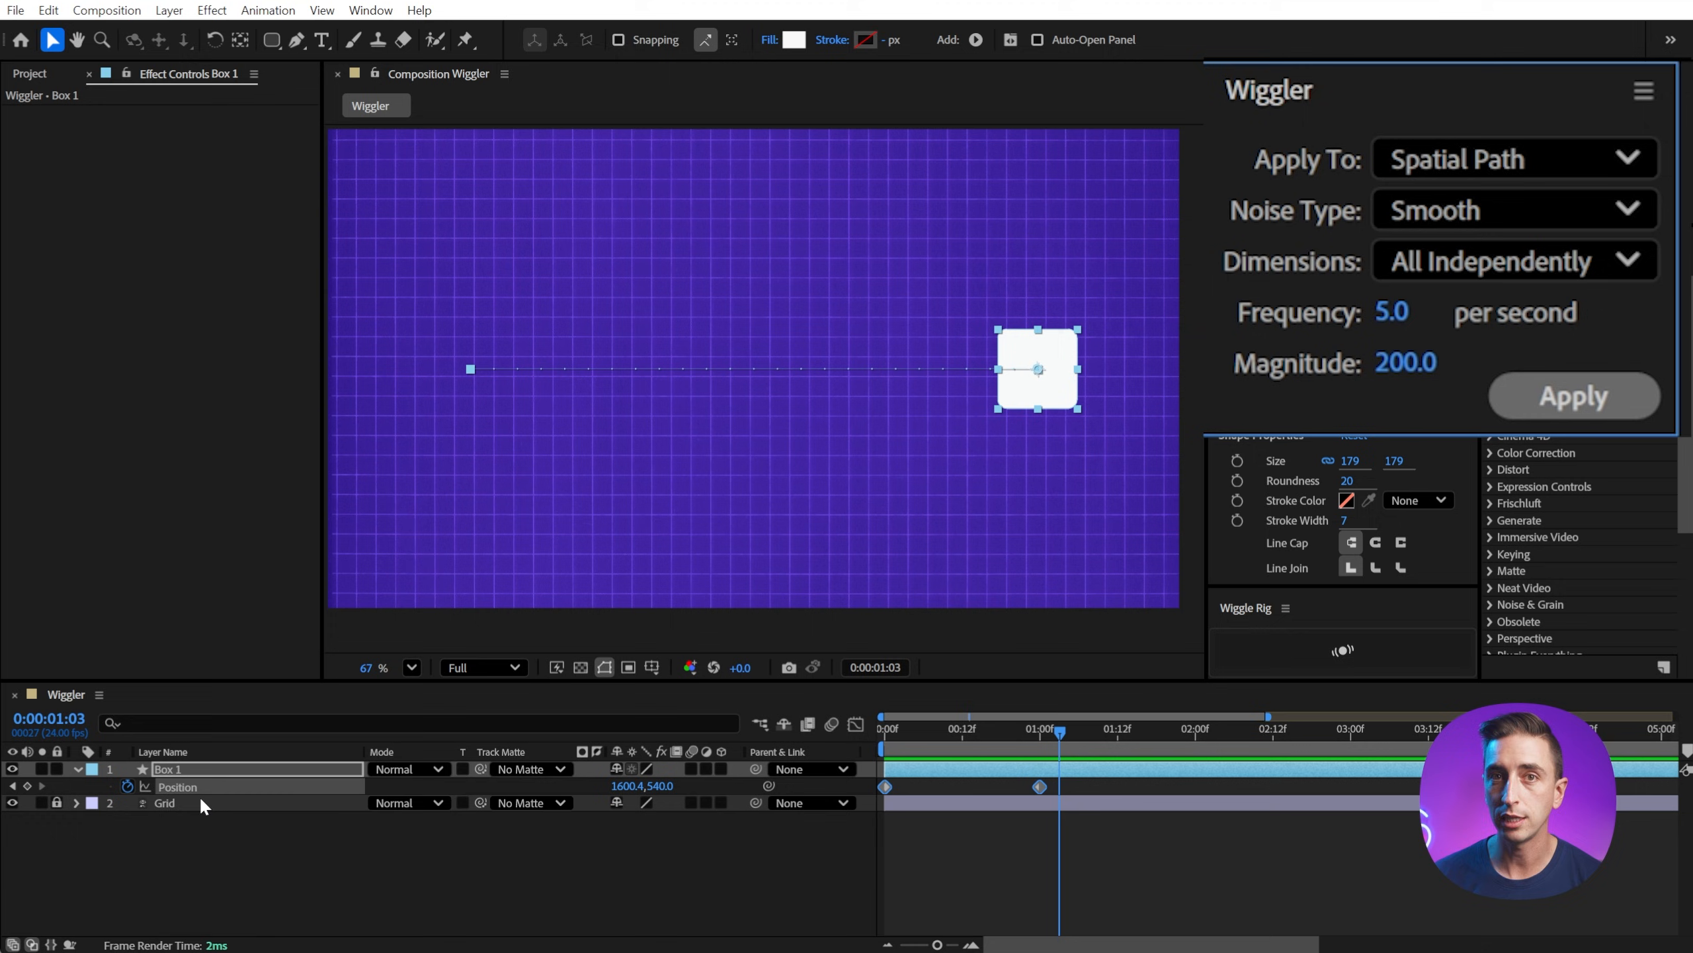
mouse_move(1238, 549)
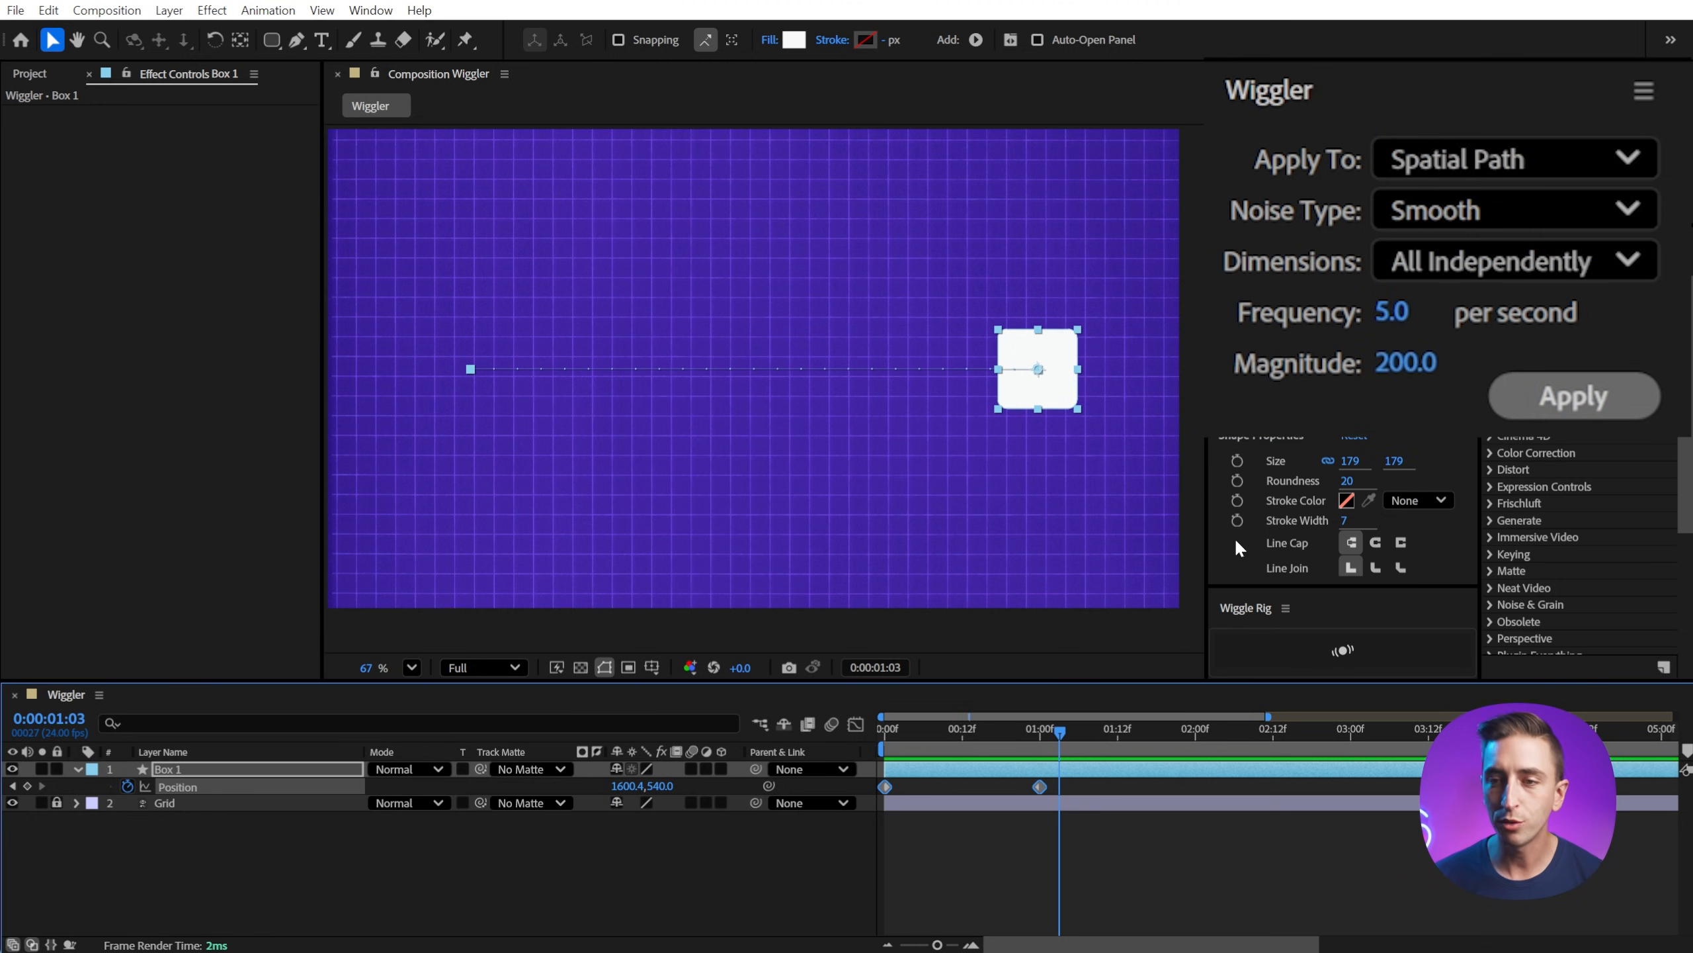
- Apply the Wiggler to the position keyframes and preview the zigzag motion
left_click(1573, 396)
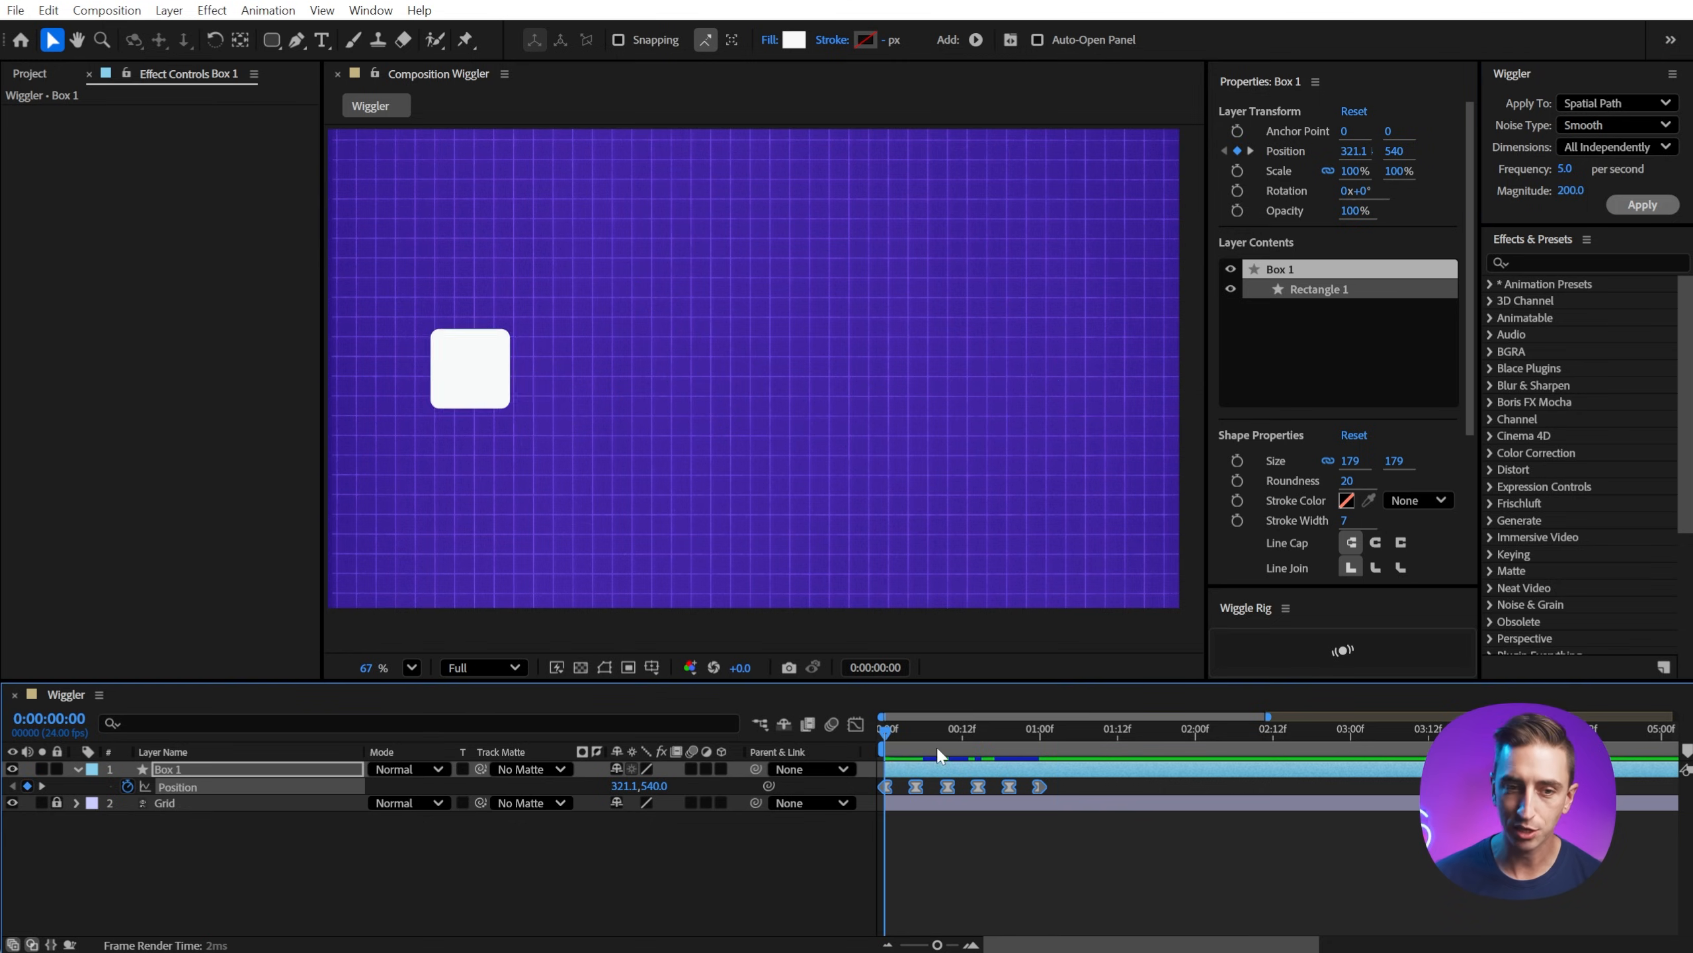
left_click(1131, 728)
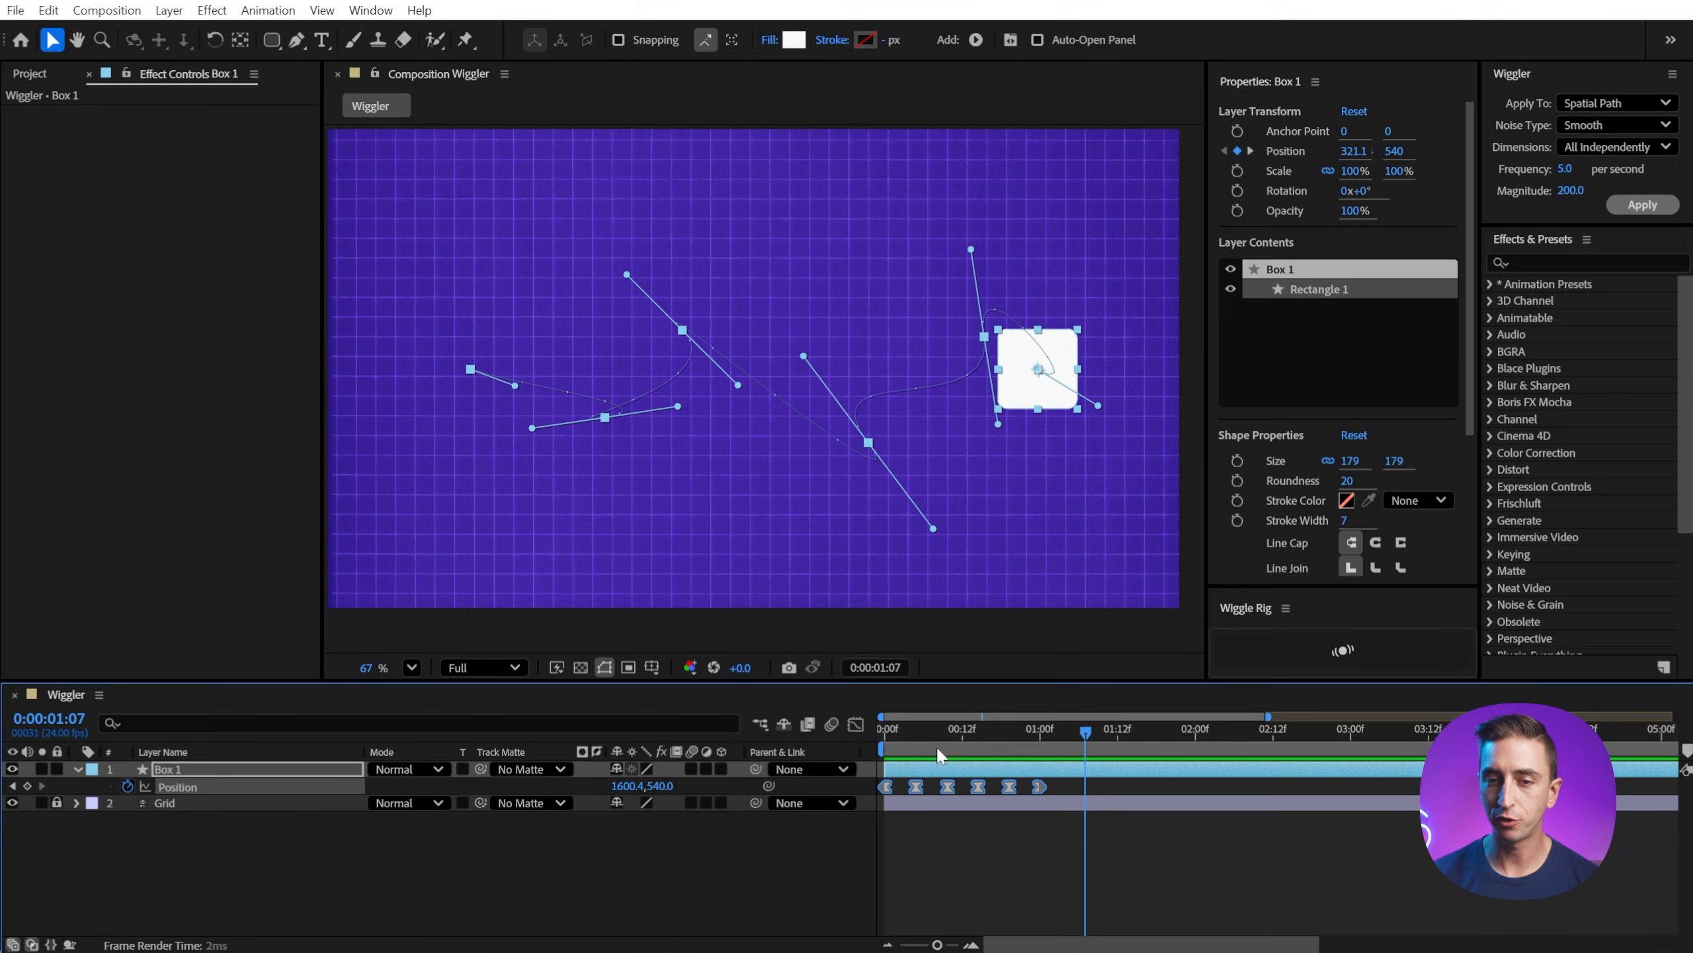
left_click(885, 729)
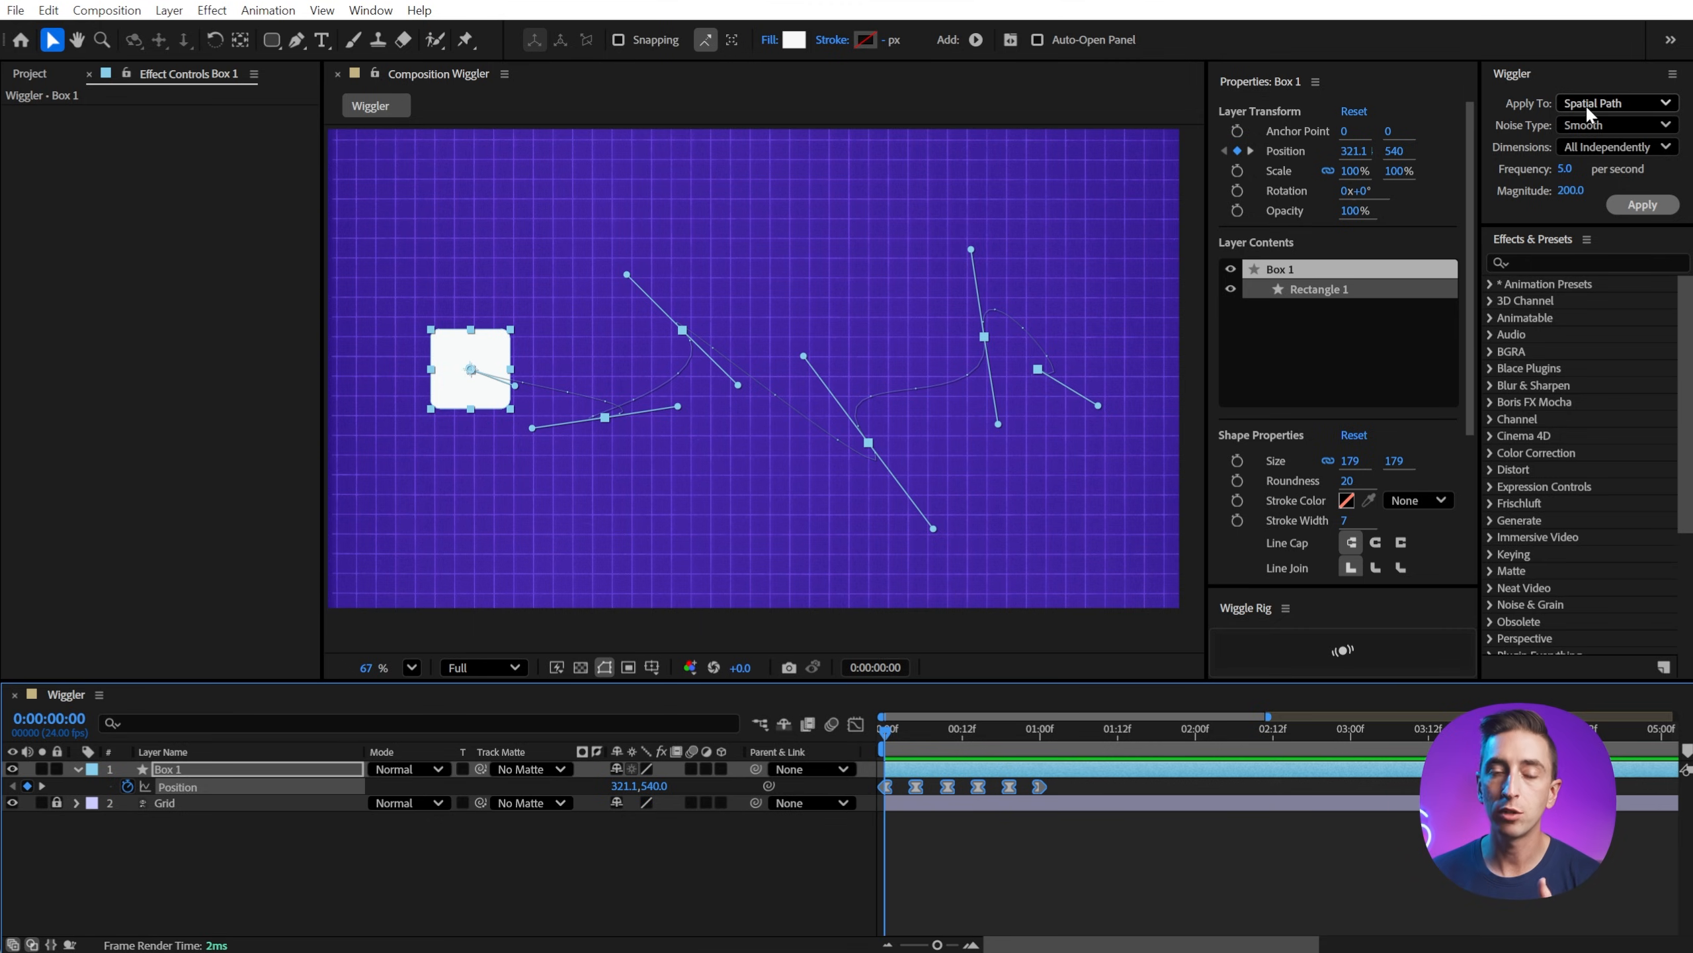
mouse_move(554, 395)
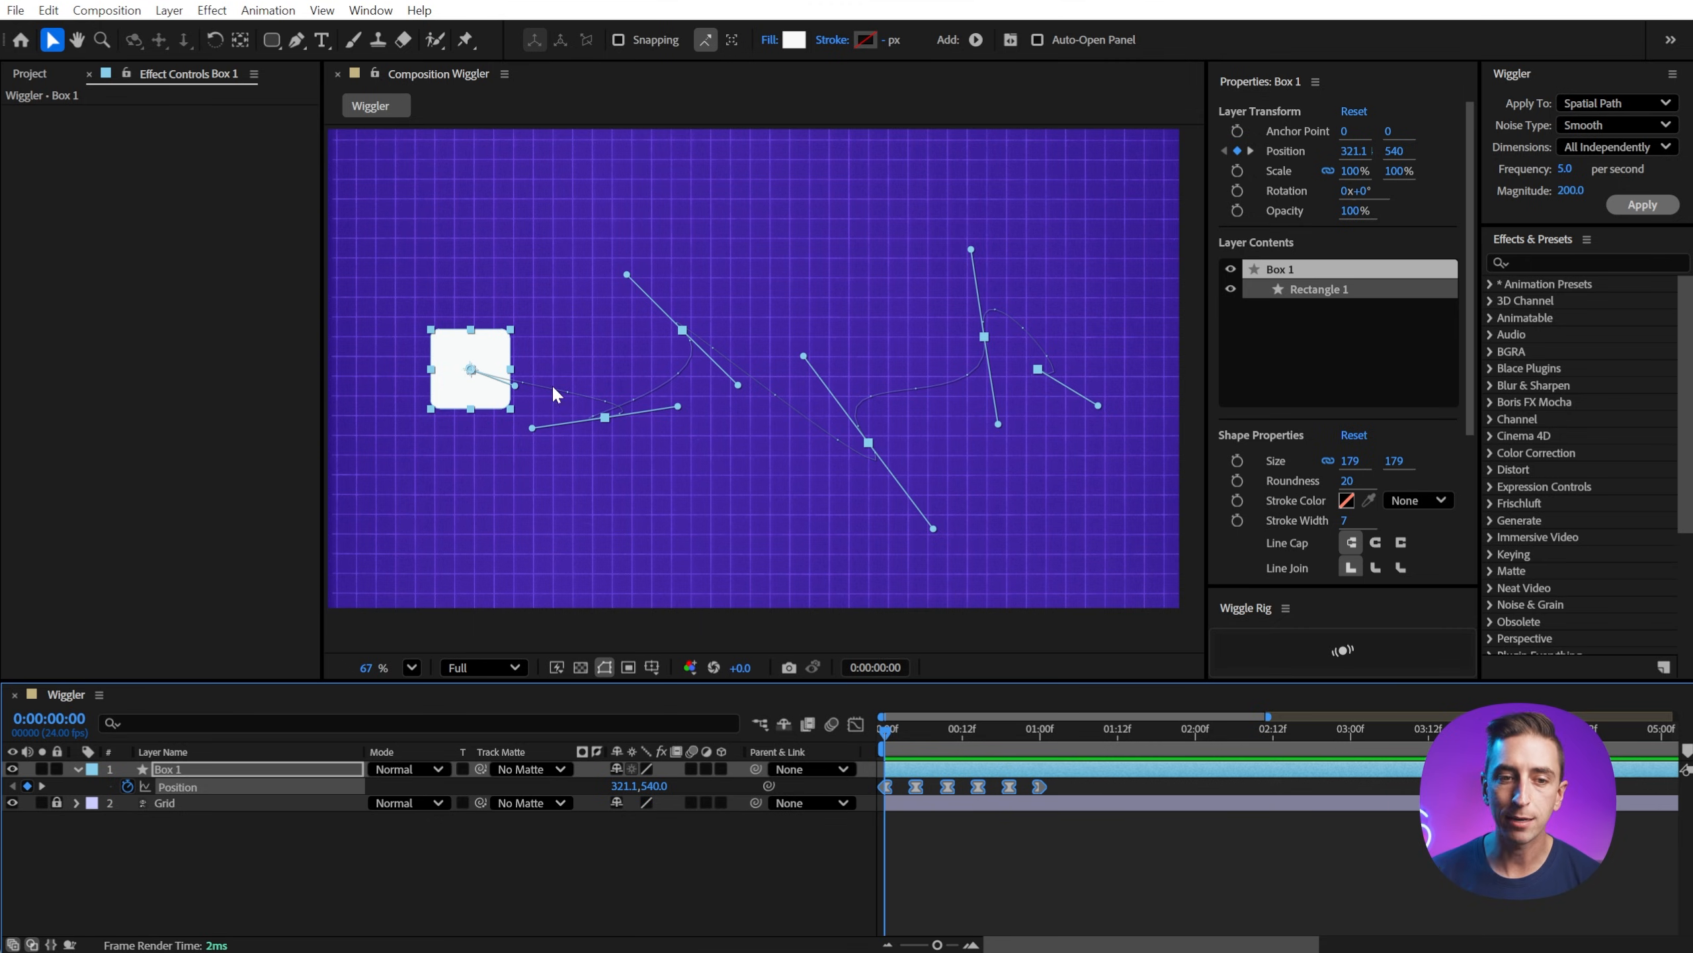
mouse_move(1086, 443)
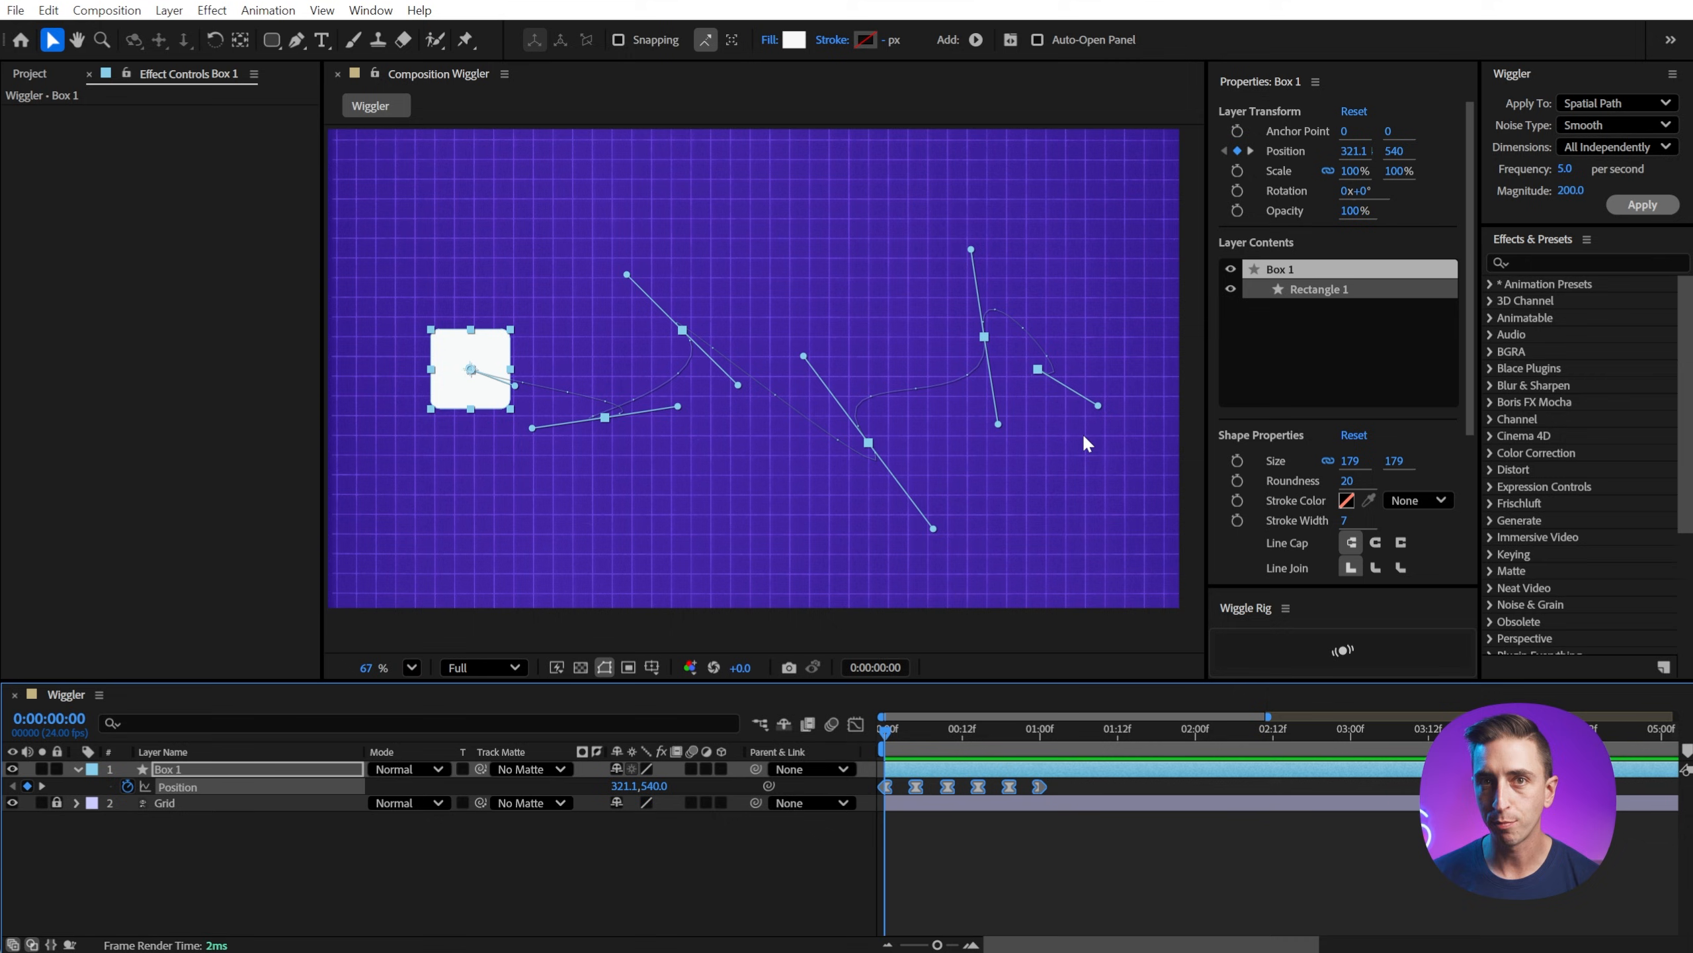
mouse_move(926, 356)
type("2")
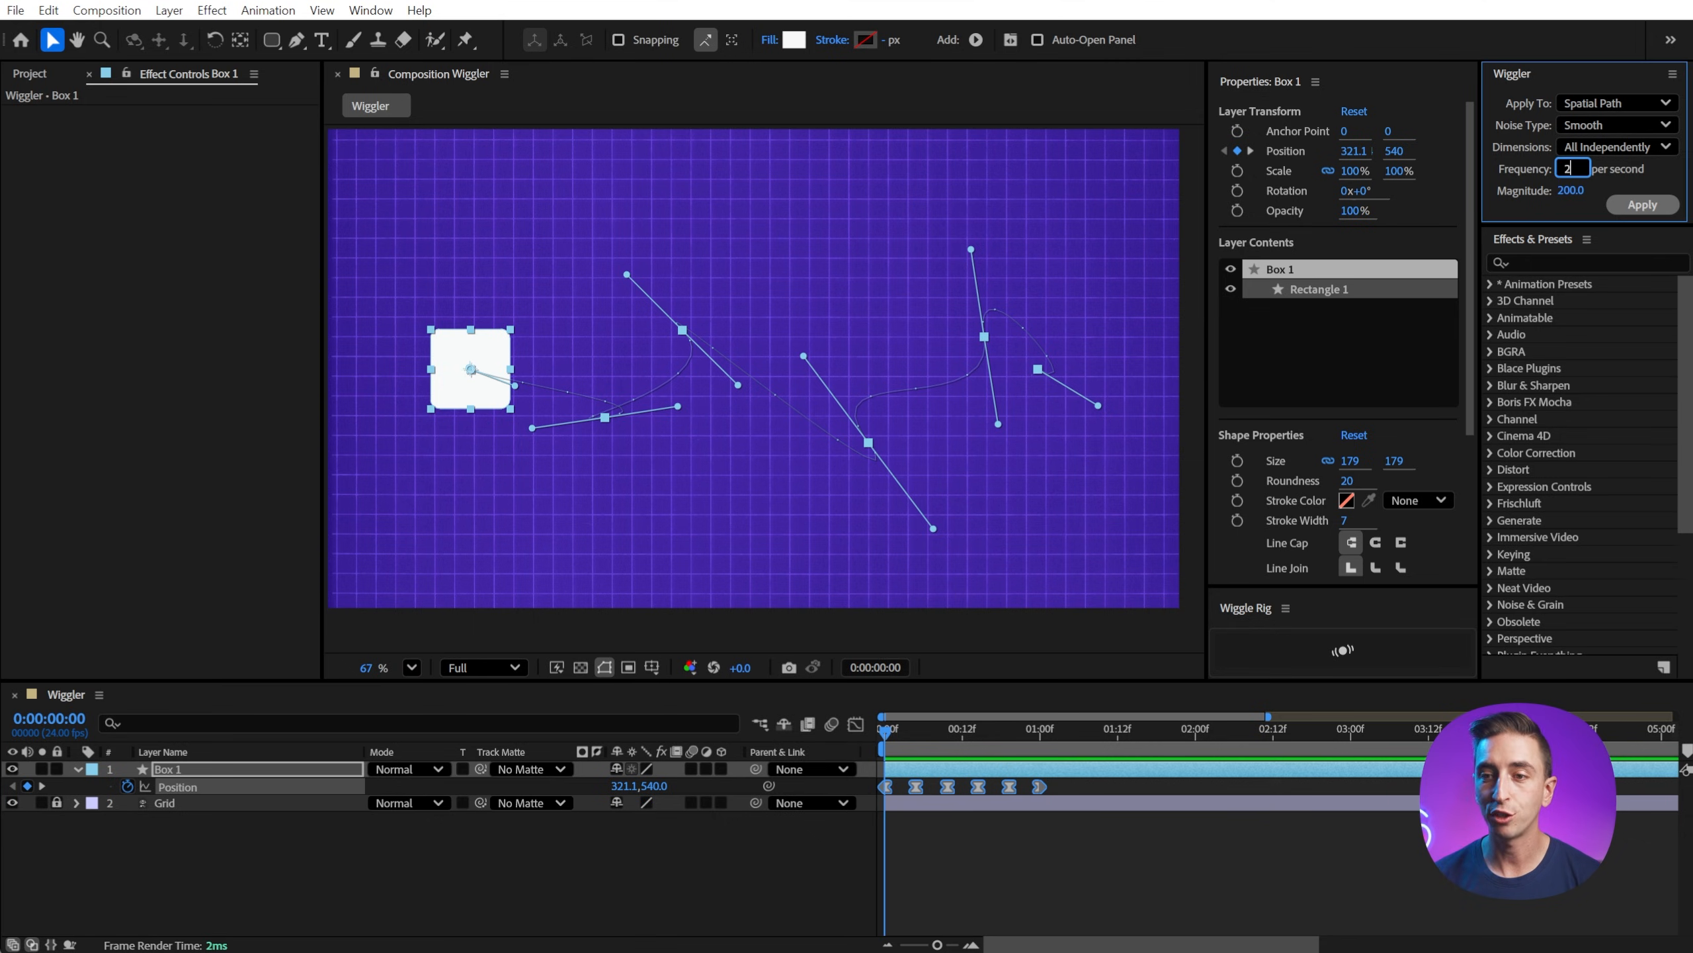
- Apply the Wiggler at frequency 2 several times for different random curved paths, then reselect the two original keyframes
left_click(1642, 205)
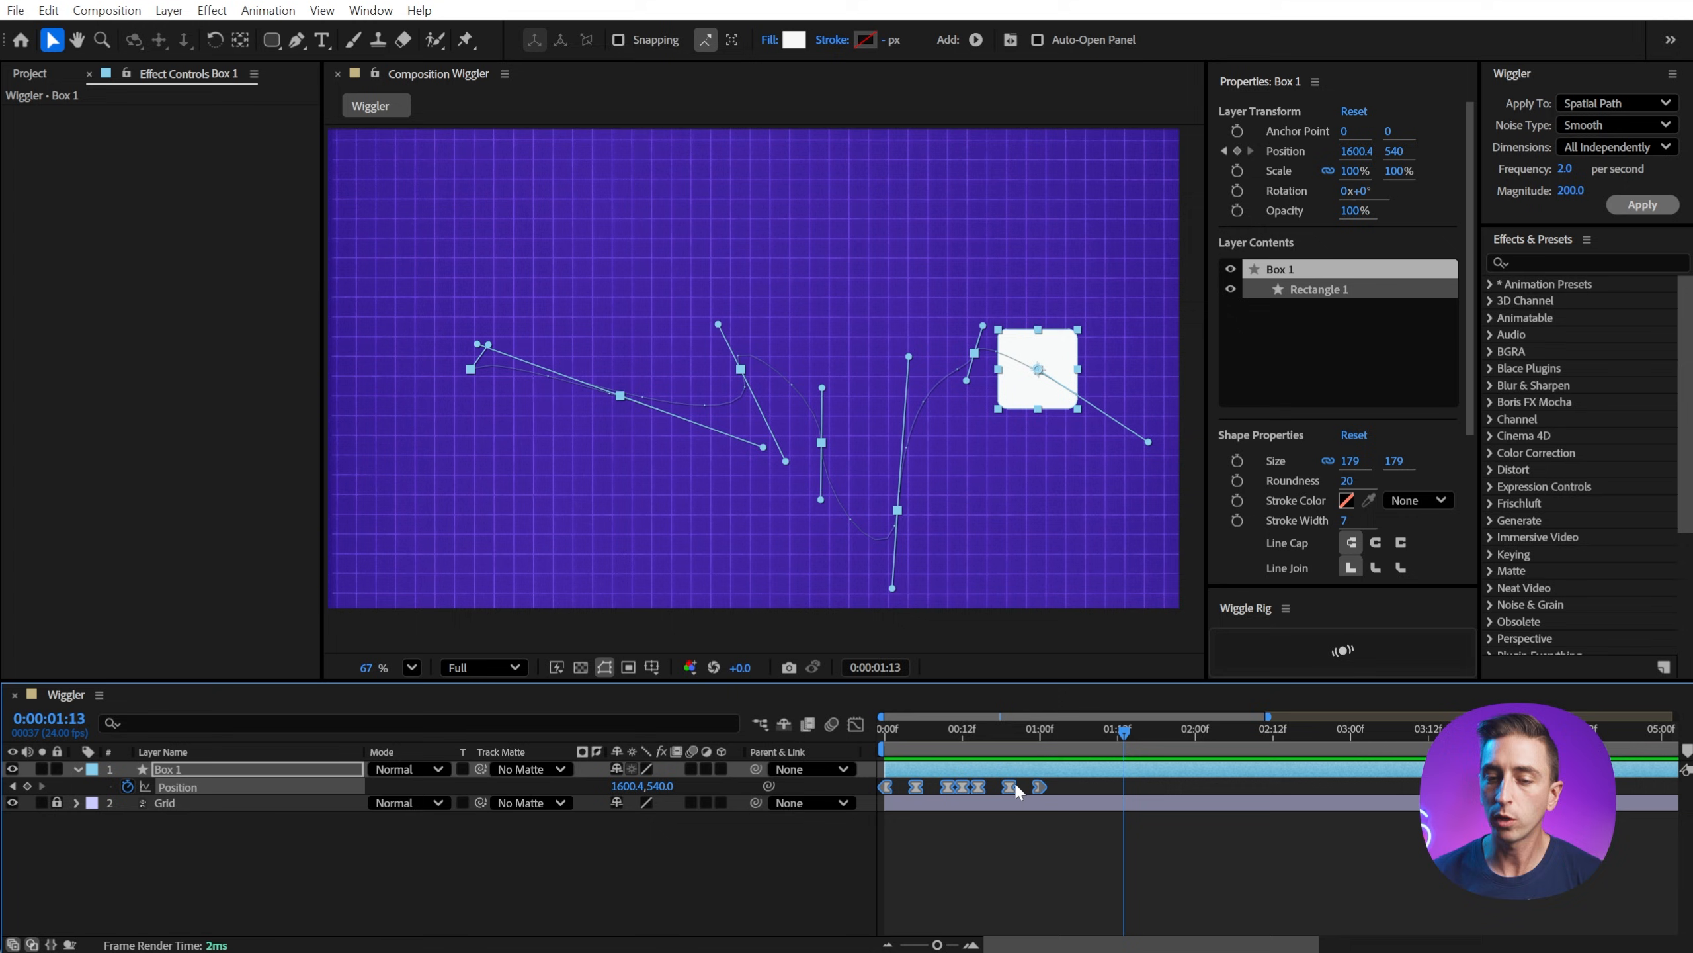
mouse_move(1058, 797)
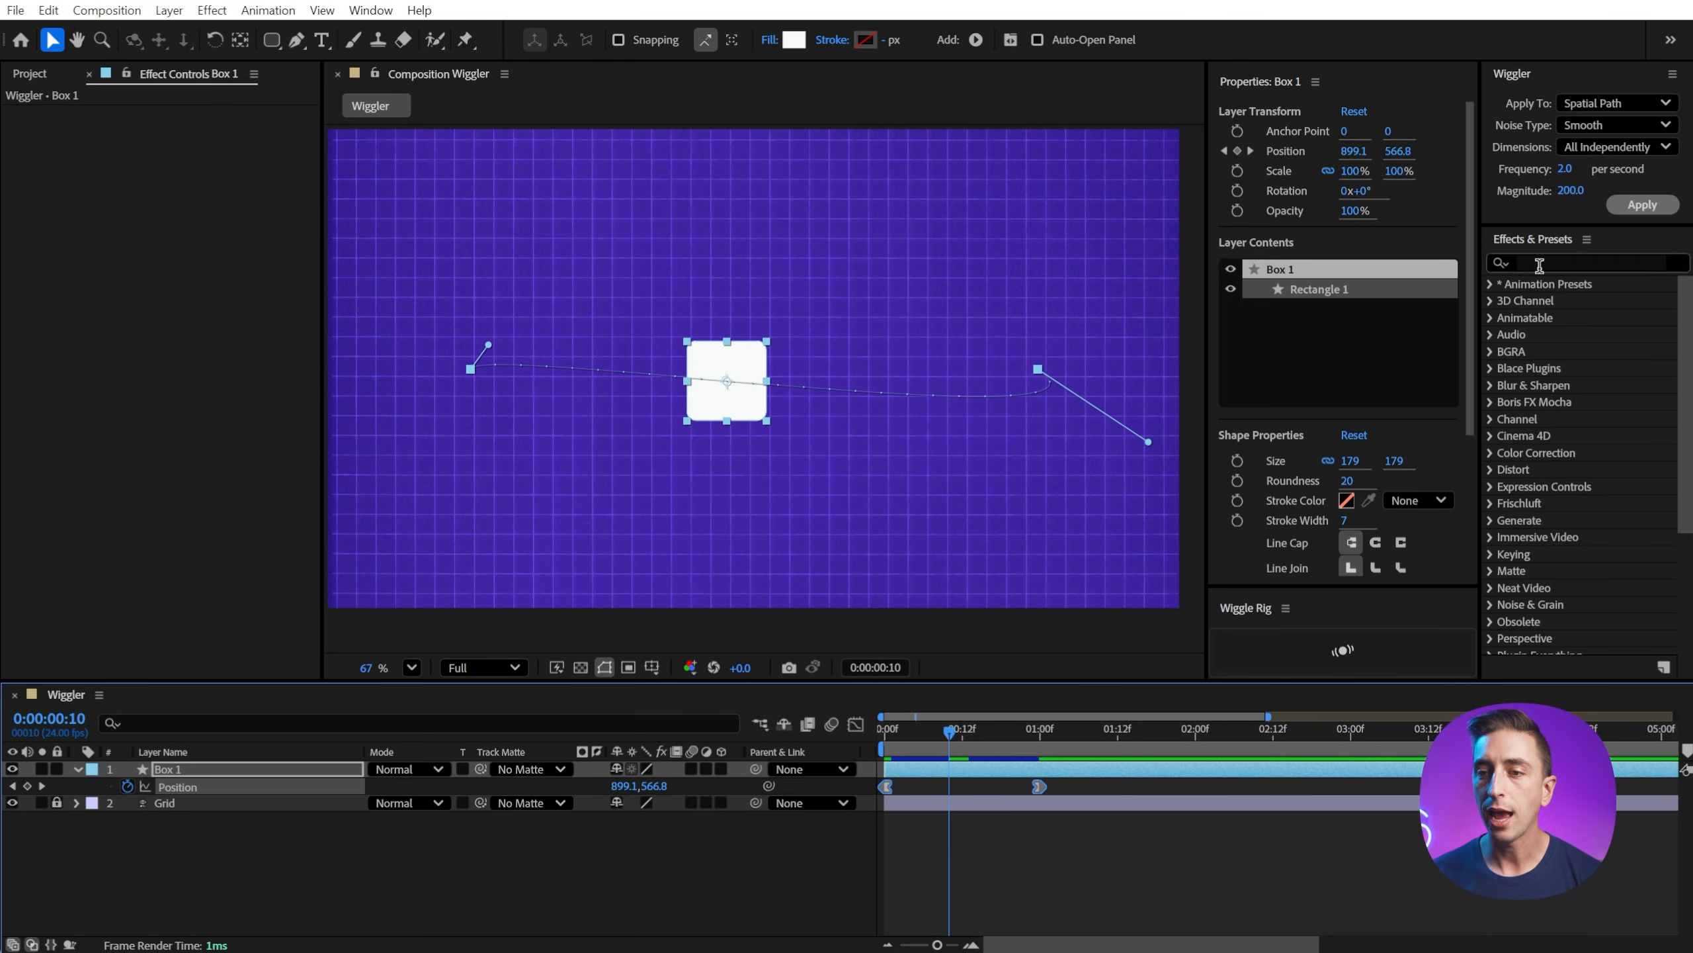
left_click(912, 729)
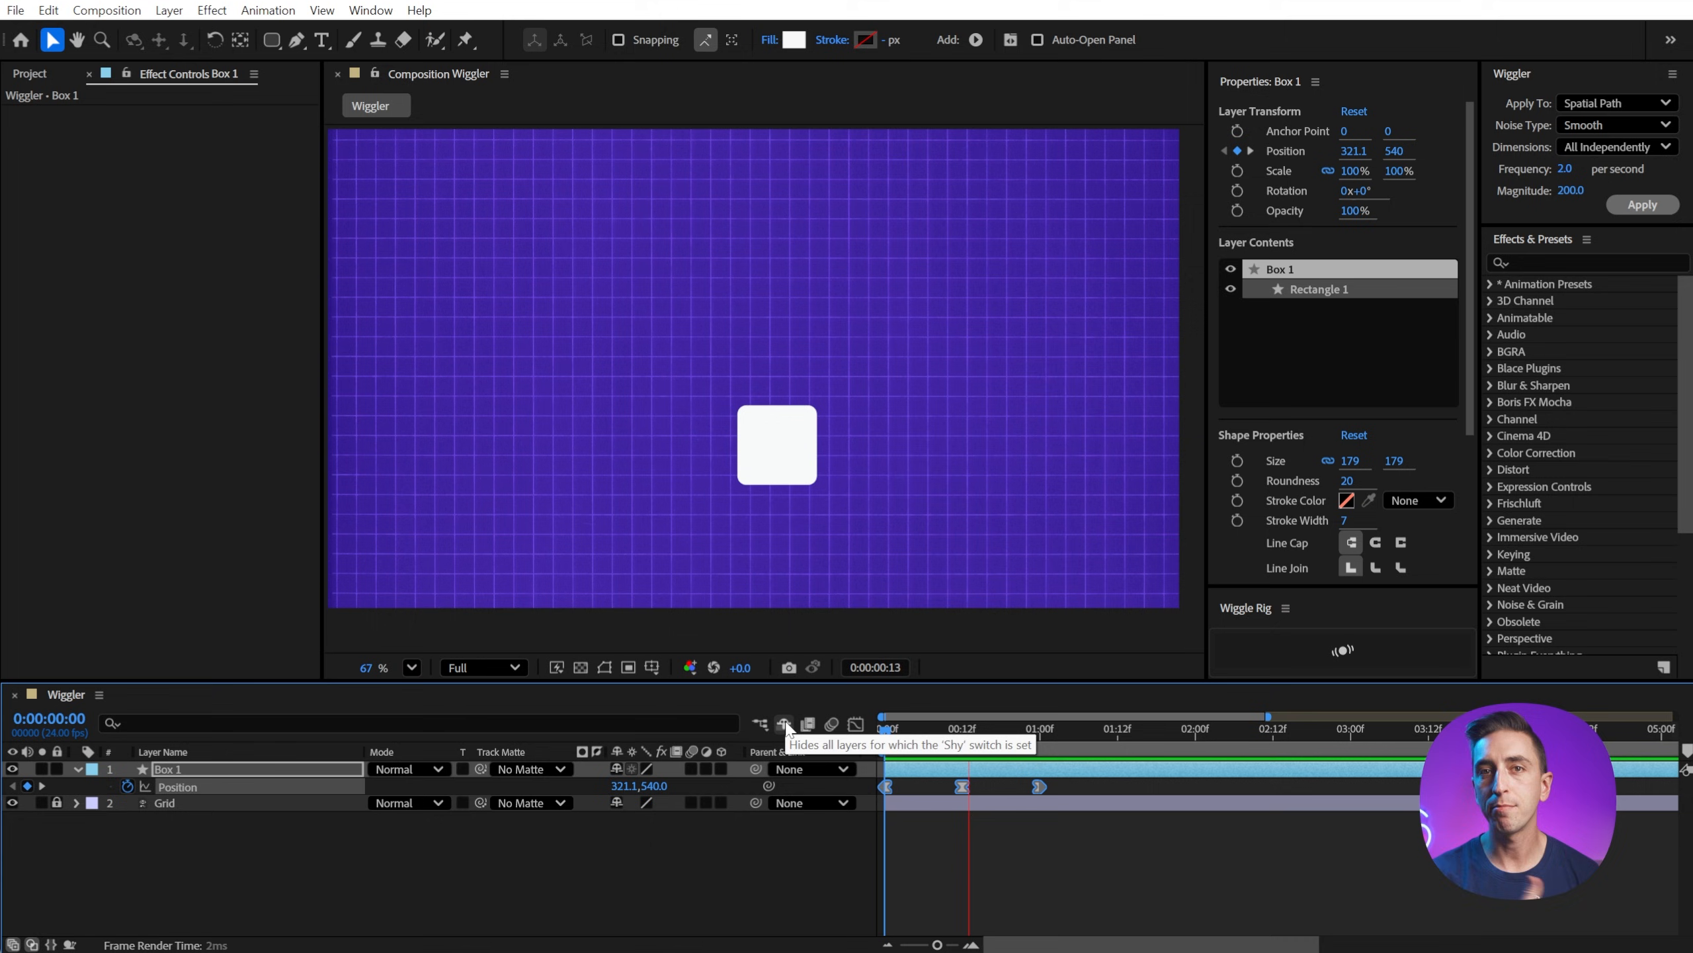
left_click(1644, 205)
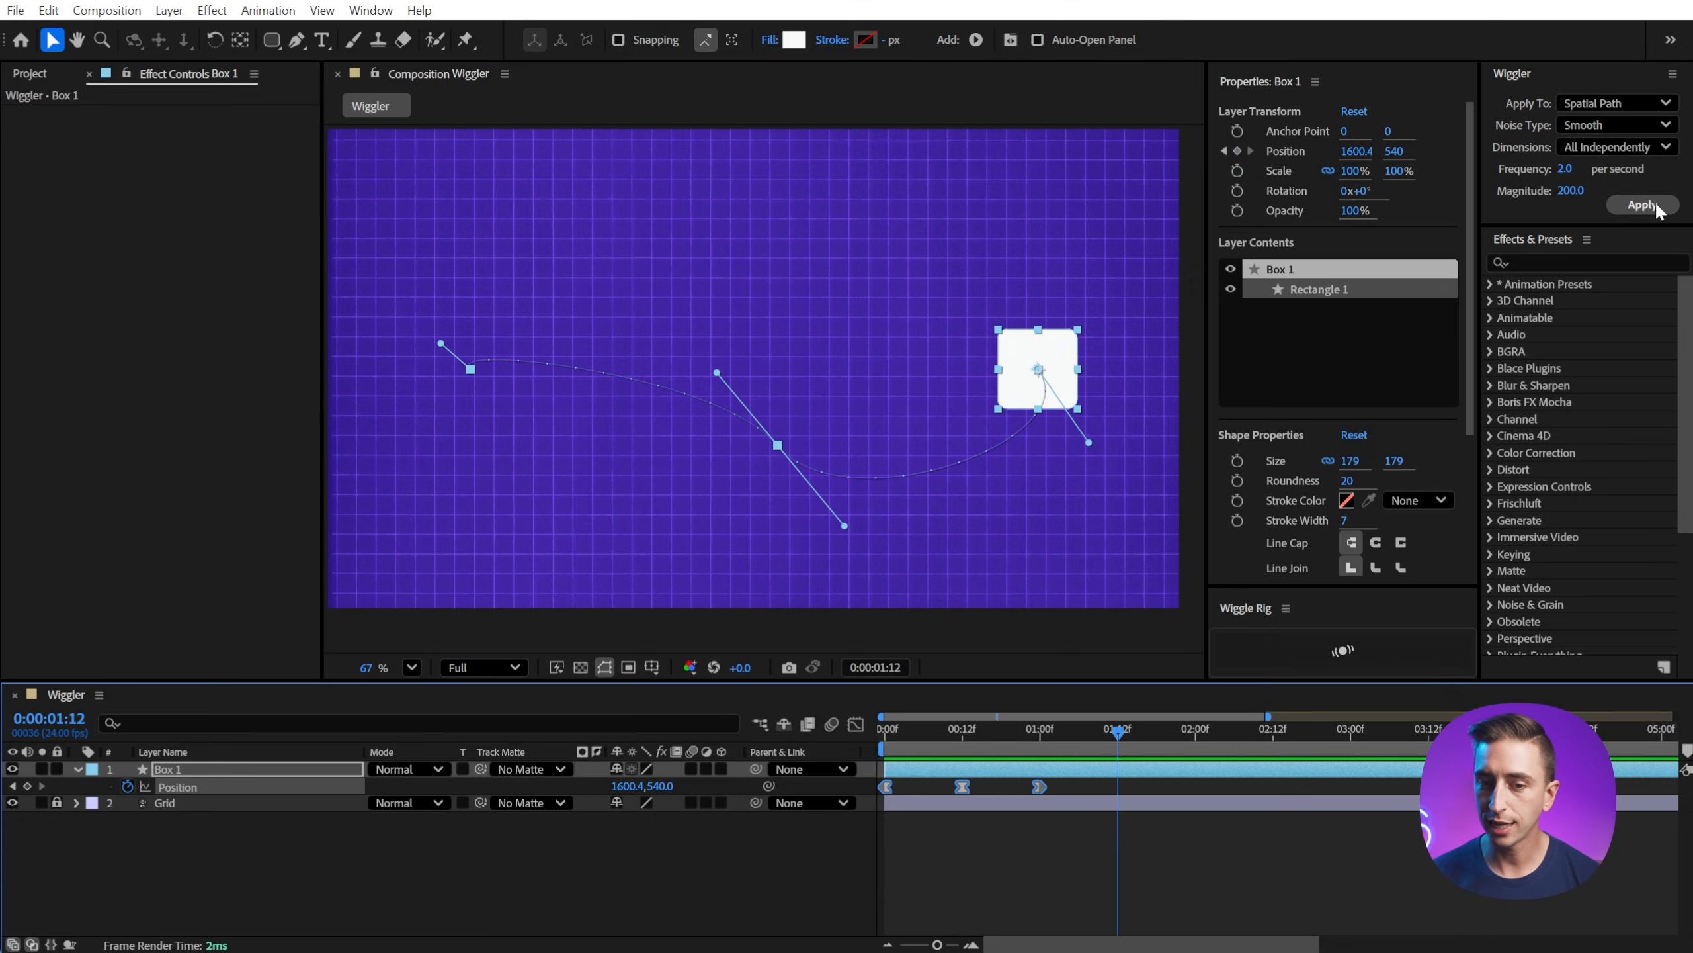
left_click(1643, 203)
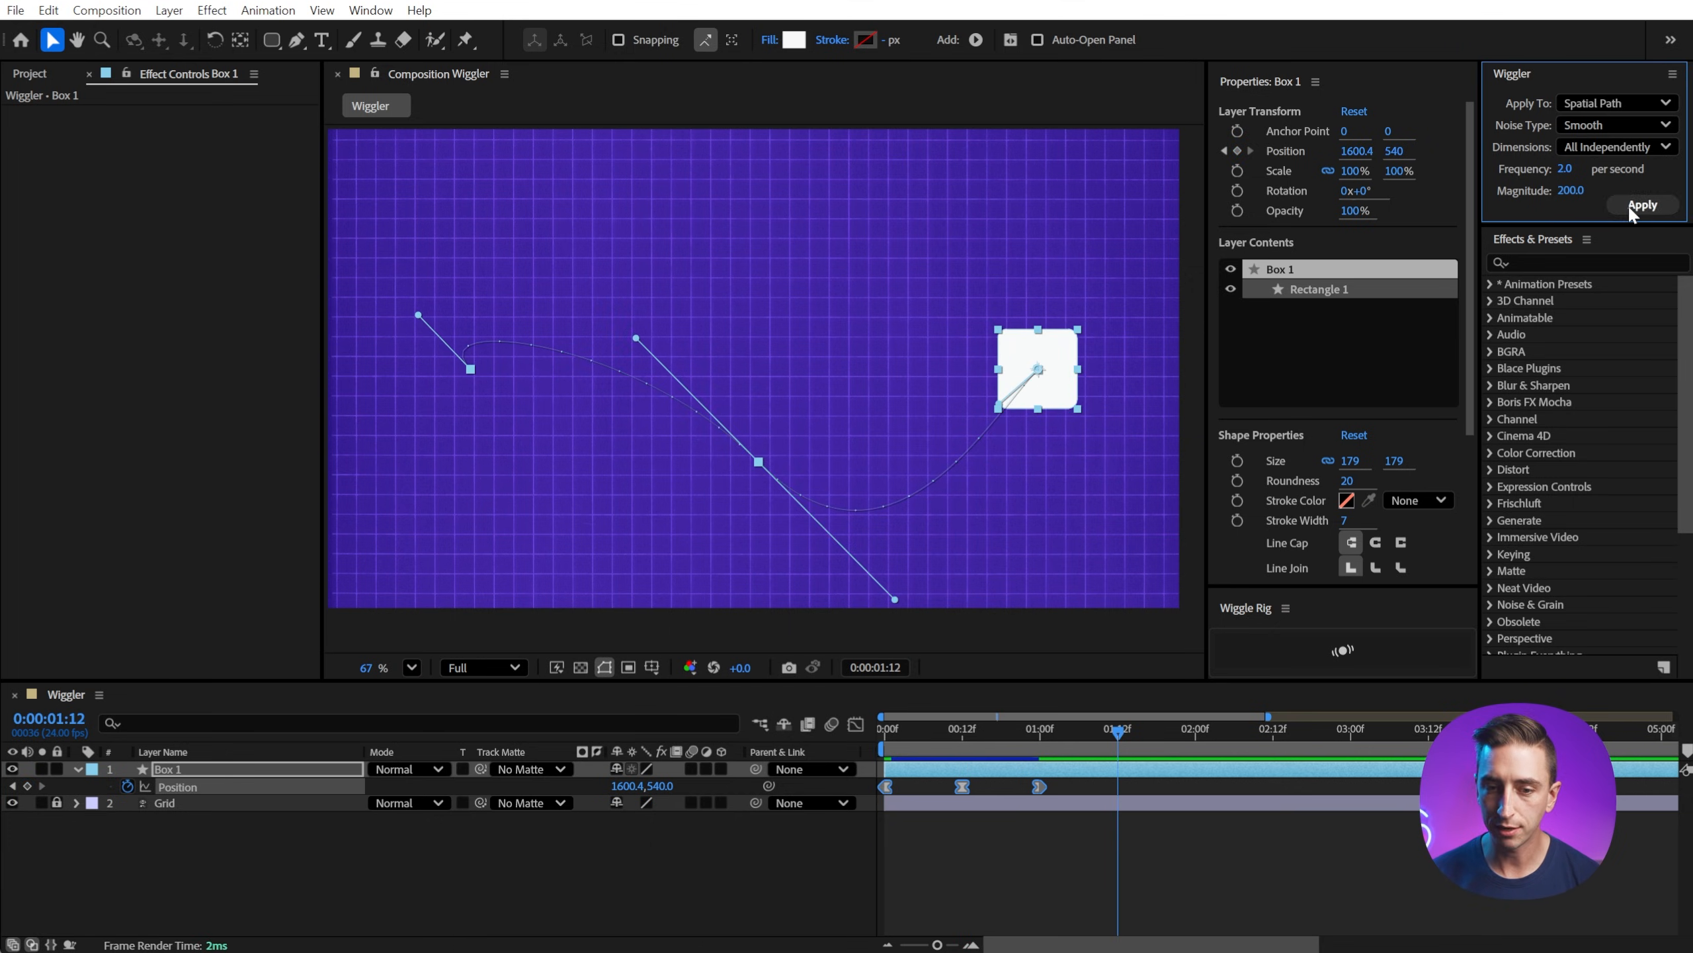
left_click(1642, 205)
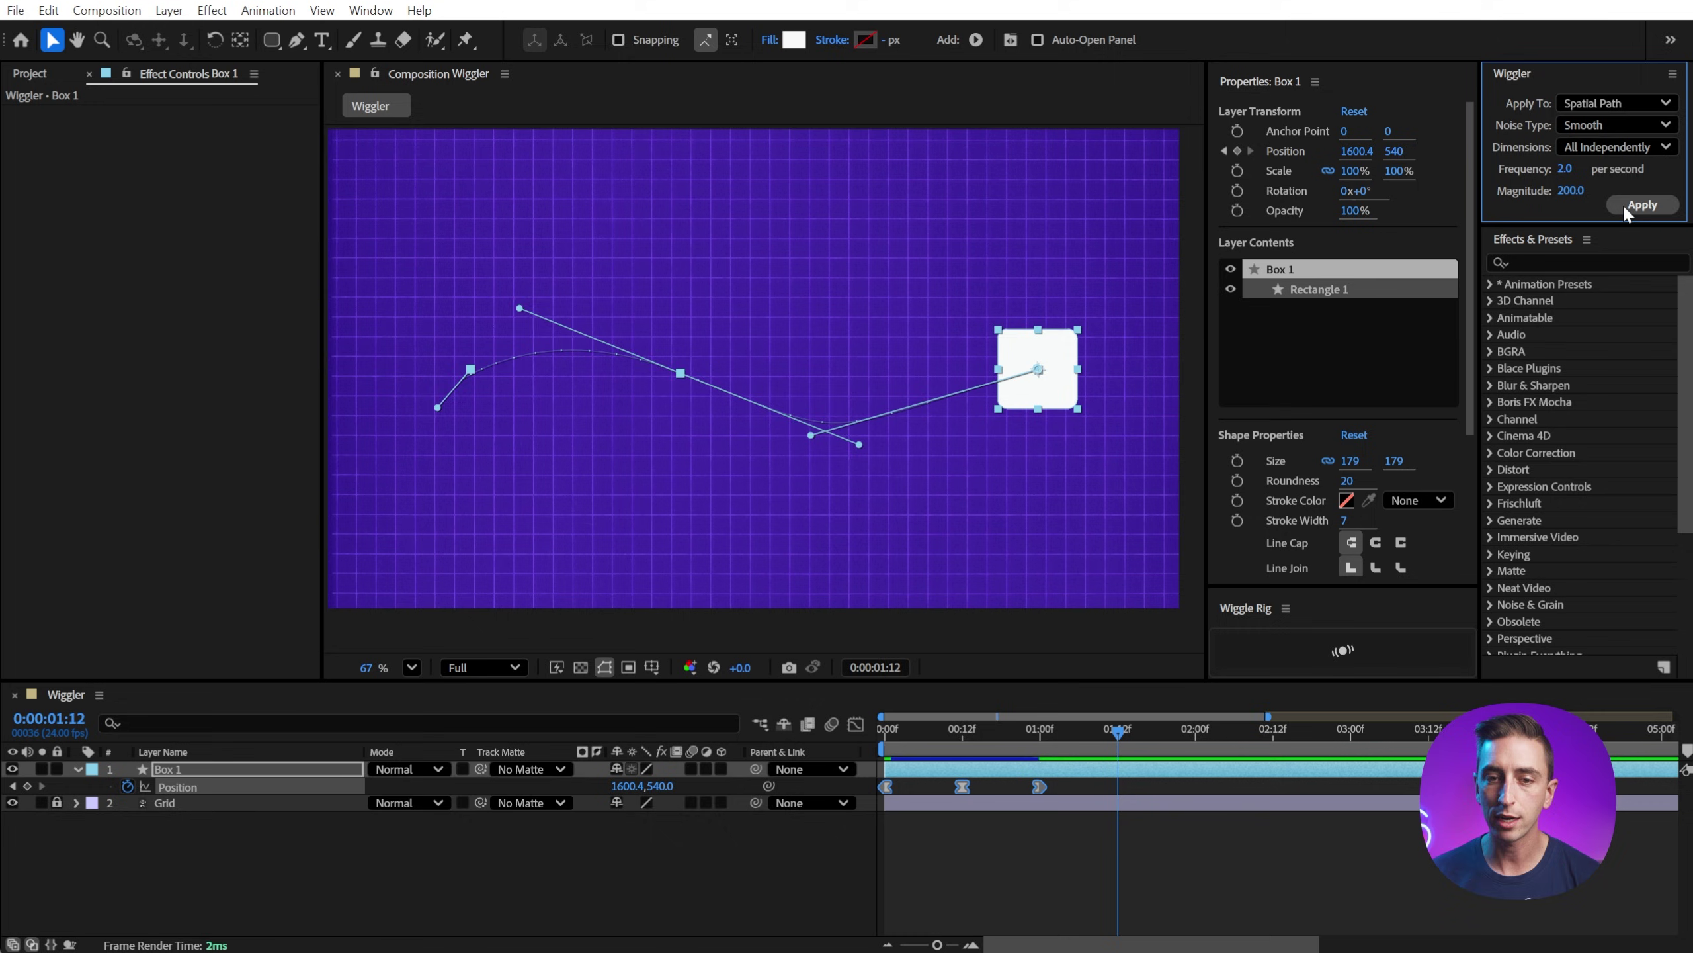
left_click(1641, 205)
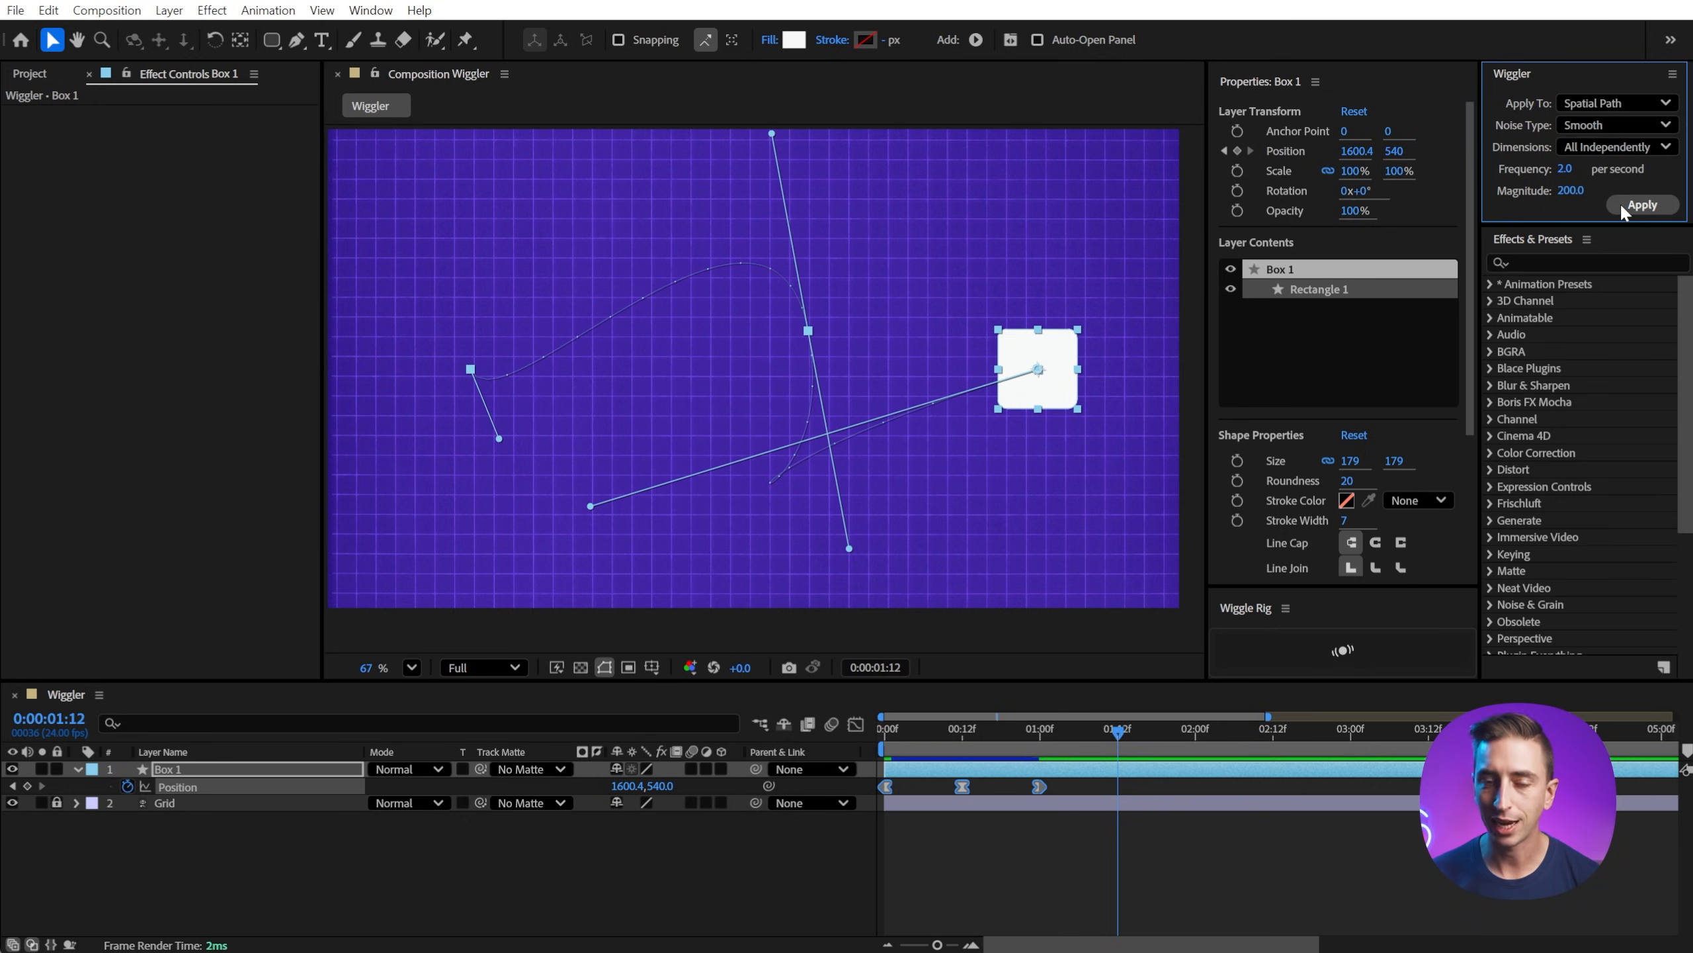
left_click(1640, 205)
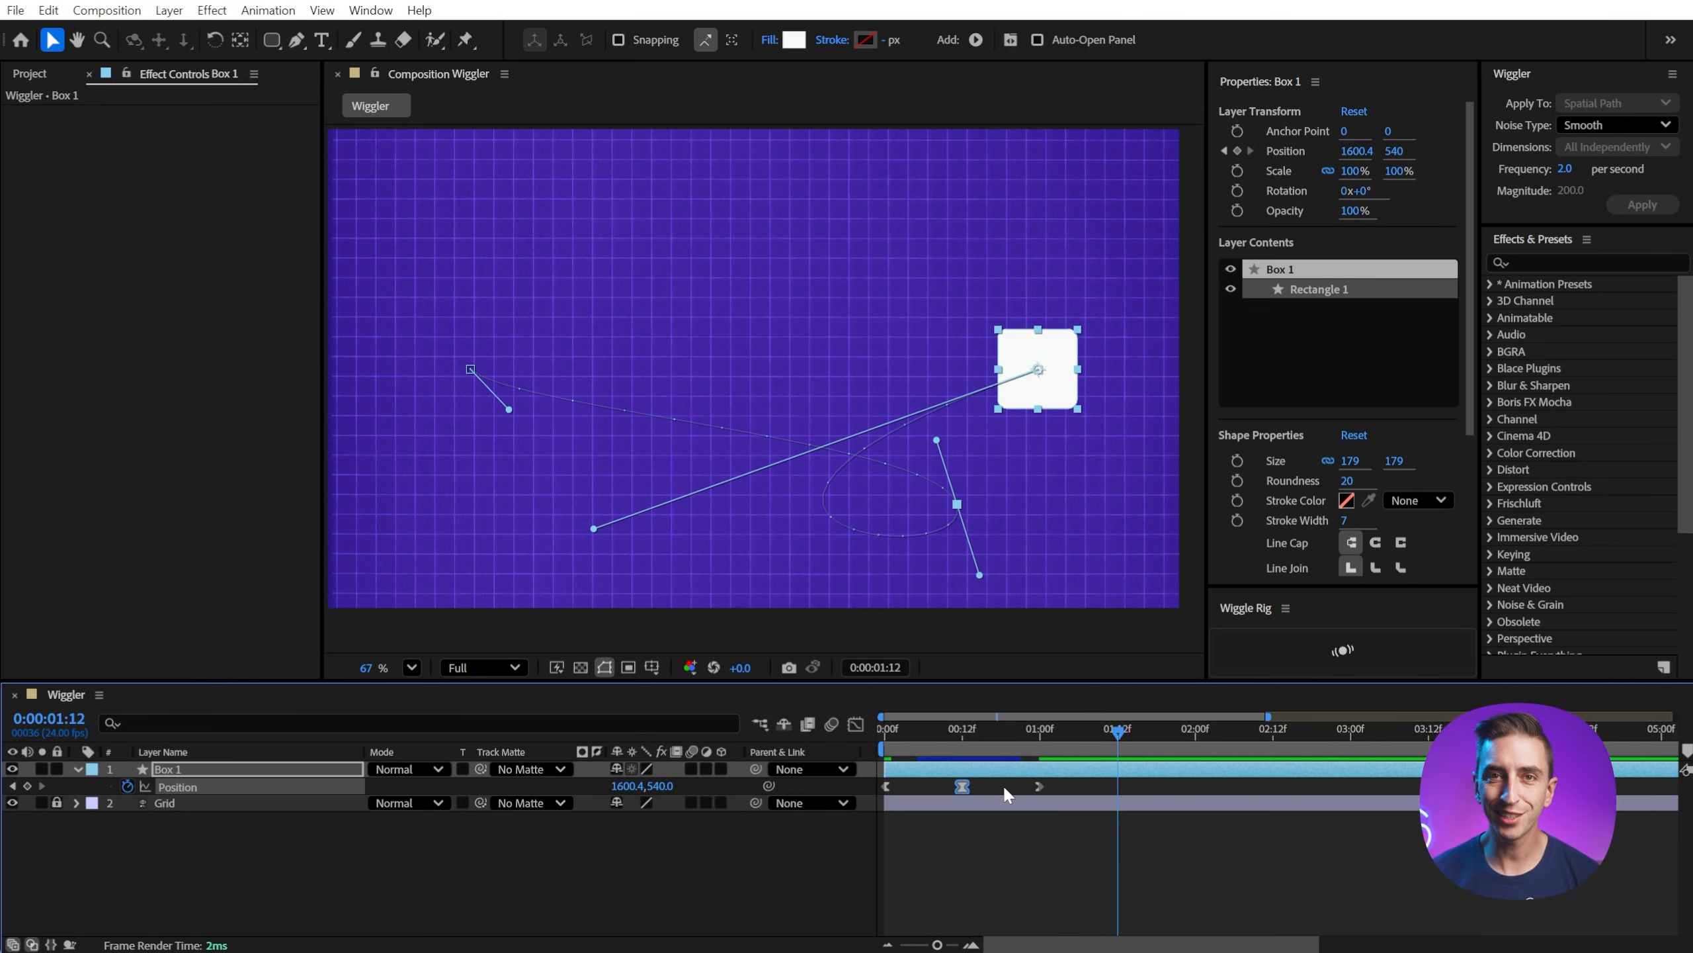
left_click(1038, 728)
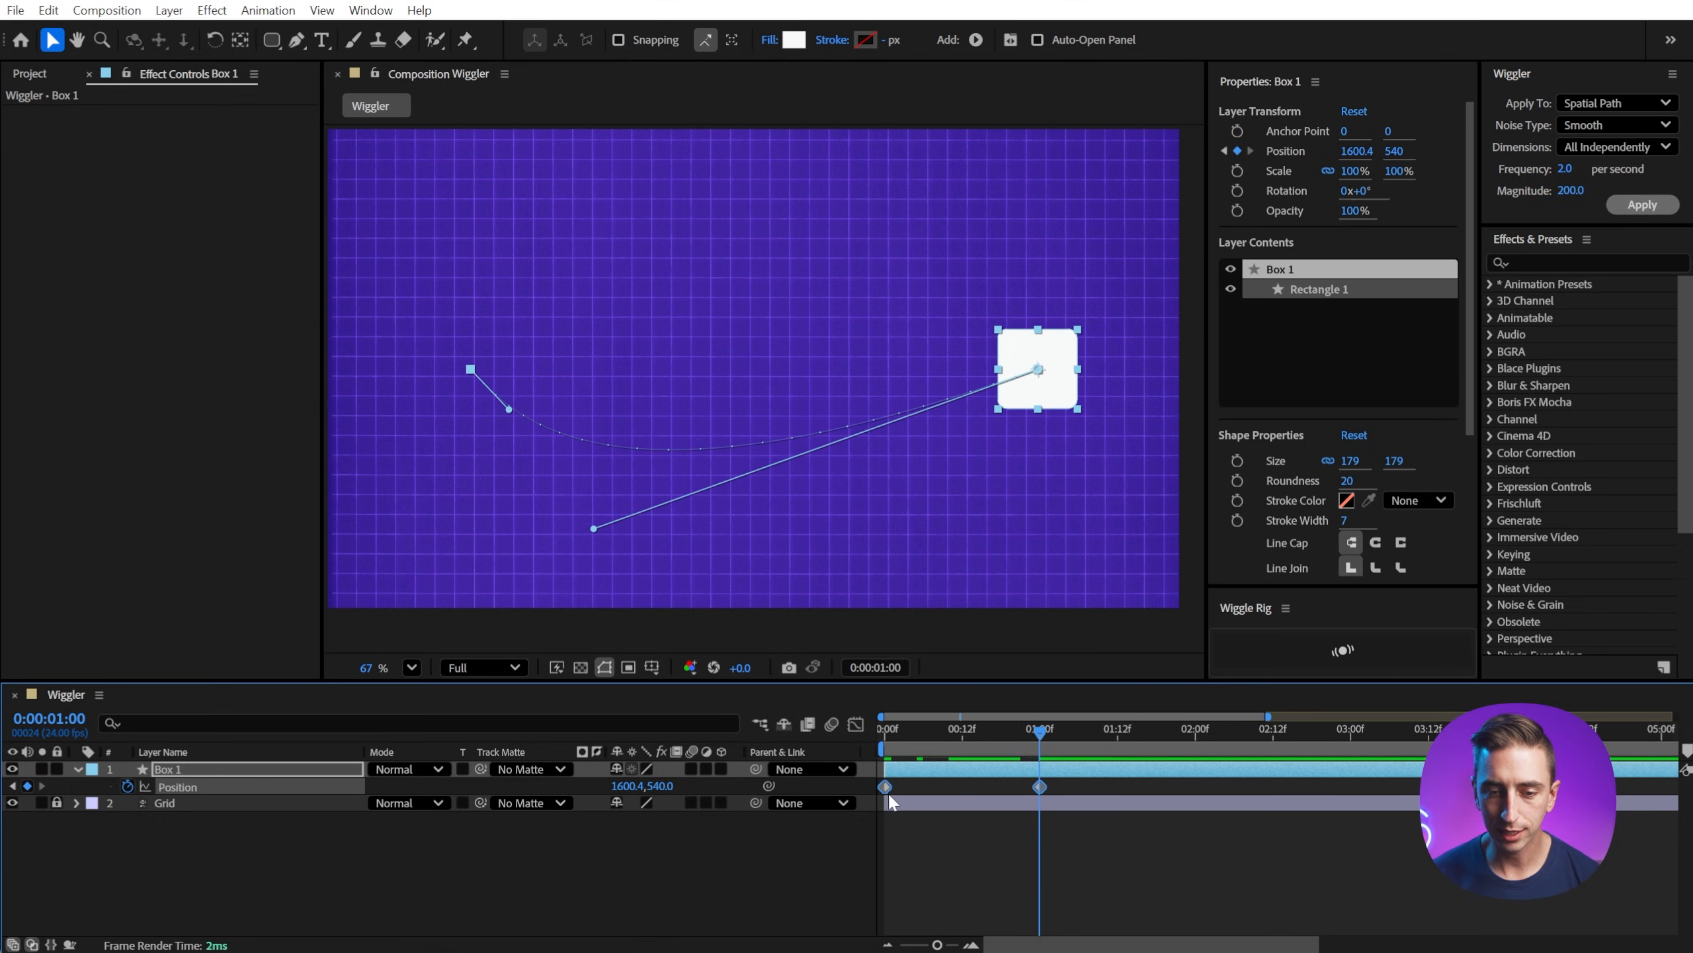
mouse_move(488, 389)
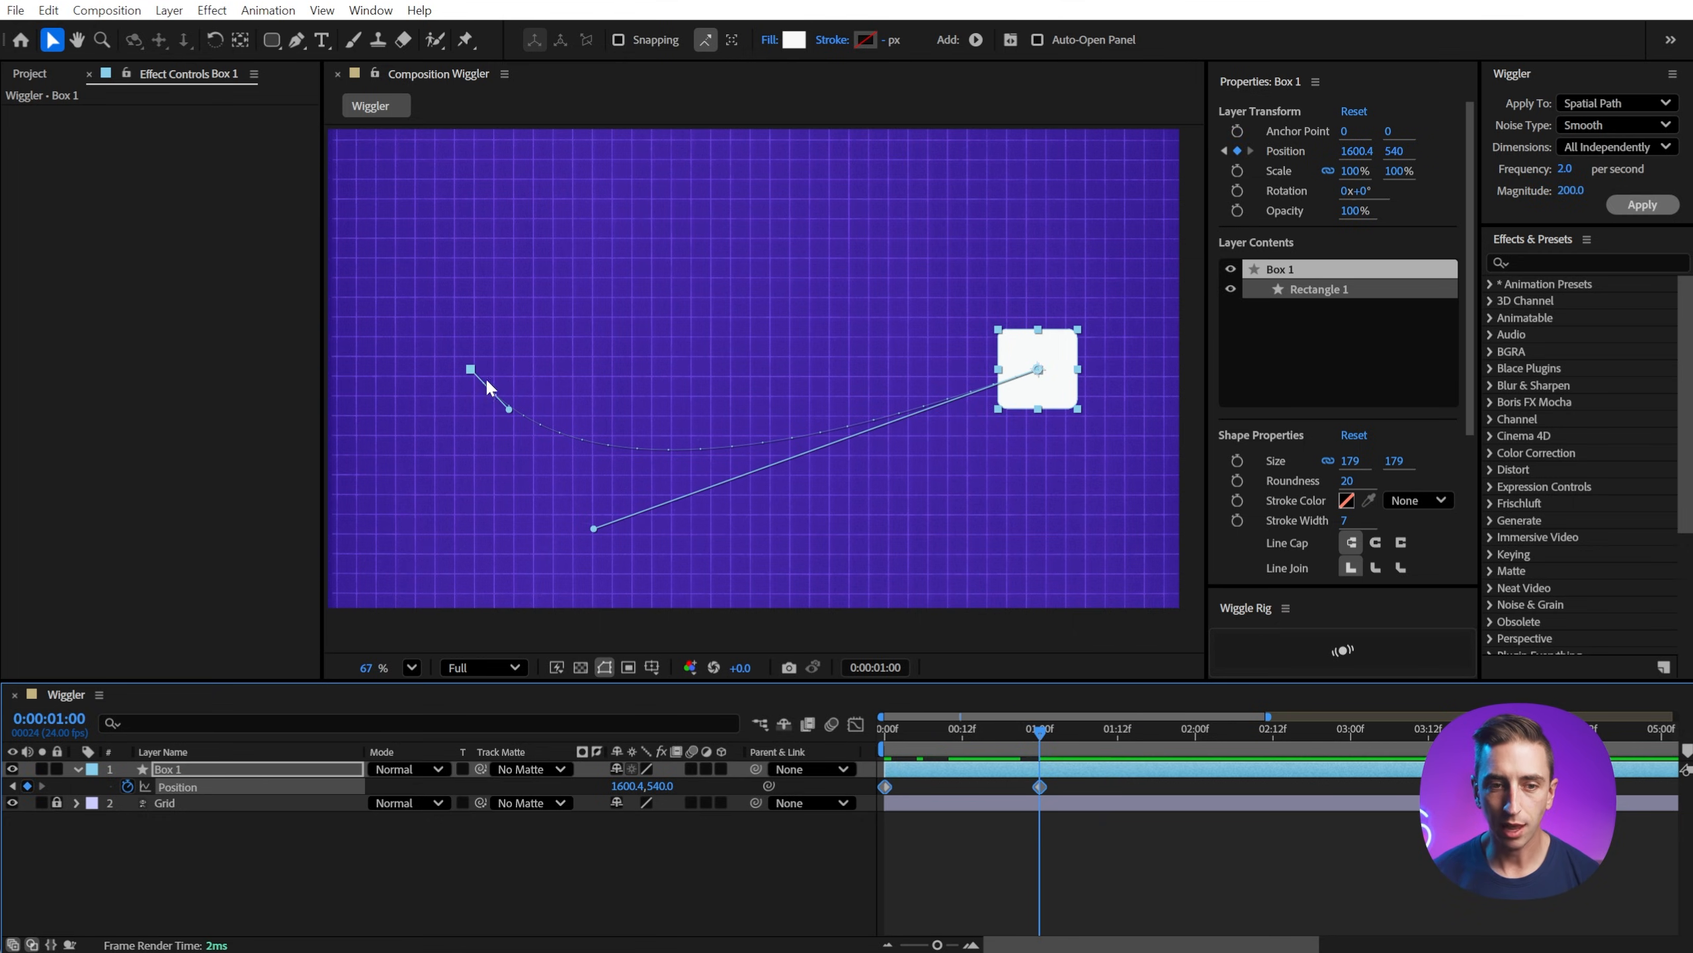
- Undo the wiggle keyframes and return to the start of the animation
left_click(299, 39)
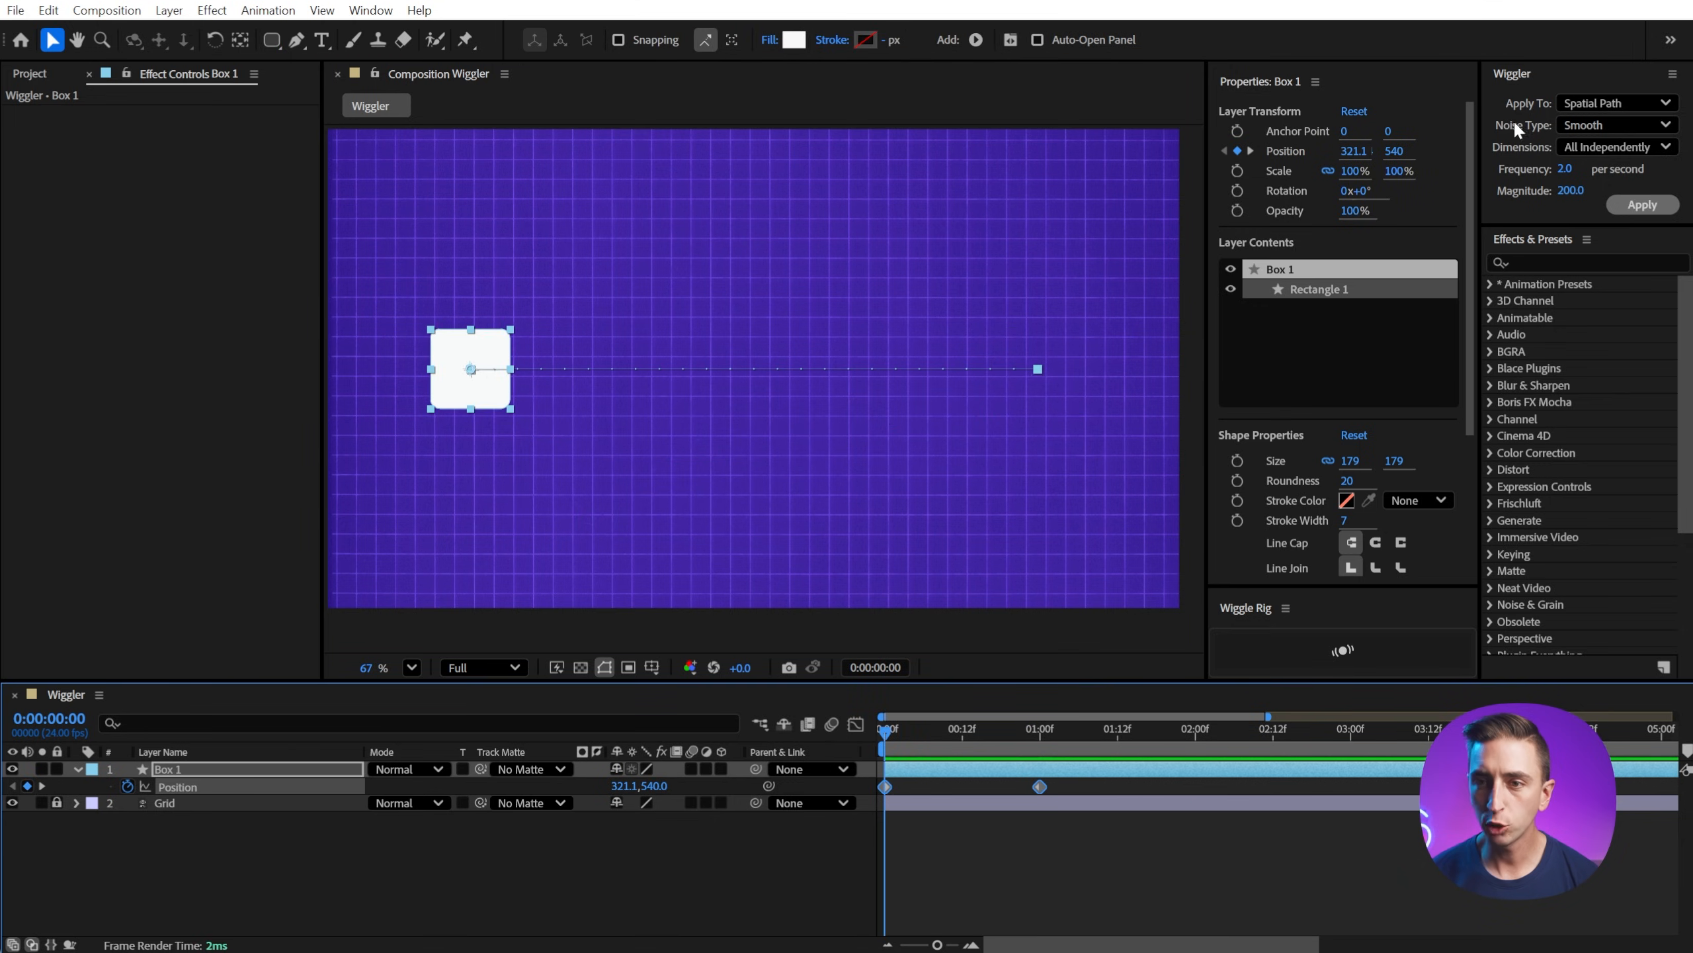
- Switch the Wiggler to Temporal Graph and scrub to check the varying speed along the straight path
left_click(1615, 124)
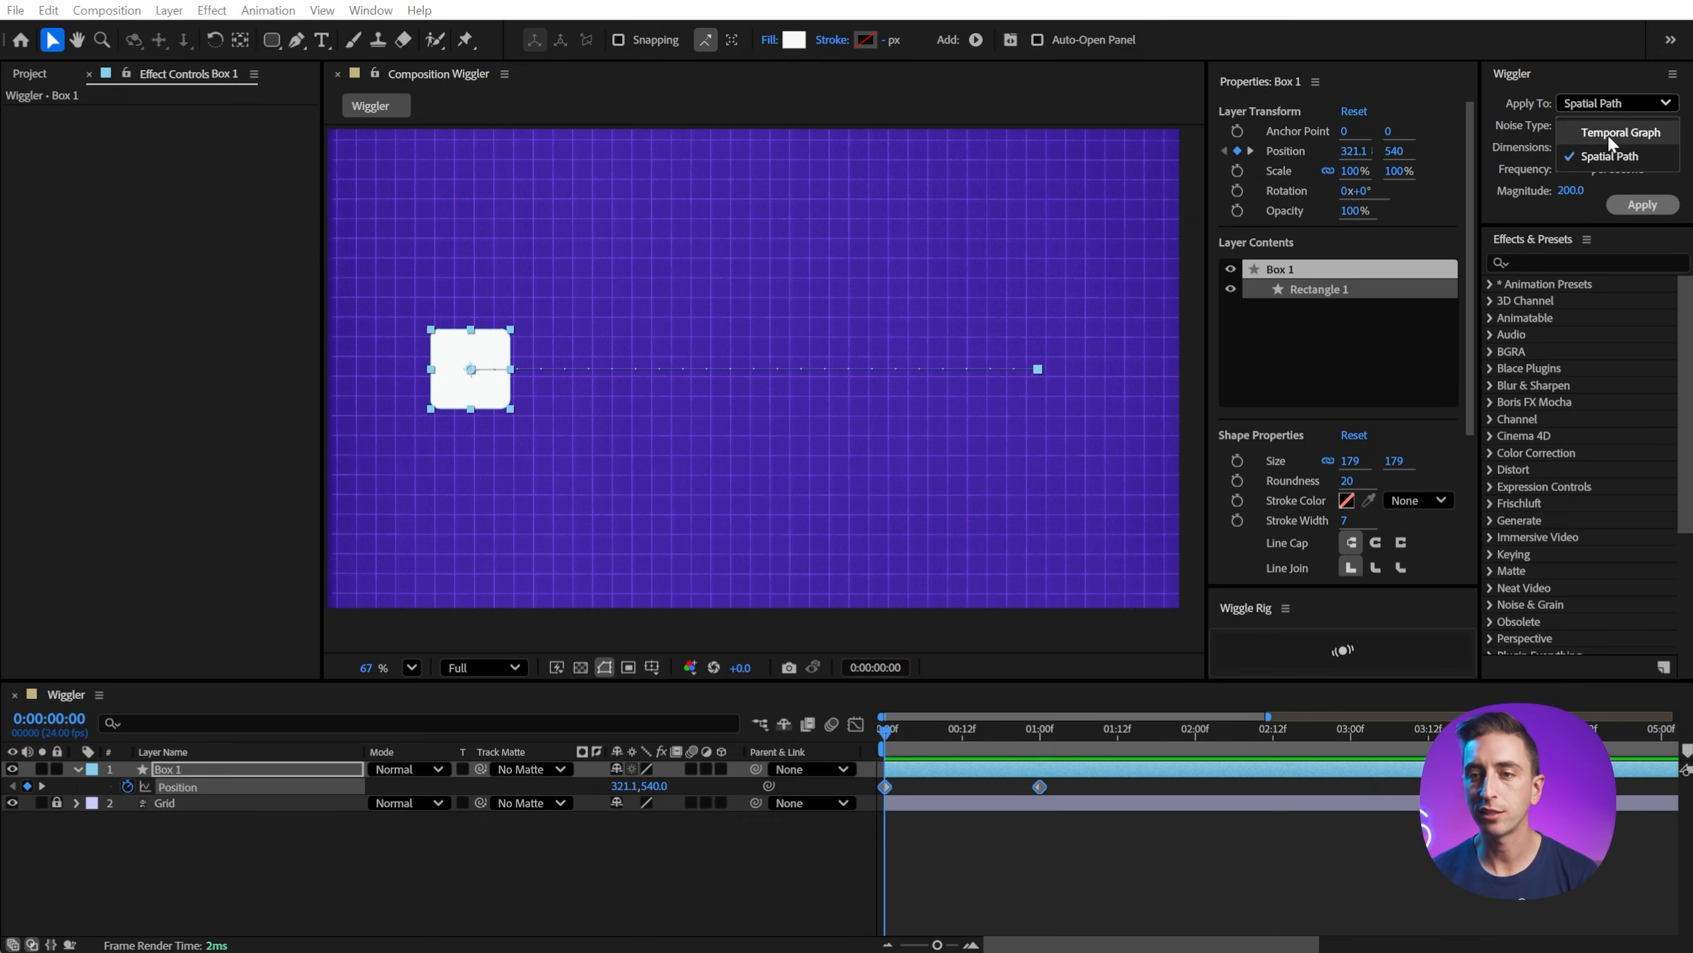
left_click(1619, 132)
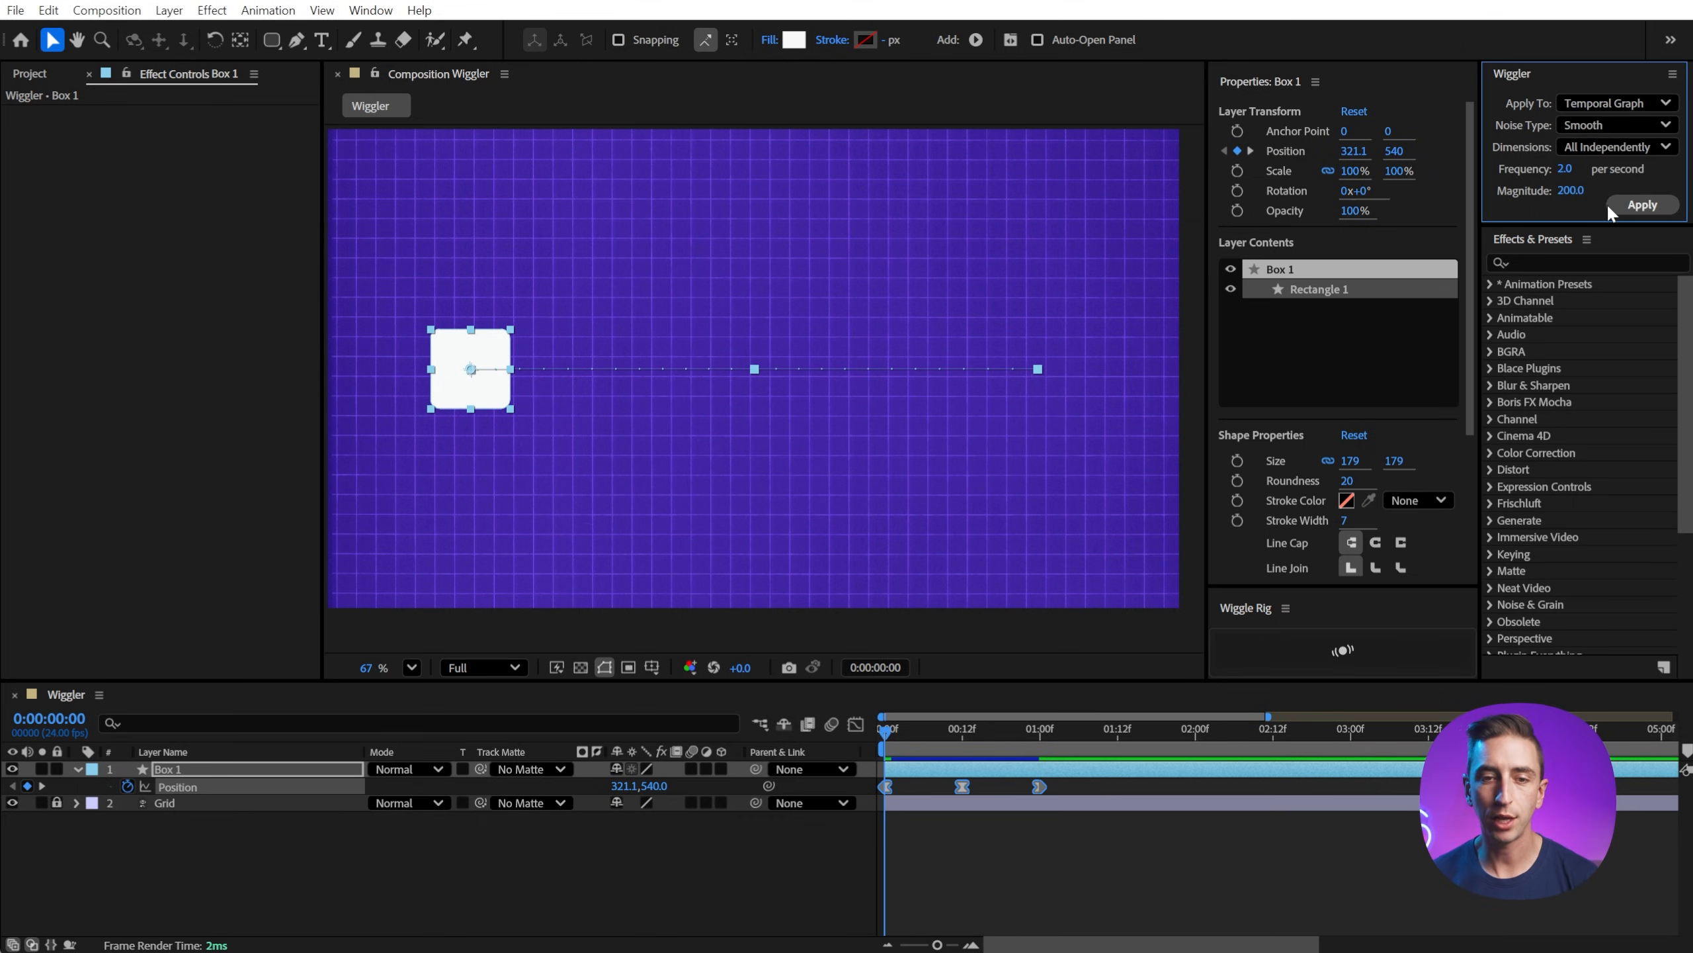
mouse_move(921, 744)
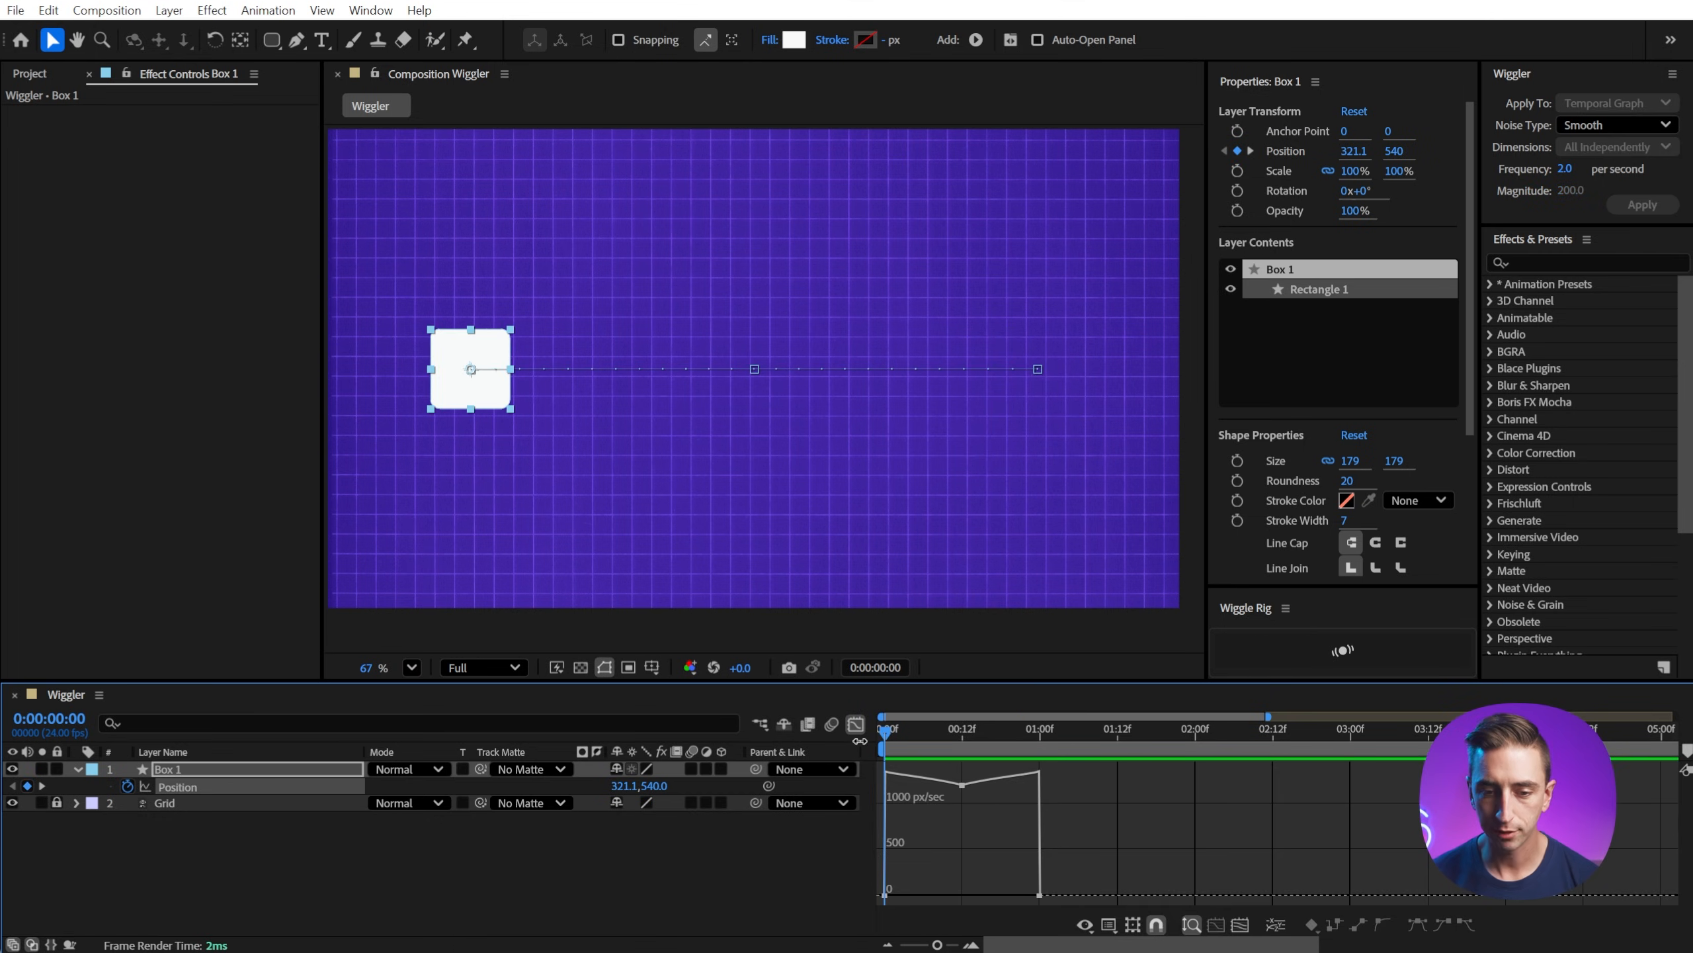
left_click(888, 735)
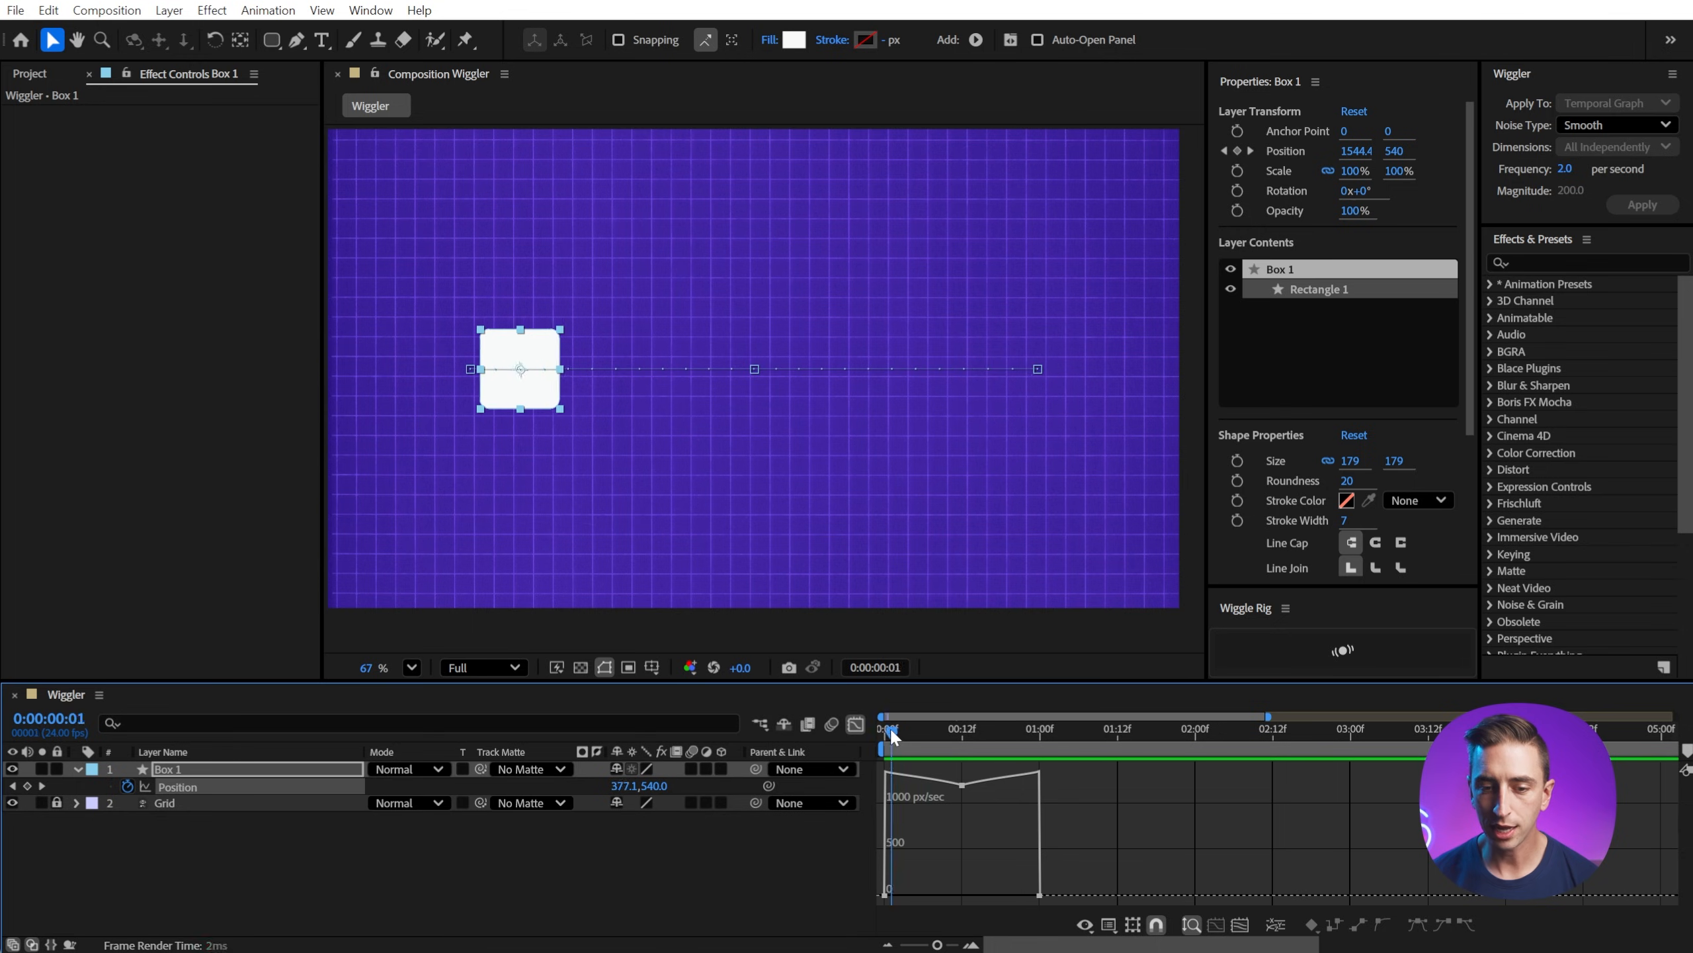
left_click(884, 714)
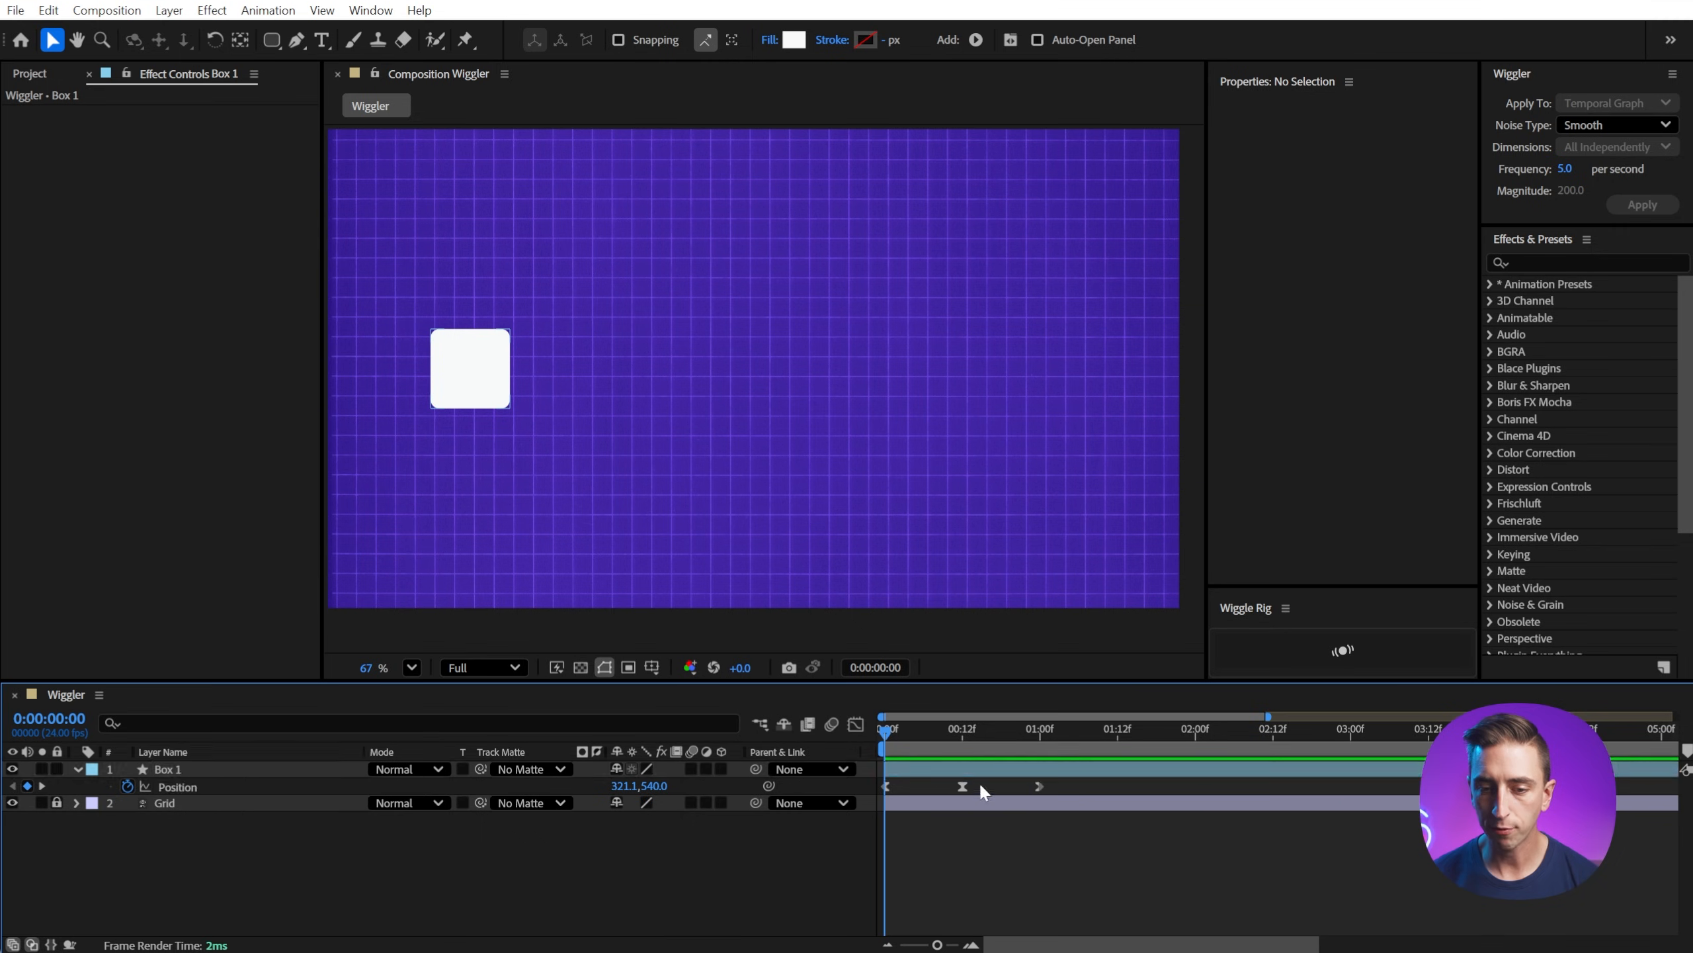
- Select Box 1's position keyframes and apply the timing wiggle at 5 per second
left_click(168, 768)
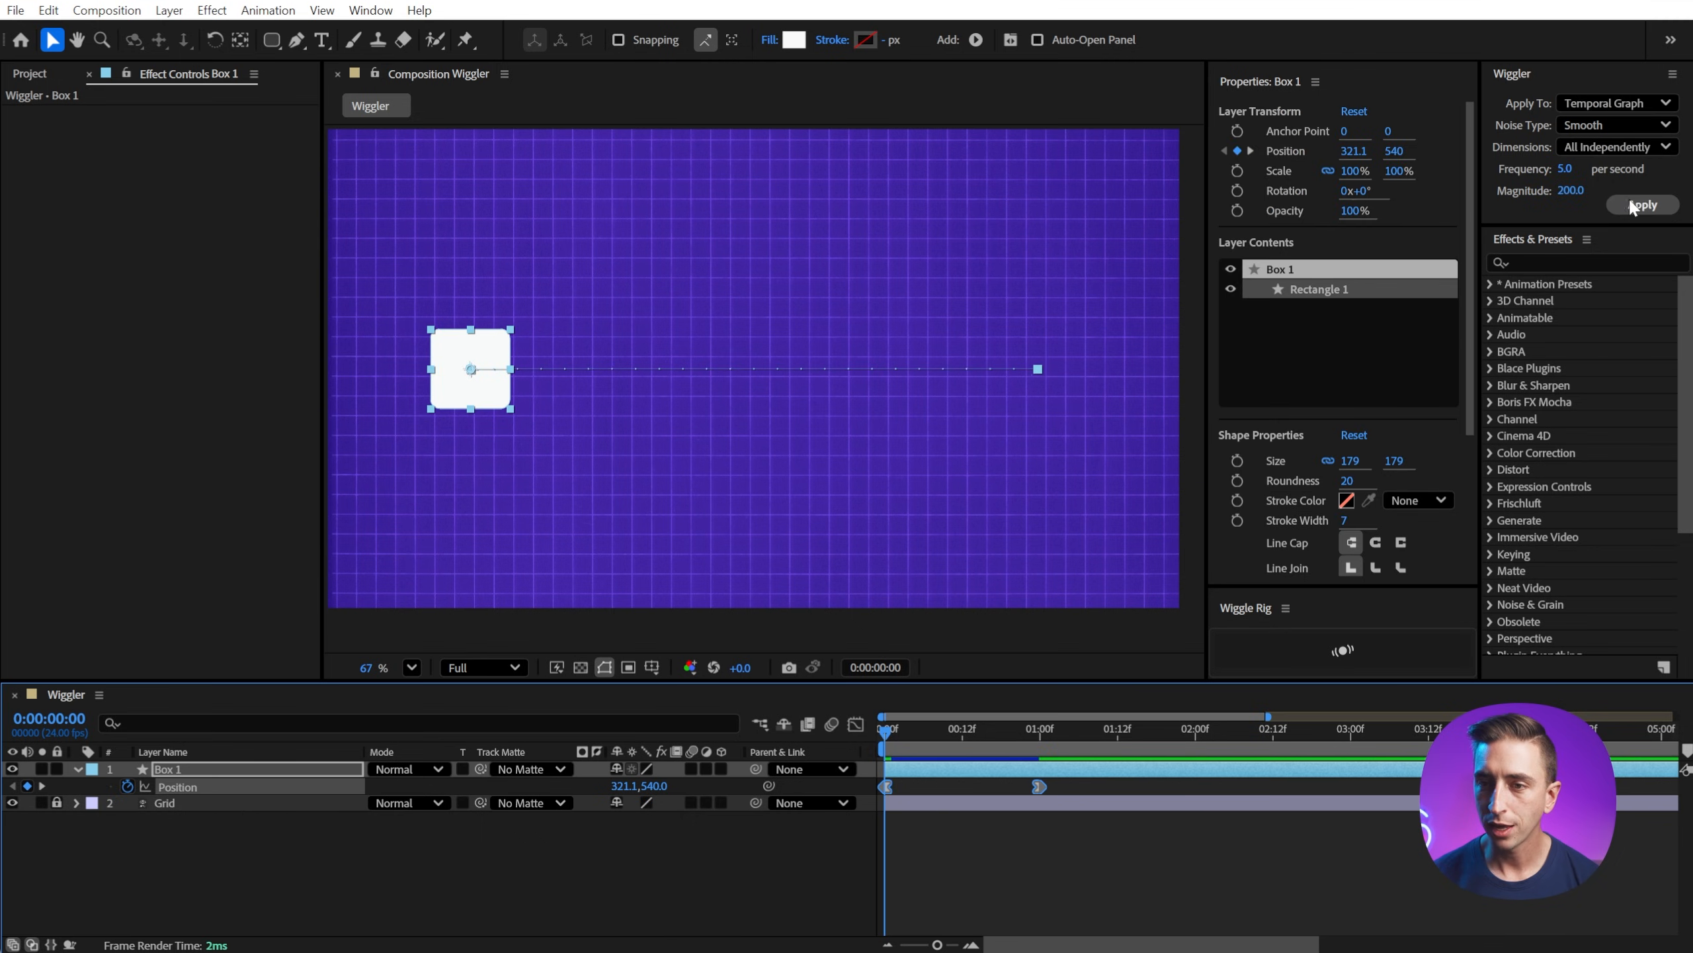
left_click(1643, 203)
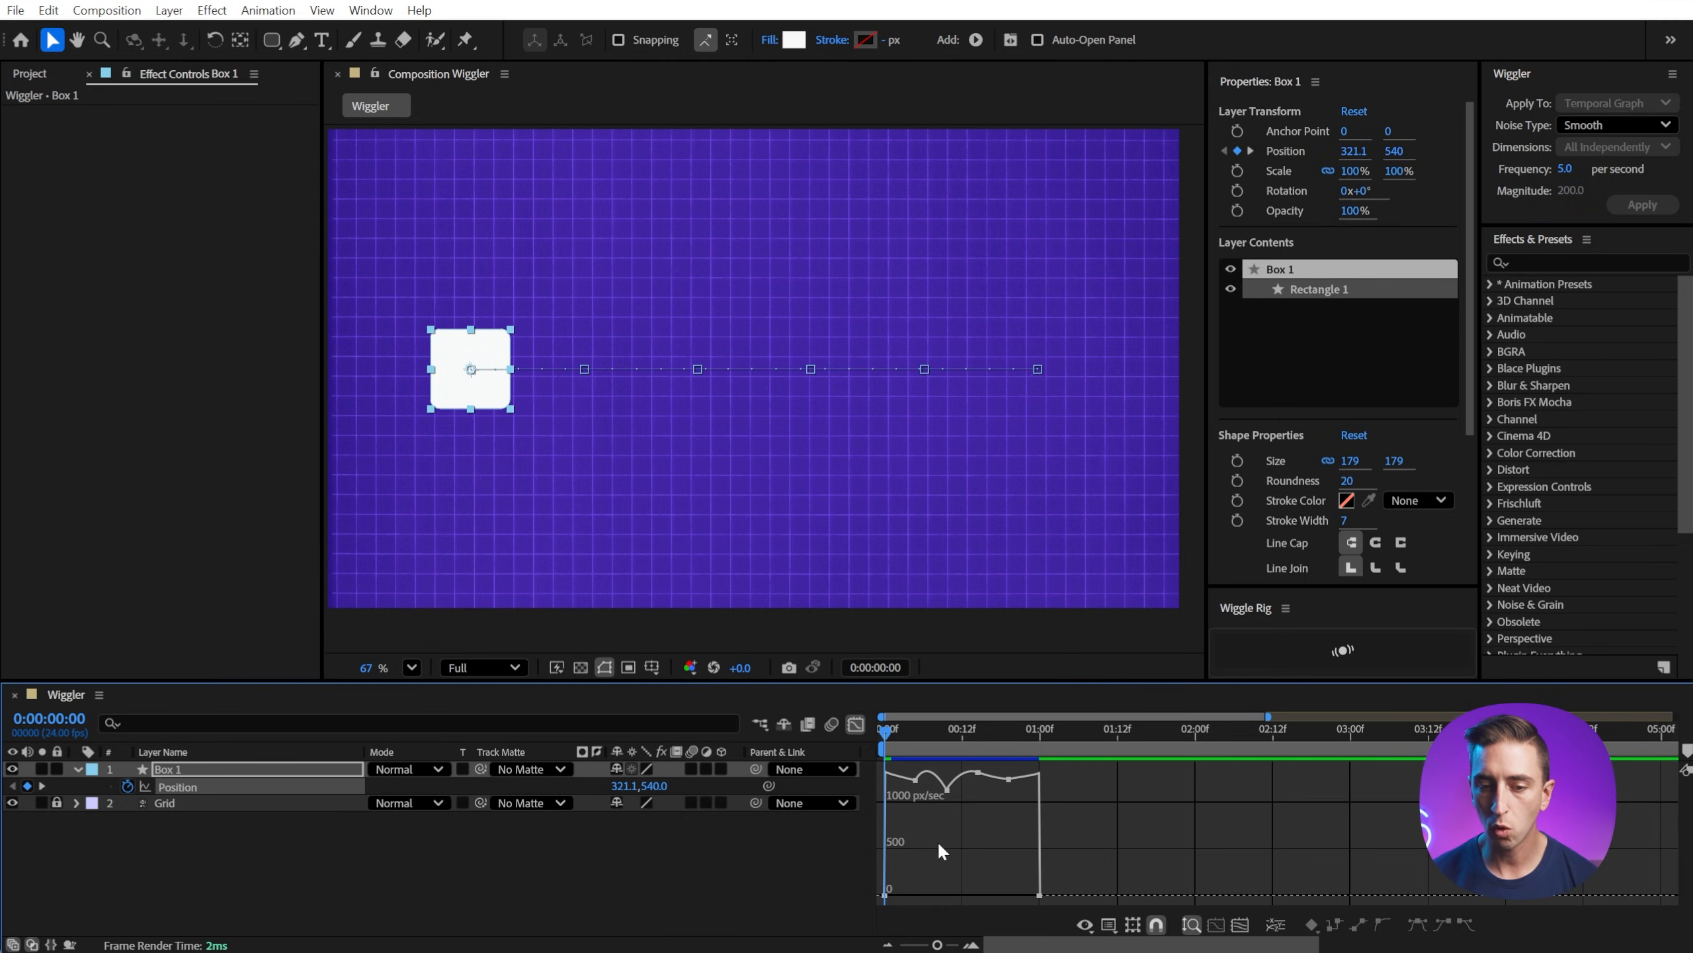
mouse_move(1077, 814)
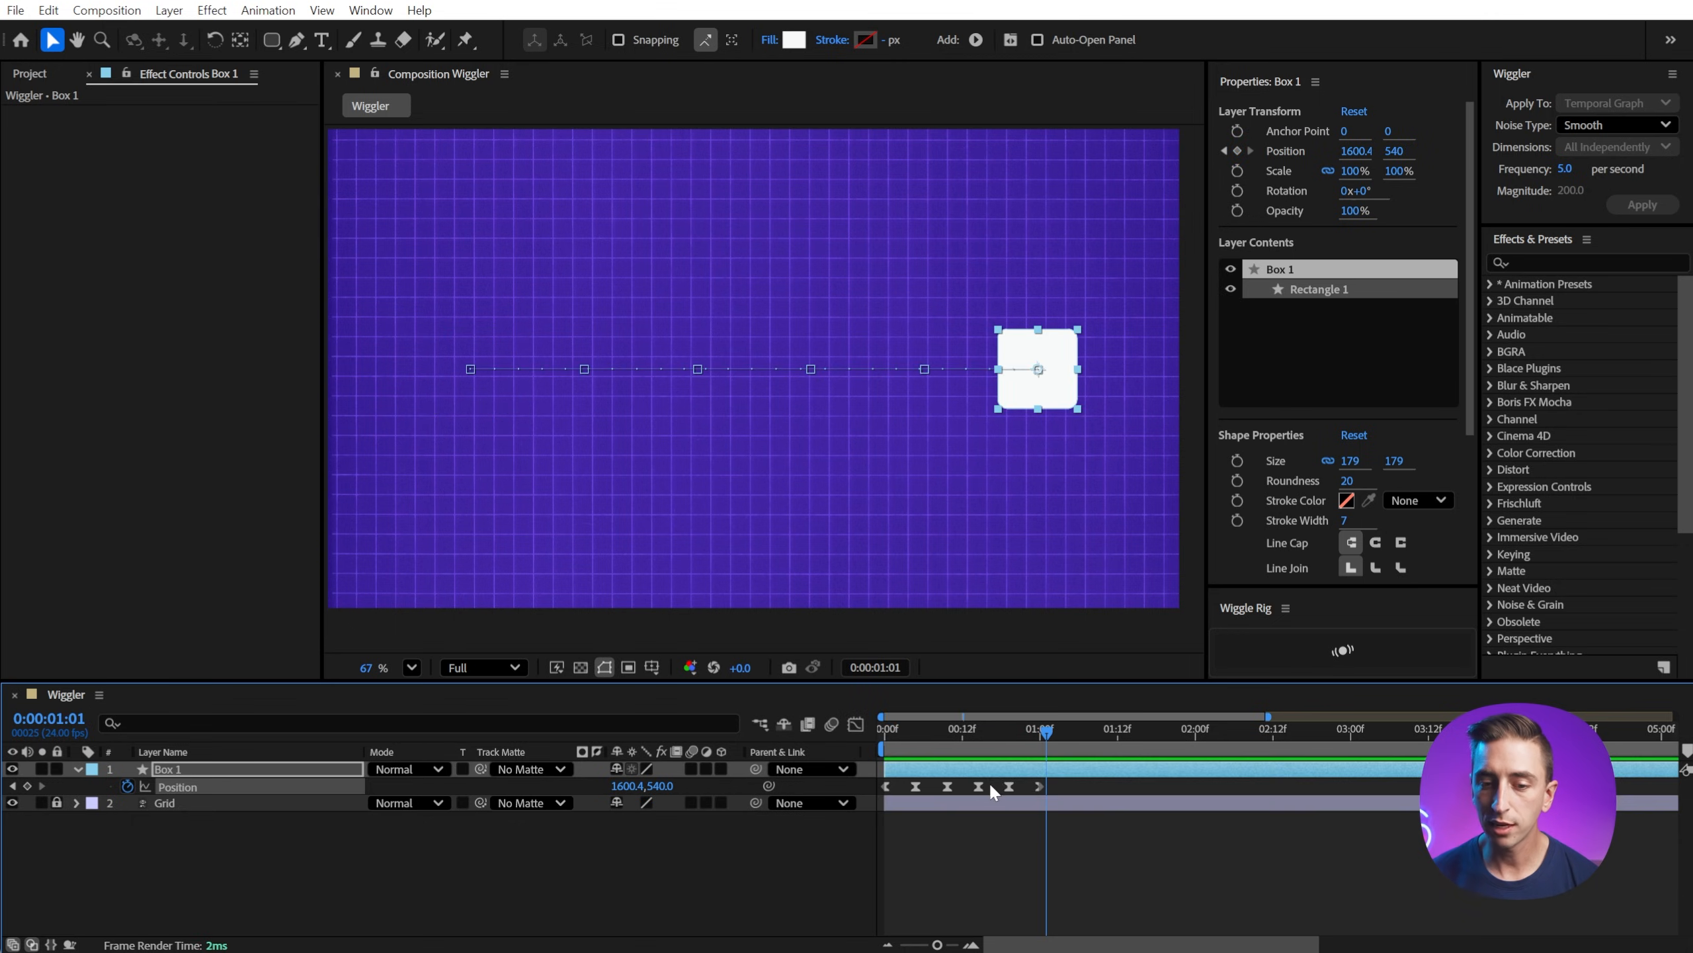
left_click(855, 724)
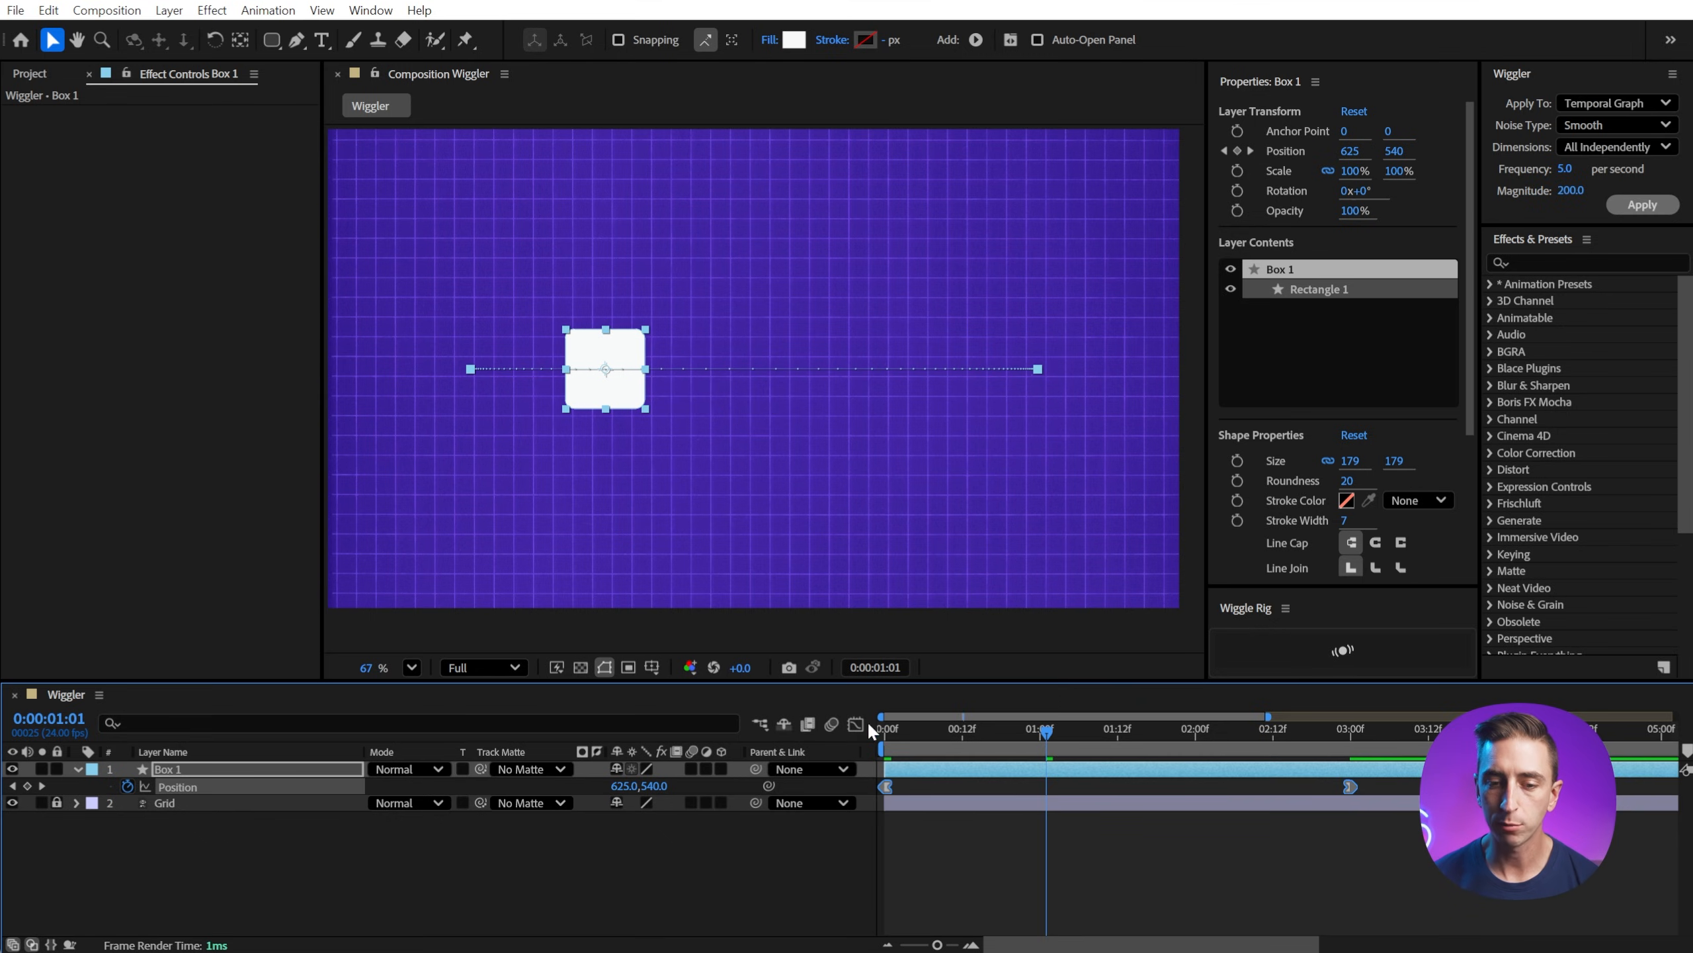
- Fill between the two position keyframes with Temporal Graph wiggle at magnitude 200 and show the speed graph
left_click(884, 728)
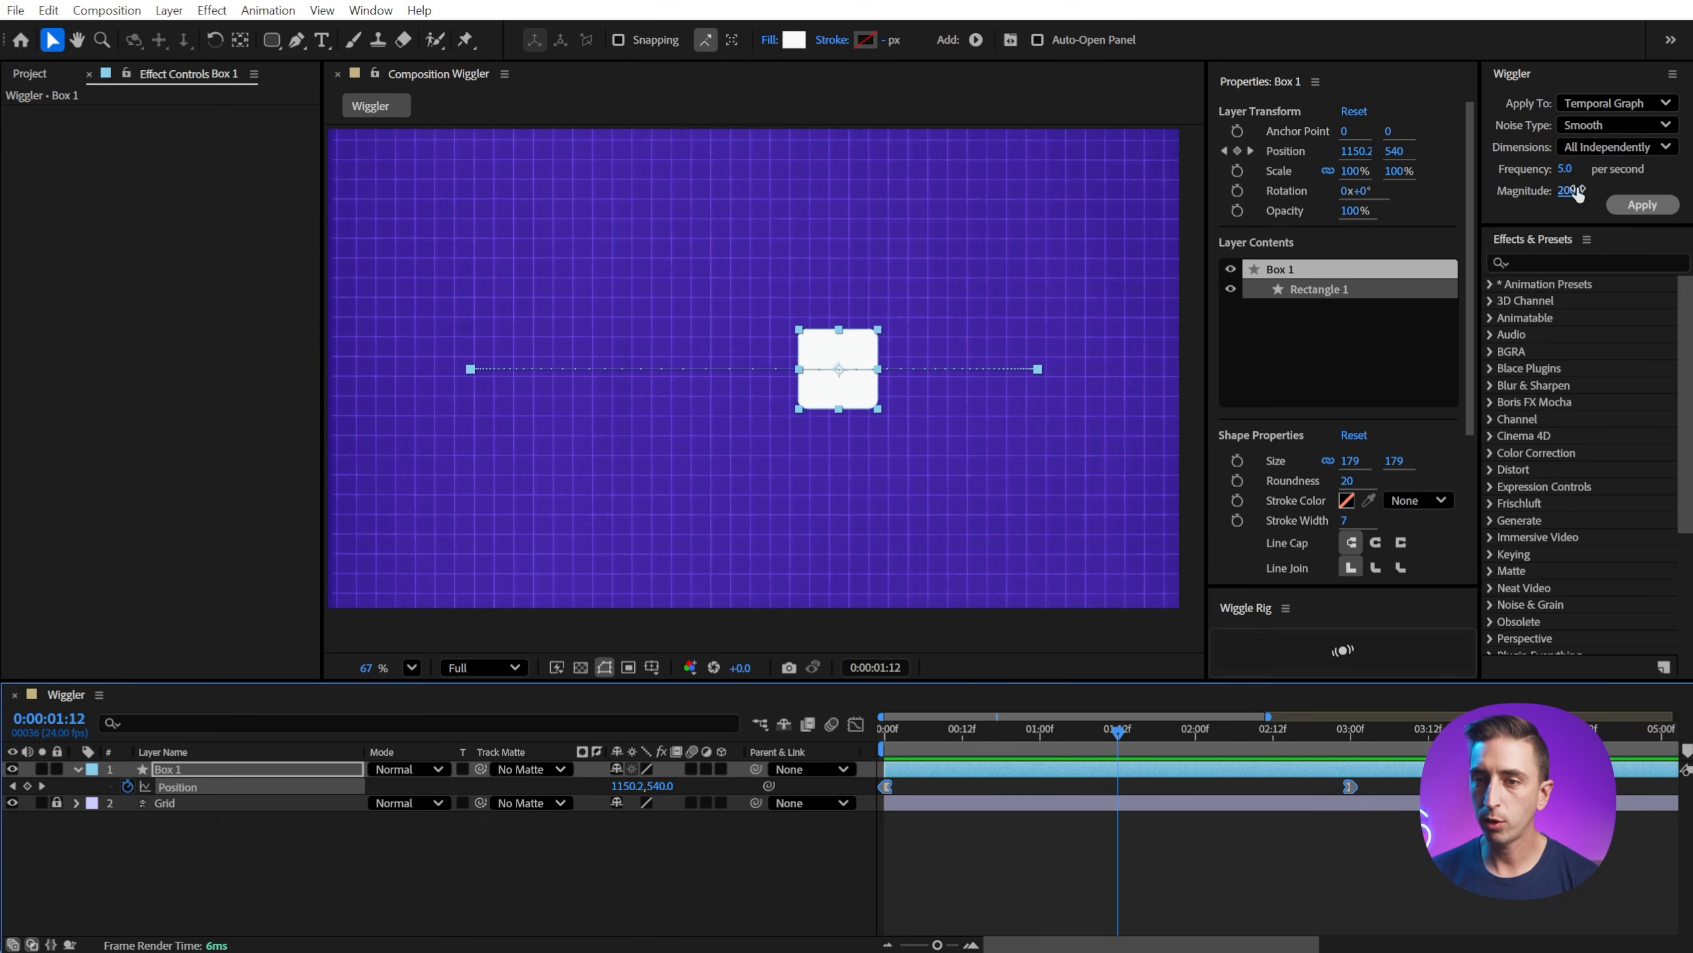
left_click(1642, 204)
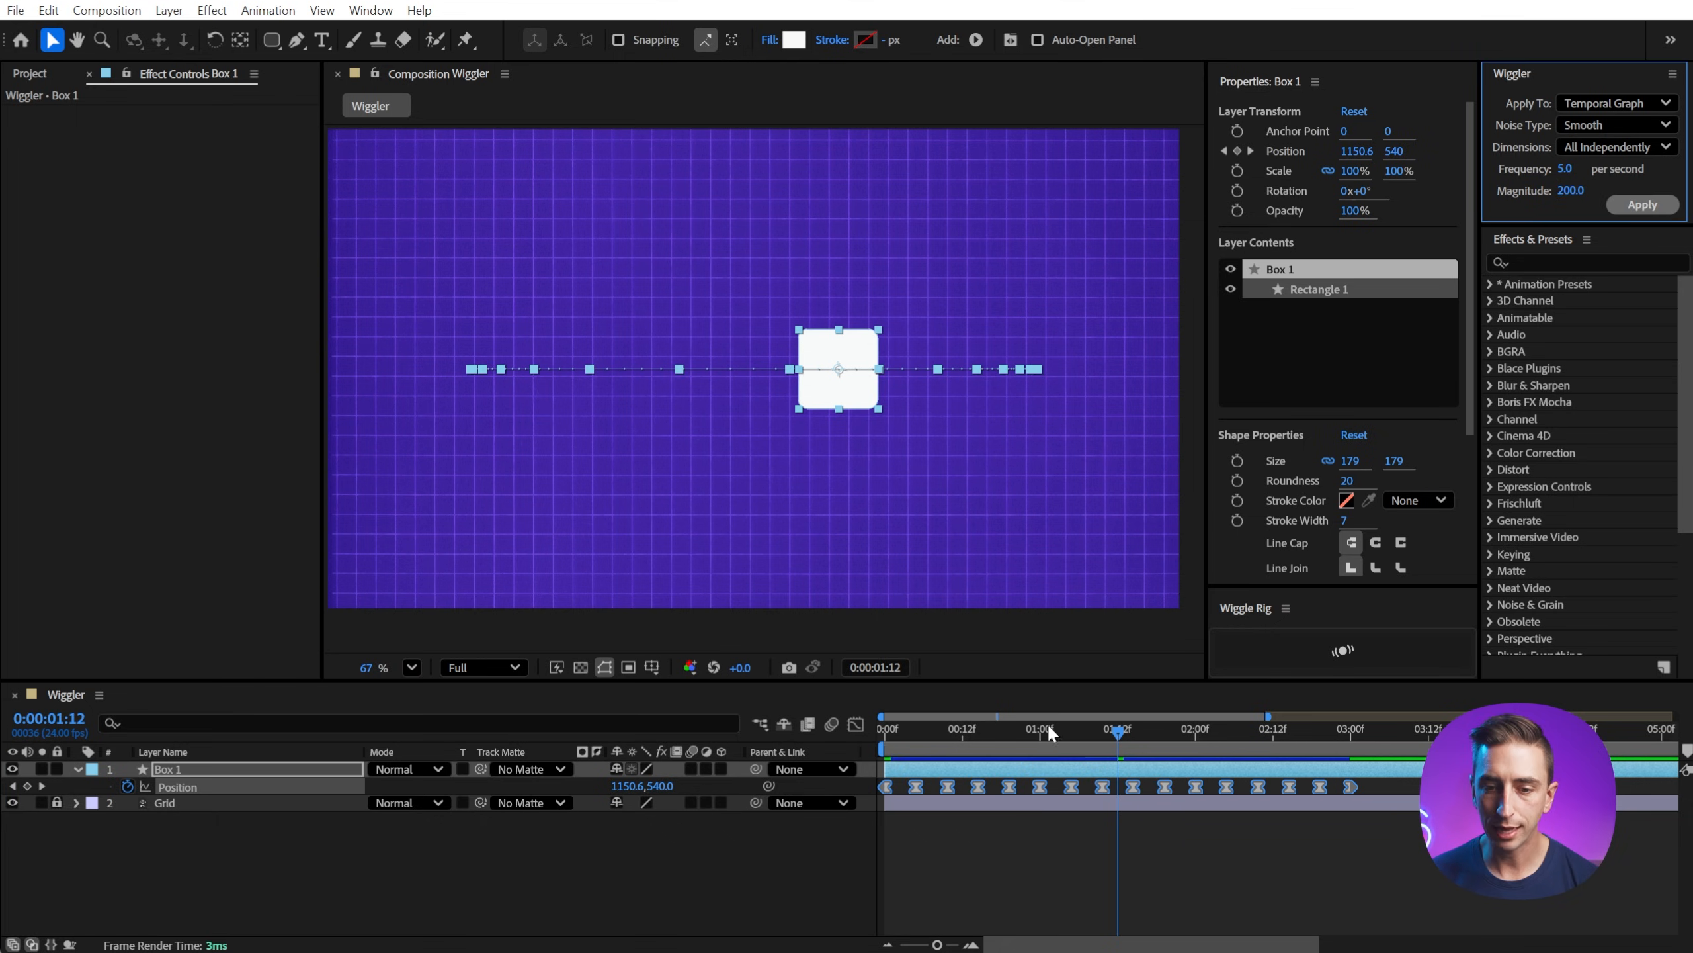
left_click(856, 725)
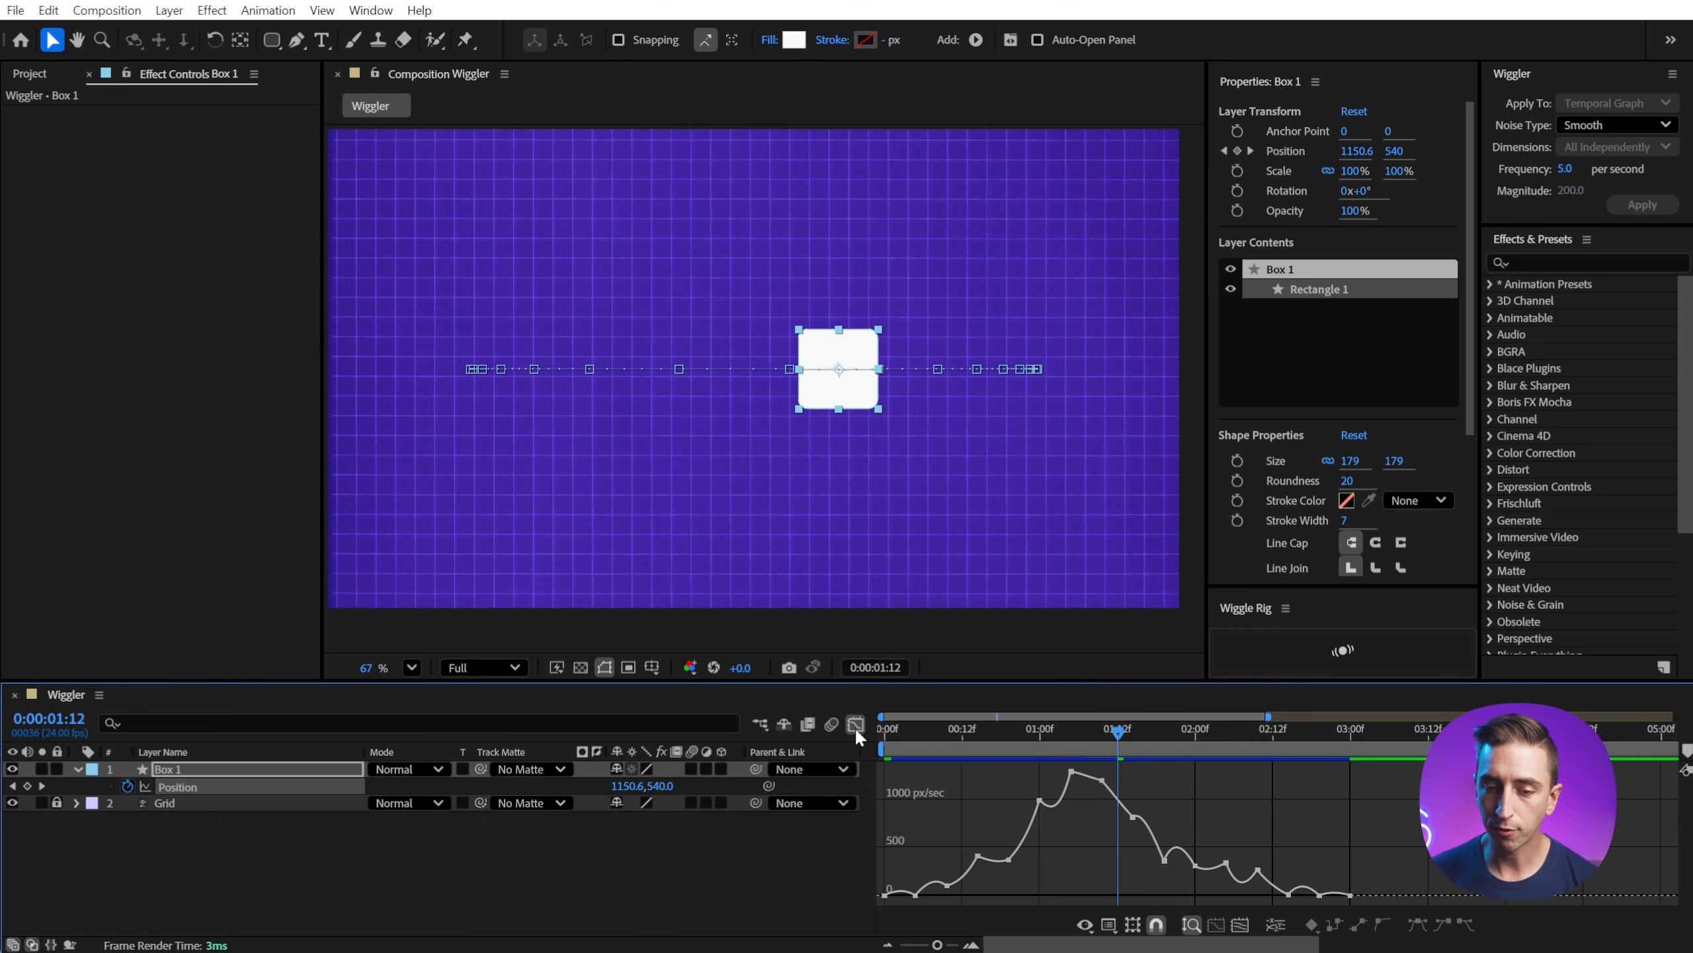
left_click(884, 728)
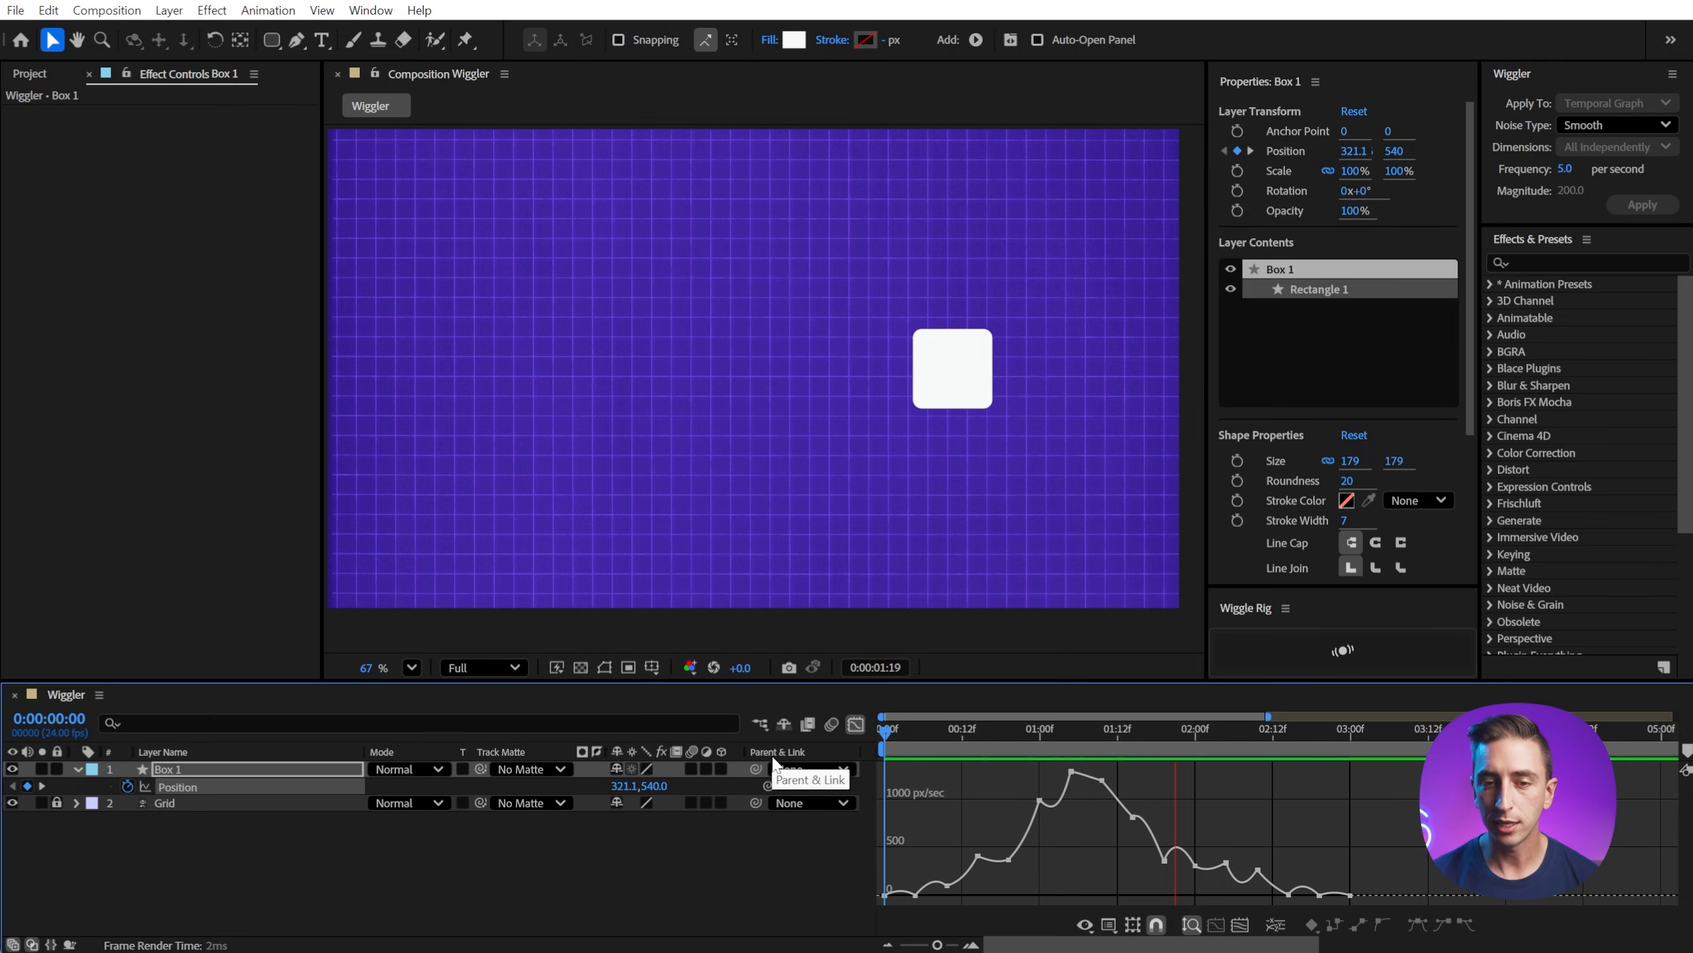
left_click(884, 715)
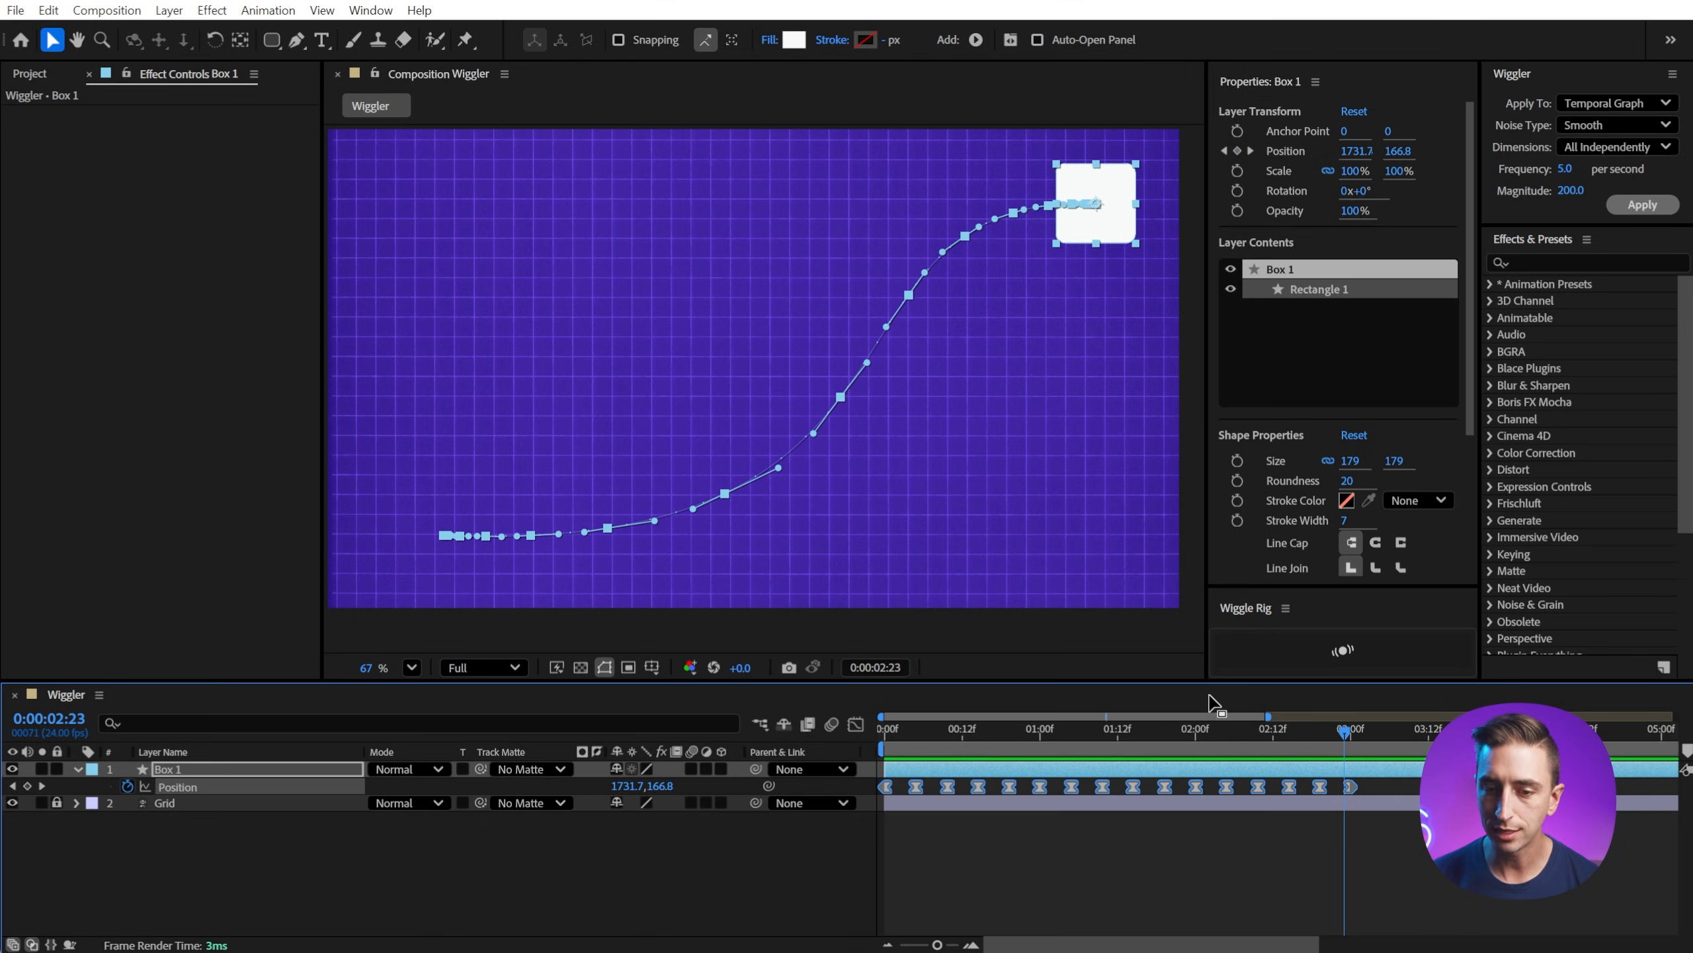
mouse_move(1275, 743)
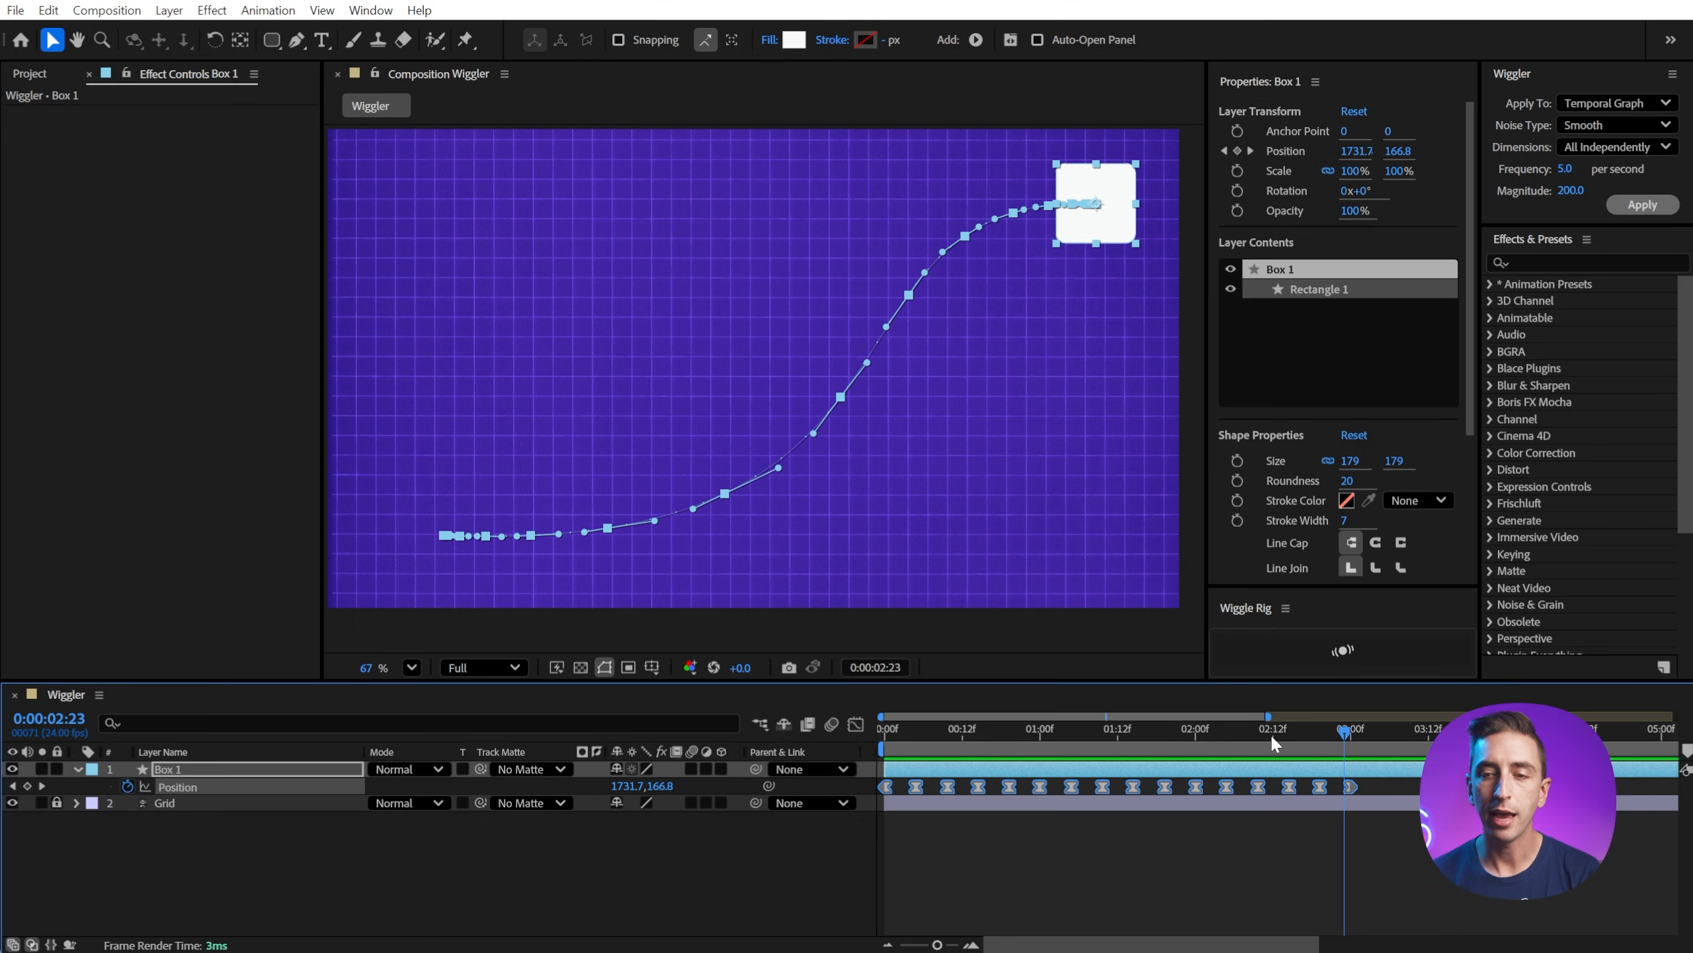
- Scrub to around three seconds to check the curved path's end keyframe
left_click(883, 729)
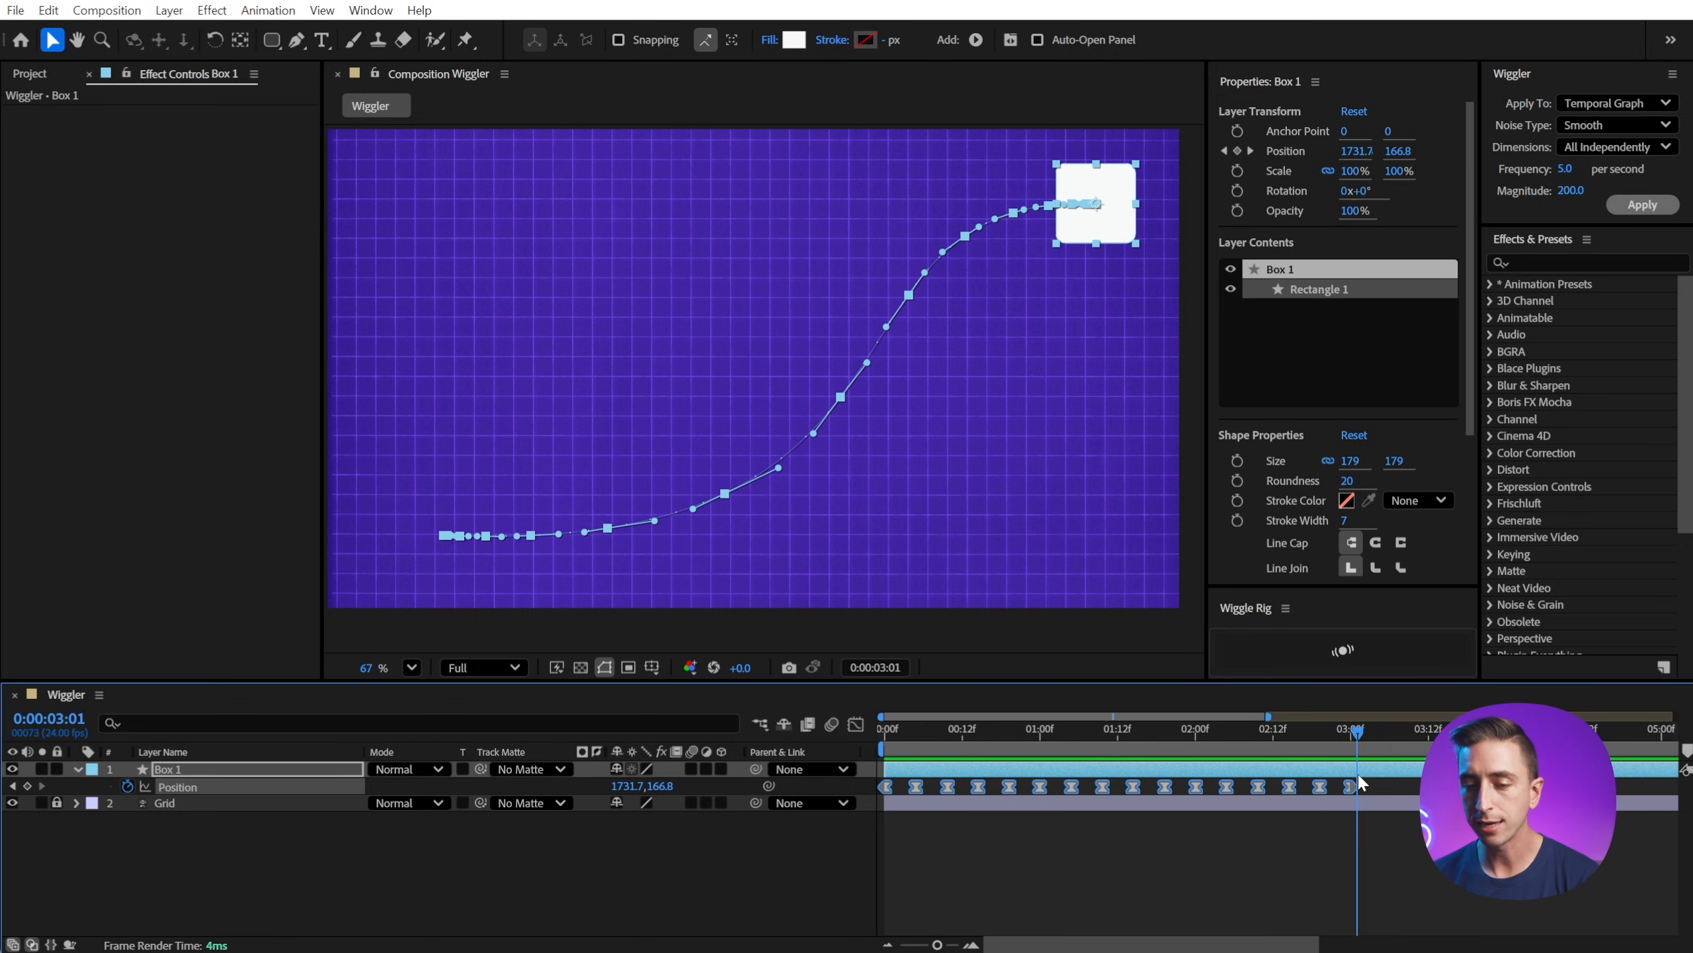
left_click(885, 728)
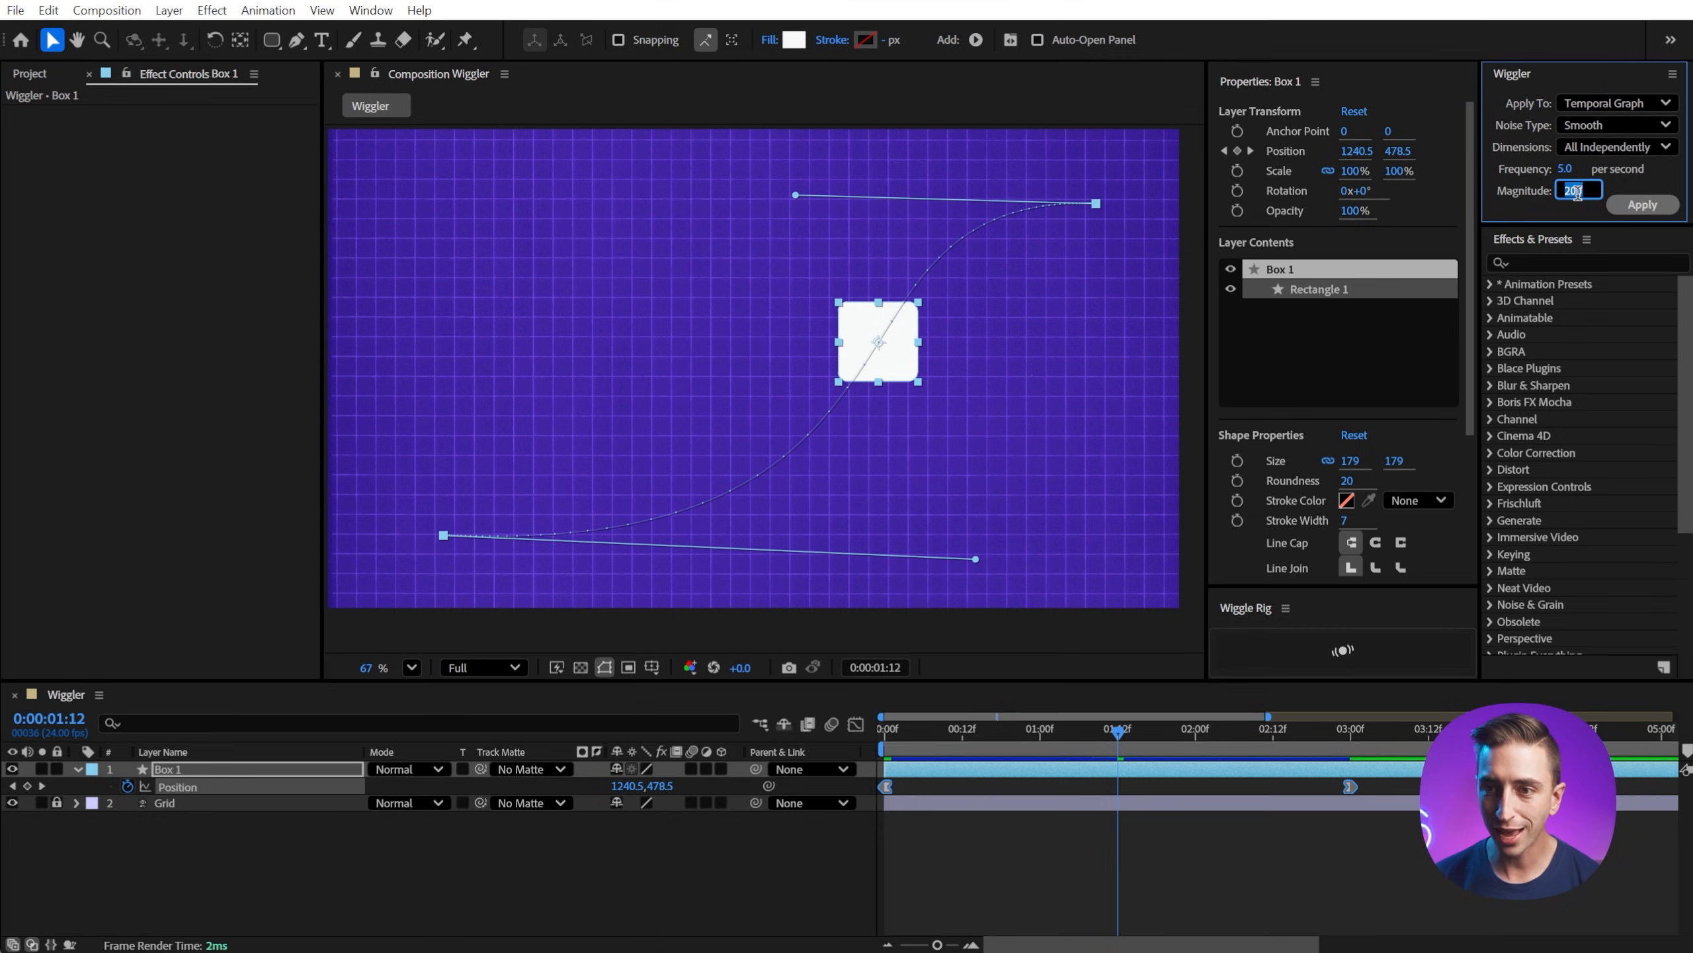
- Set the Wiggler magnitude to 2000 and apply it to the position keyframes
type("2000.0")
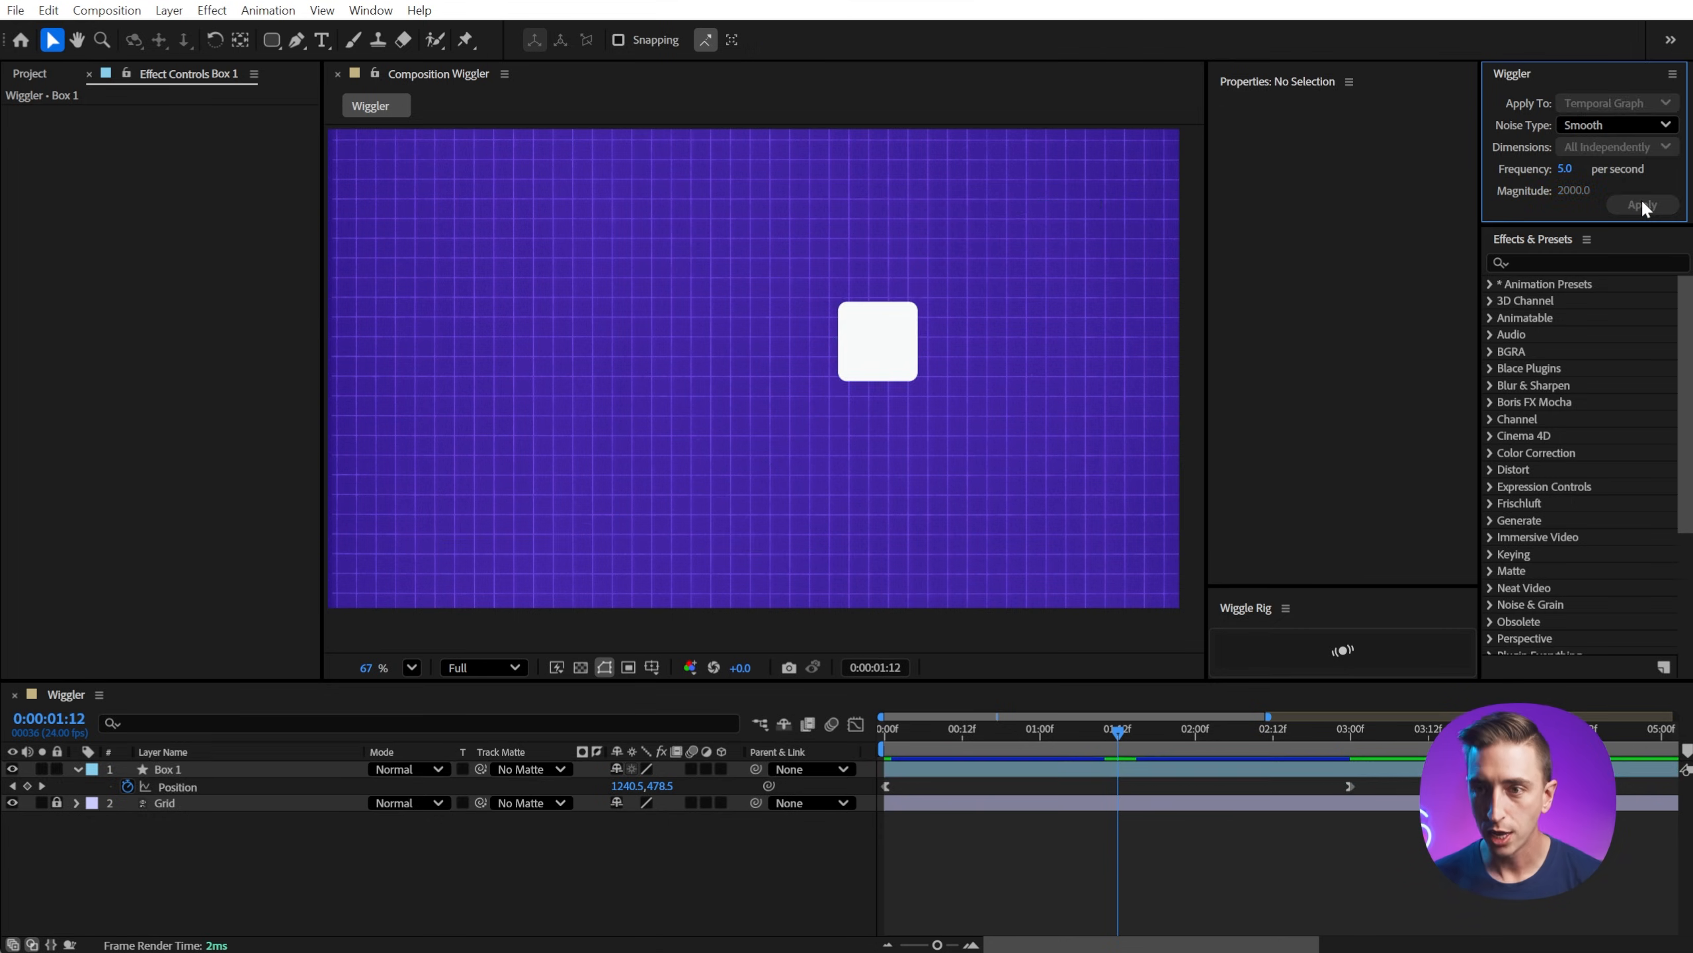
left_click(1640, 204)
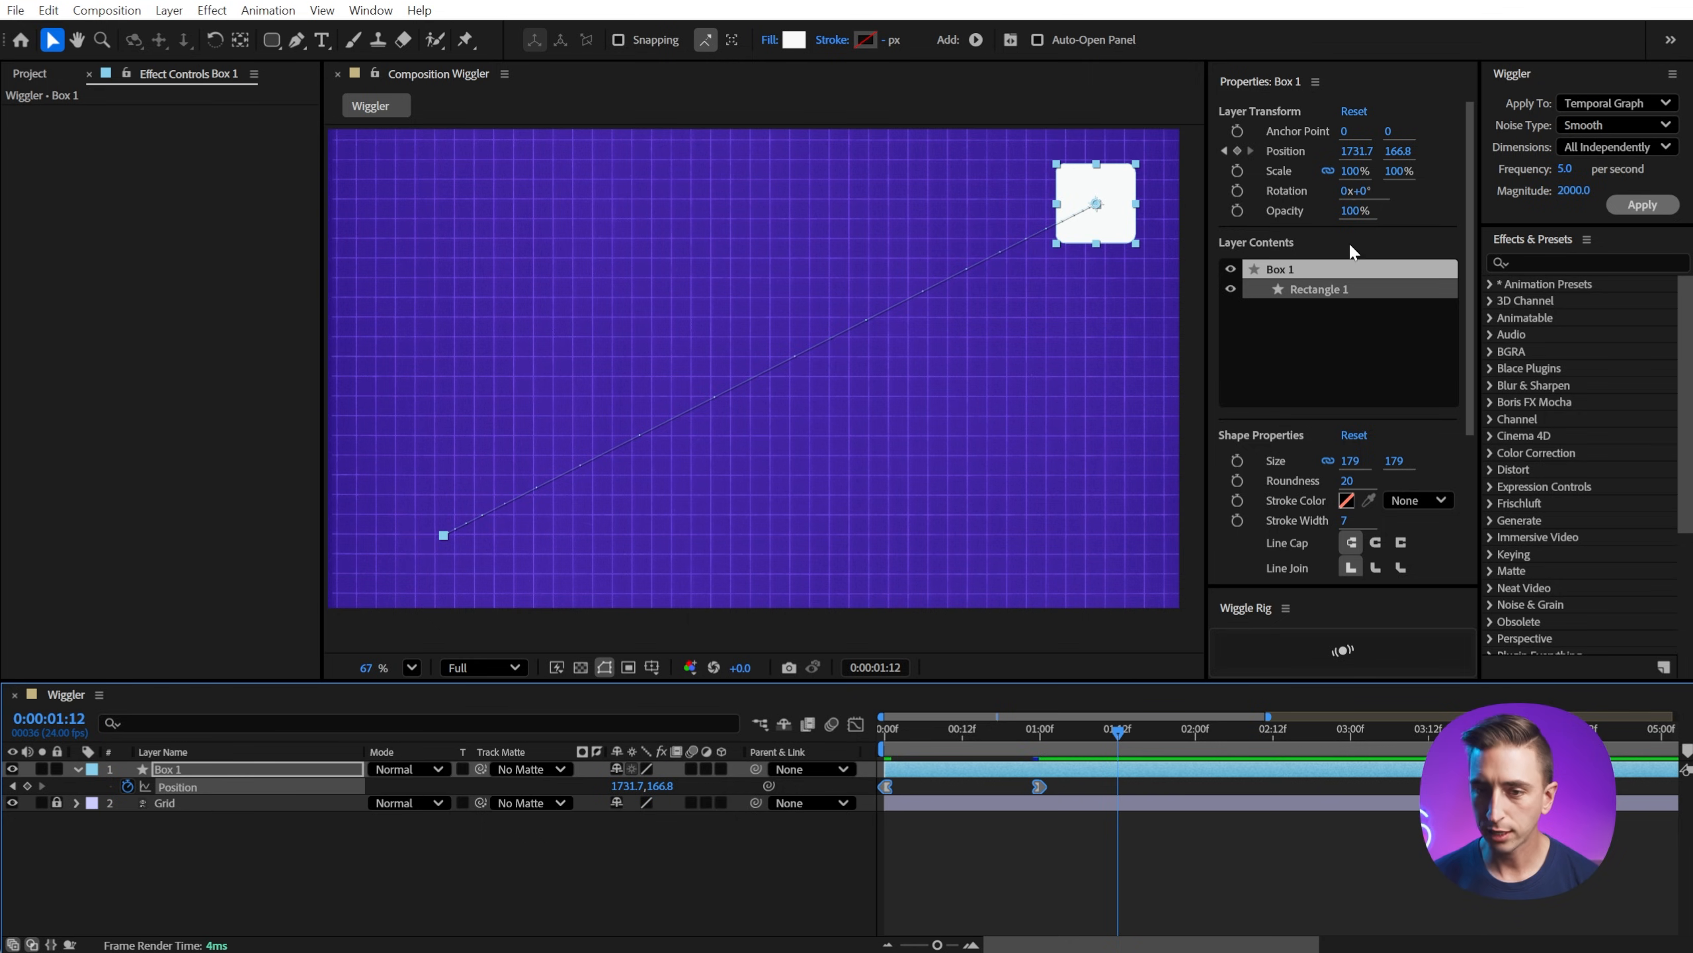
- Apply an X-only spatial path wiggle of magnitude 200 to Box 1's position keyframes
left_click(1617, 146)
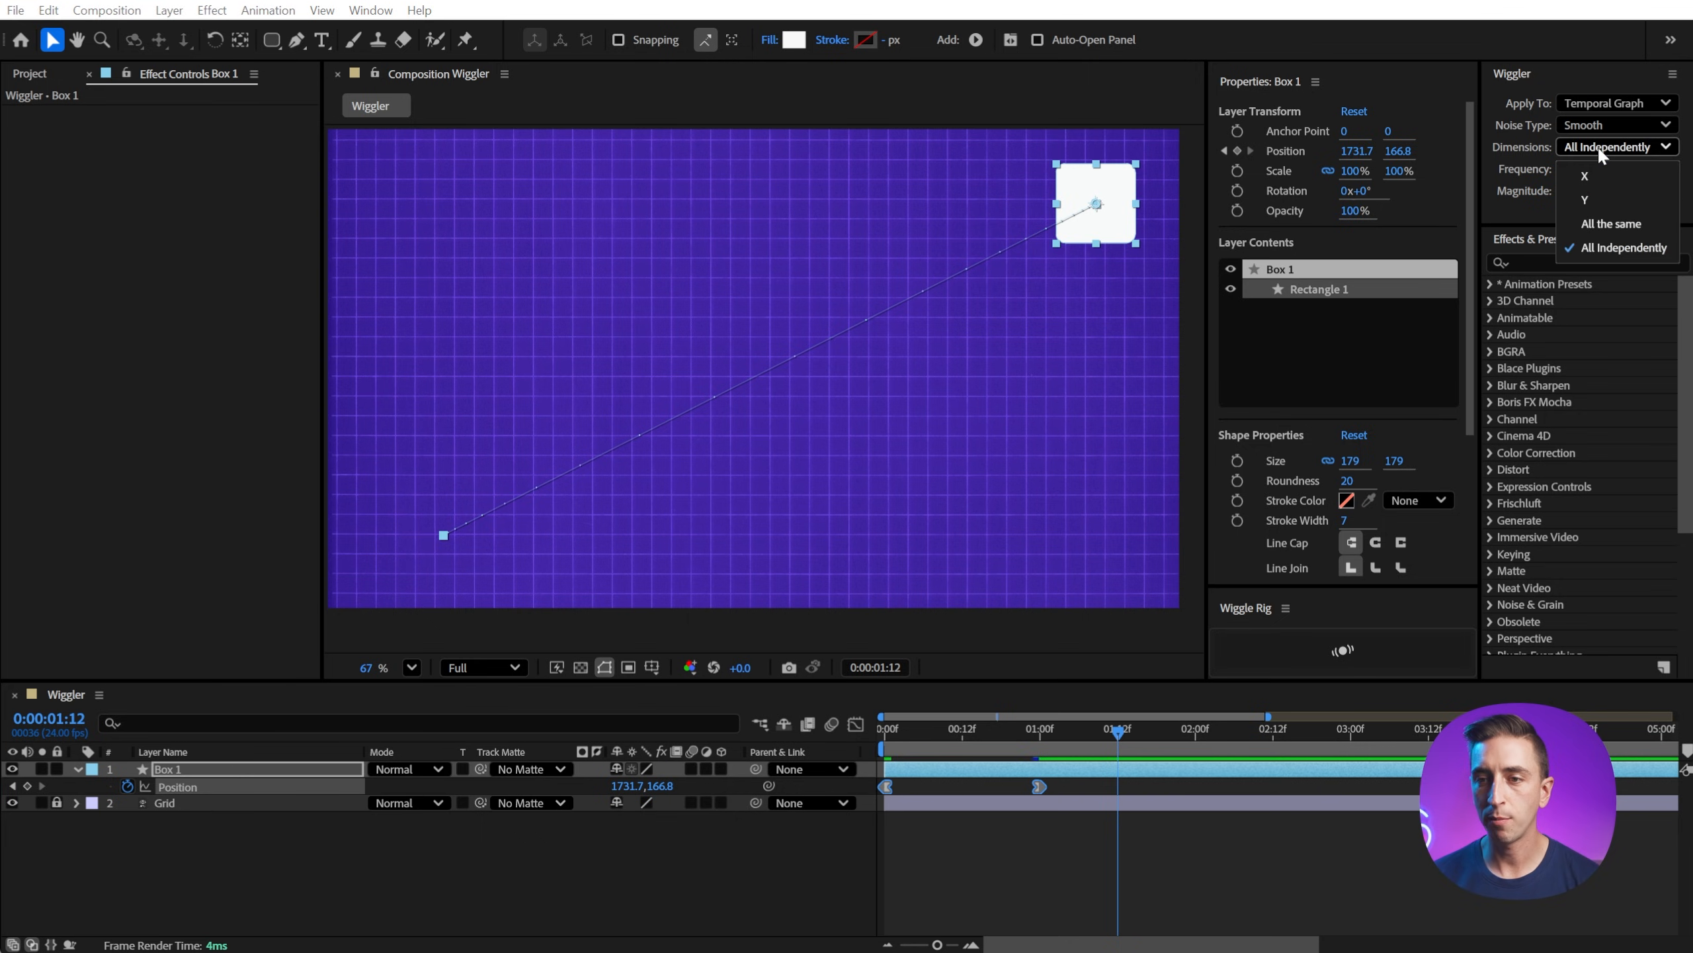
left_click(1585, 176)
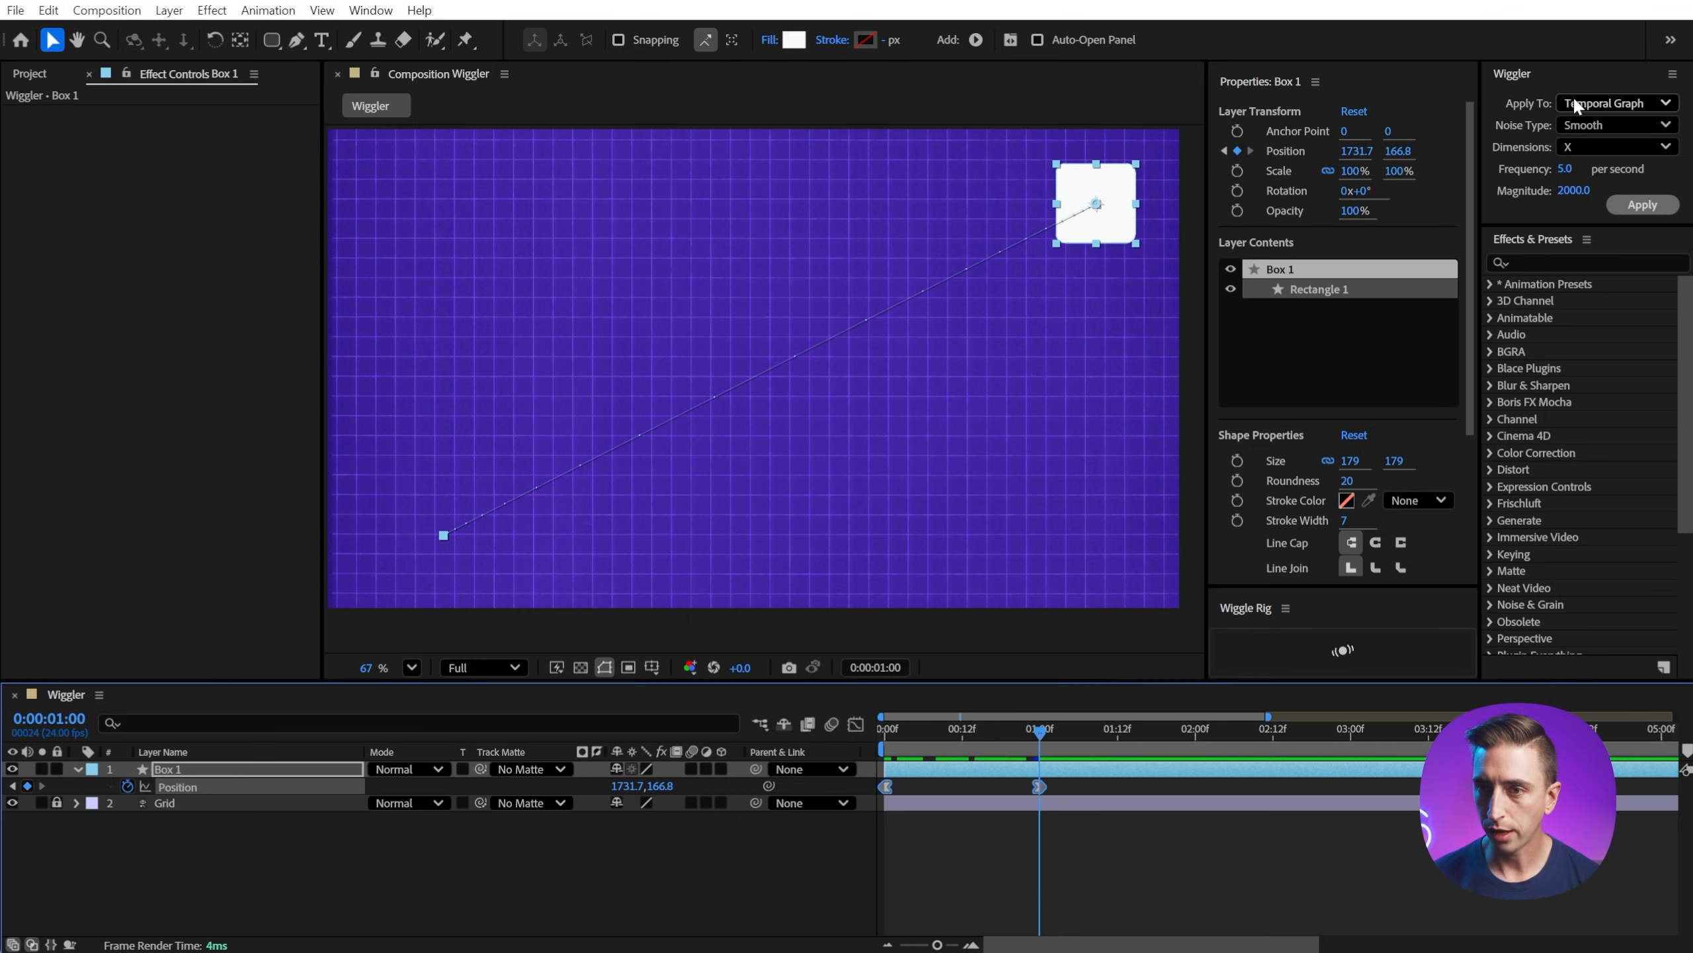
left_click(1609, 103)
type("200")
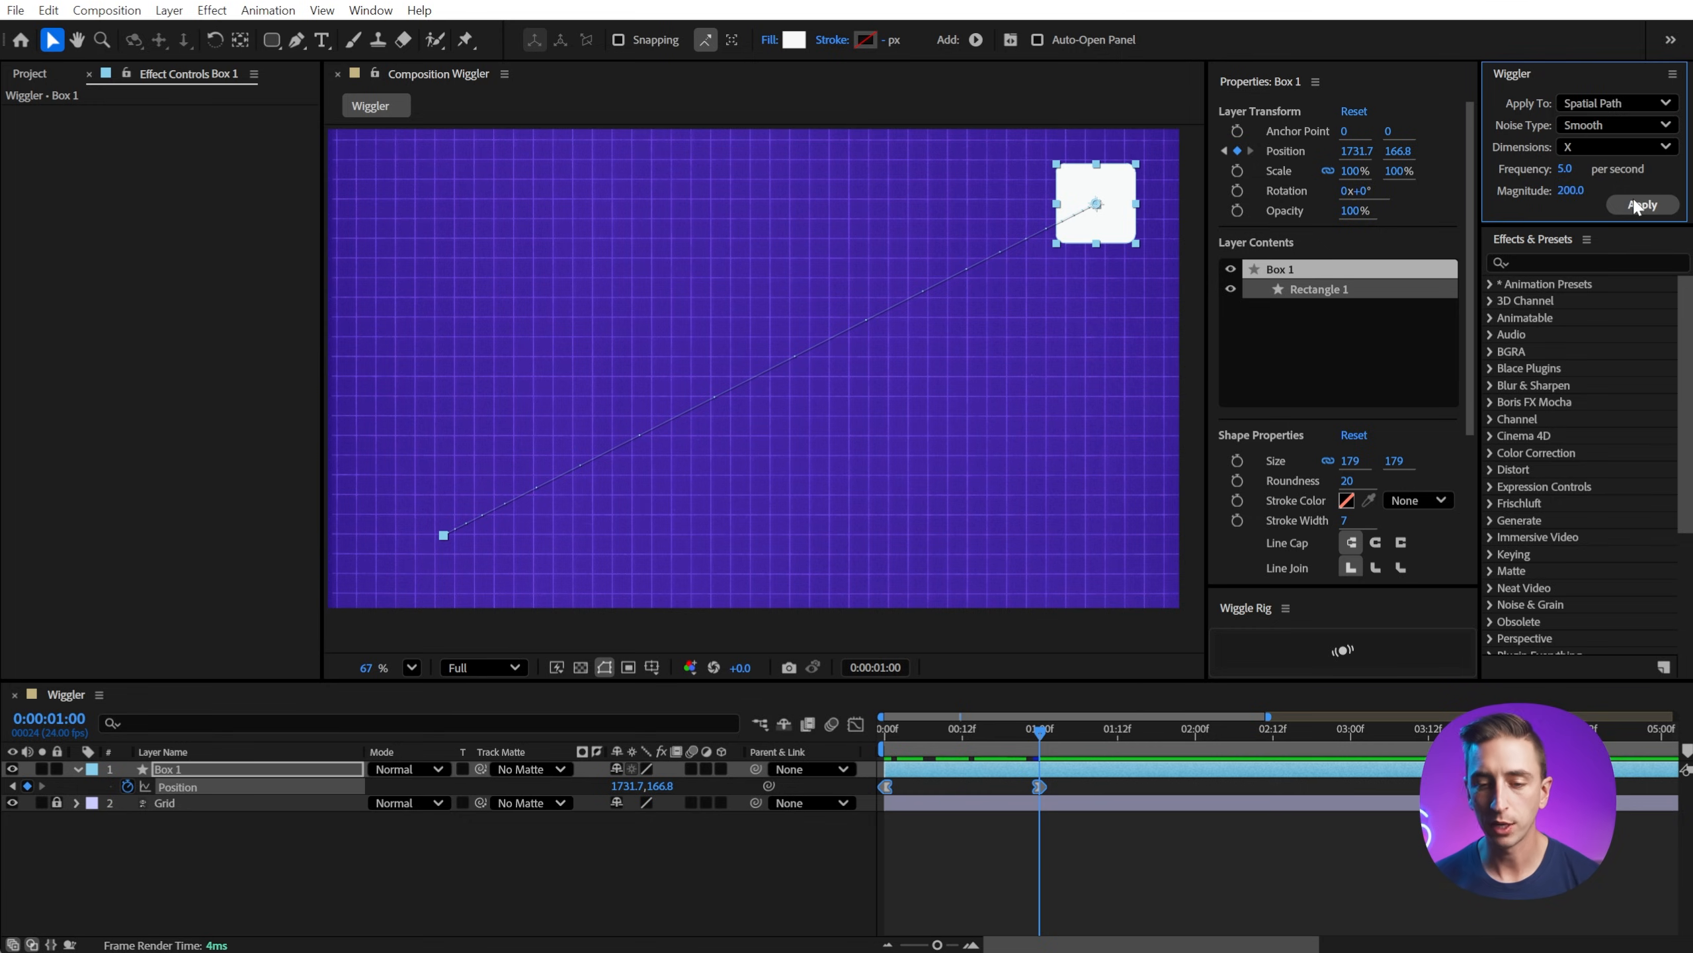
left_click(1642, 203)
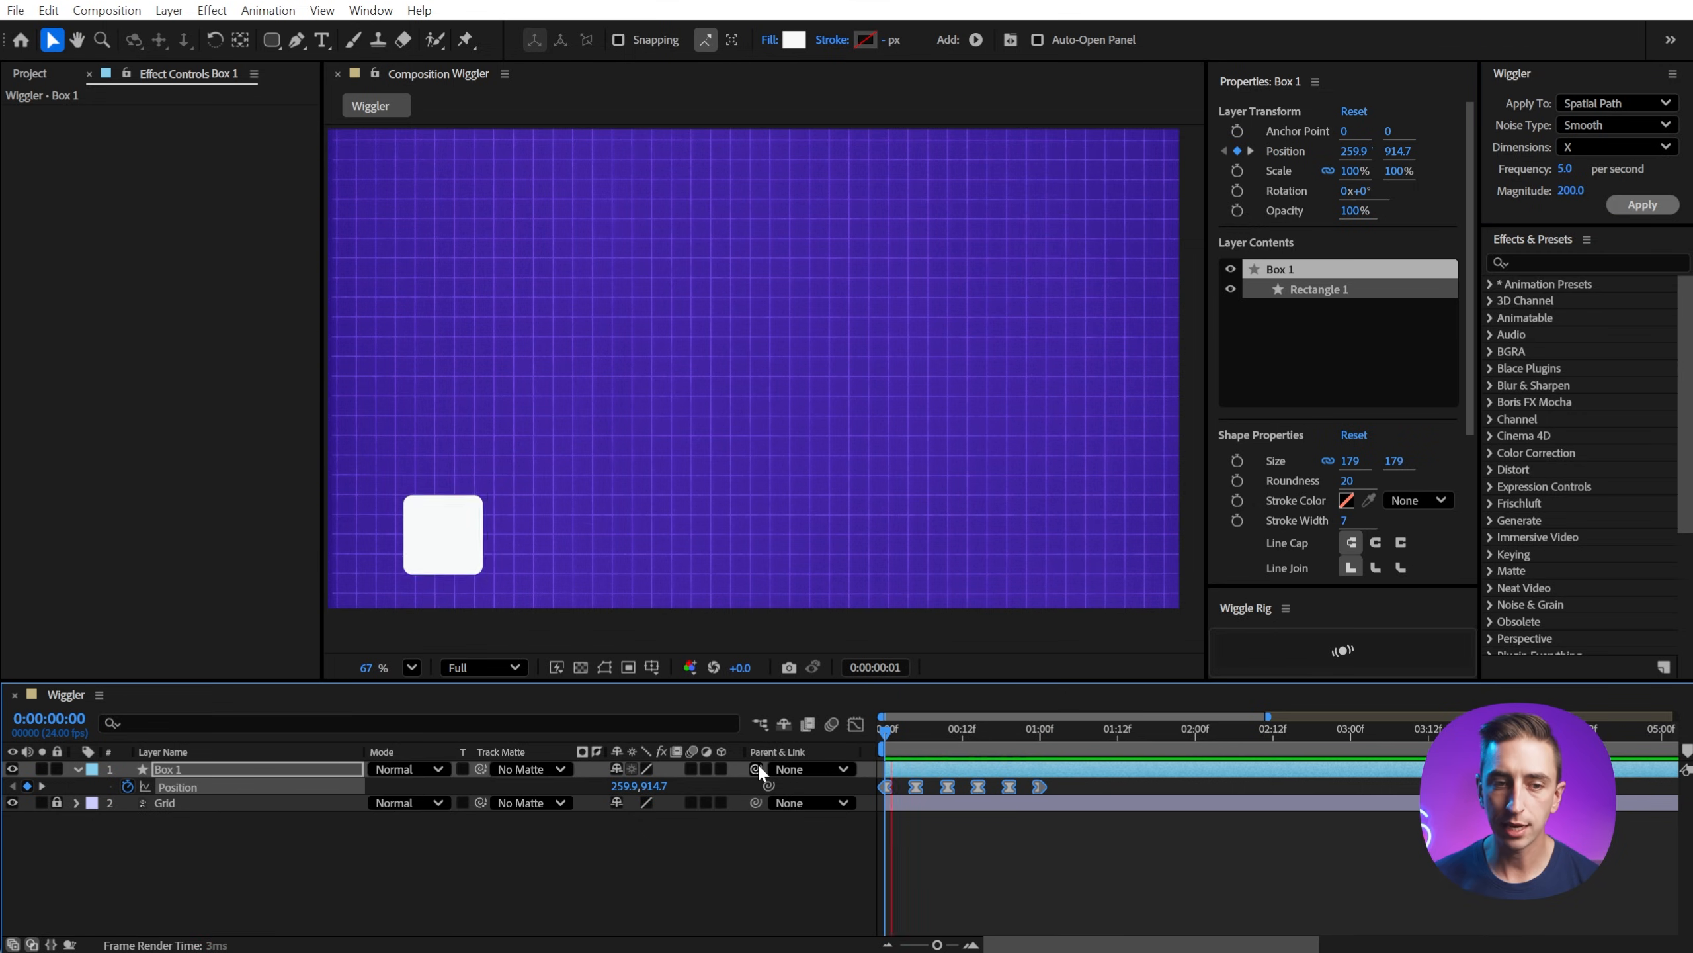
left_click(1110, 743)
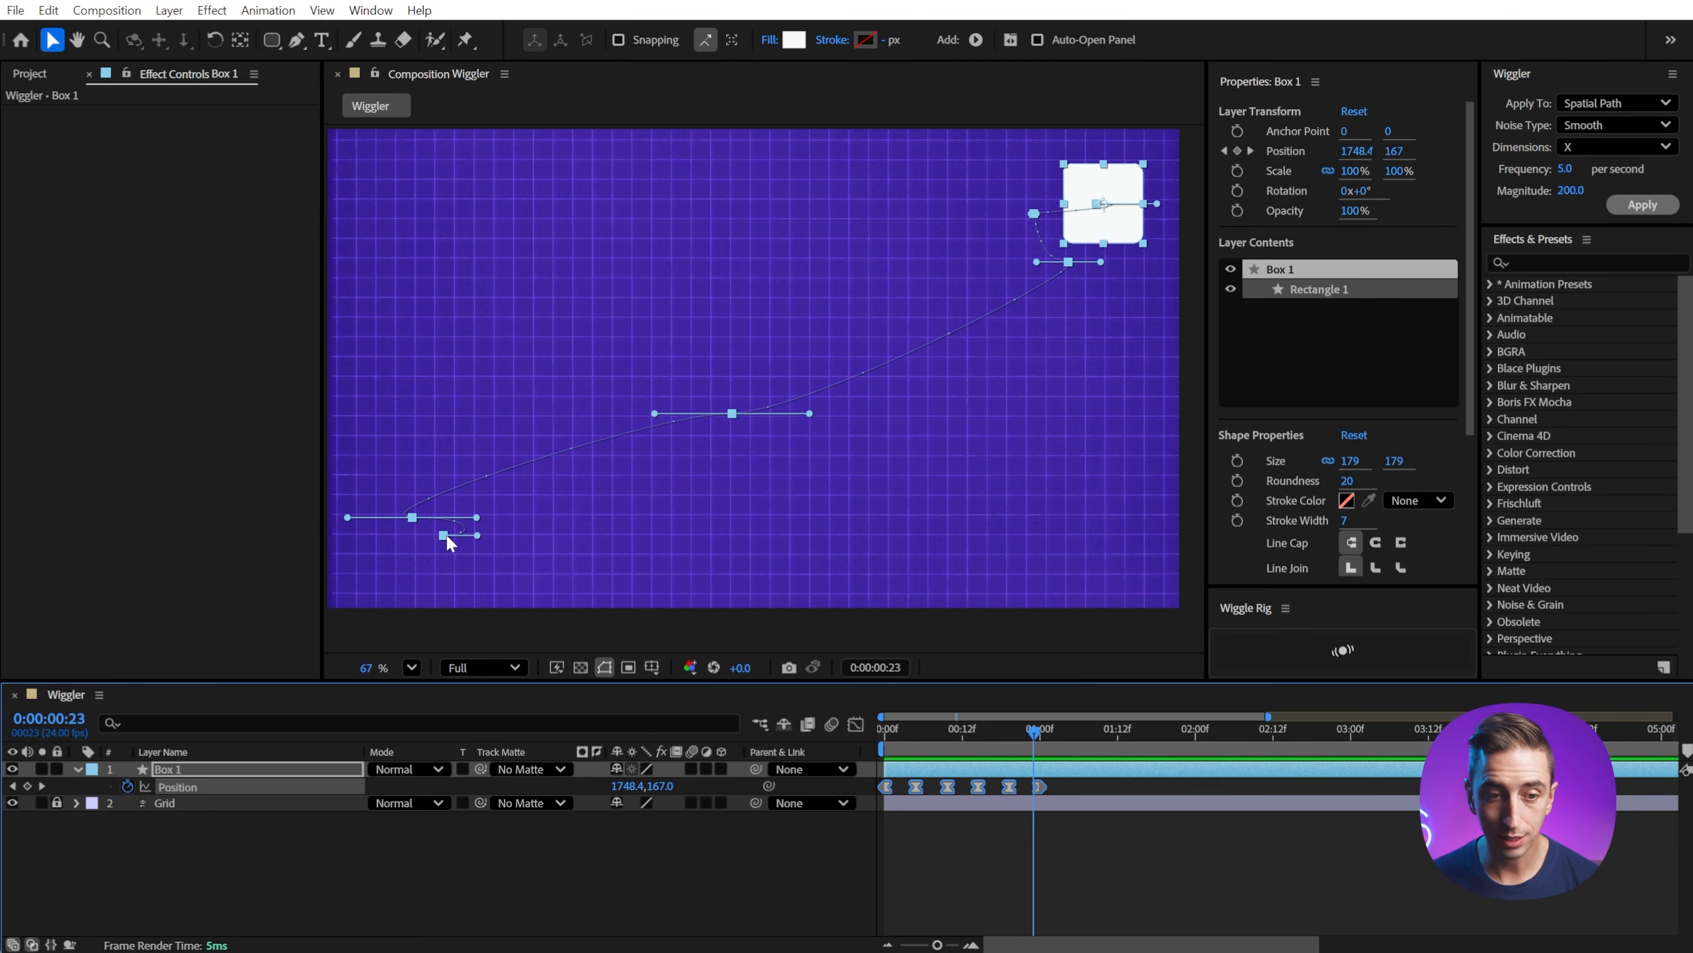
mouse_move(983, 344)
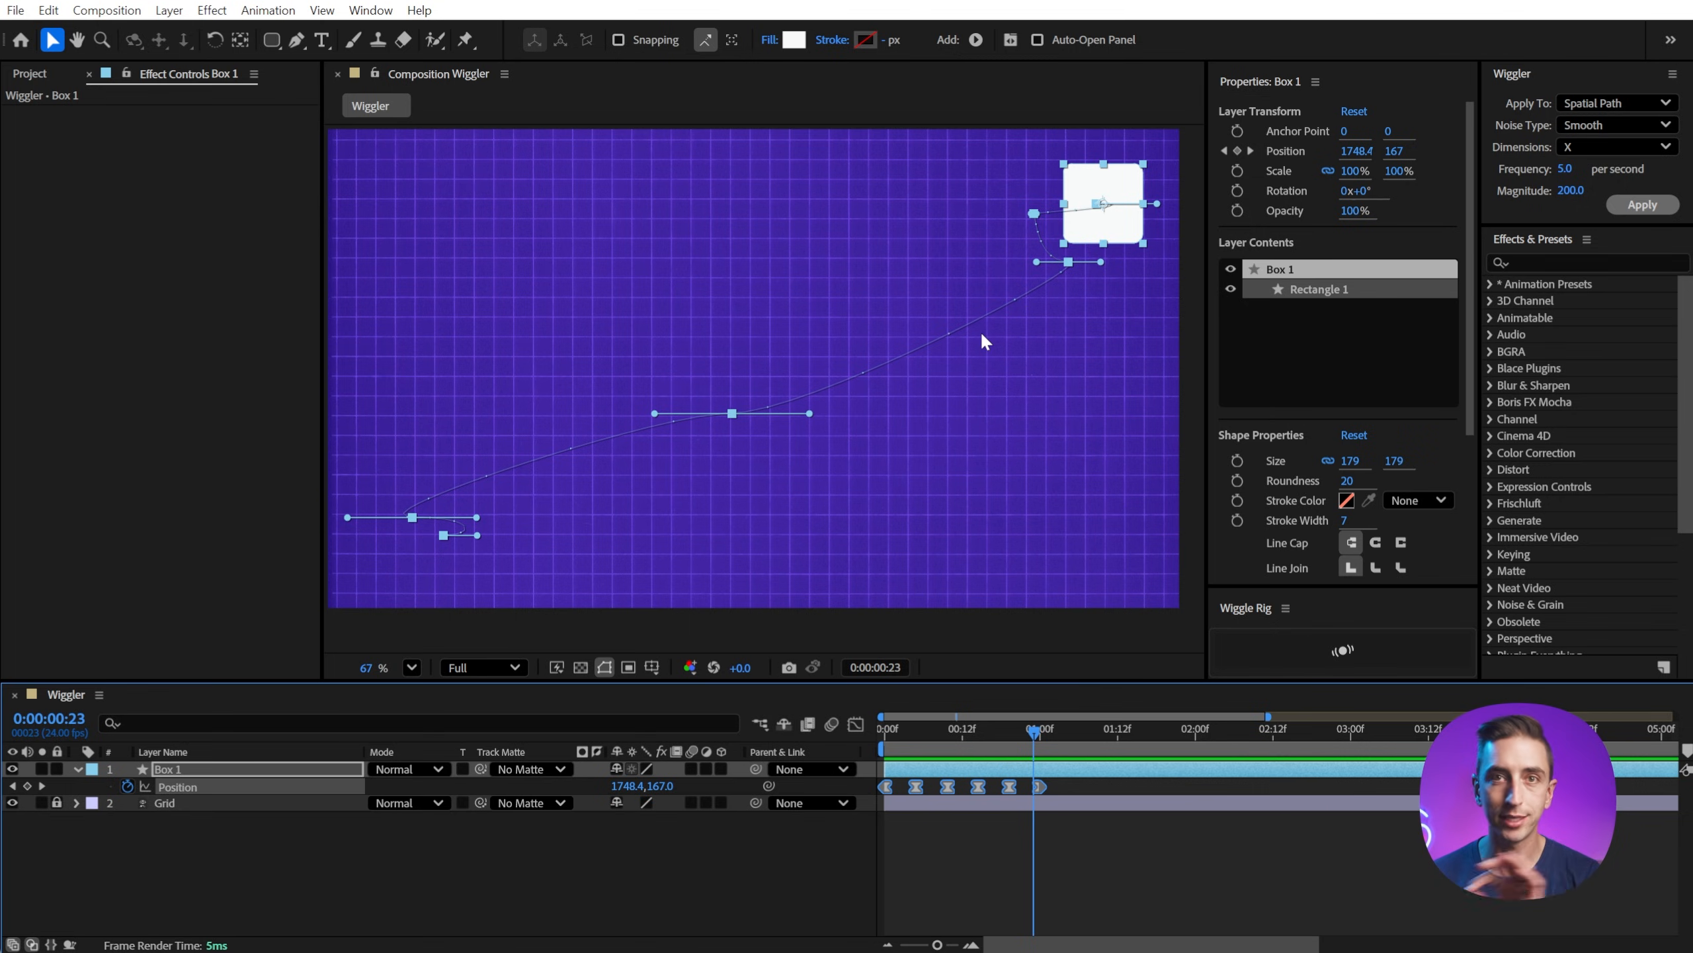
mouse_move(994, 332)
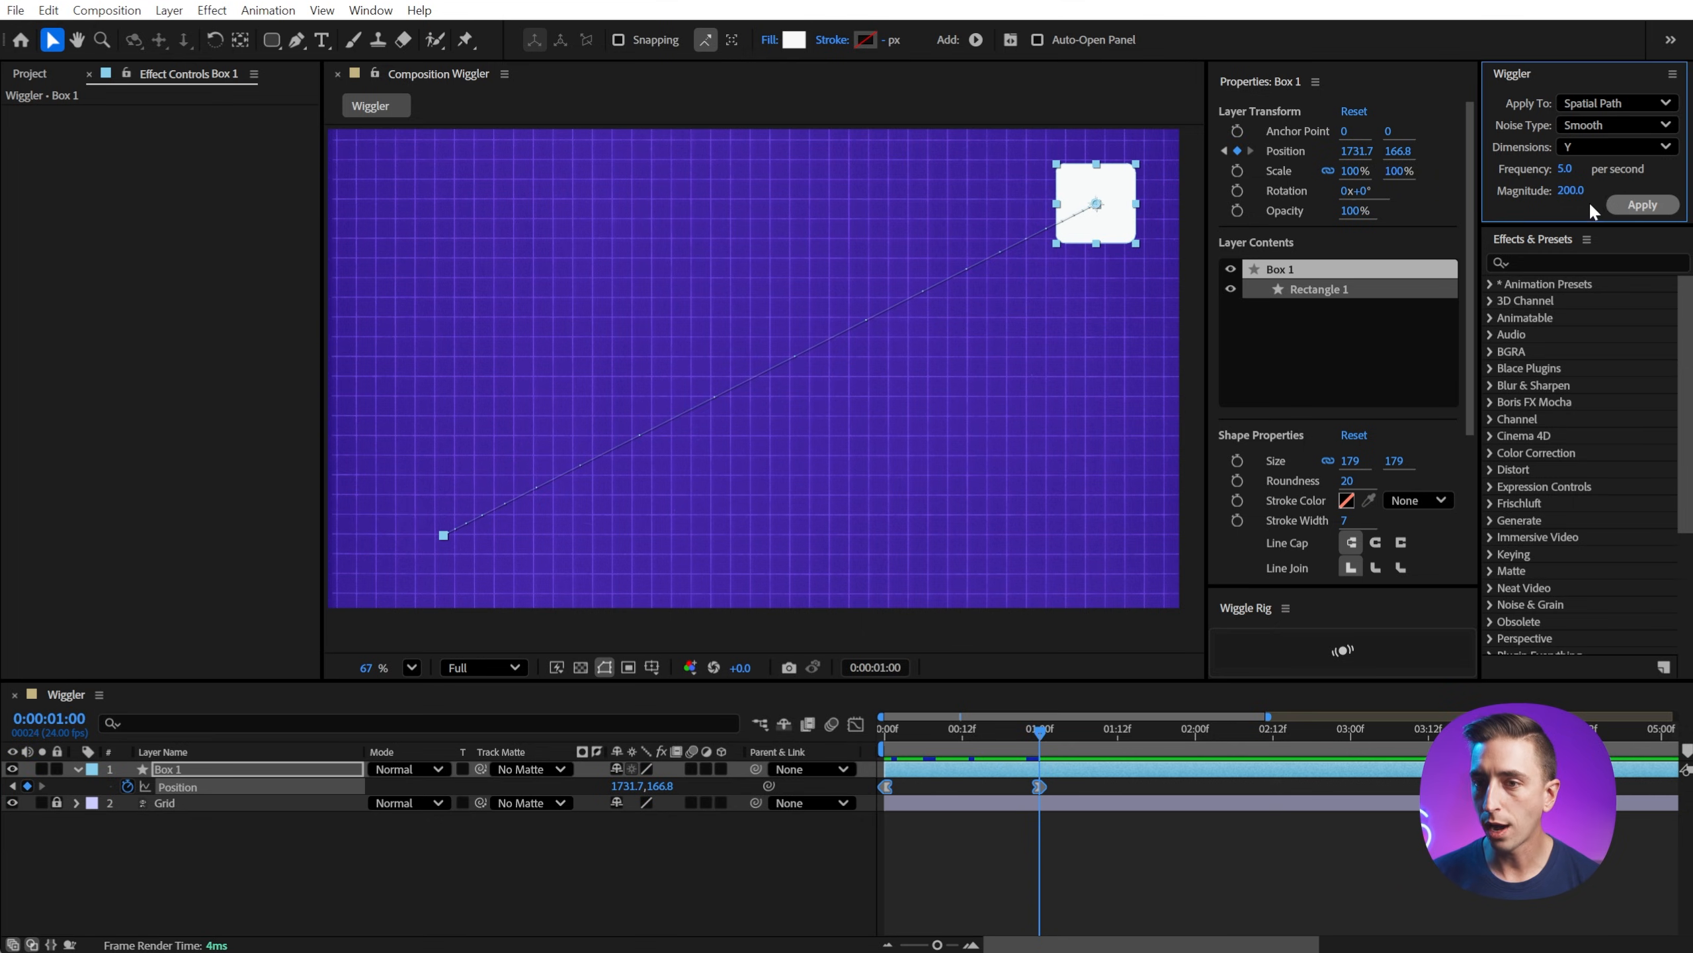
- Apply a Y-only spatial wiggle, then switch Dimensions to all wiggled the same
left_click(1641, 204)
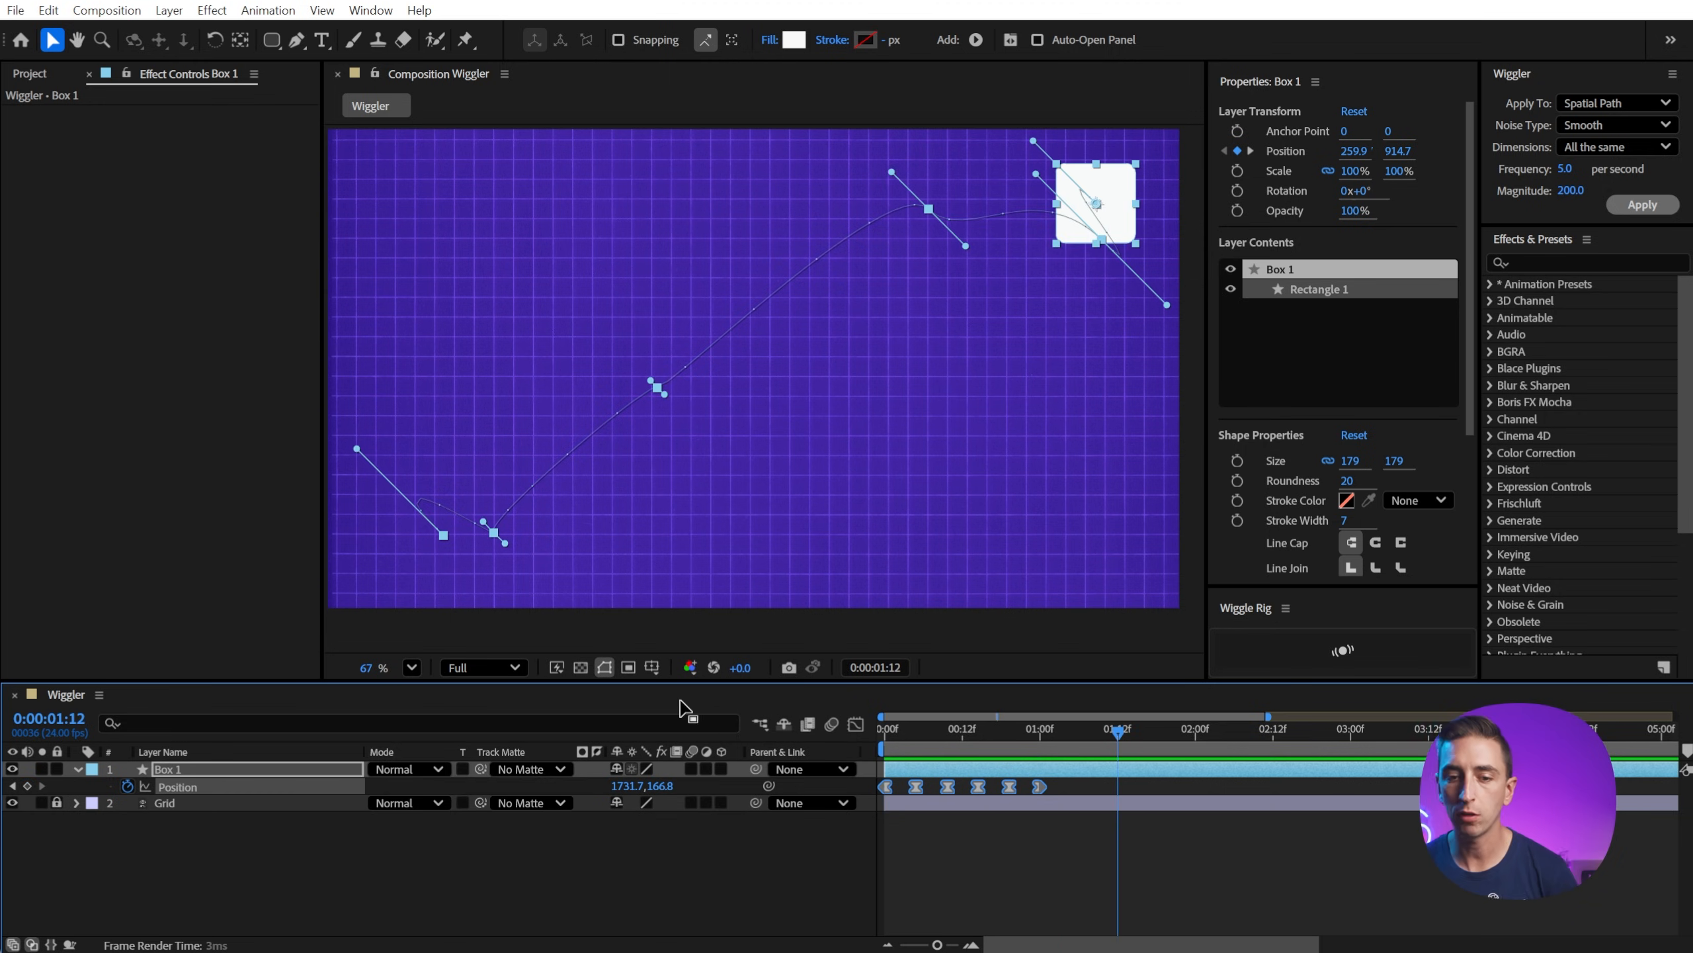
left_click(950, 729)
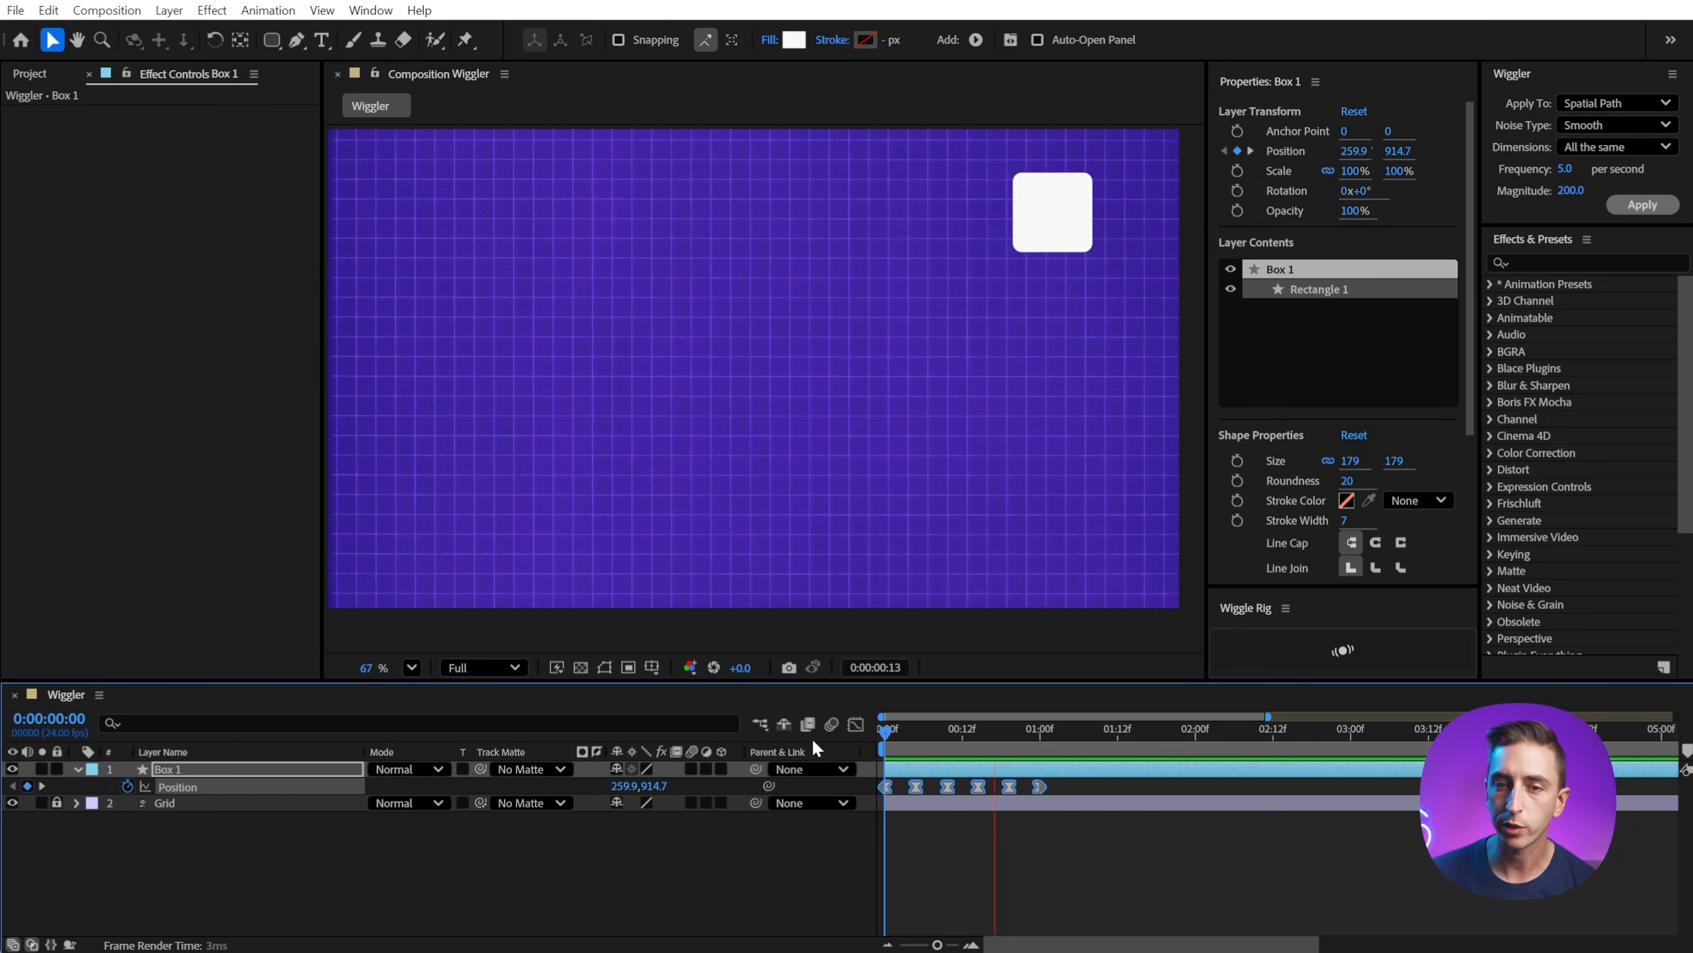
left_click(1616, 146)
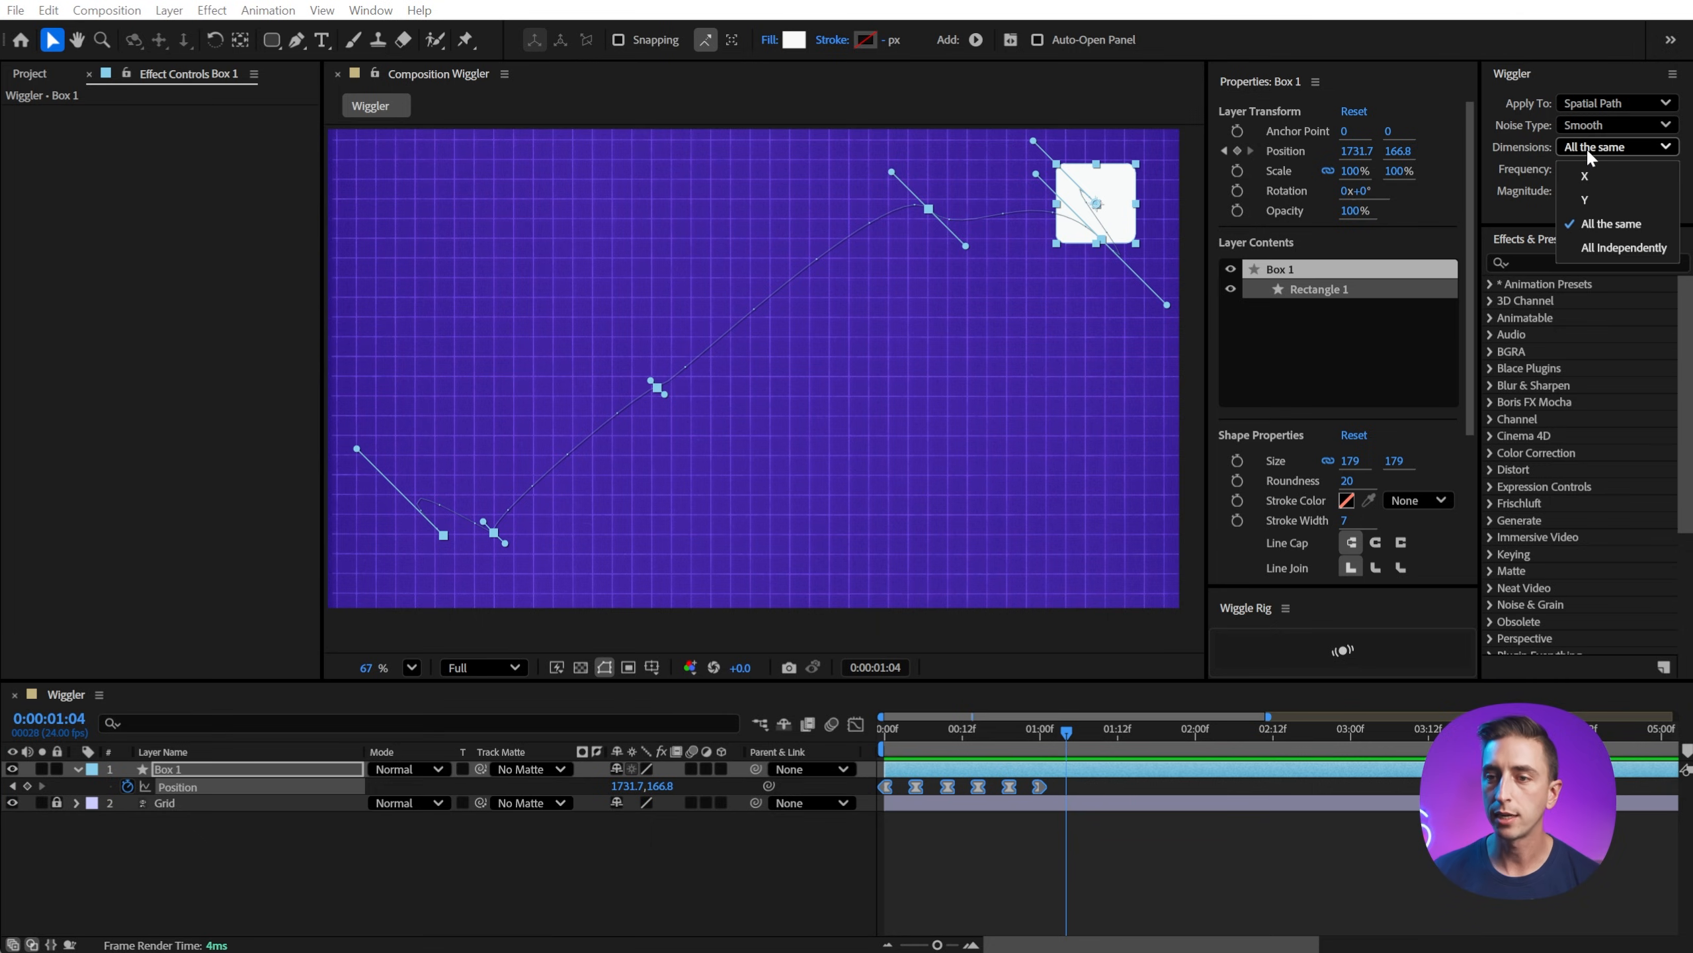
left_click(1623, 247)
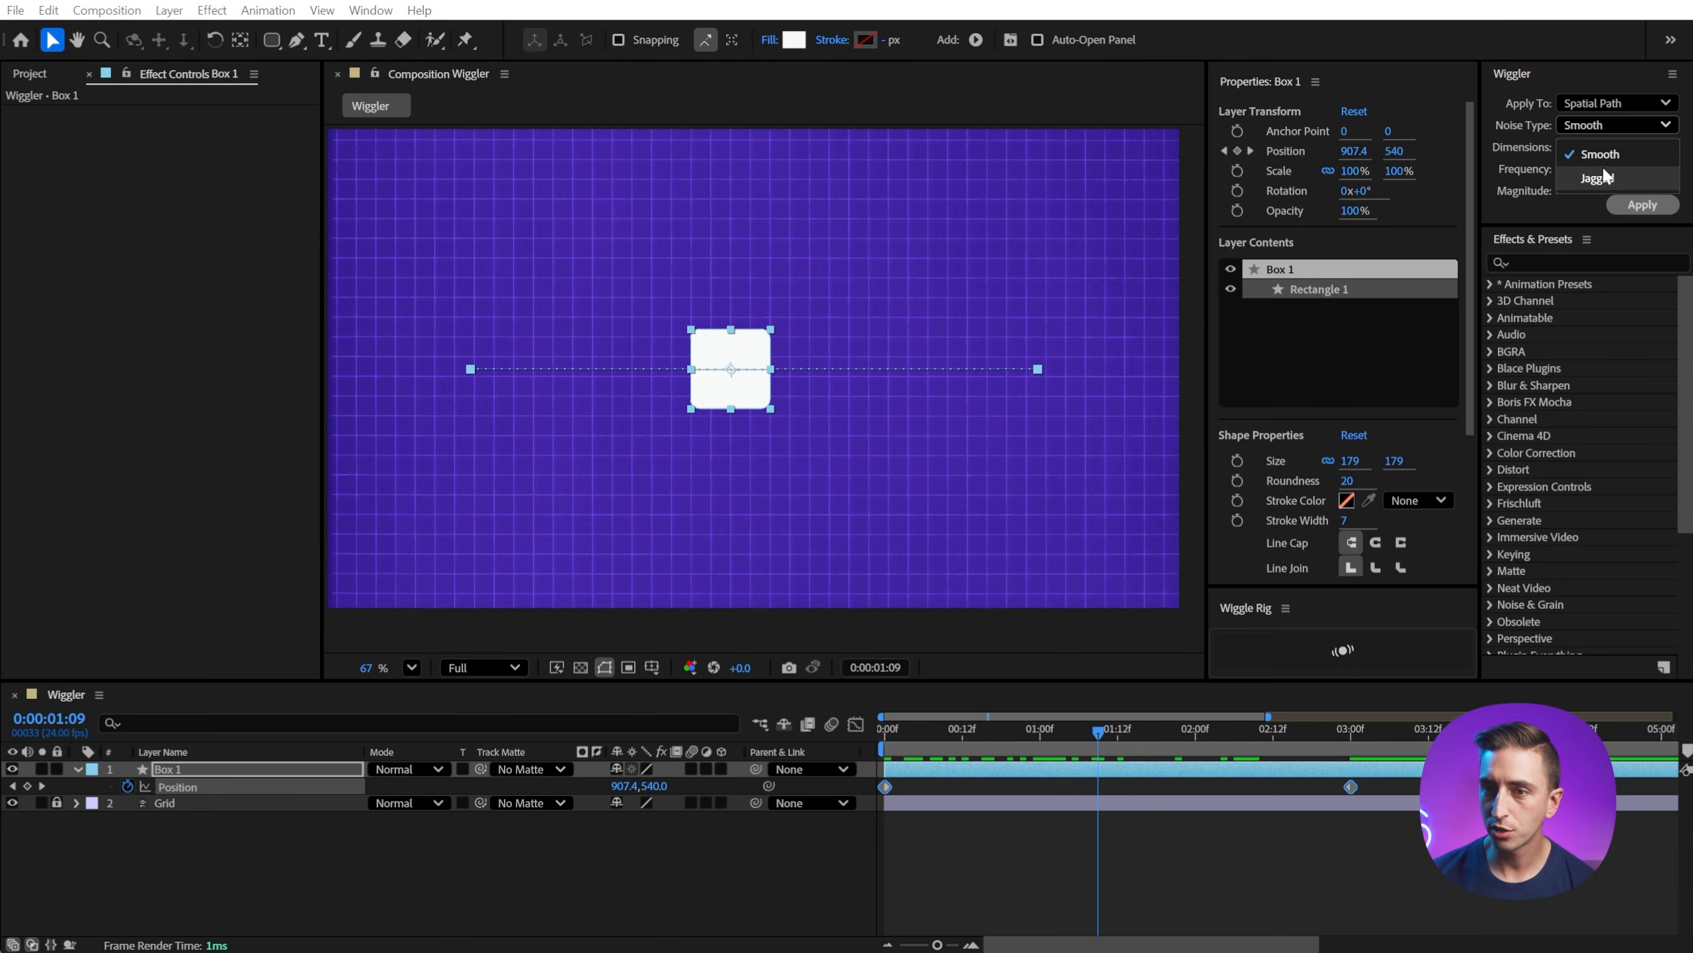
left_click(1593, 177)
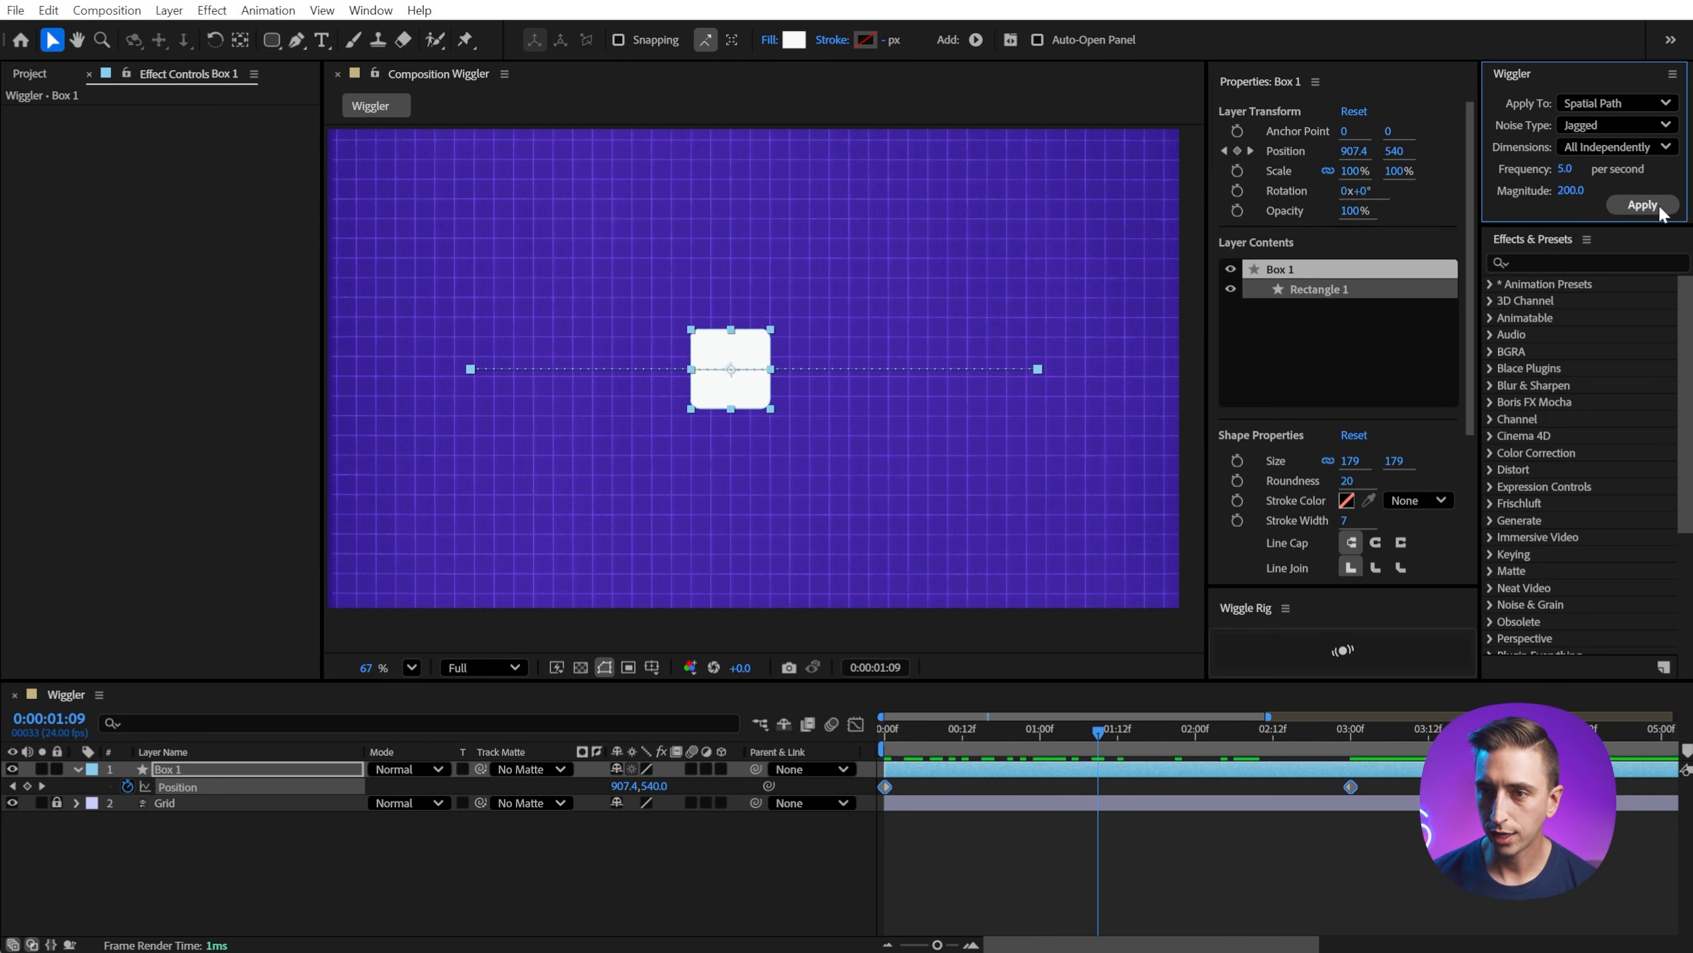
left_click(1641, 204)
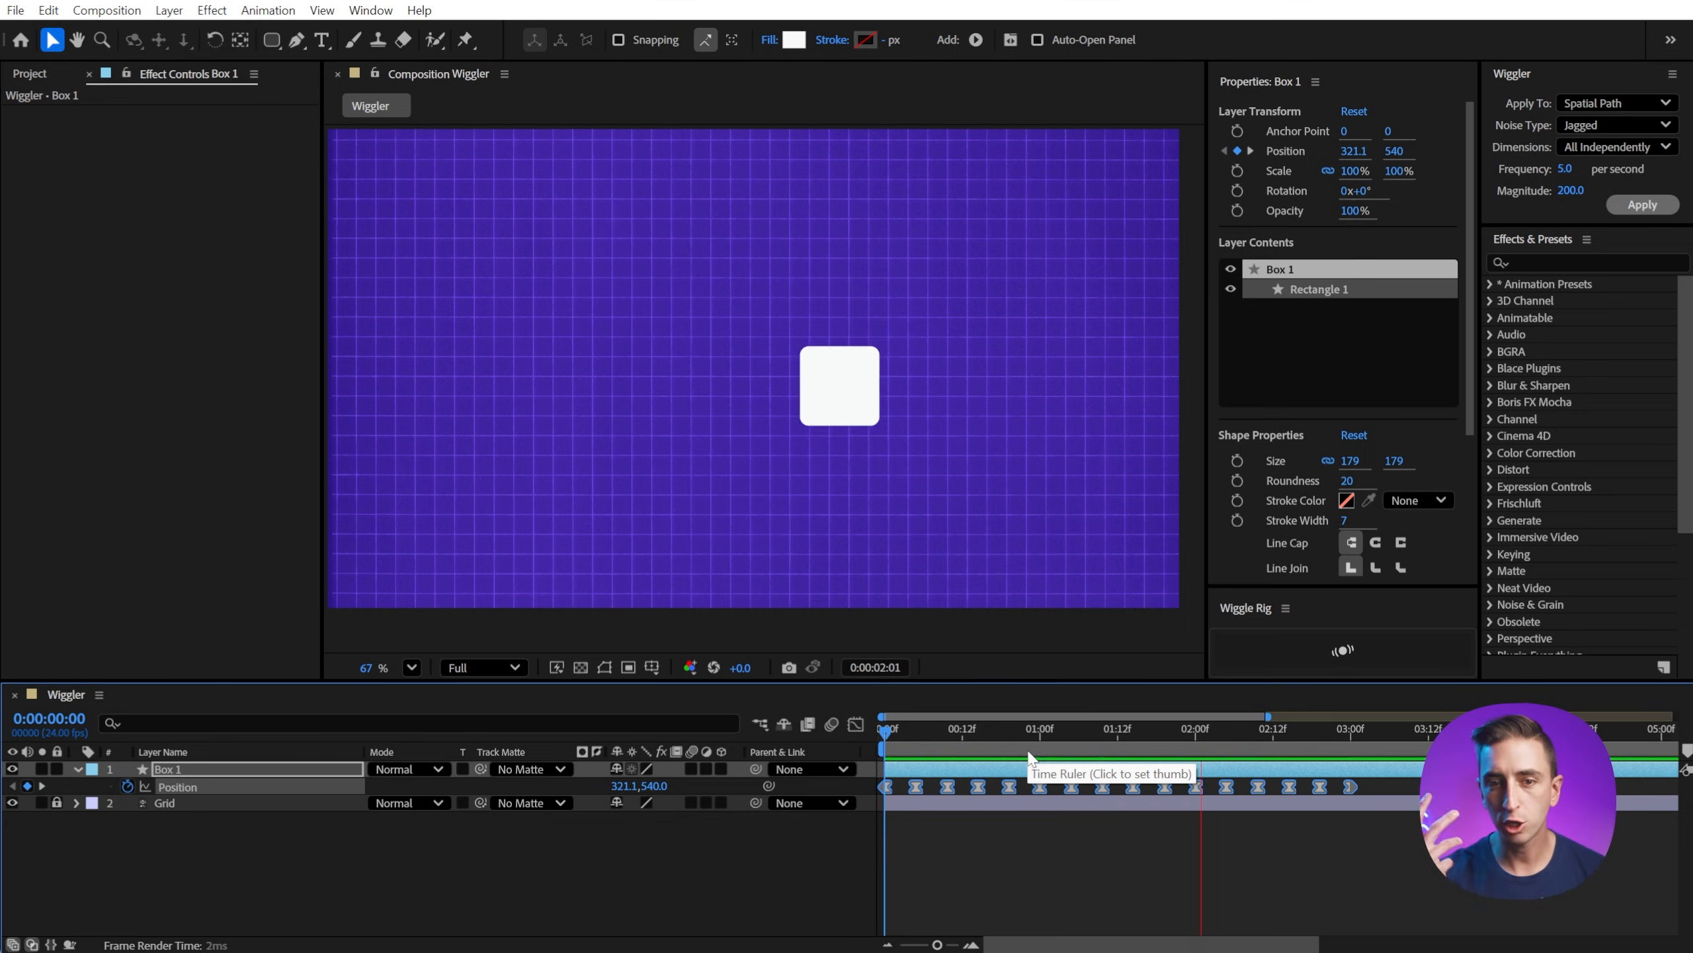
left_click(1349, 727)
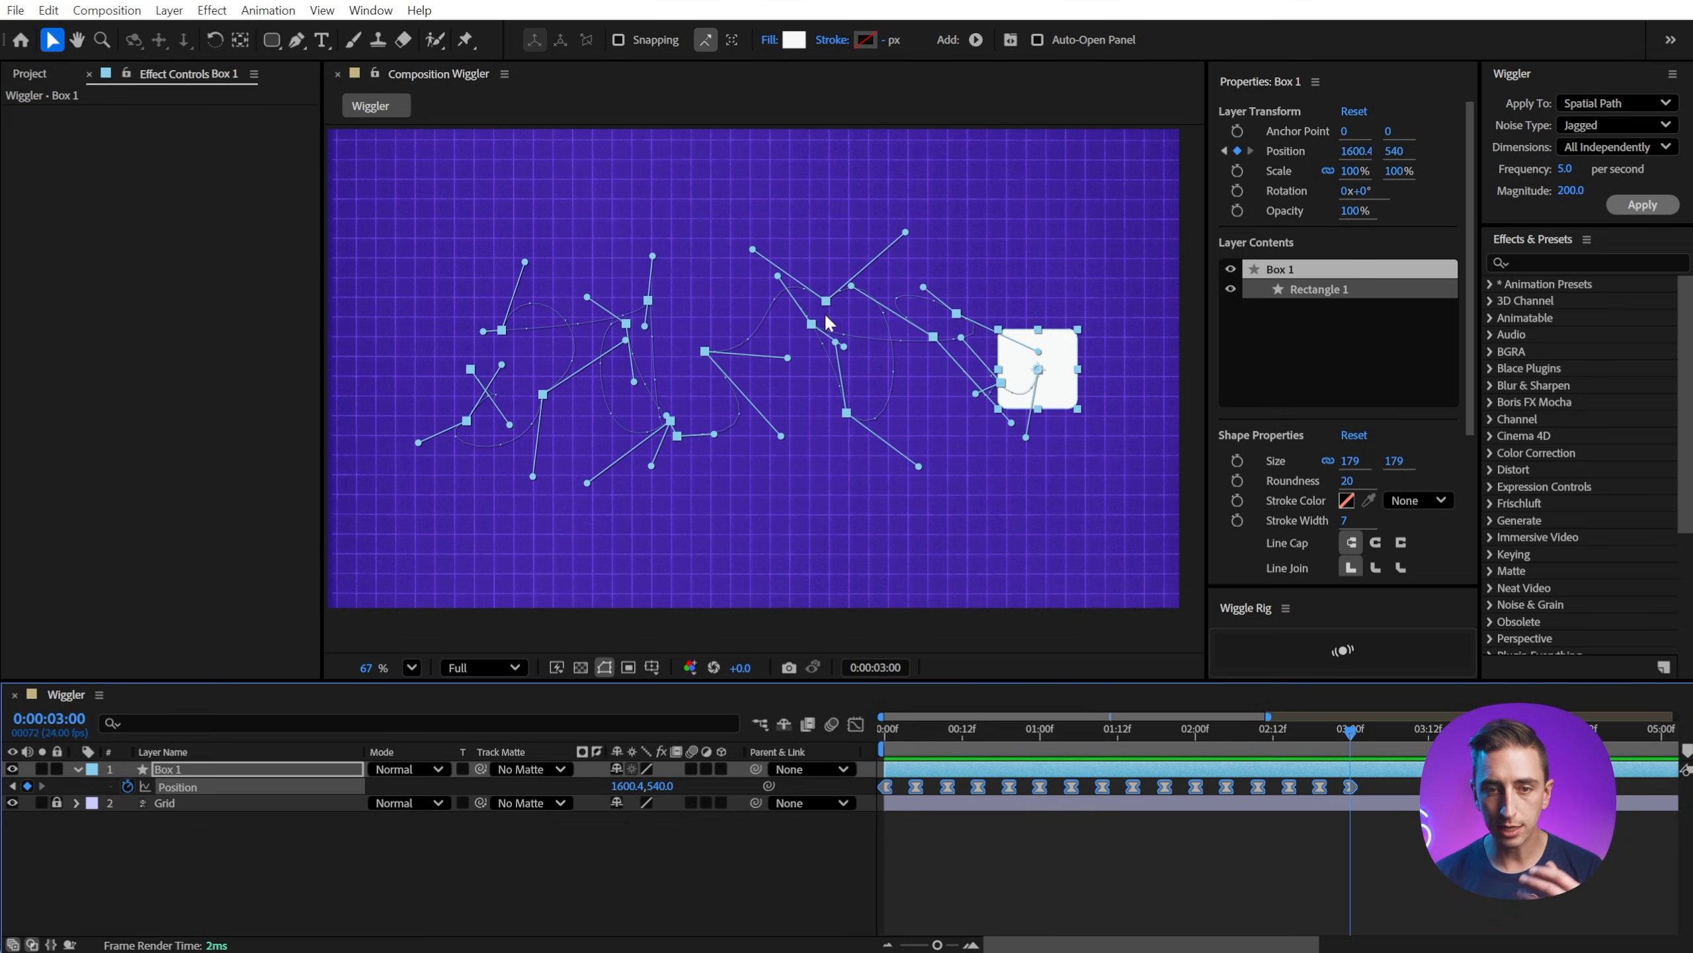
mouse_move(875, 308)
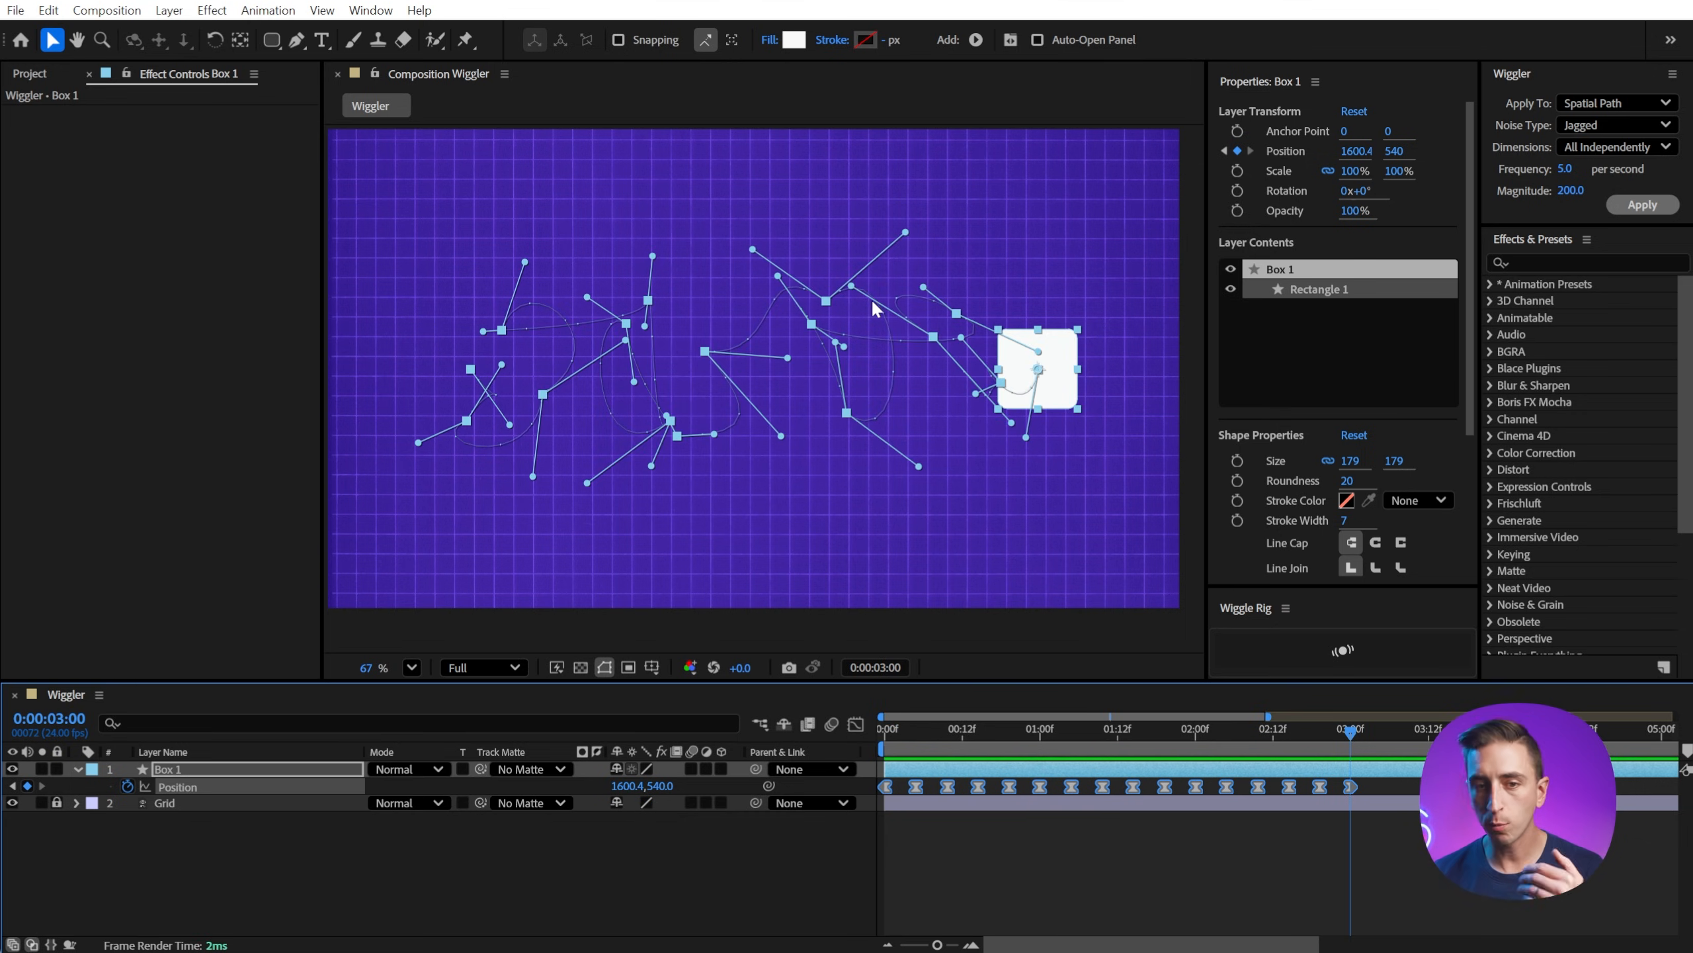
mouse_move(837, 313)
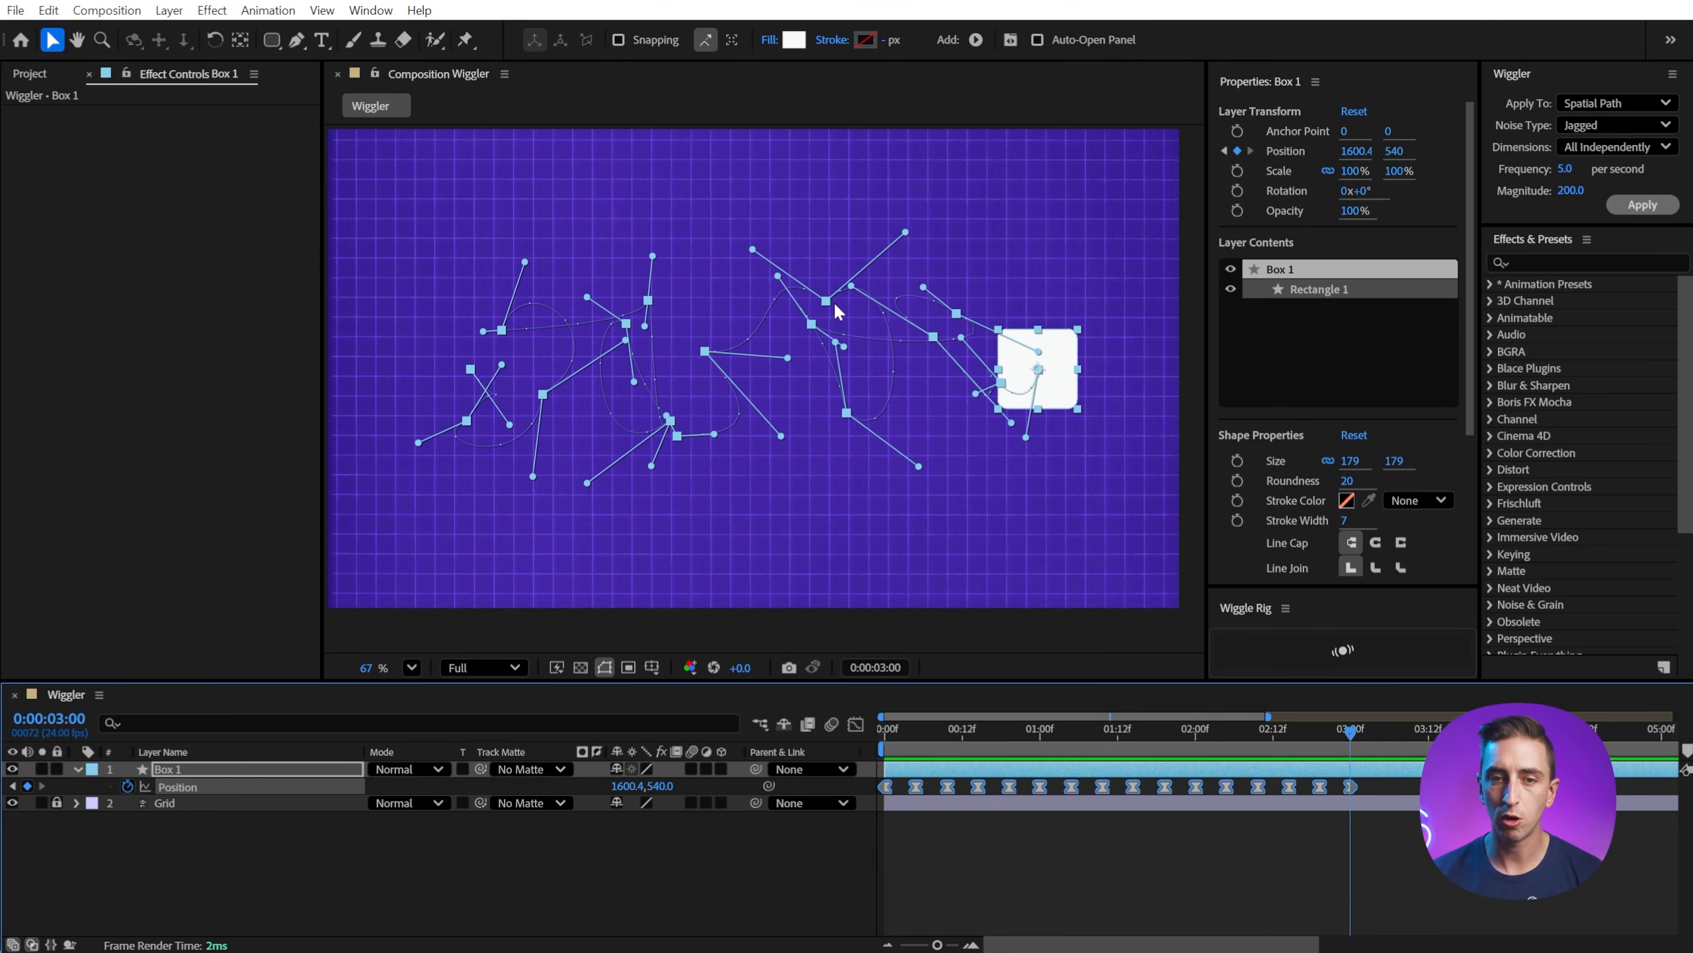
left_click(1068, 729)
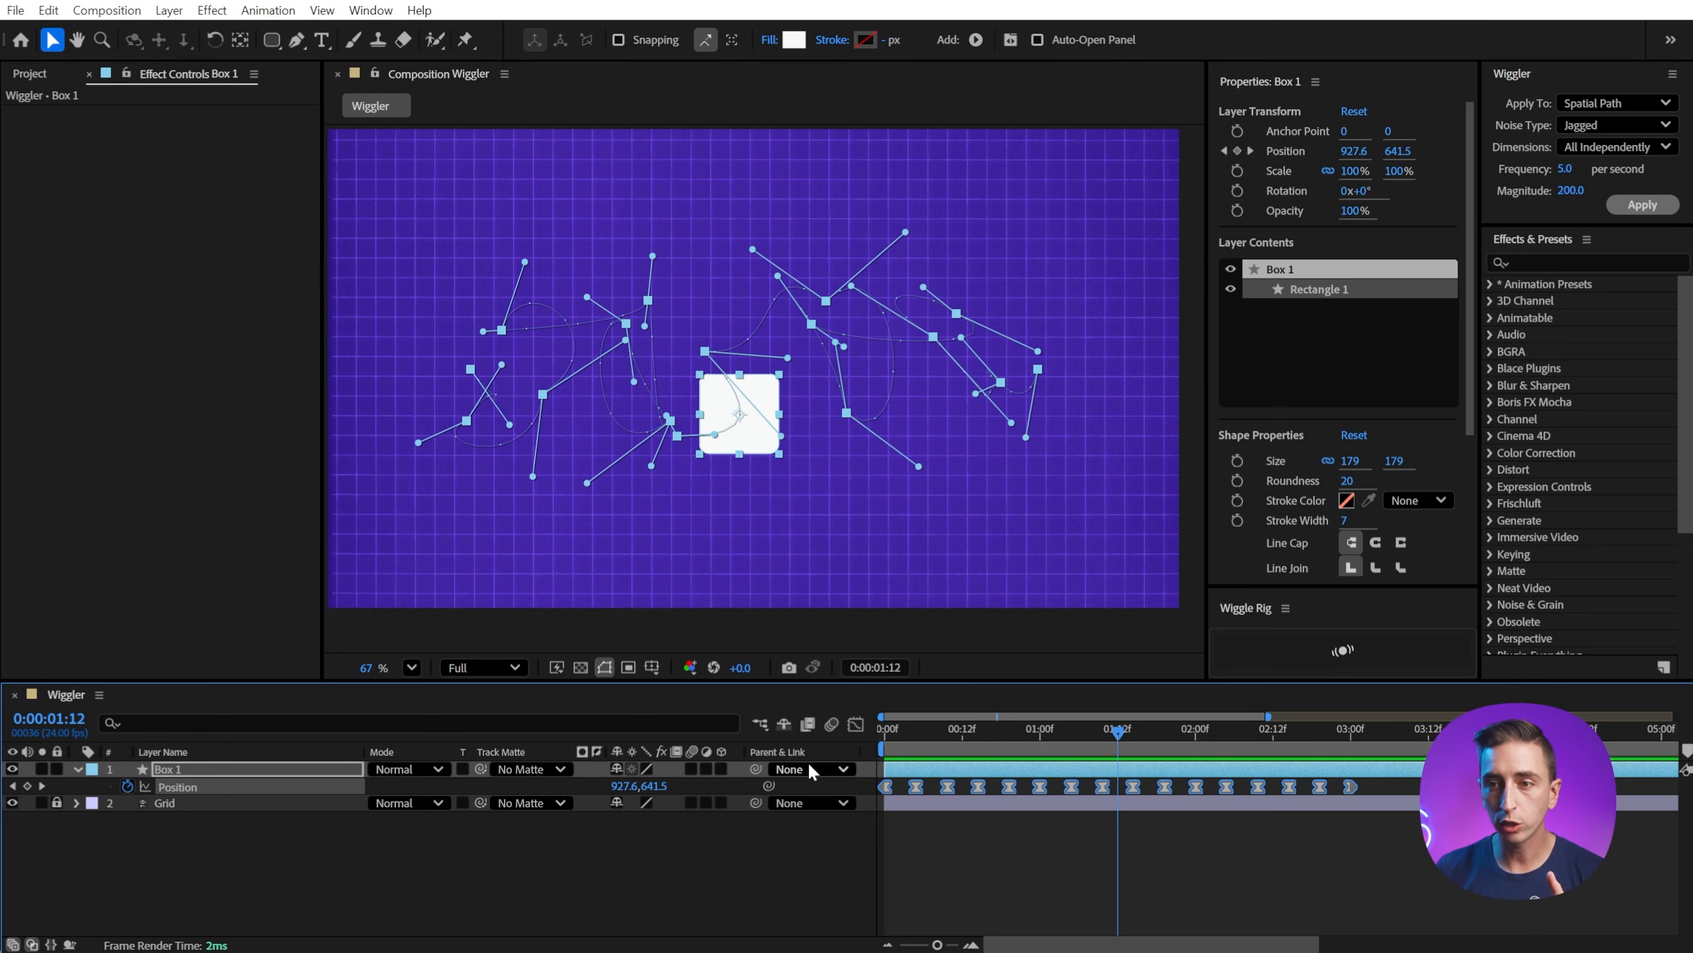
mouse_move(929, 734)
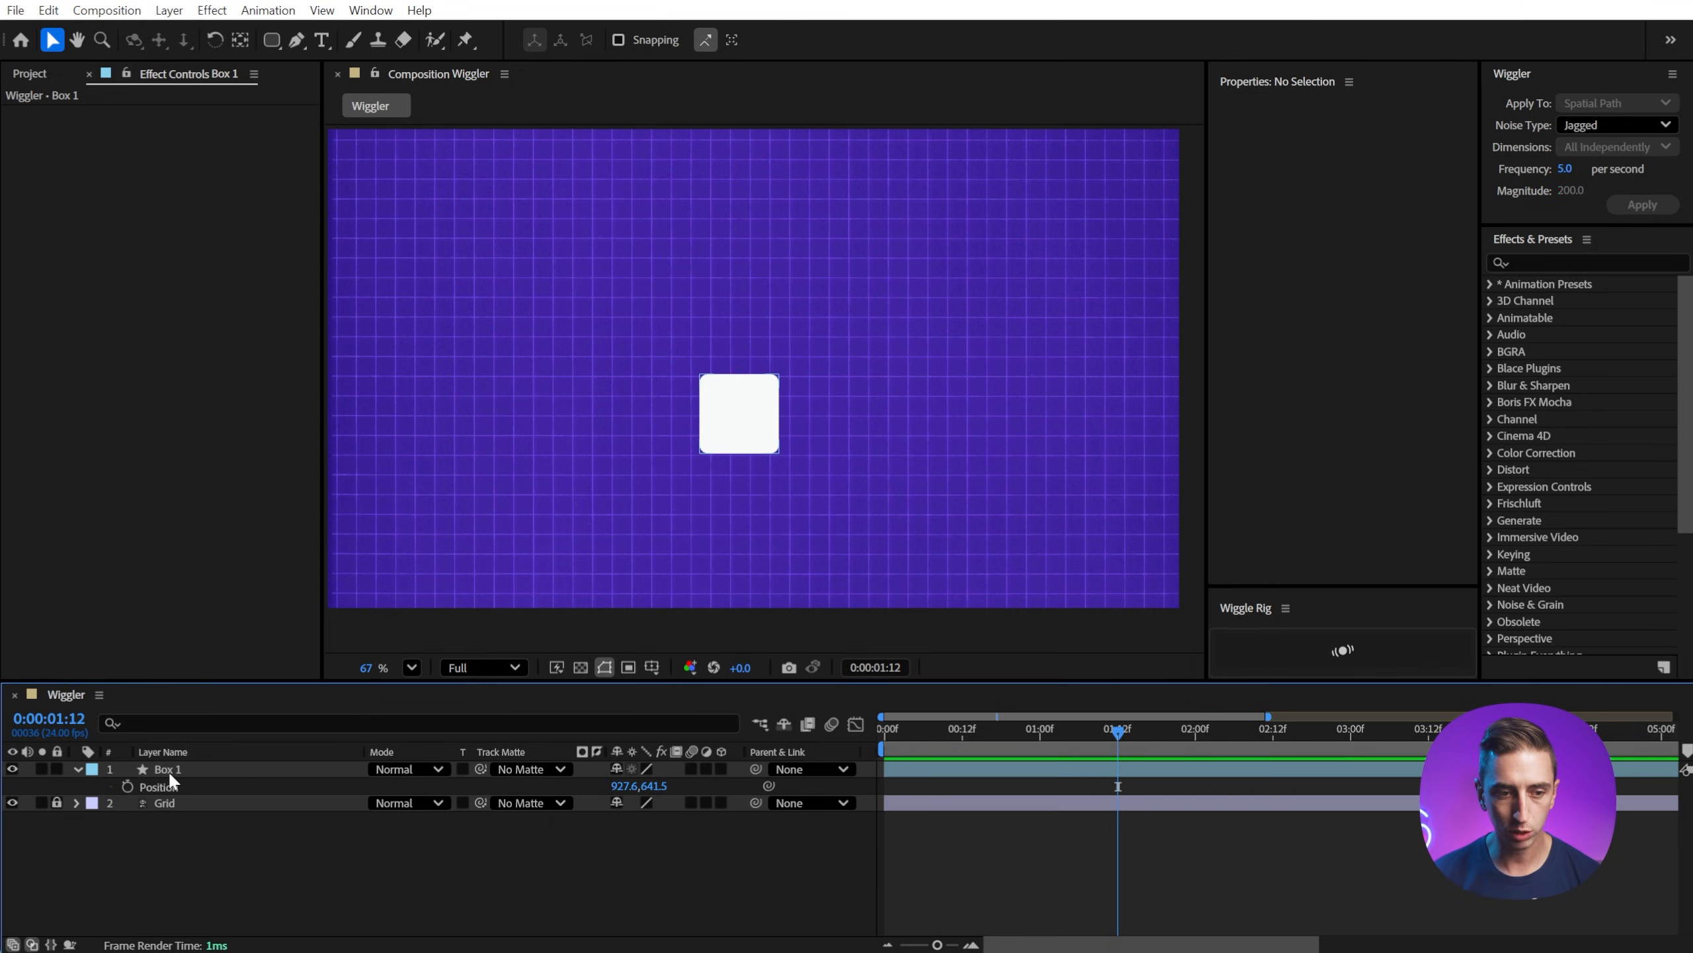
- Apply a smooth temporal wiggle at frequency 3, magnitude 20 to Box 1's rotation keyframes
left_click(168, 767)
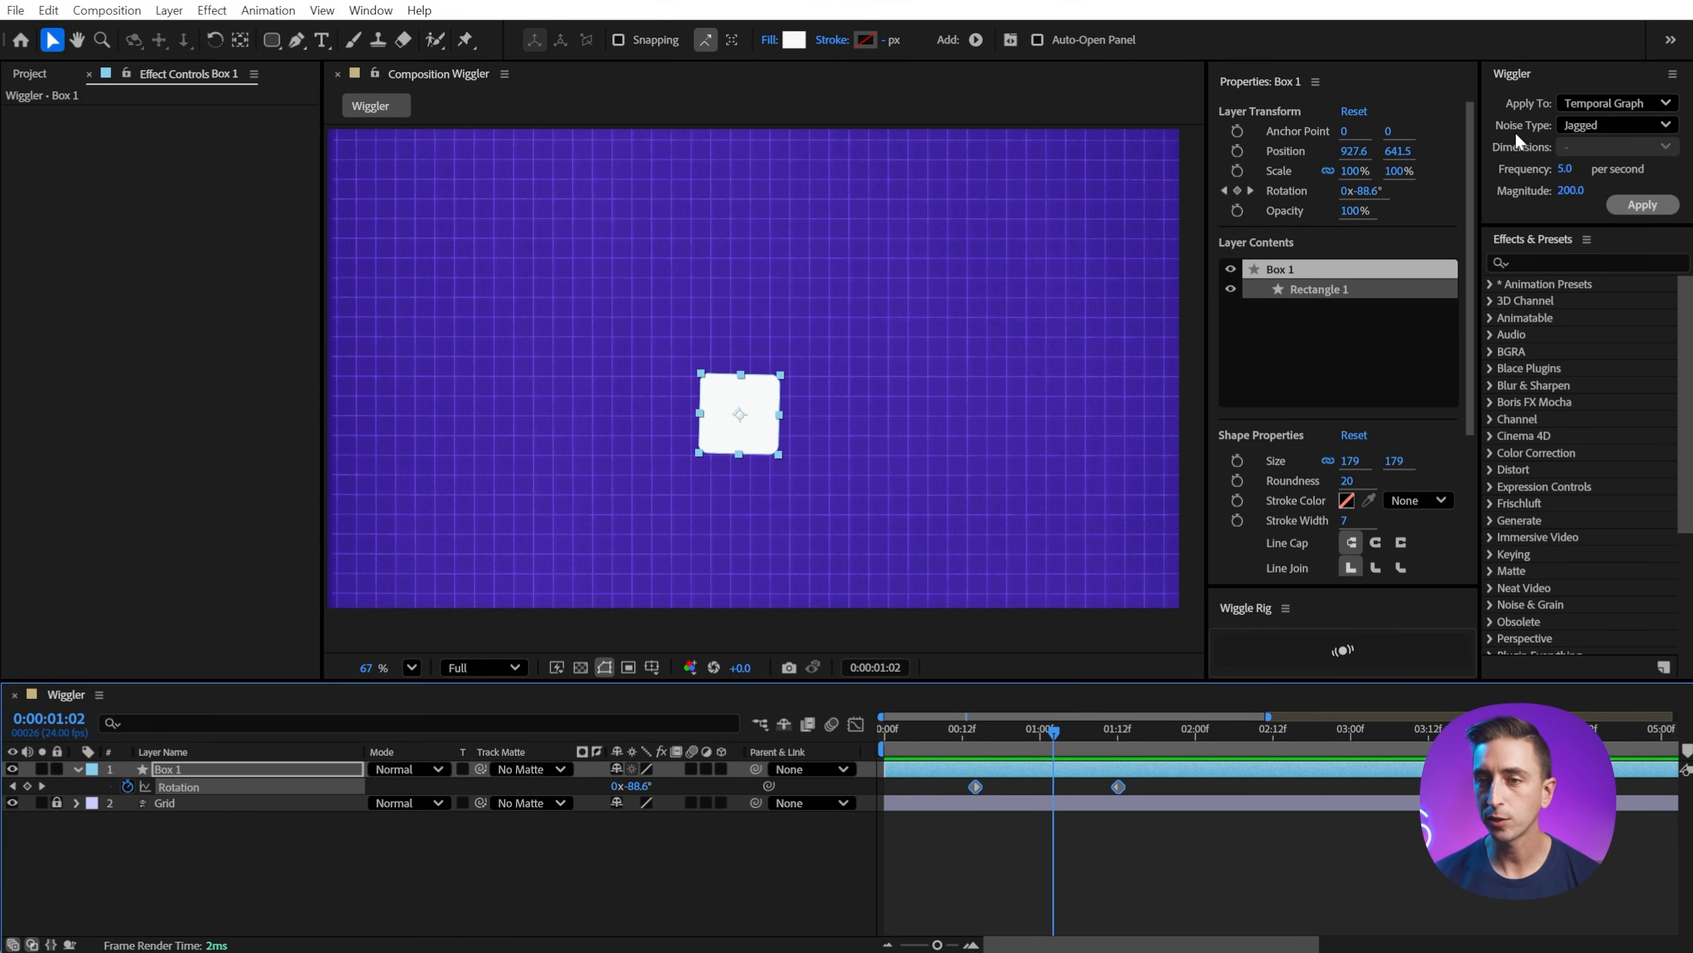
left_click(1614, 103)
type("20")
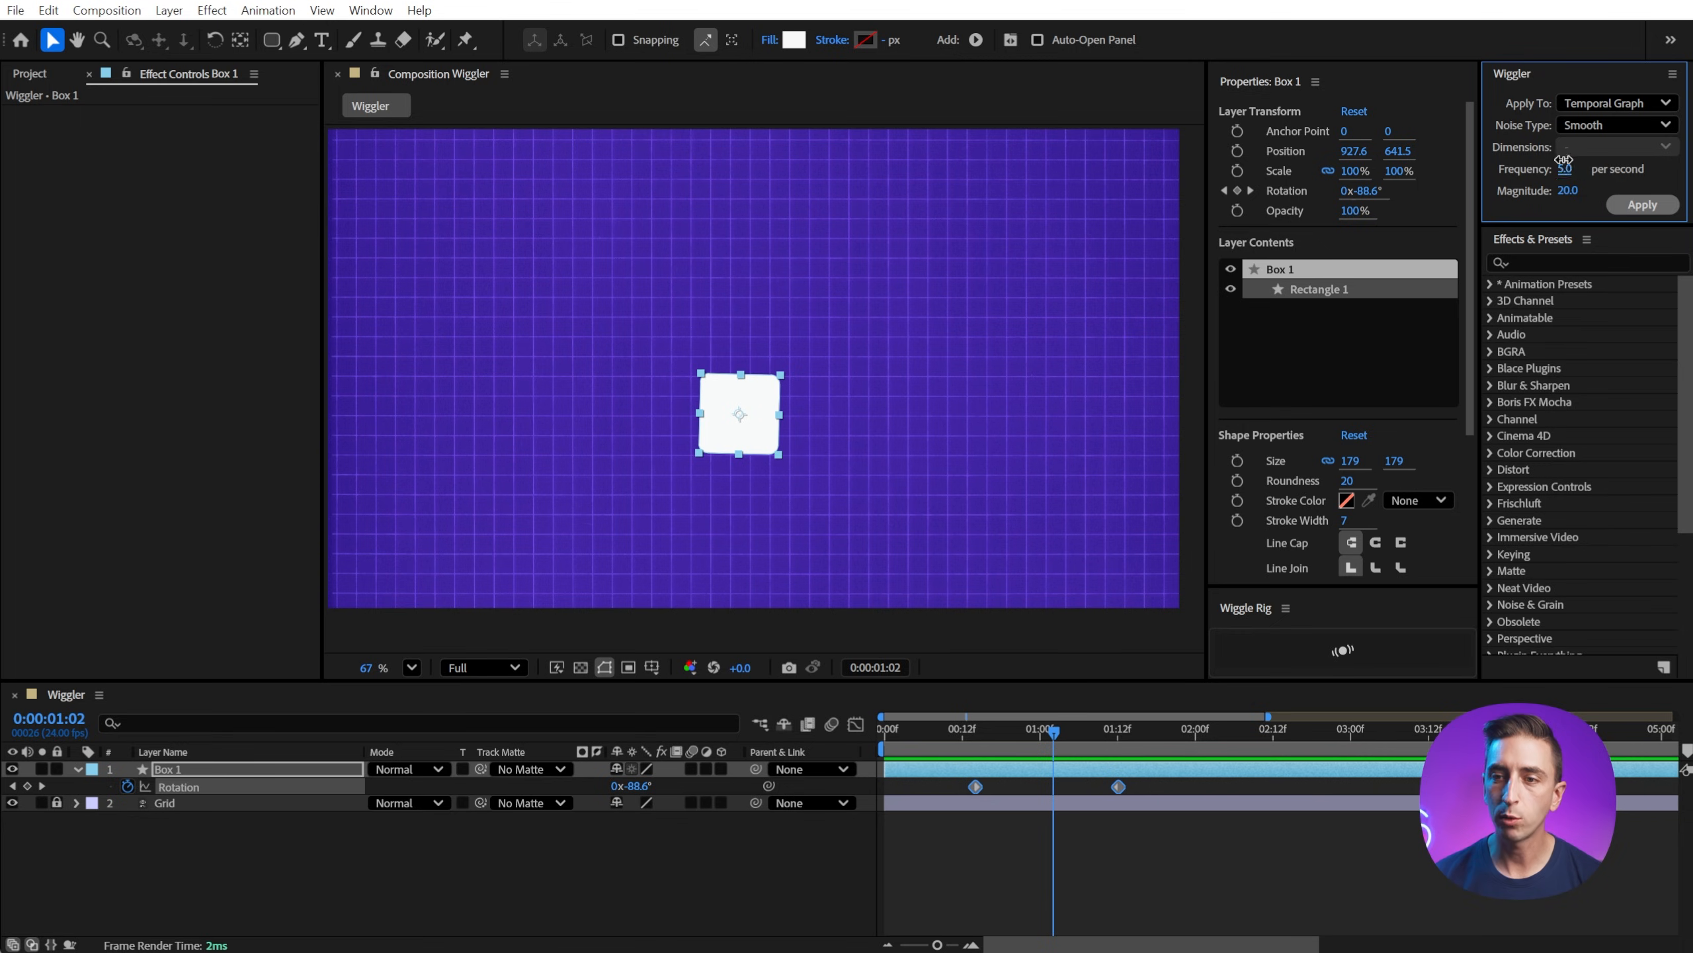
left_click(1640, 205)
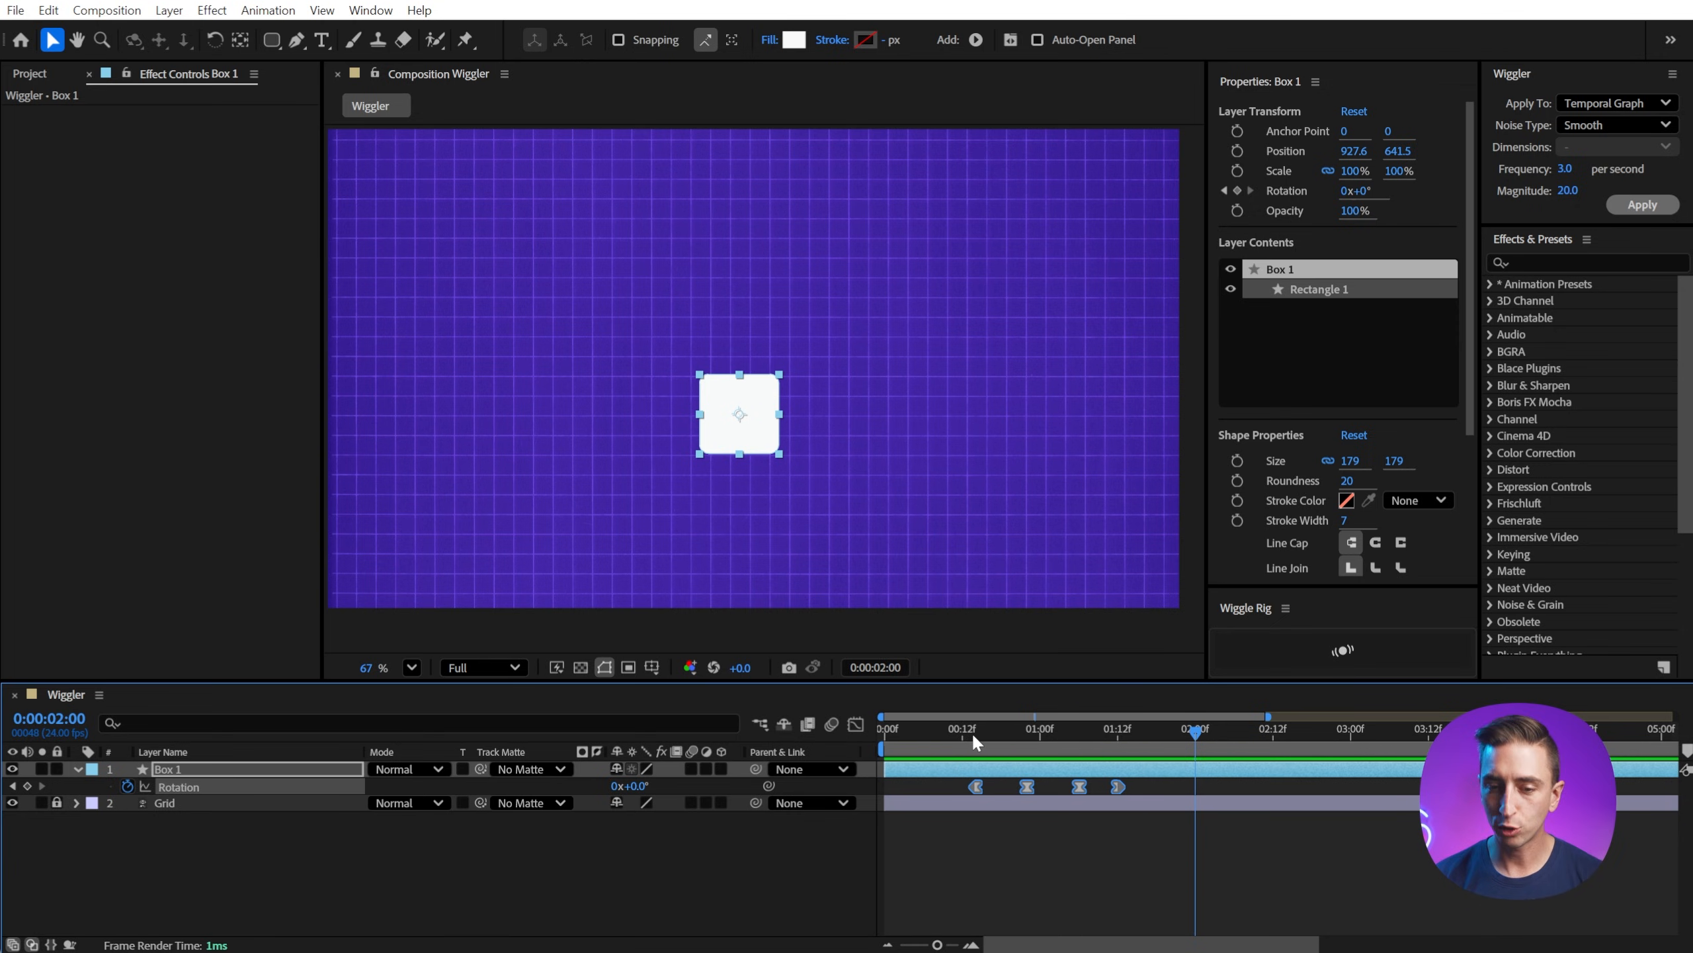
mouse_move(1103, 792)
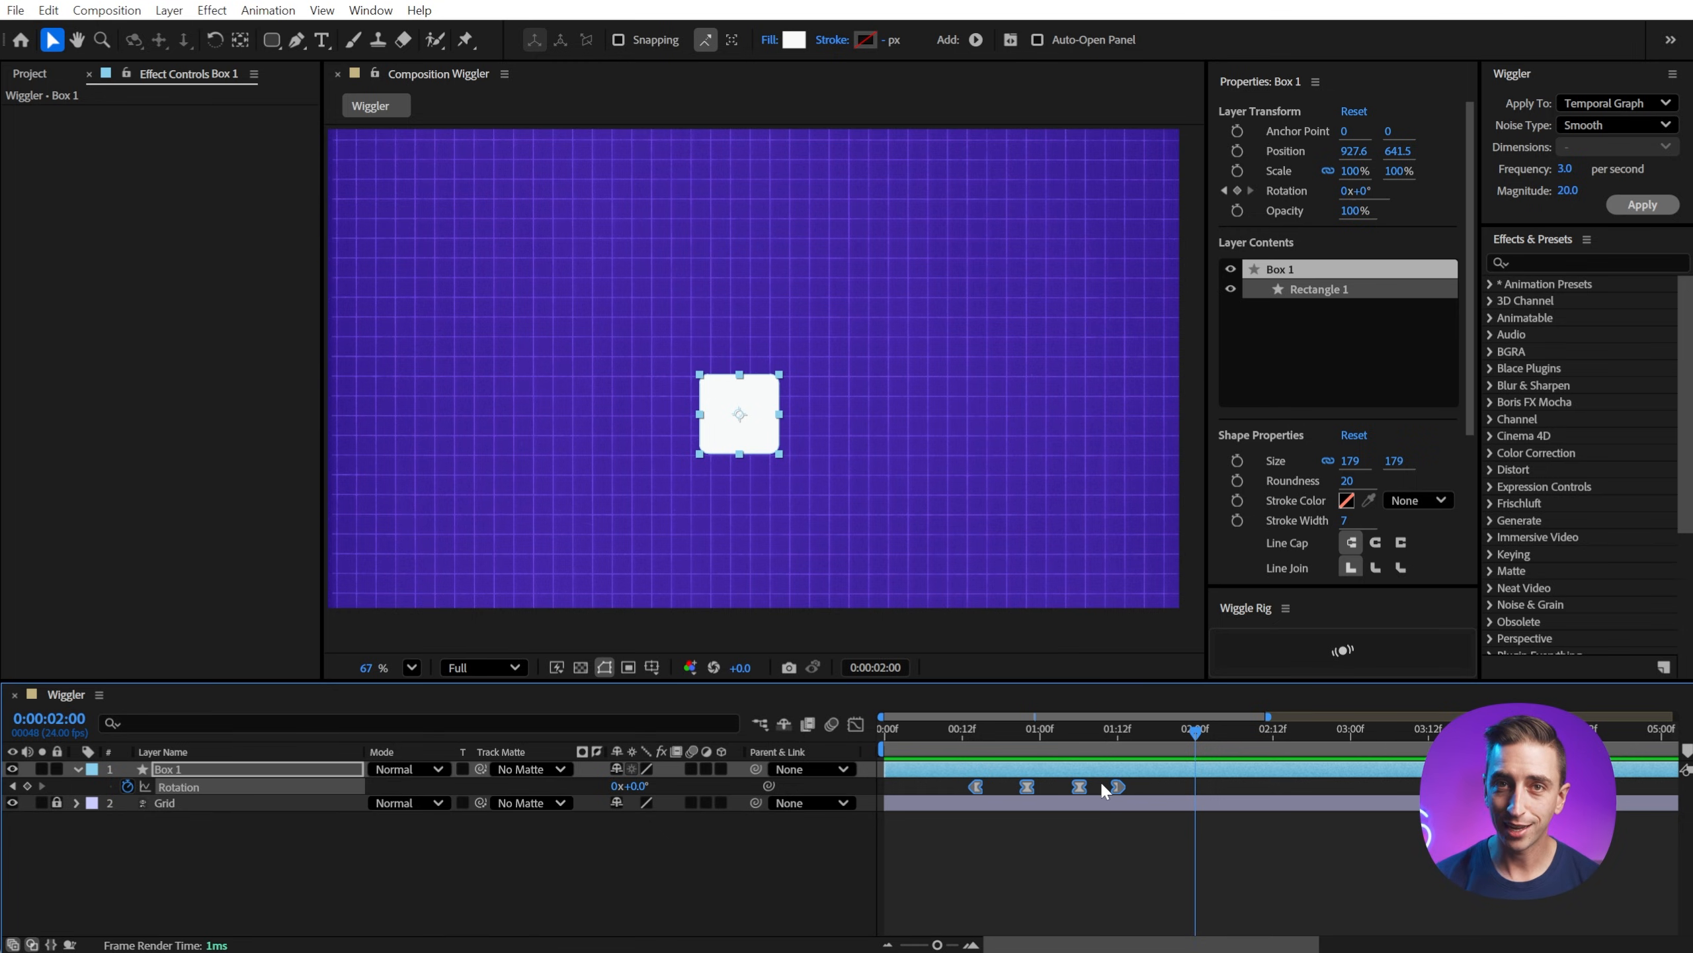
mouse_move(1127, 778)
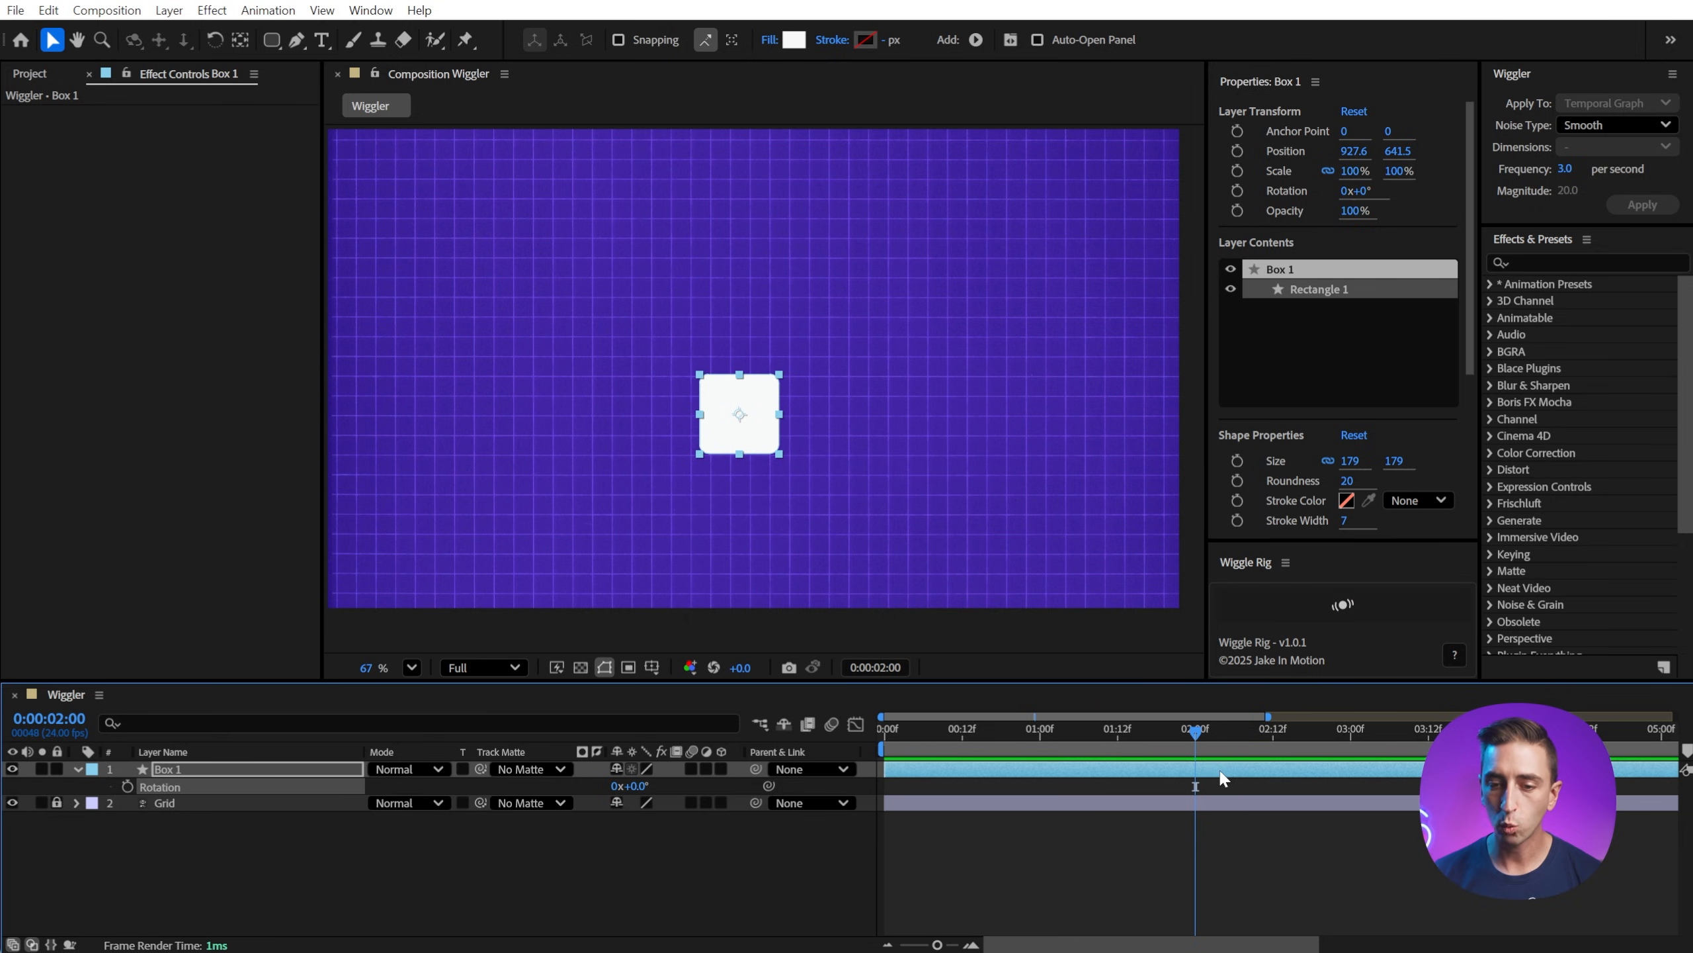
mouse_move(1344, 603)
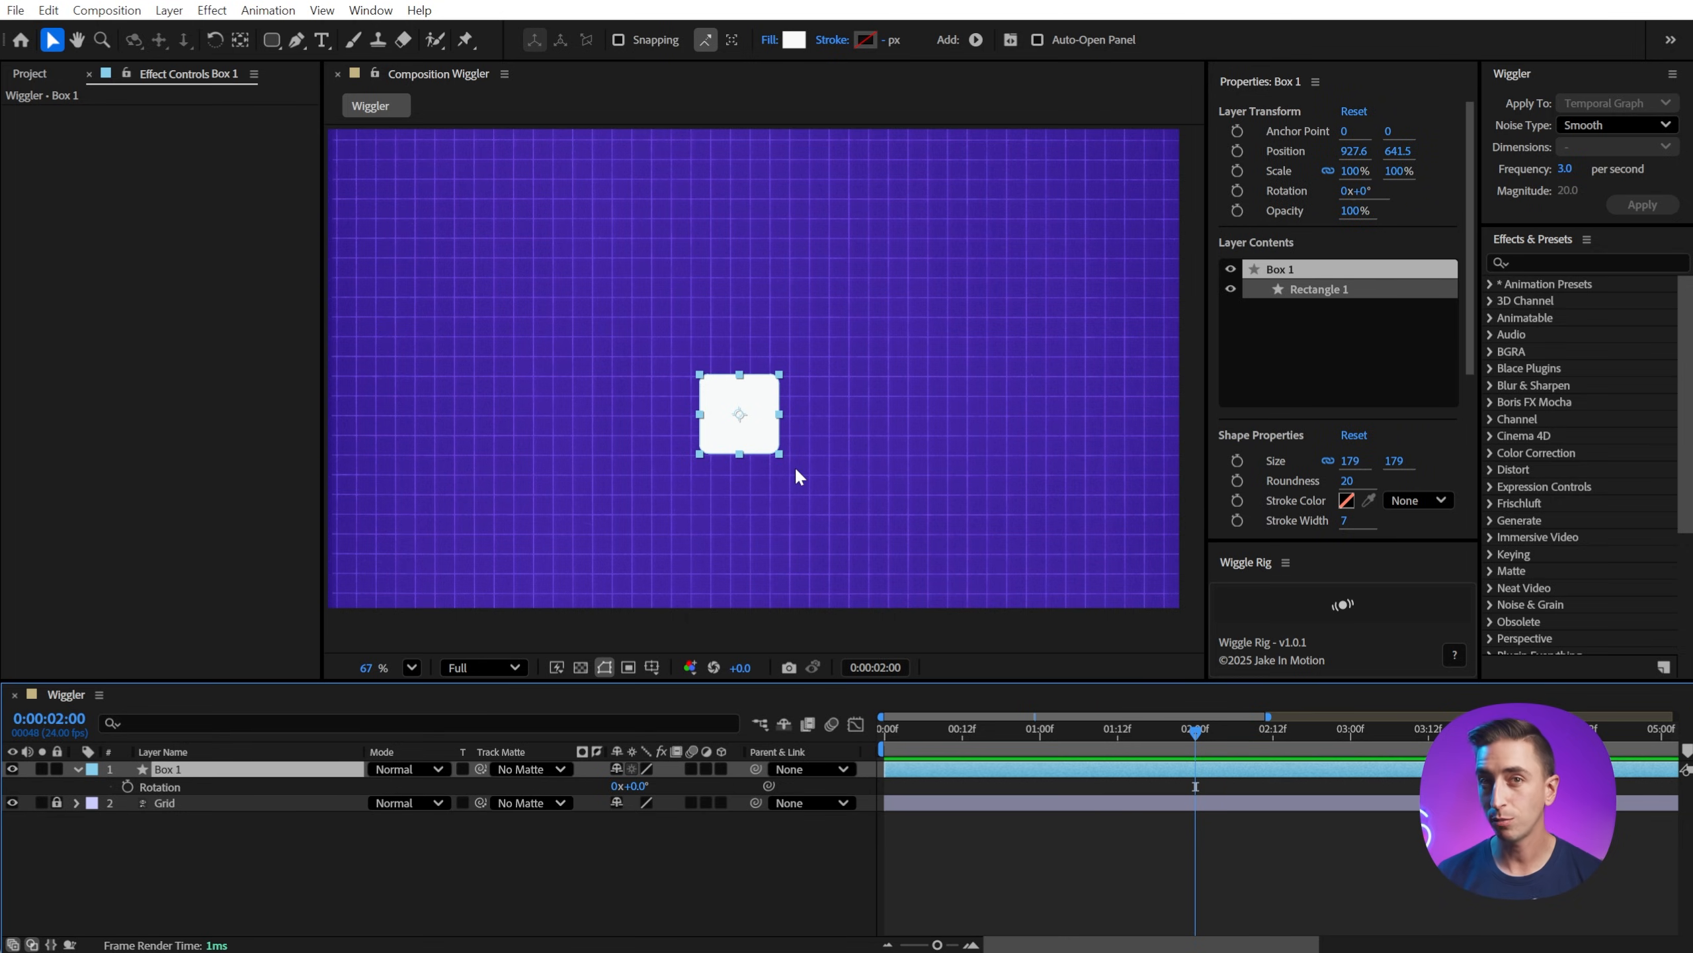
mouse_move(754, 428)
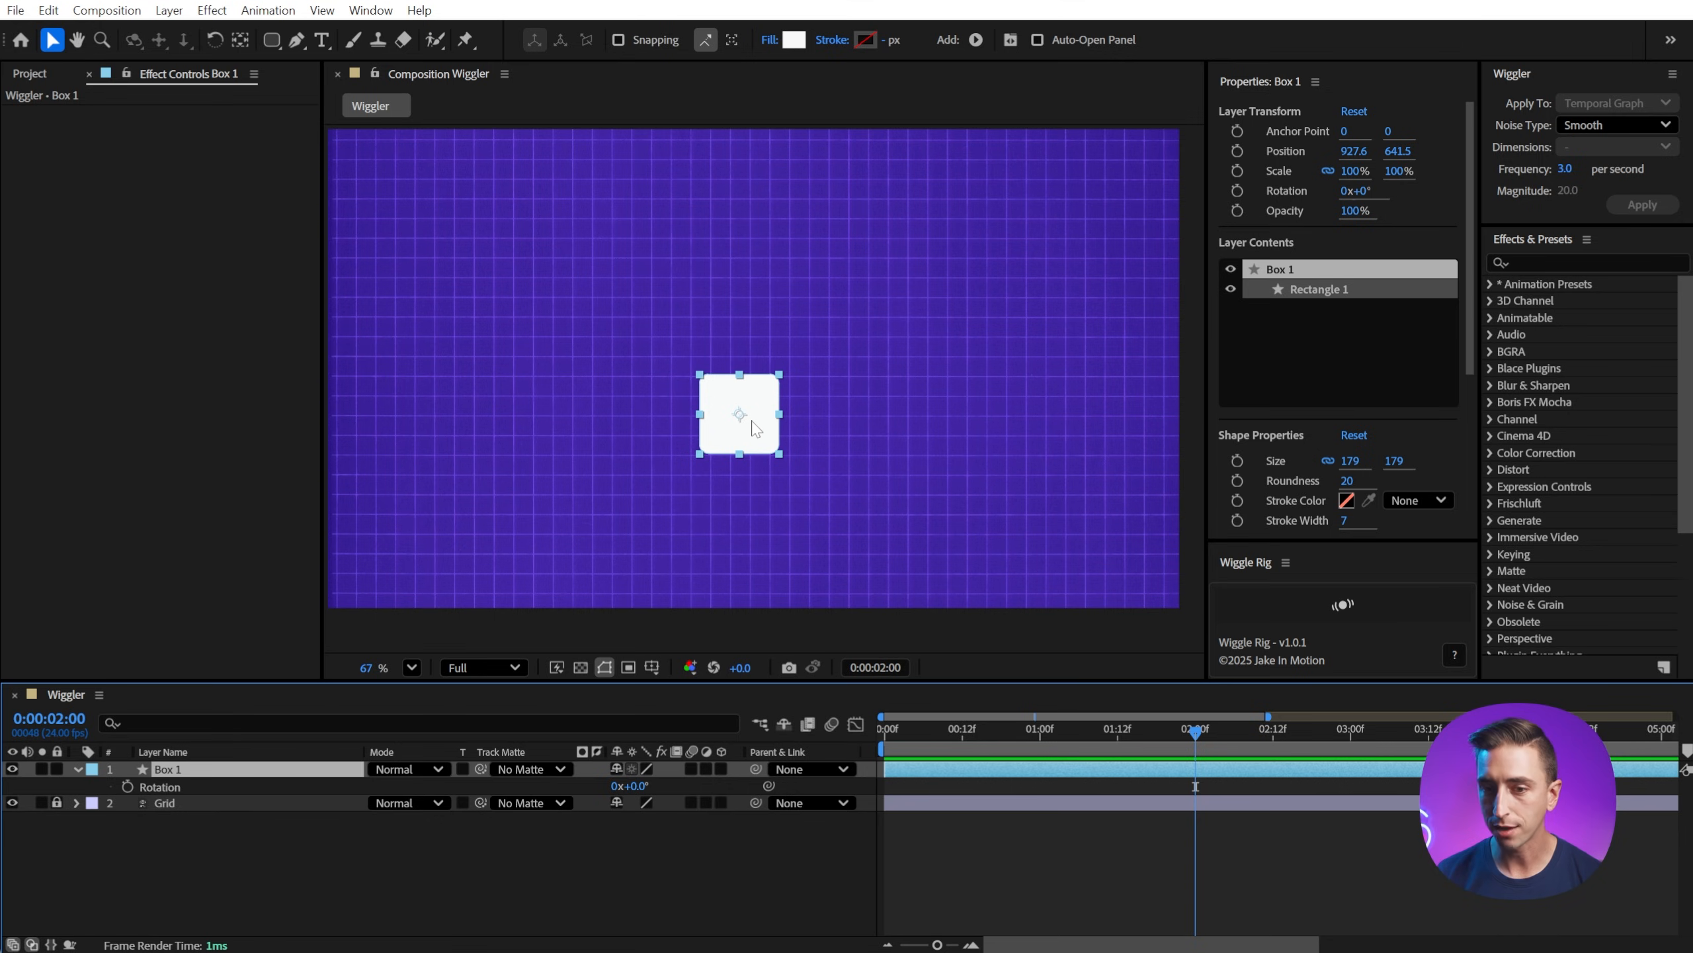
- Give Box 1 a Wiggle Rig position wiggle with frequency 2 and amplitude 50
left_click(1343, 603)
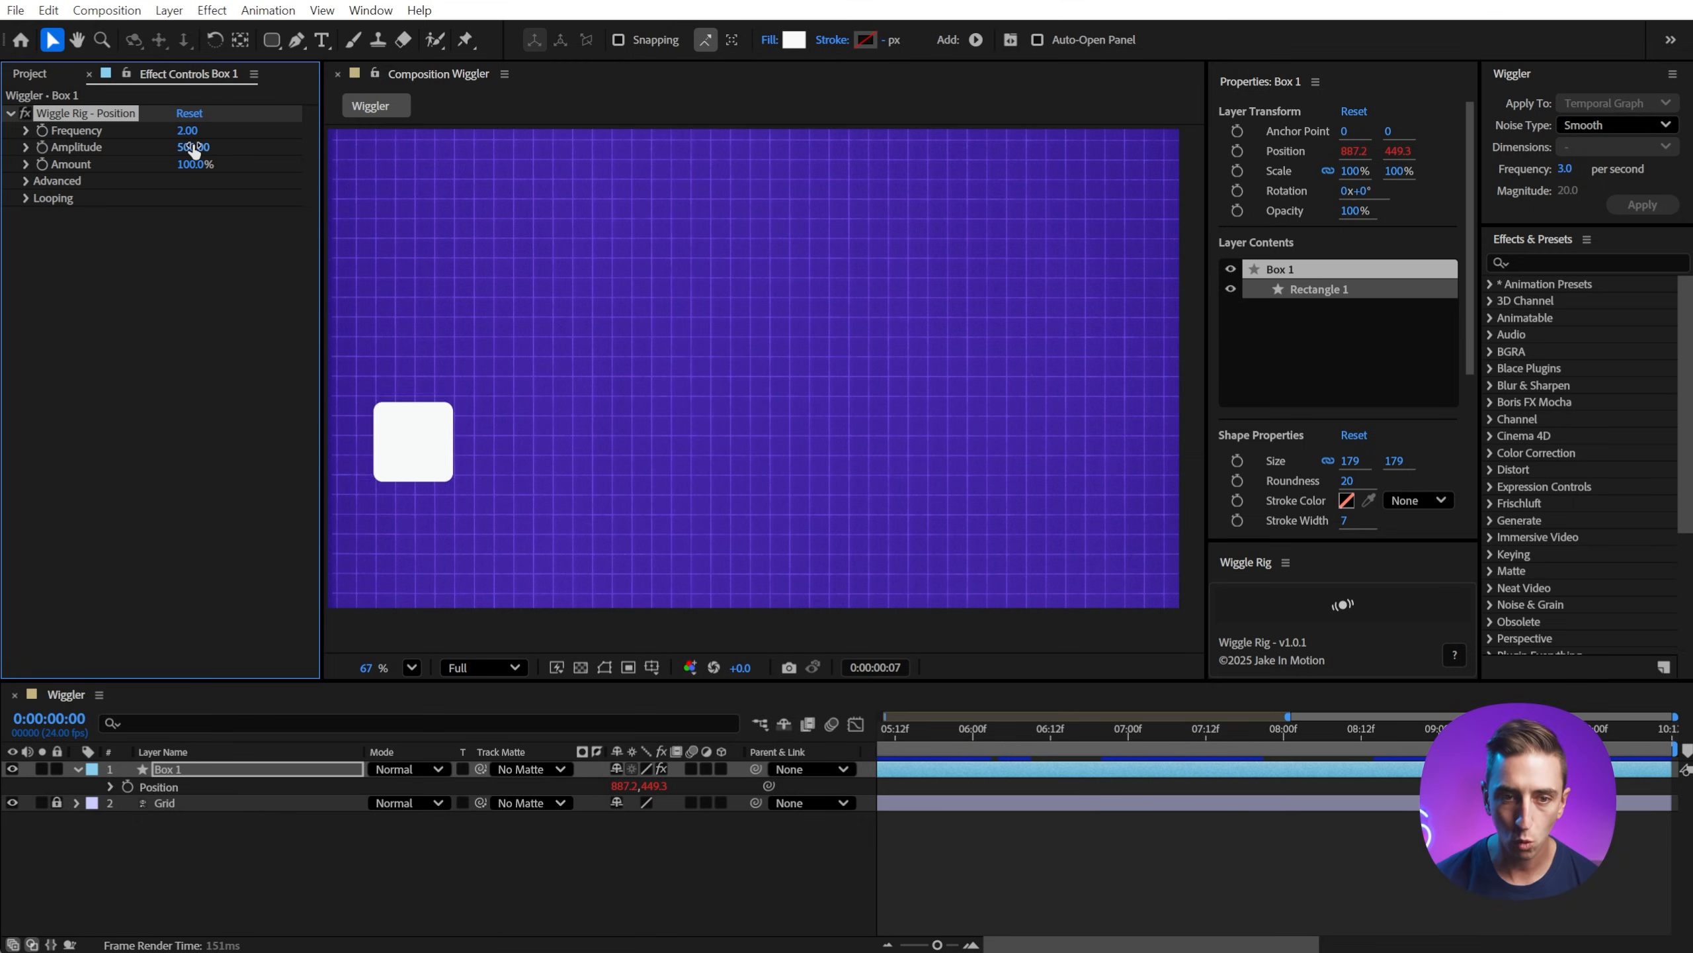
- Enable looping on the position wiggle with Loop Duration 1 second, dimensions wiggling separately
left_click(25, 180)
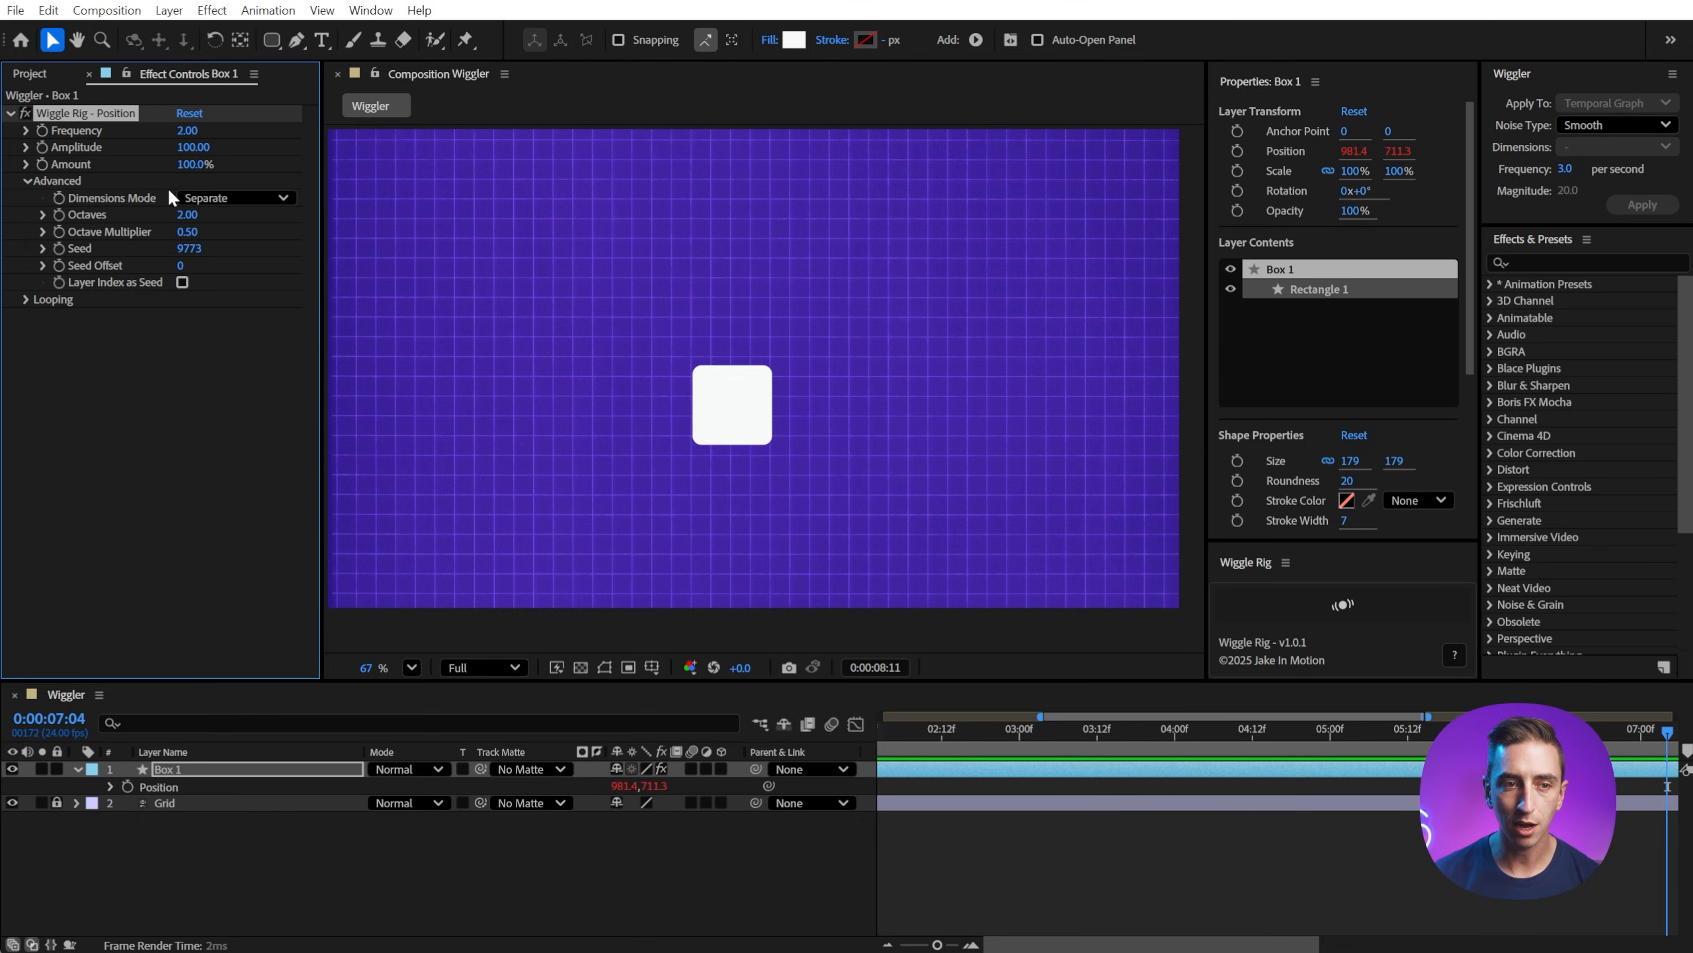
left_click(234, 197)
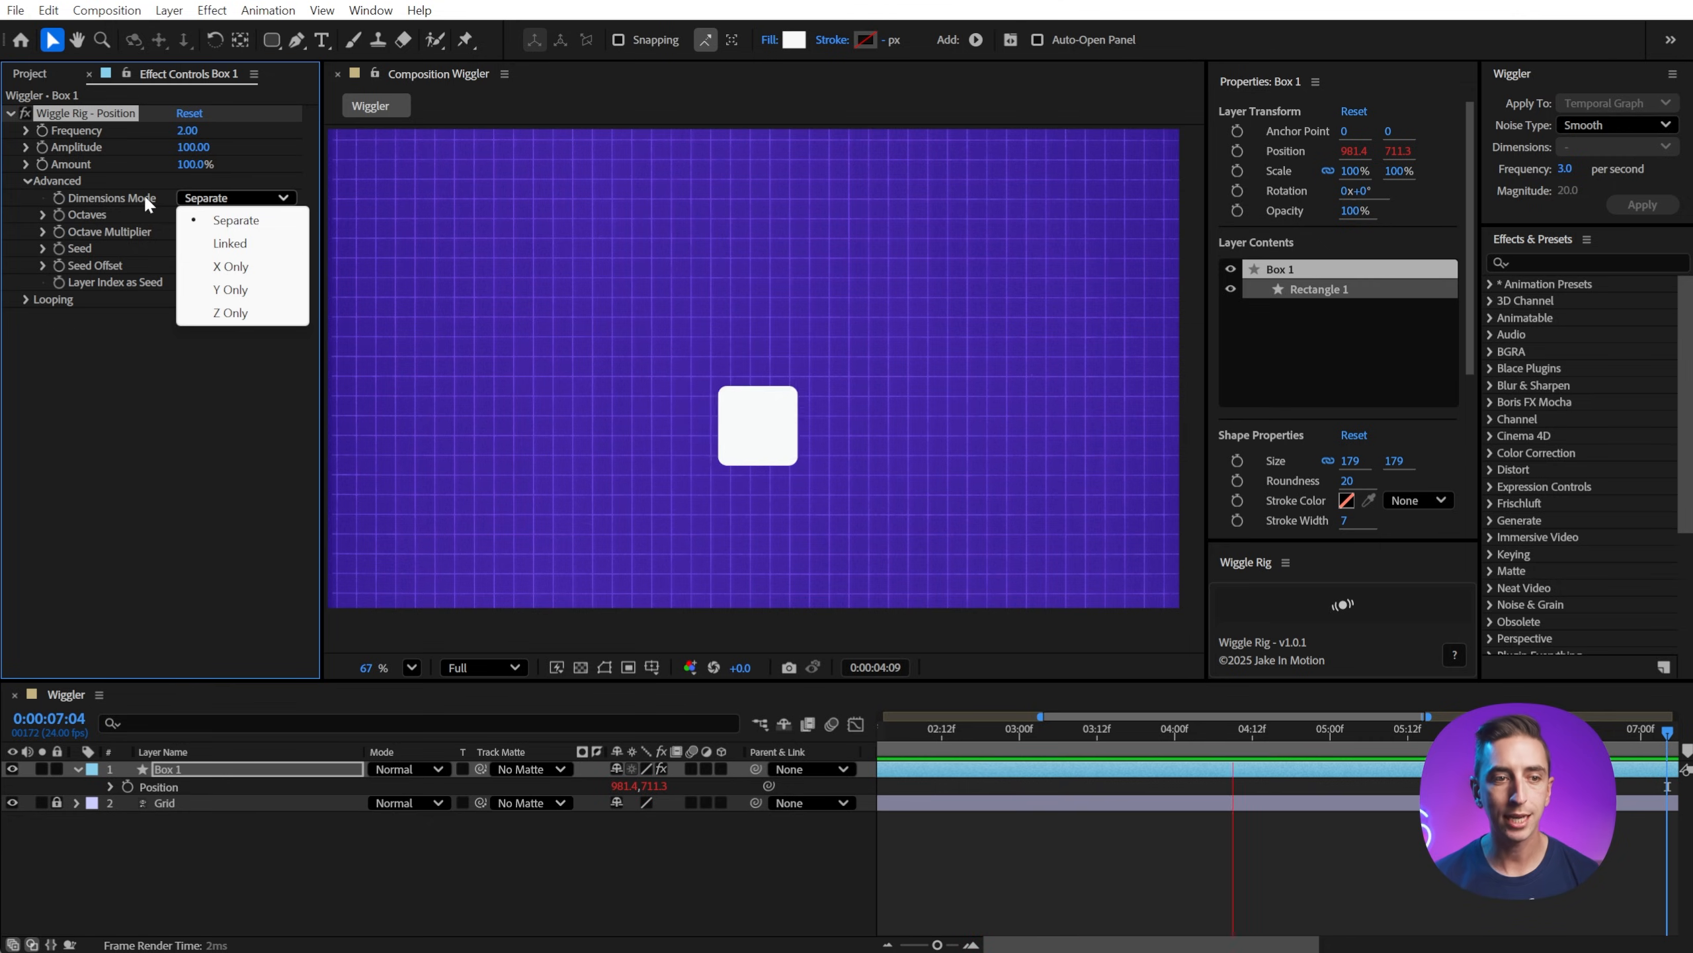
left_click(236, 219)
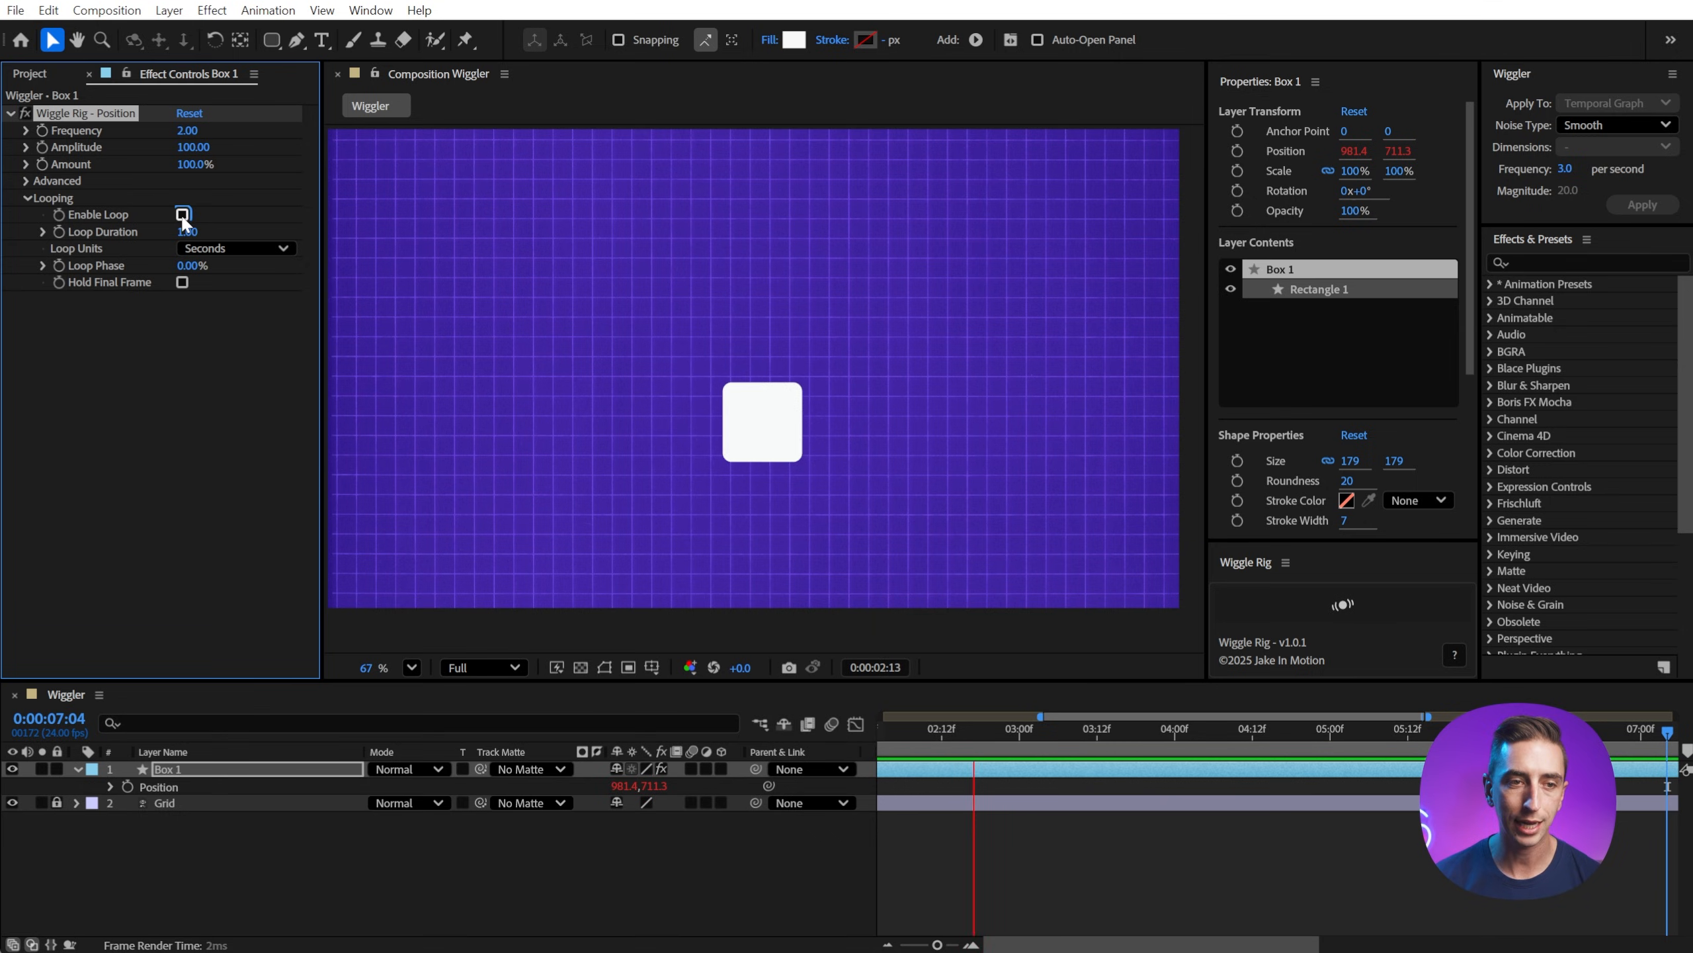
left_click(182, 215)
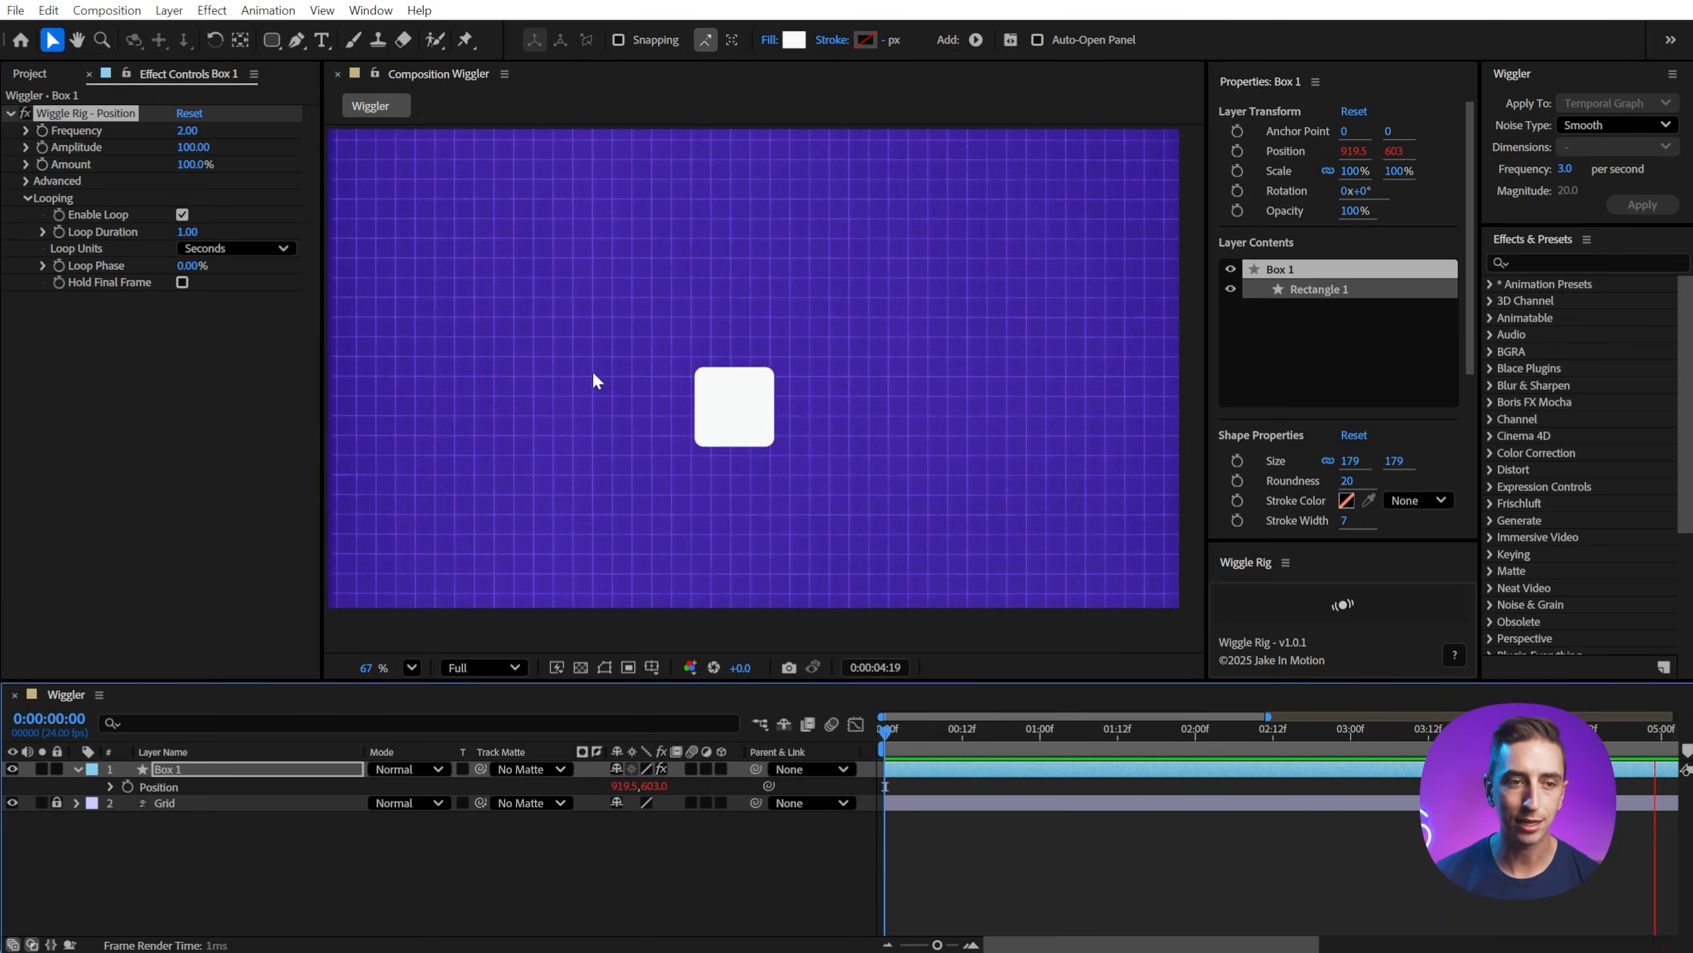
left_click(234, 248)
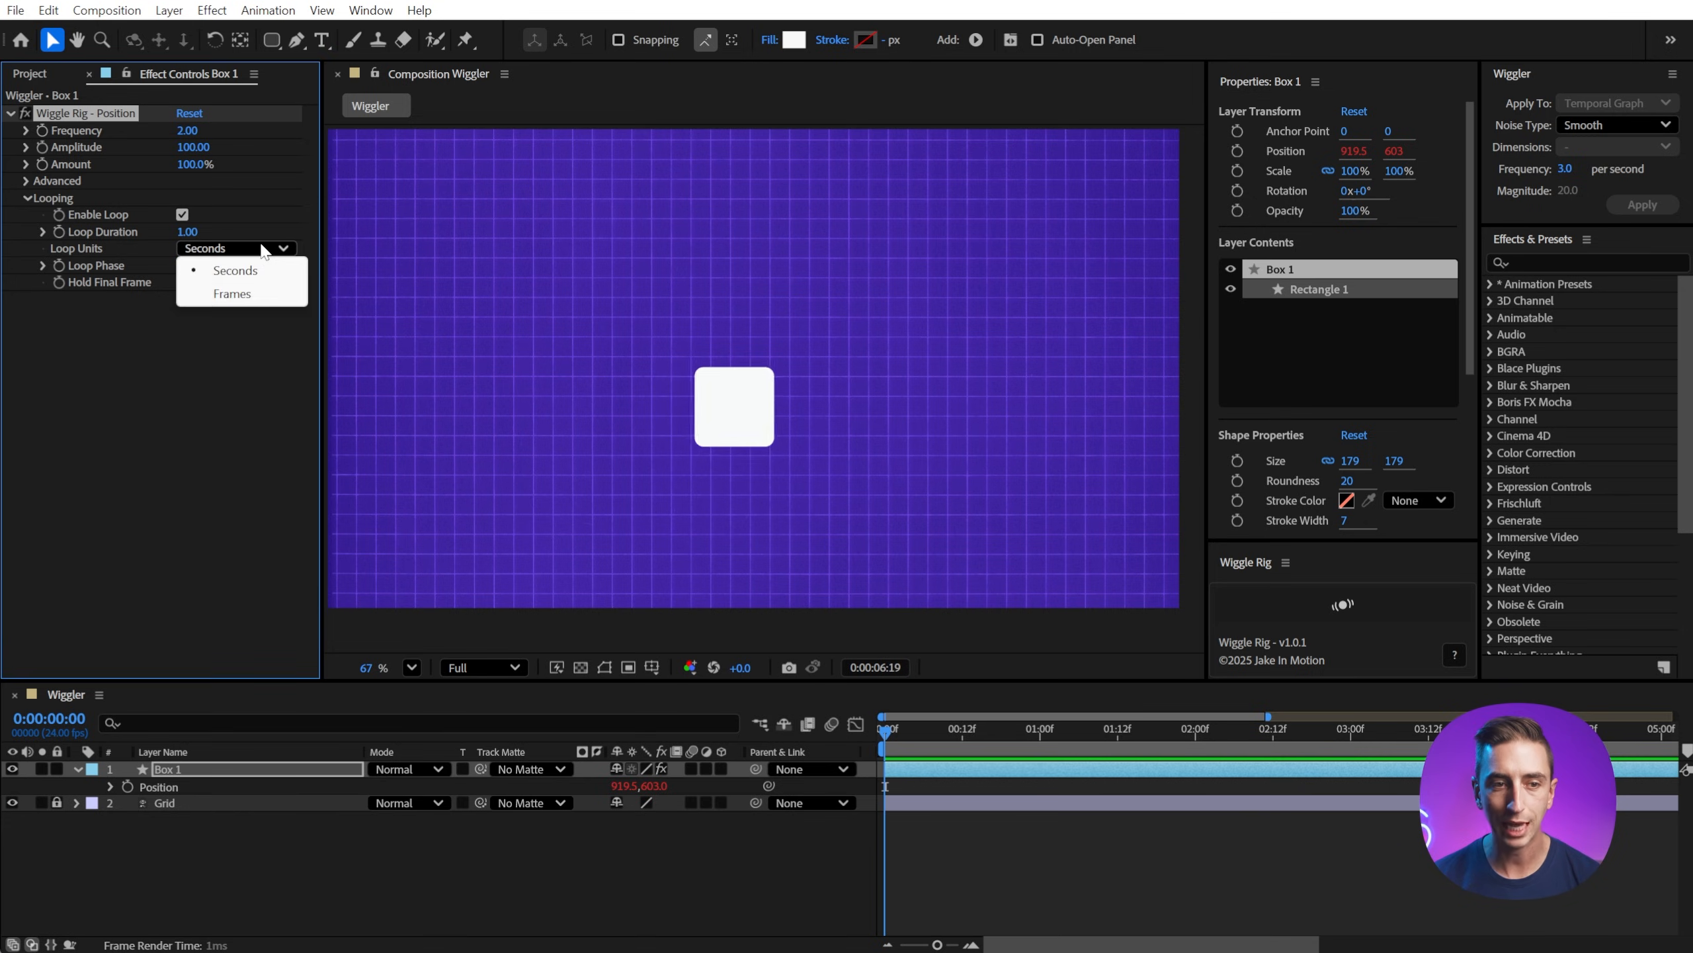
left_click(234, 270)
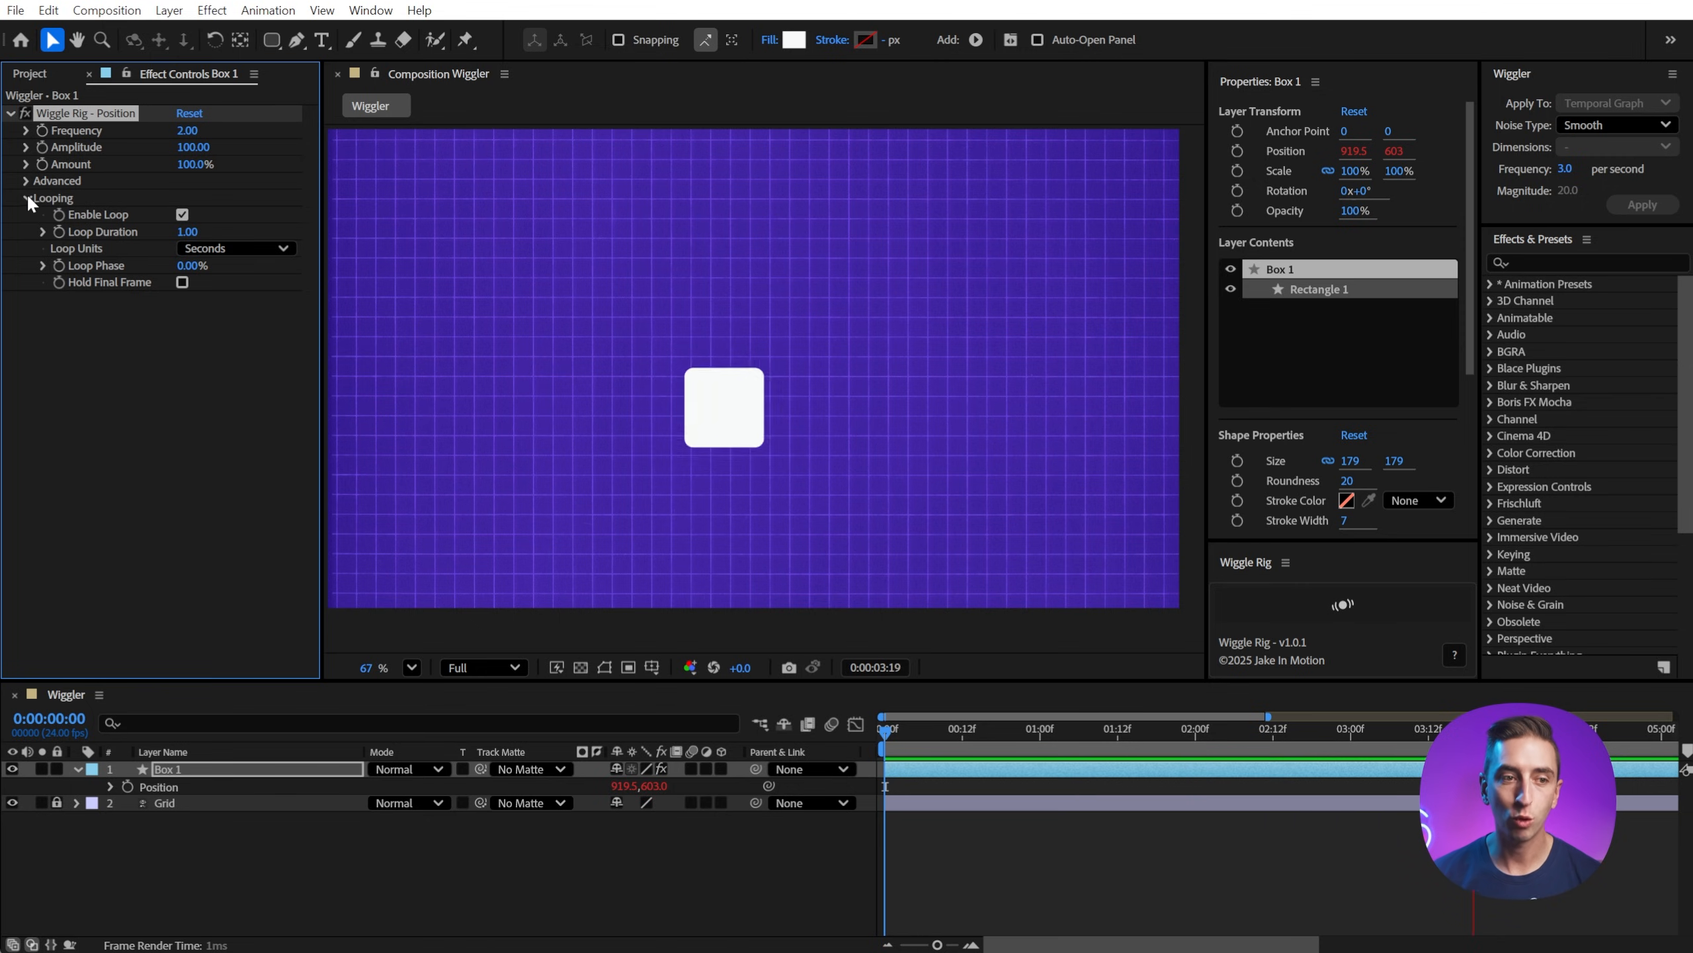
left_click(26, 197)
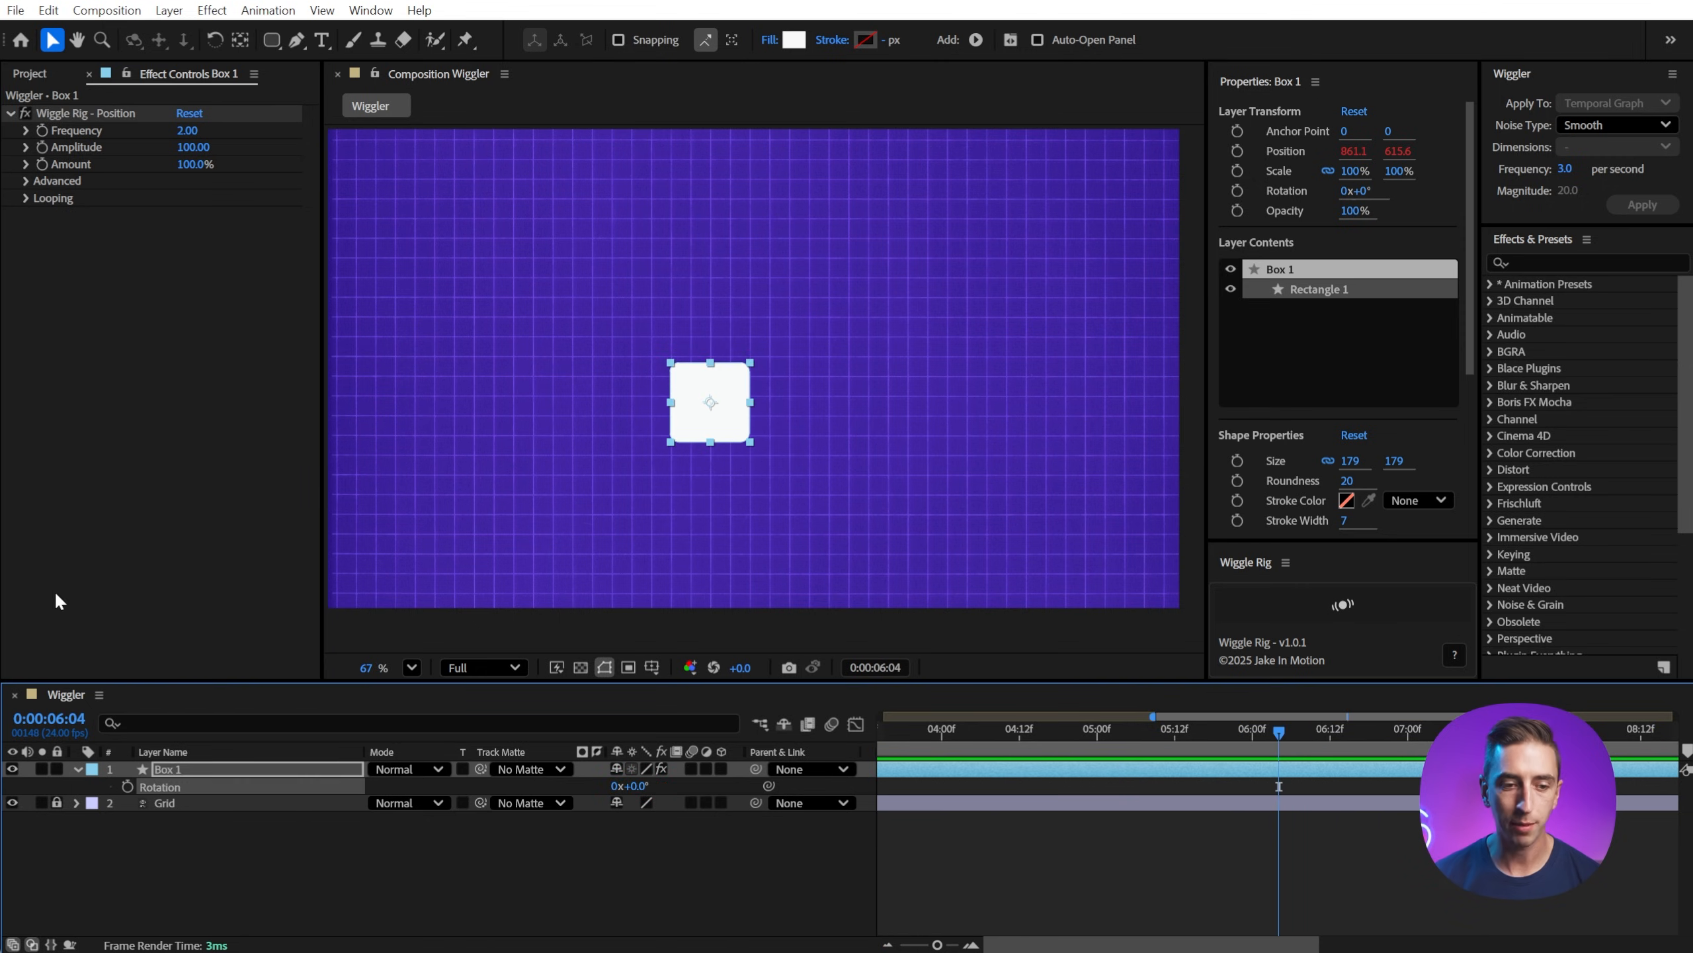
- Add a Wiggle Rig rotation wiggle to Box 1 with frequency 2 and amplitude 25
left_click(1641, 203)
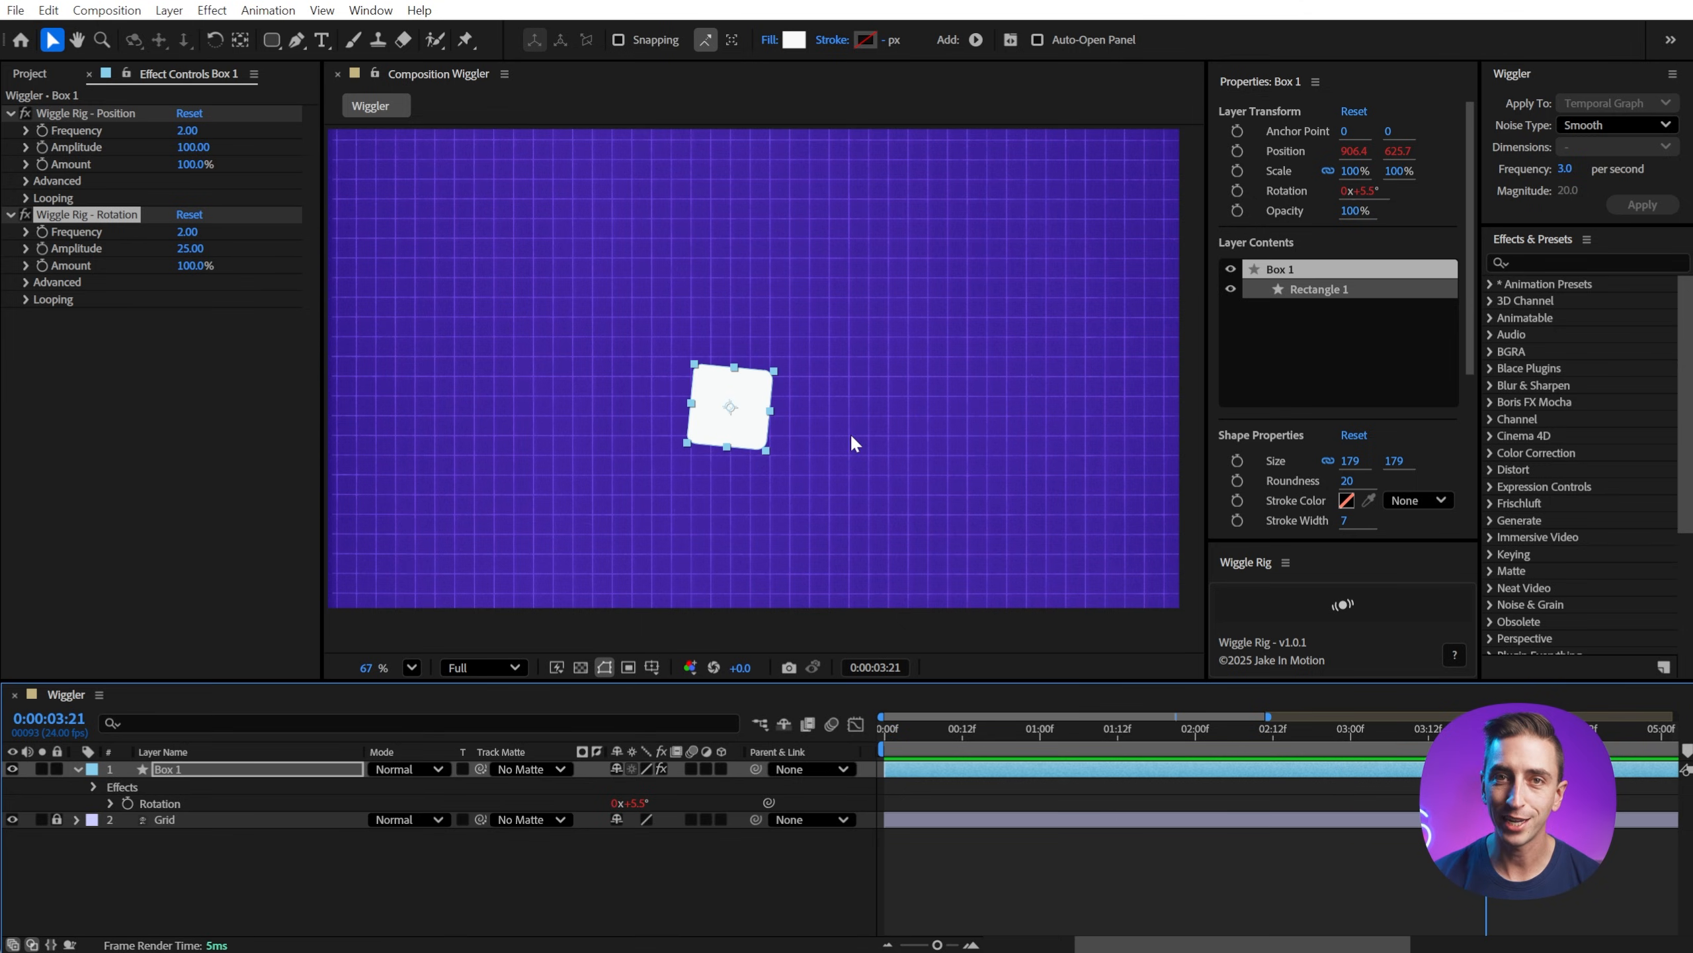
mouse_move(1479, 62)
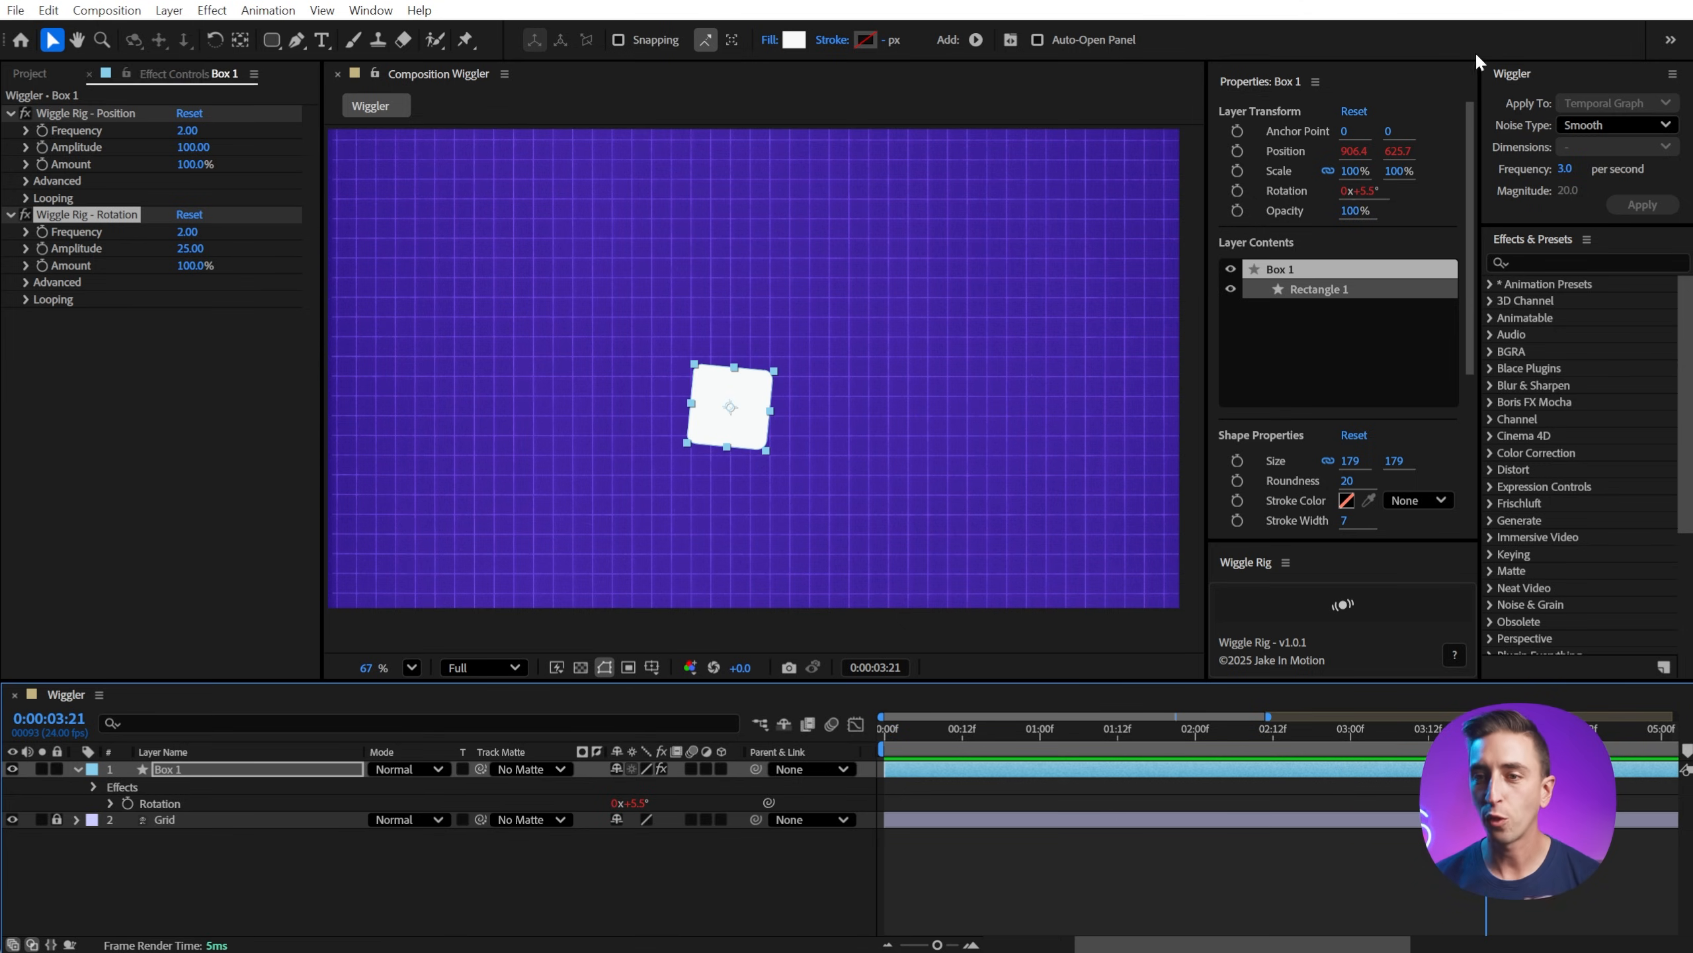